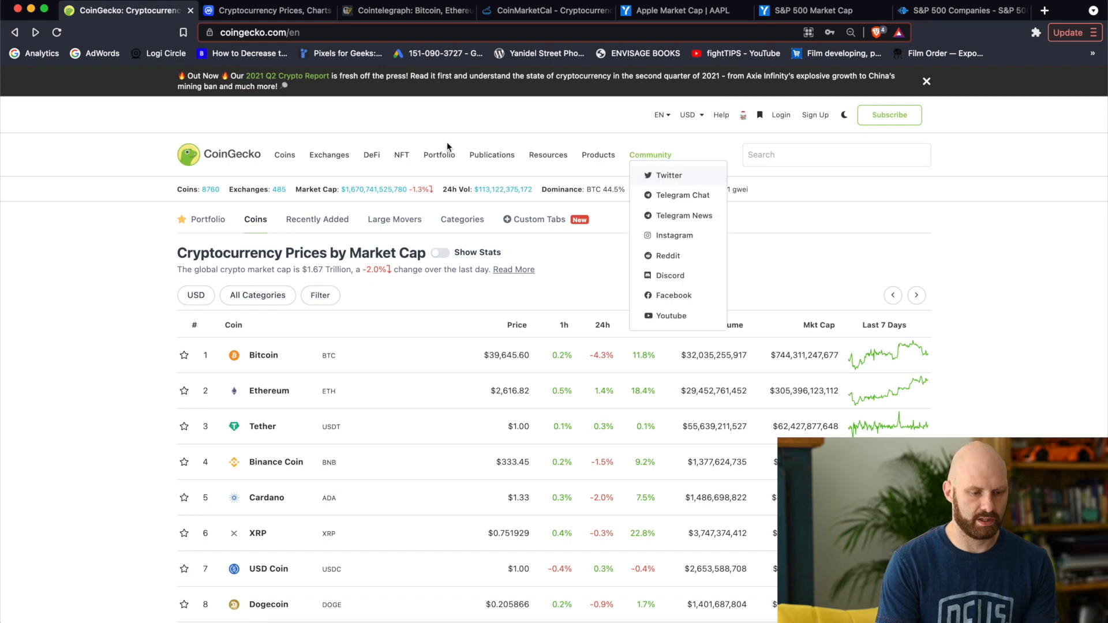
{"action": "mouse_move", "coordinate": [314, 136]}
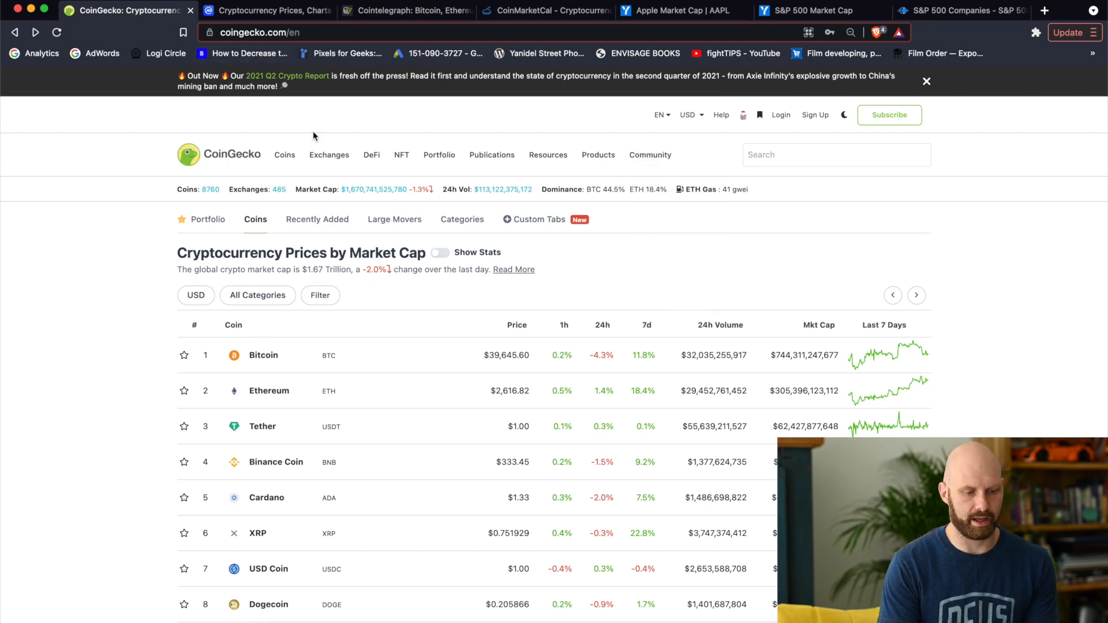
{"action": "mouse_move", "coordinate": [373, 117]}
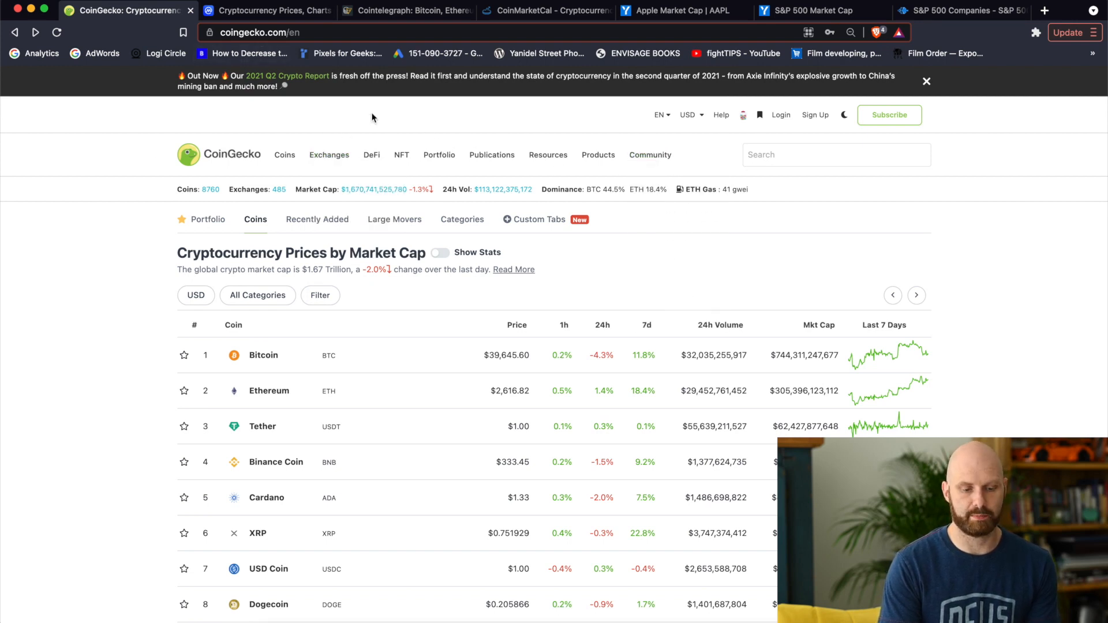
{"action": "mouse_move", "coordinate": [268, 83]}
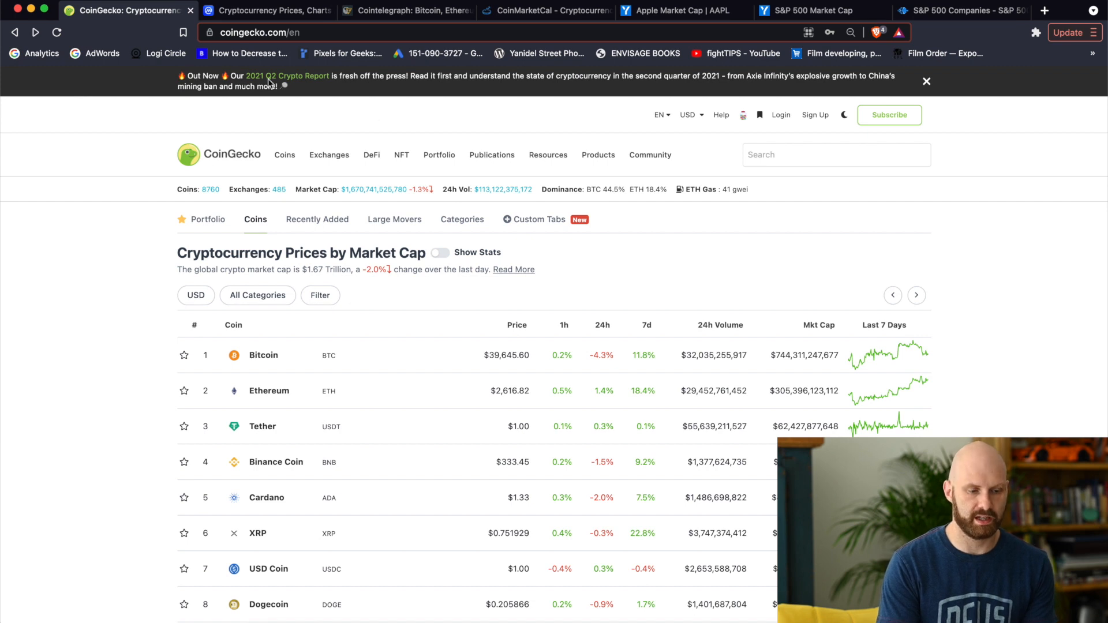
Step: Glance at the CoinMarketCap list, return to CoinGecko, then add a BTCUSD tab
{"action": "left_click", "coordinate": [268, 10]}
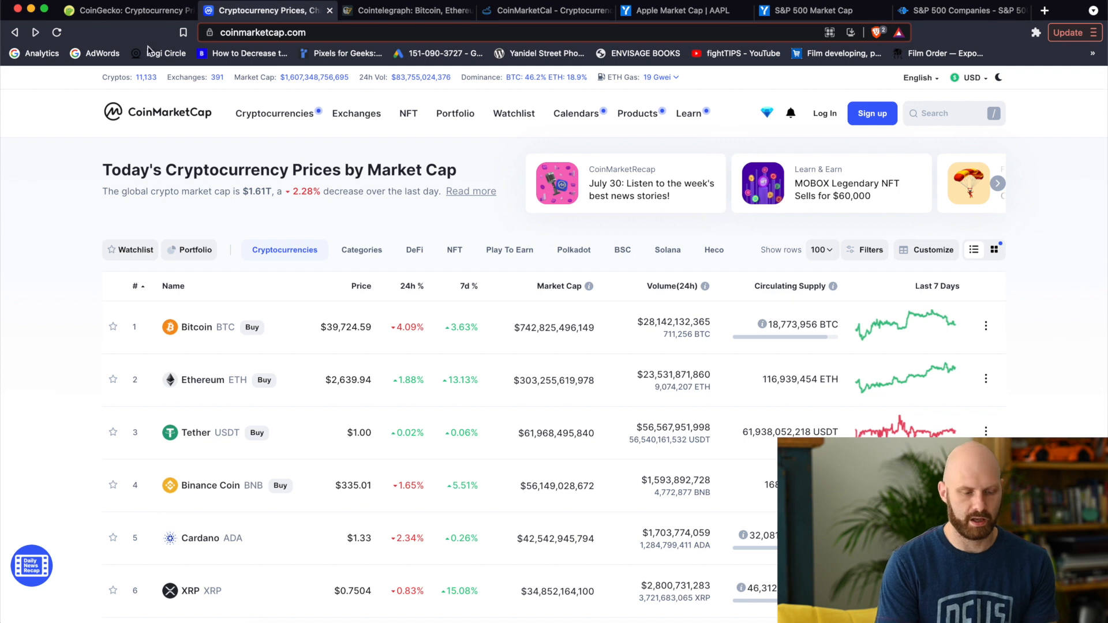
{"action": "left_click", "coordinate": [127, 10]}
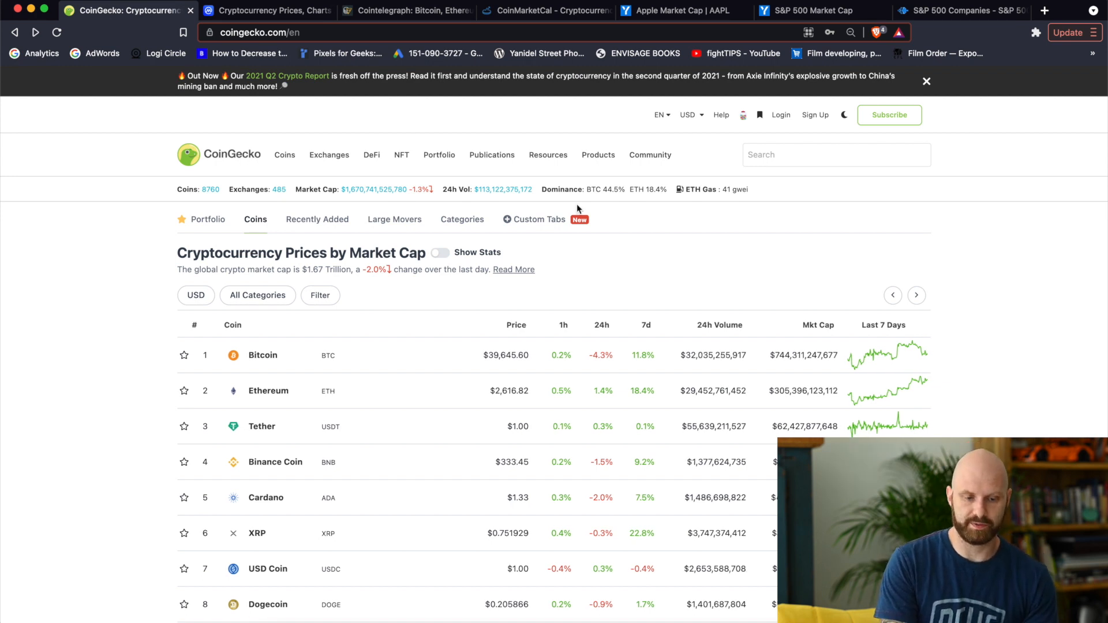
{"action": "mouse_move", "coordinate": [569, 209]}
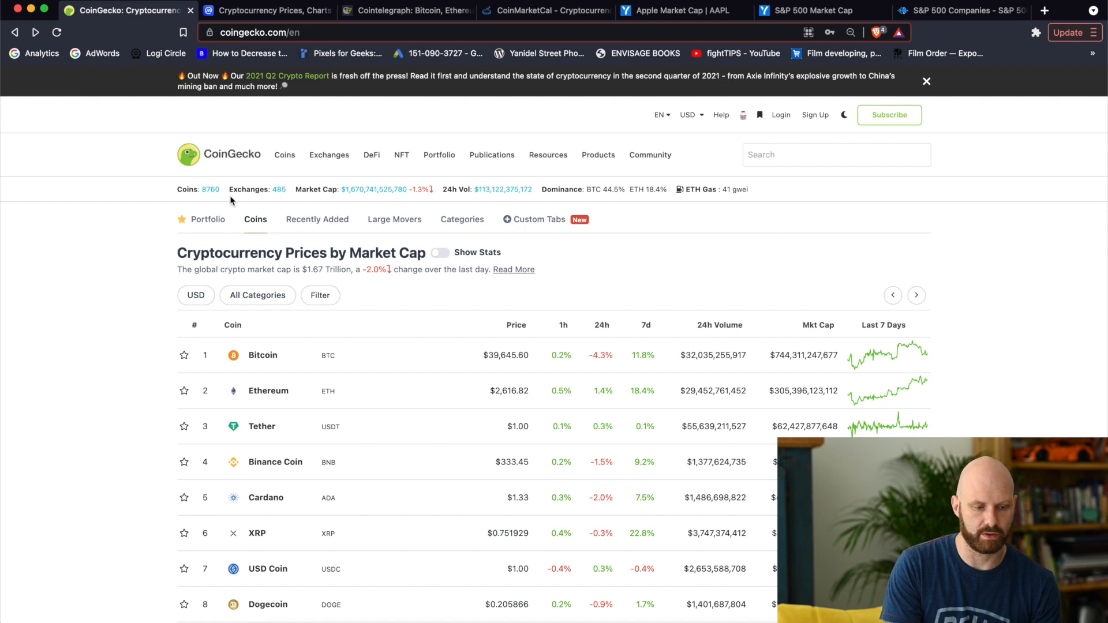
{"action": "mouse_move", "coordinate": [337, 207]}
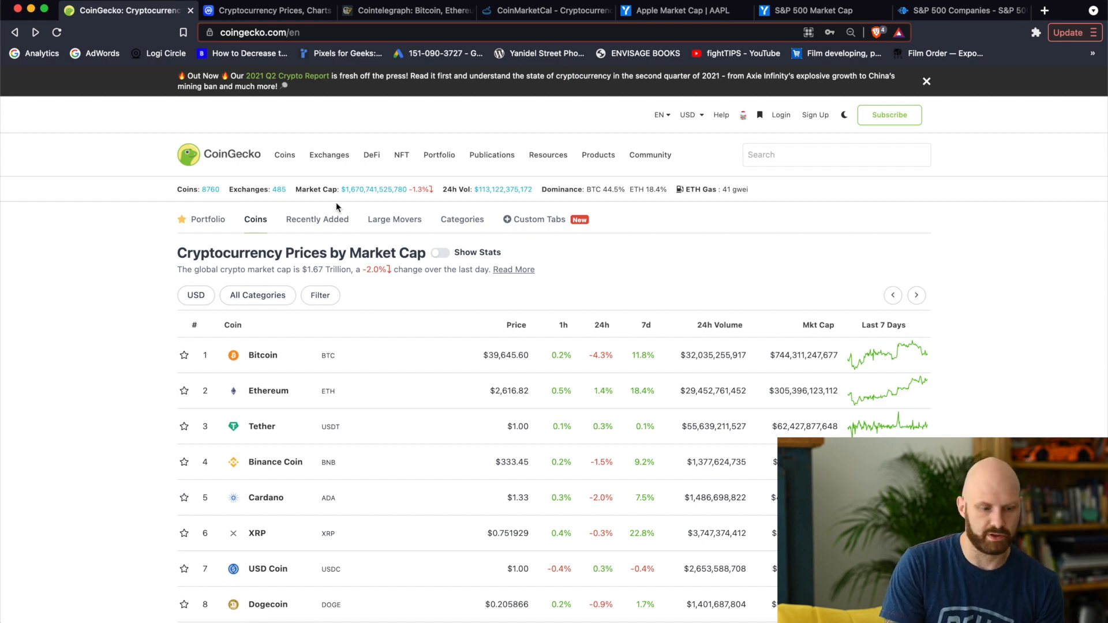
{"action": "mouse_move", "coordinate": [376, 180]}
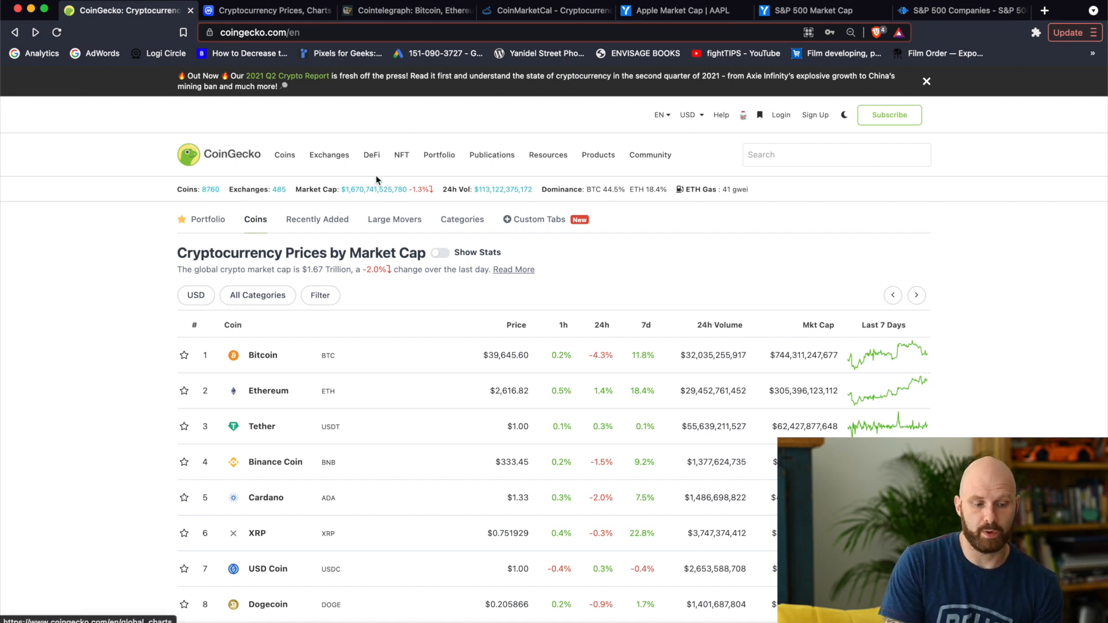
{"action": "mouse_move", "coordinate": [383, 208]}
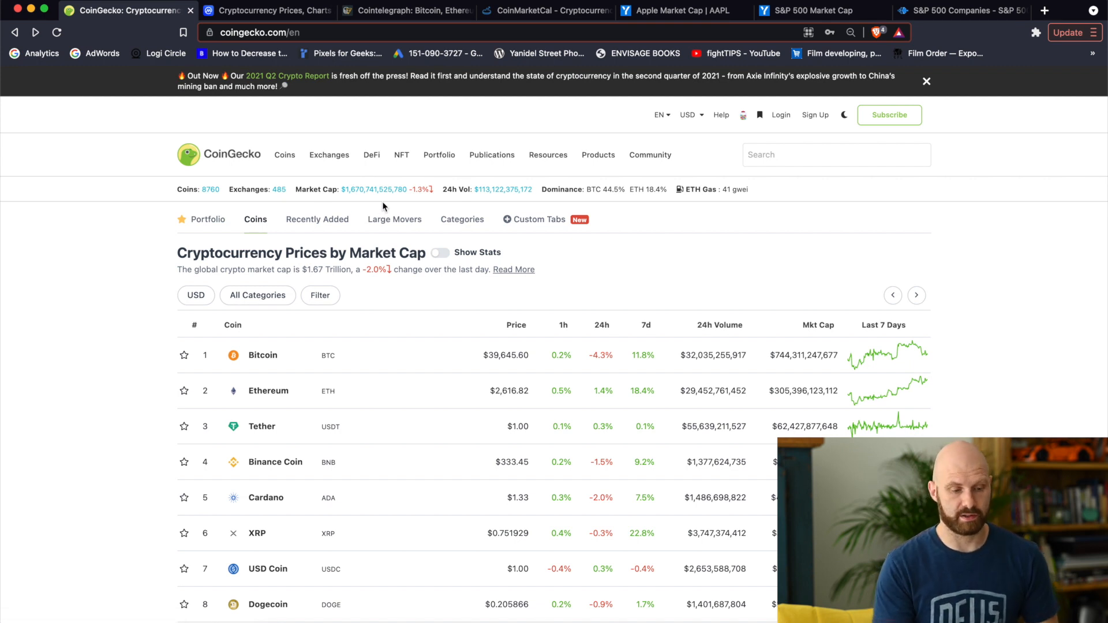
{"action": "mouse_move", "coordinate": [344, 204]}
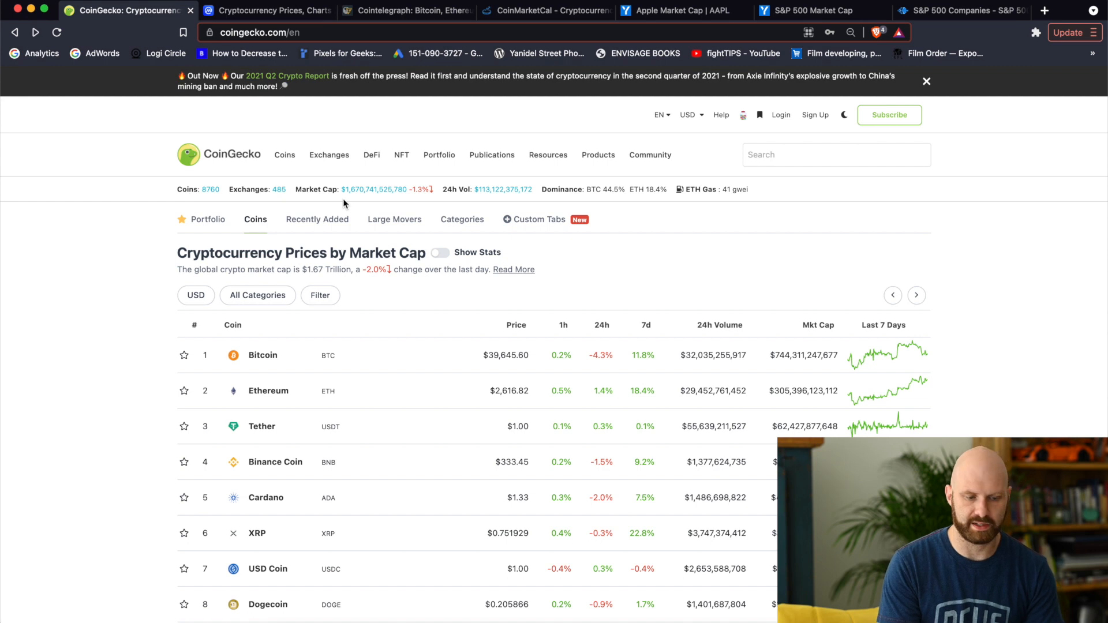
{"action": "mouse_move", "coordinate": [409, 203]}
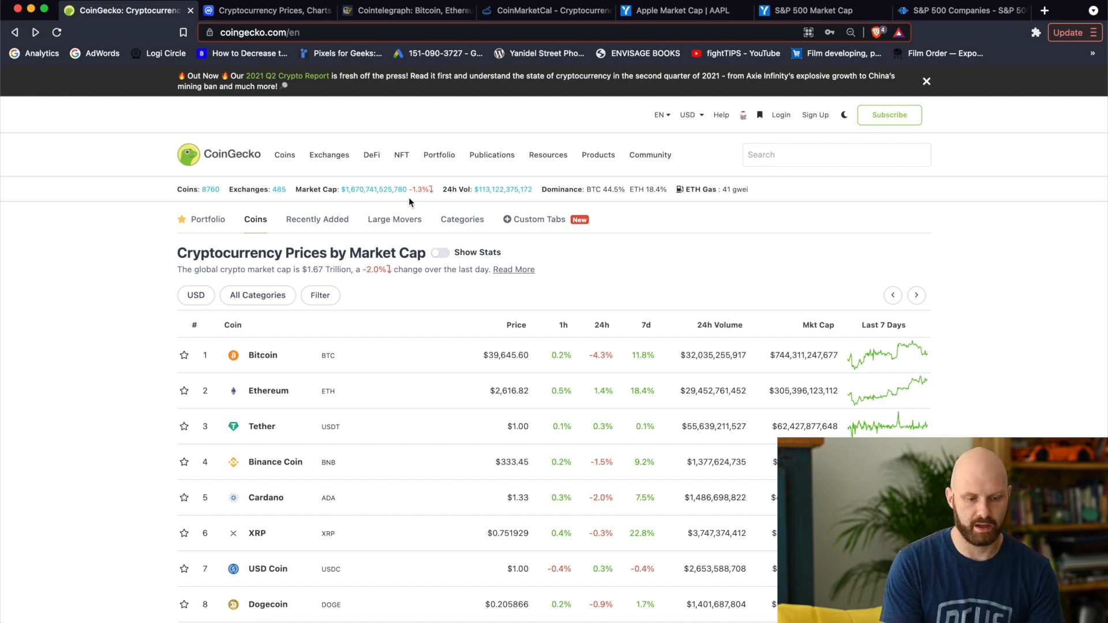
{"action": "mouse_move", "coordinate": [419, 202]}
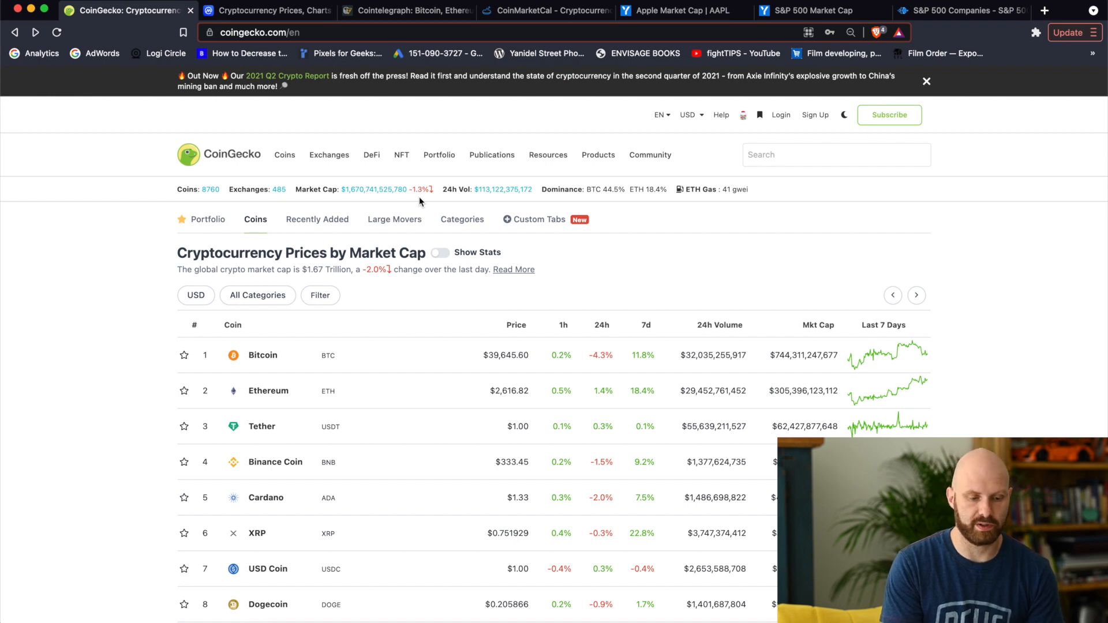
{"action": "mouse_move", "coordinate": [518, 176]}
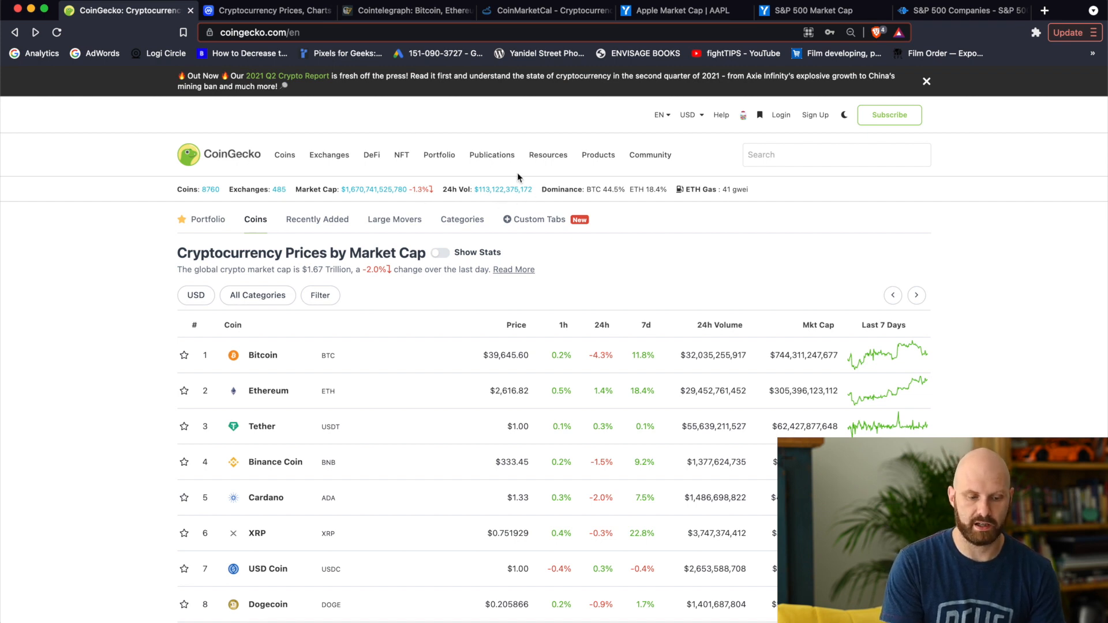
{"action": "mouse_move", "coordinate": [541, 192]}
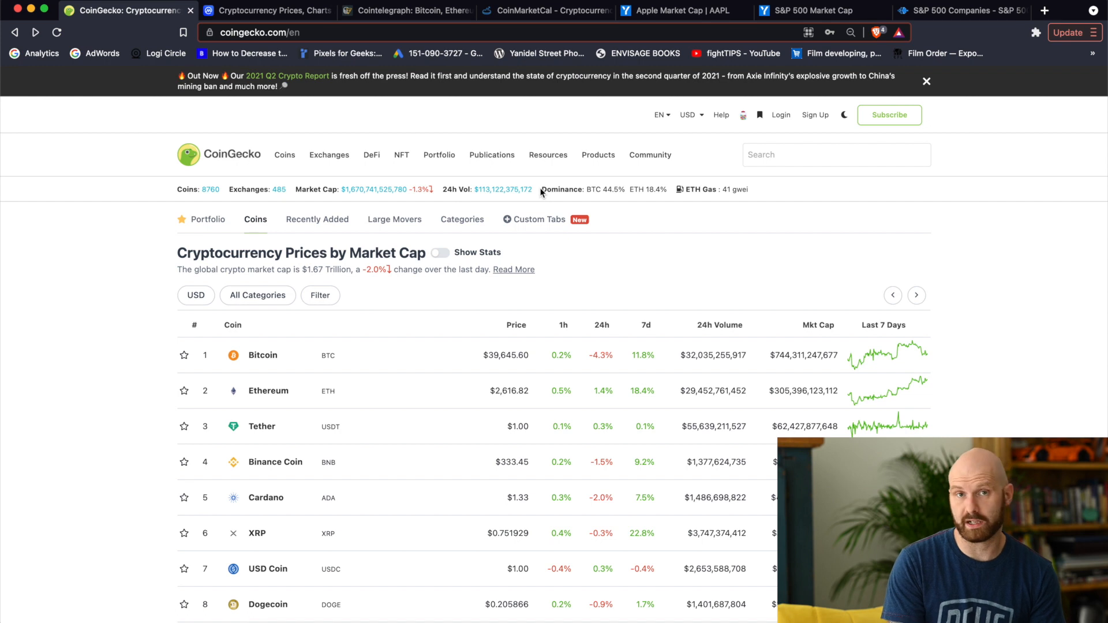
{"action": "mouse_move", "coordinate": [630, 216]}
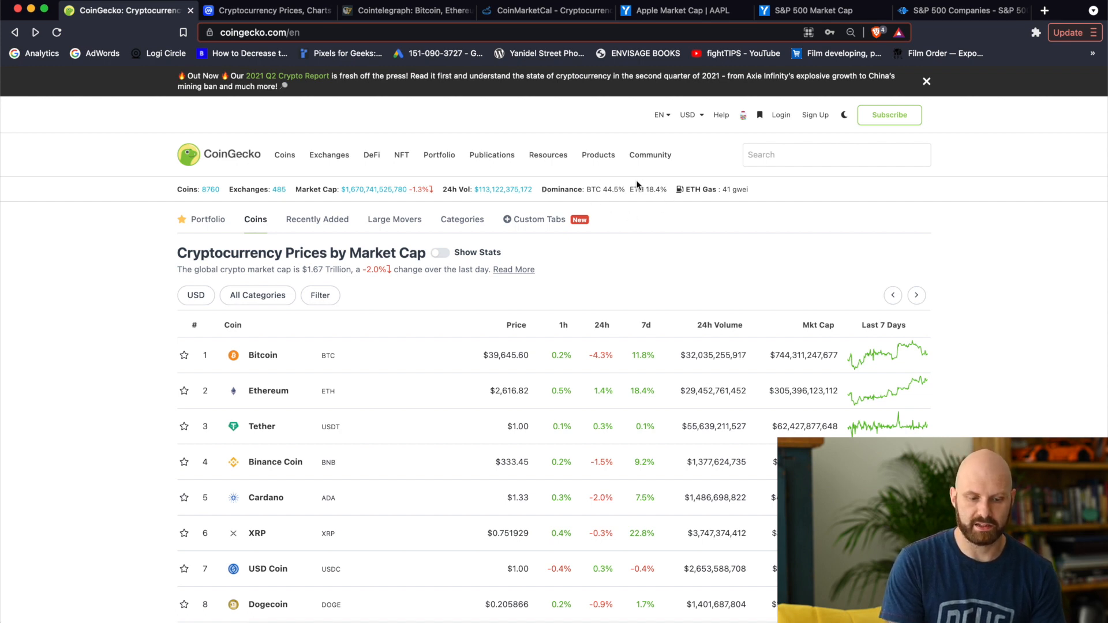
{"action": "mouse_move", "coordinate": [617, 206]}
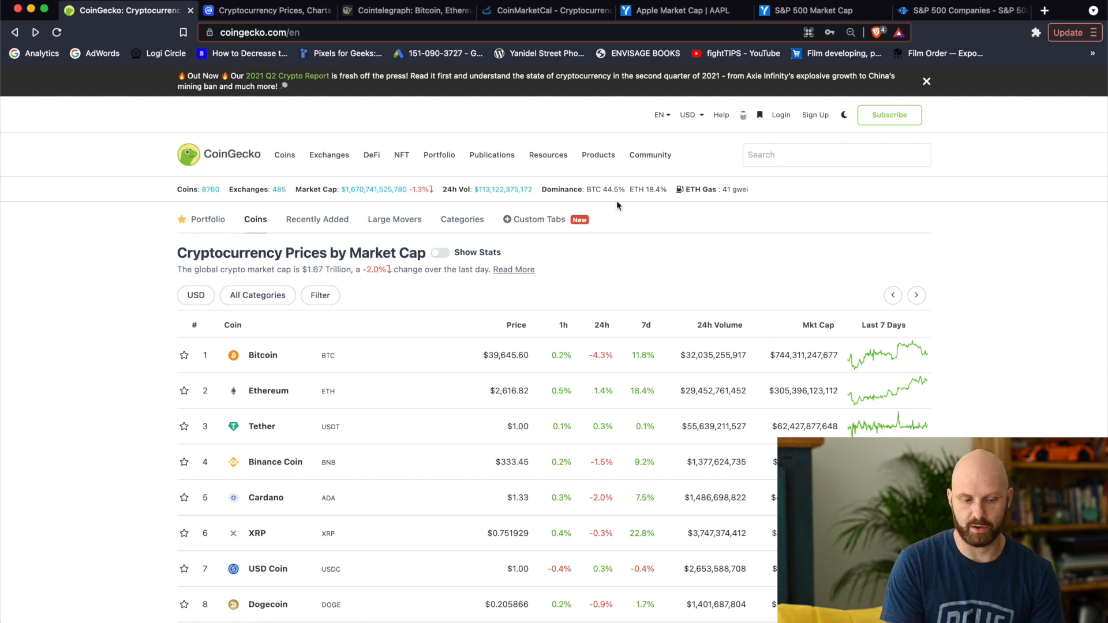
{"action": "mouse_move", "coordinate": [613, 202]}
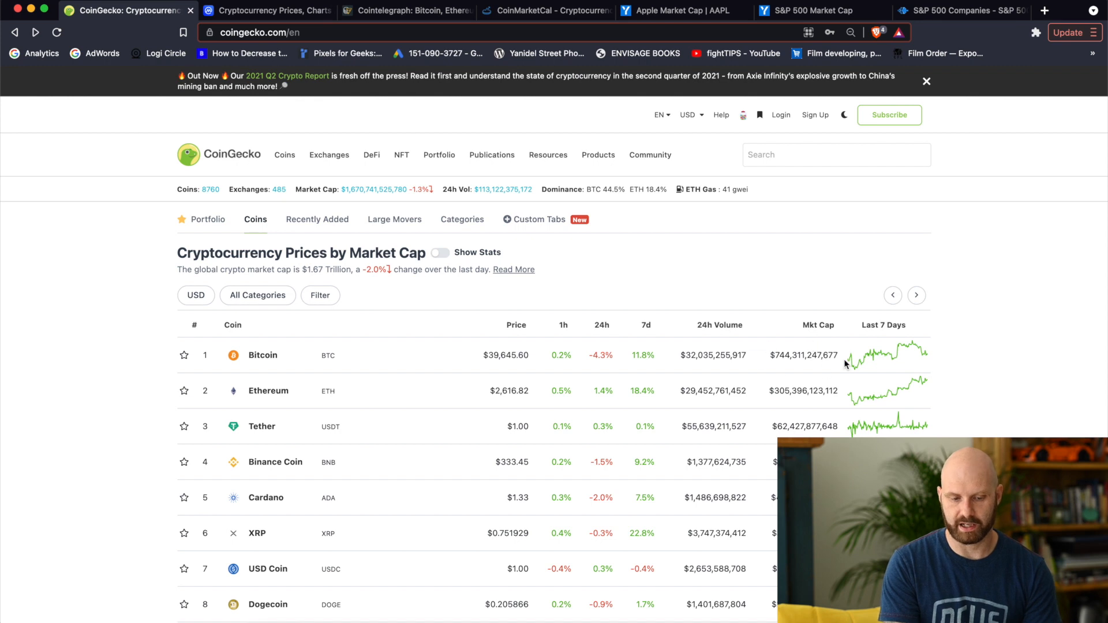
{"action": "mouse_move", "coordinate": [787, 373]}
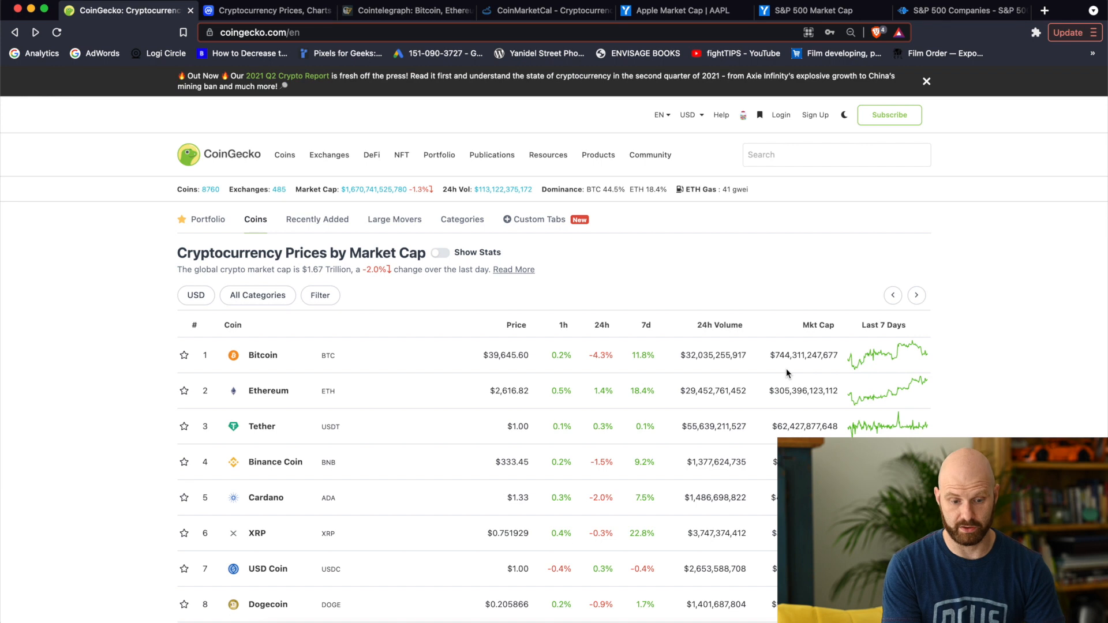
{"action": "mouse_move", "coordinate": [663, 254]}
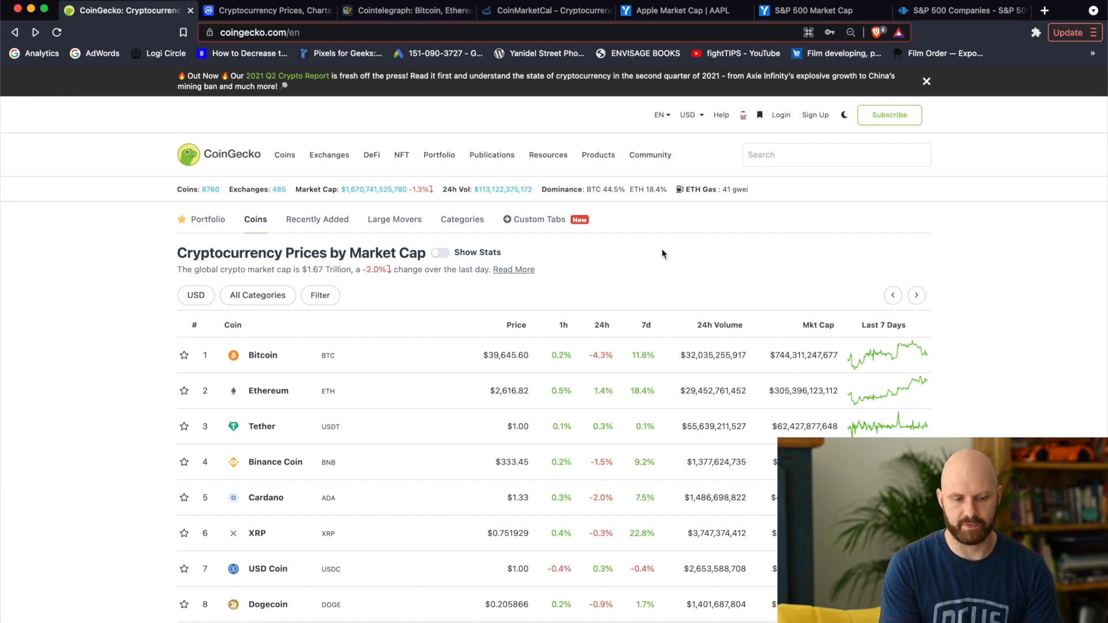
{"action": "mouse_move", "coordinate": [352, 202]}
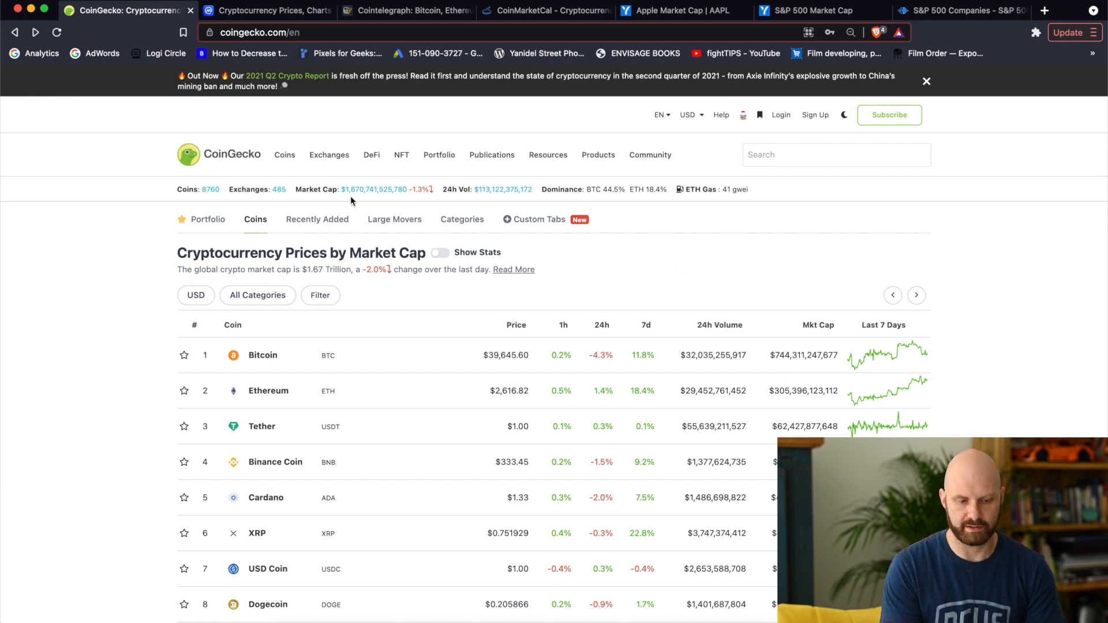
{"action": "mouse_move", "coordinate": [650, 200]}
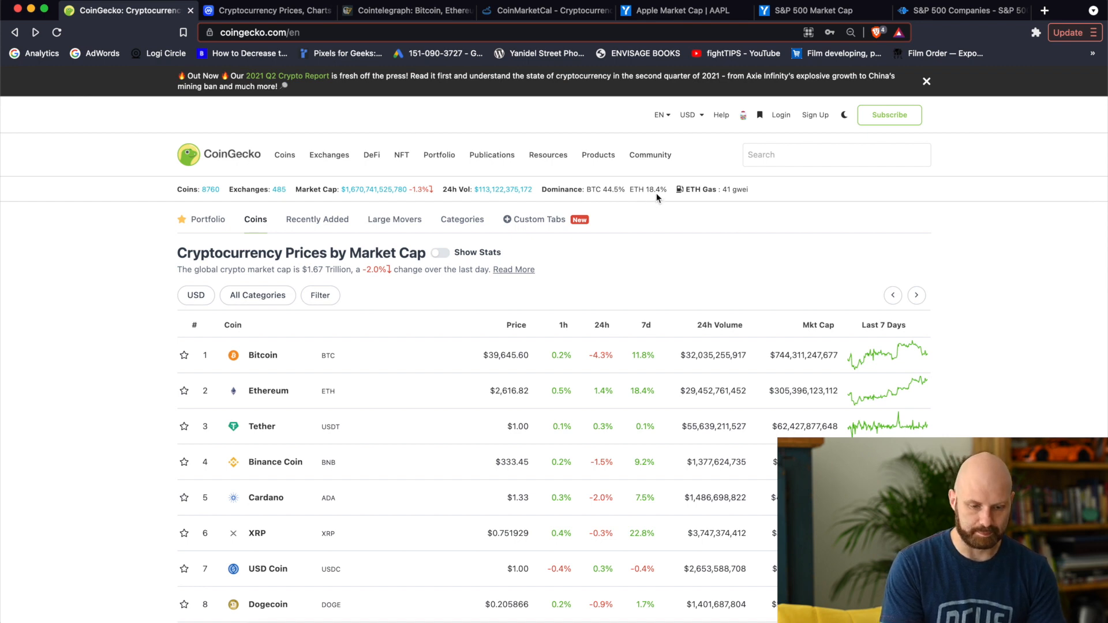
{"action": "mouse_move", "coordinate": [607, 184]}
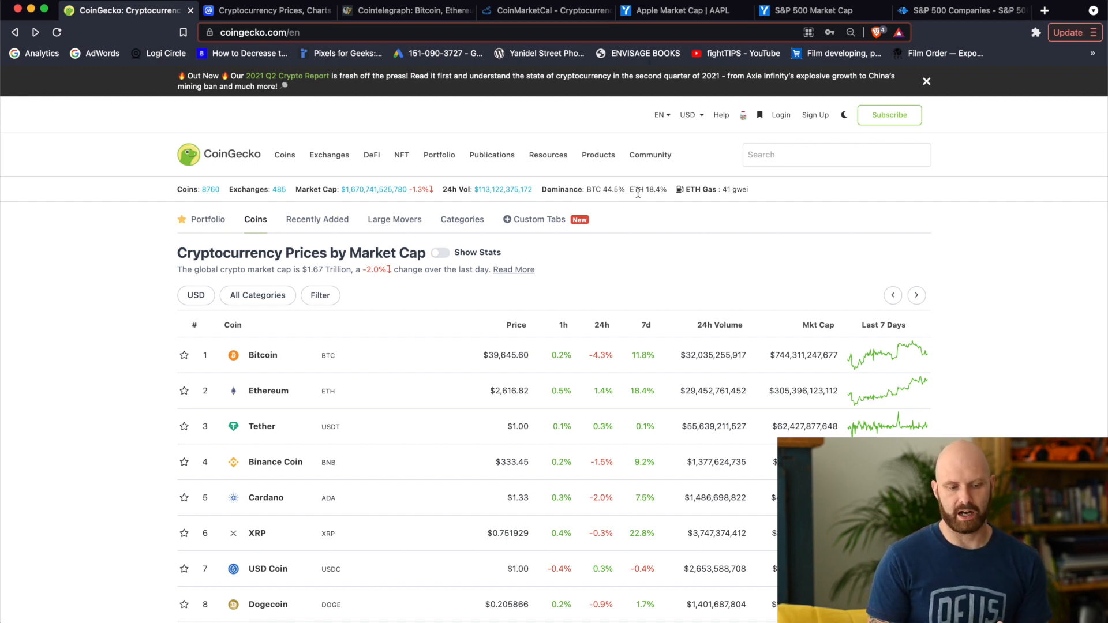
{"action": "mouse_move", "coordinate": [627, 192]}
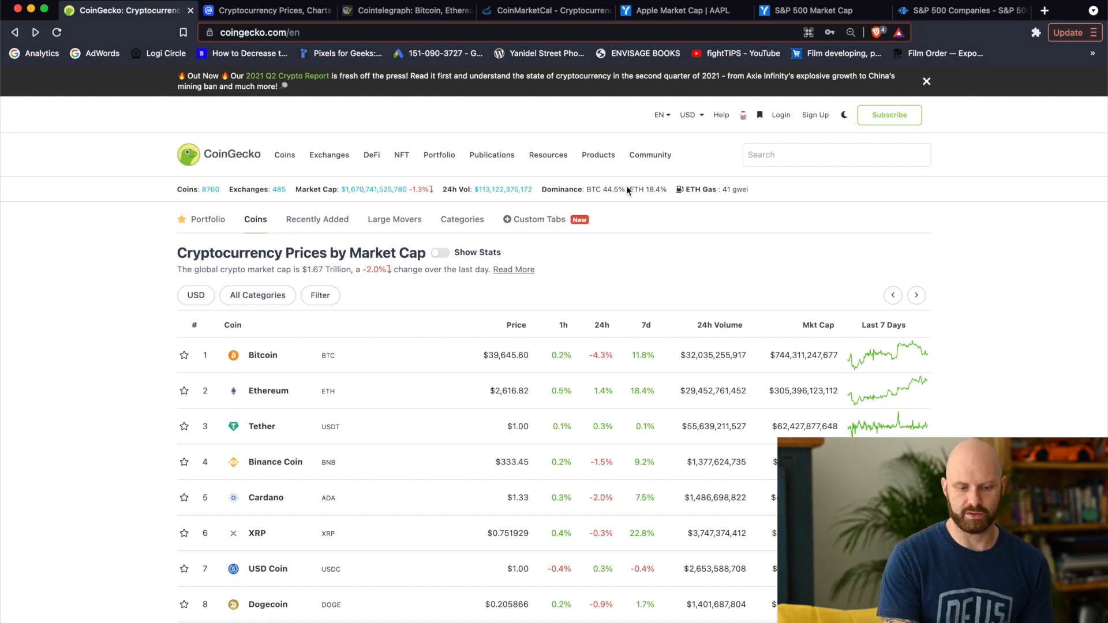
{"action": "mouse_move", "coordinate": [500, 366]}
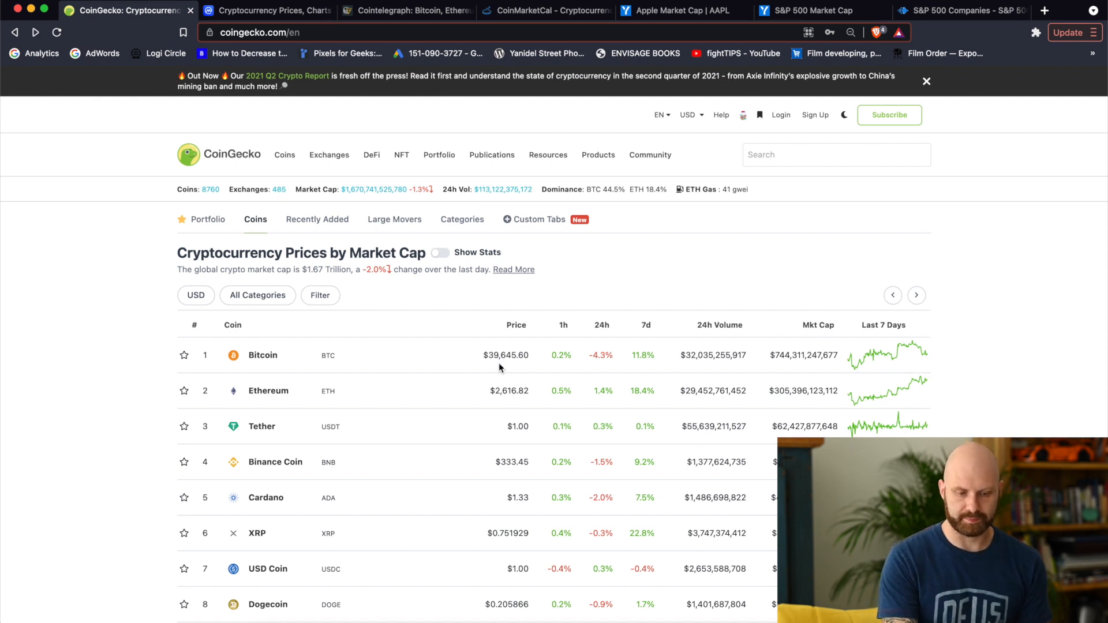
{"action": "mouse_move", "coordinate": [492, 388]}
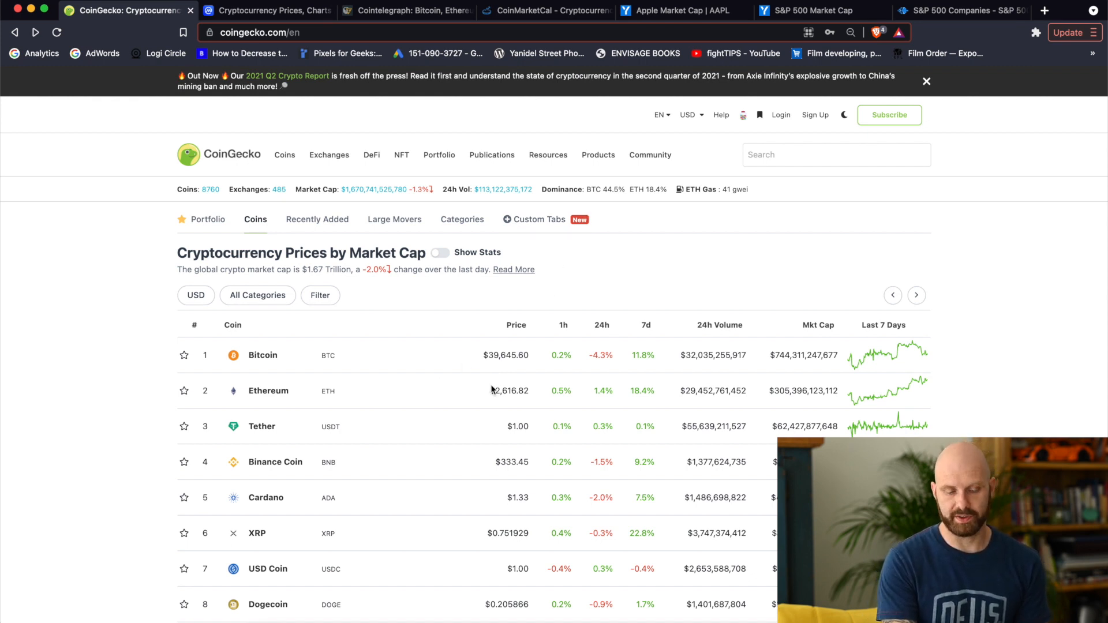
{"action": "mouse_move", "coordinate": [664, 185]}
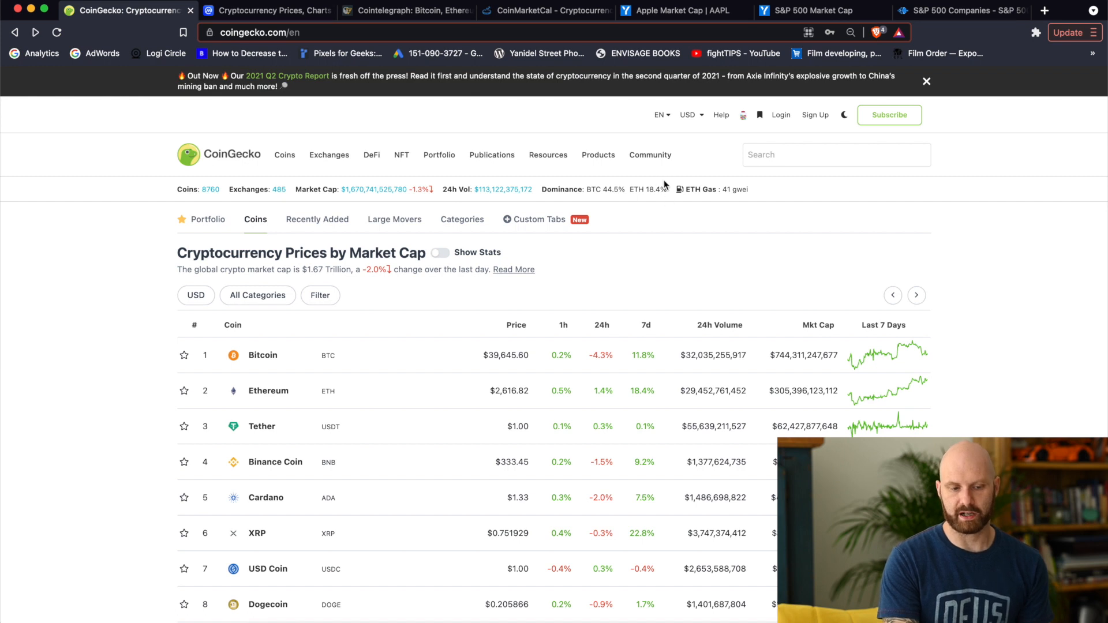
{"action": "mouse_move", "coordinate": [599, 191]}
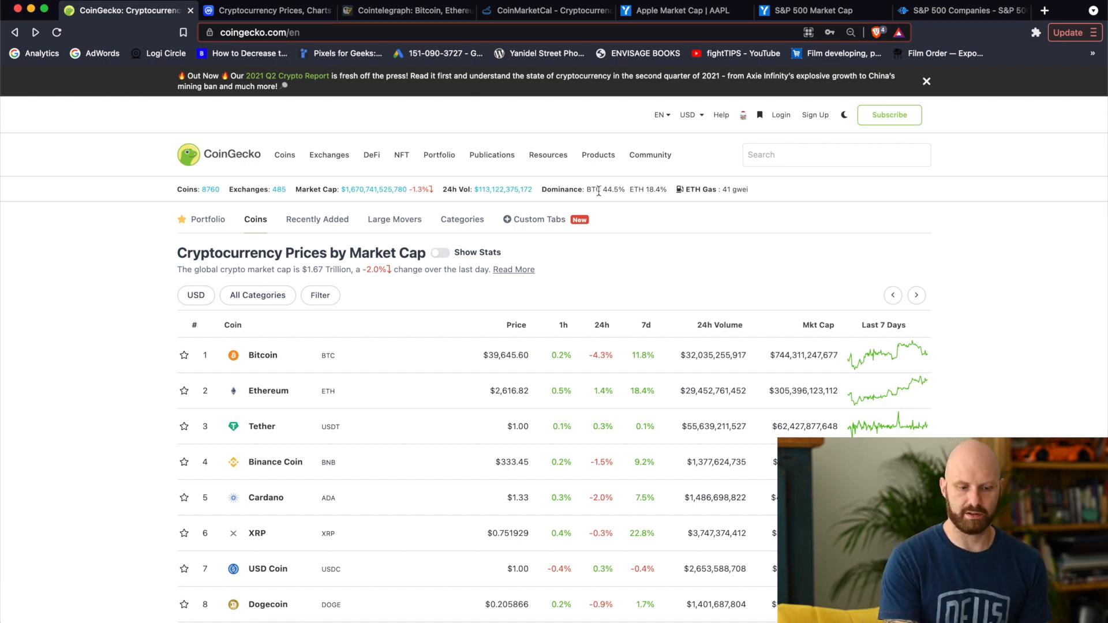
{"action": "mouse_move", "coordinate": [630, 204]}
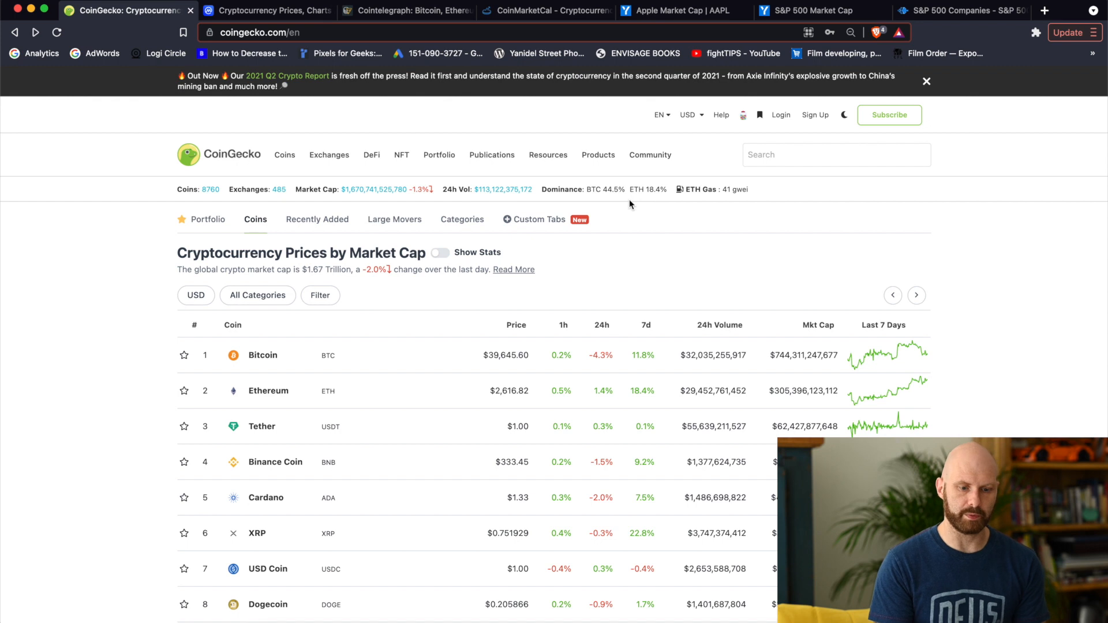
{"action": "mouse_move", "coordinate": [511, 385]}
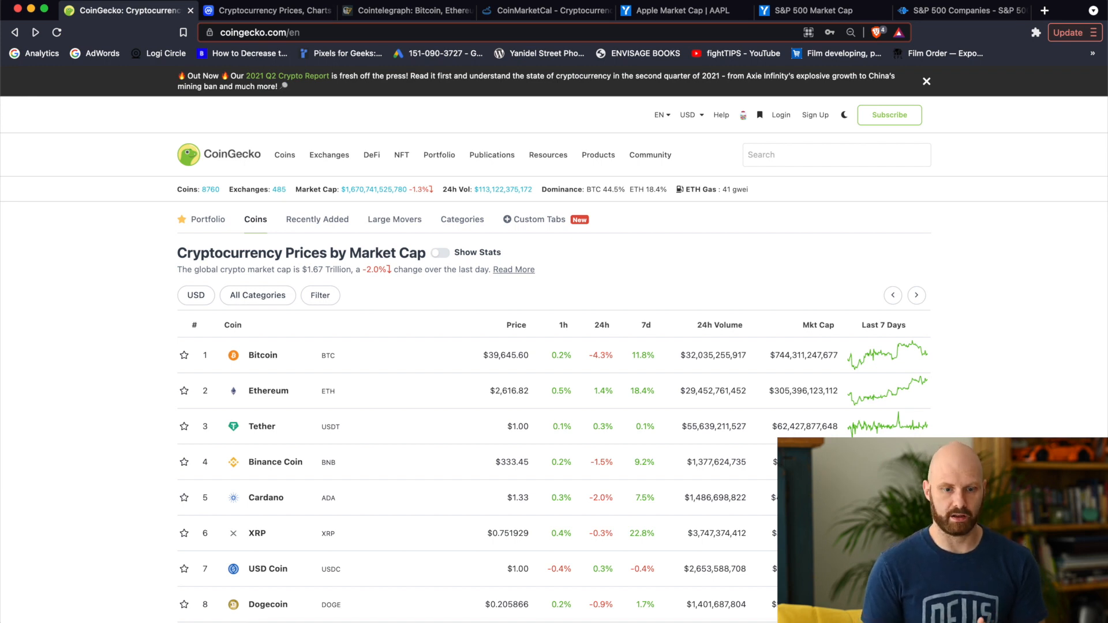
{"action": "mouse_move", "coordinate": [558, 210]}
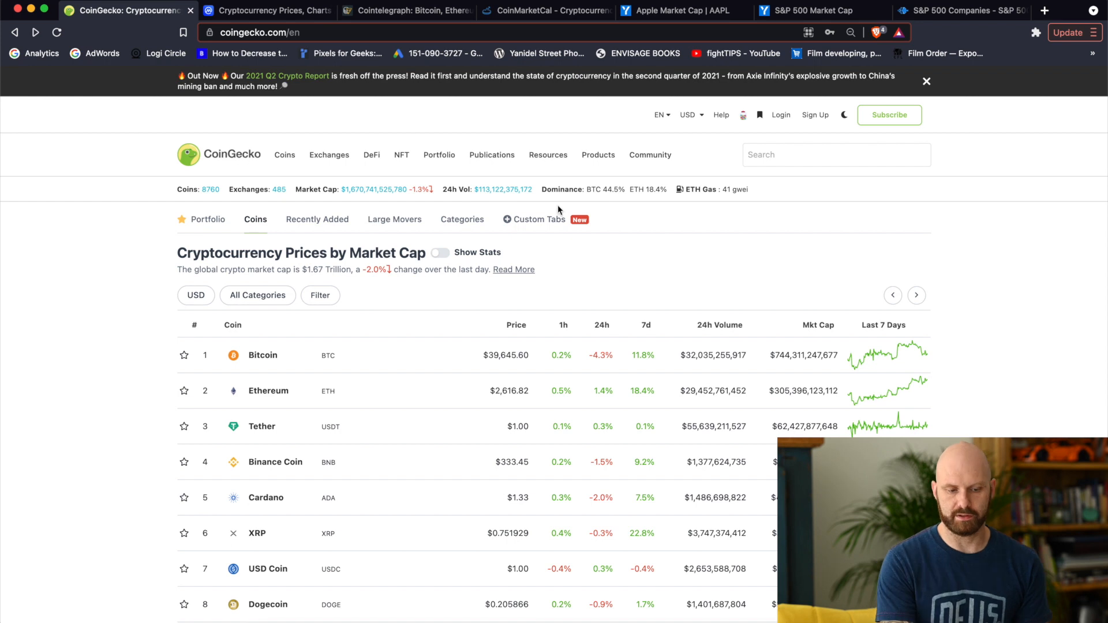
{"action": "mouse_move", "coordinate": [640, 262]}
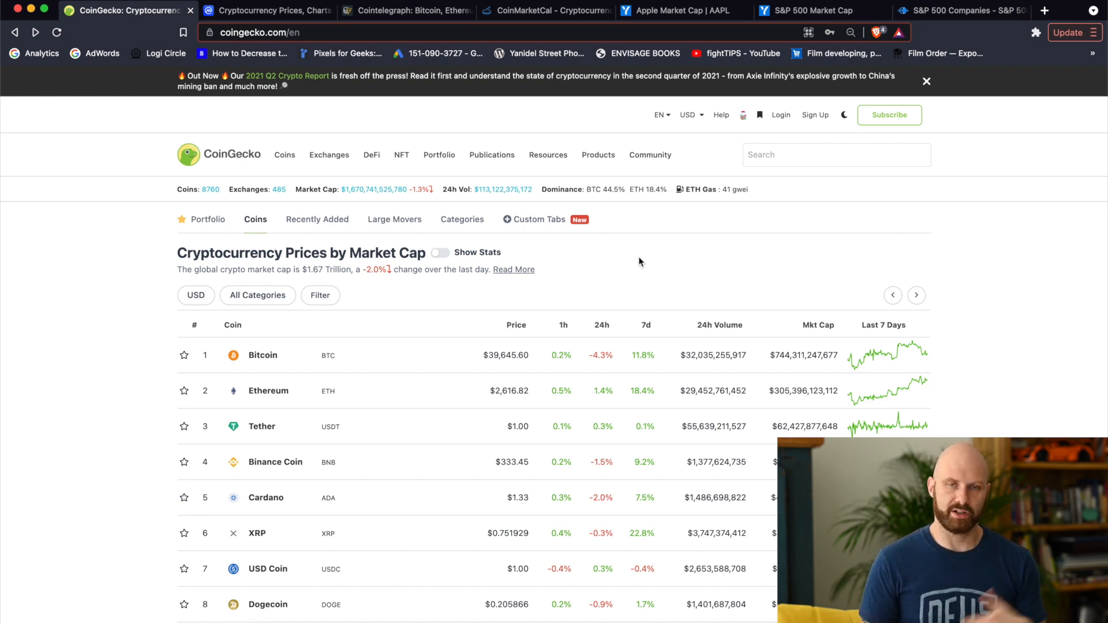
{"action": "mouse_move", "coordinate": [629, 184]}
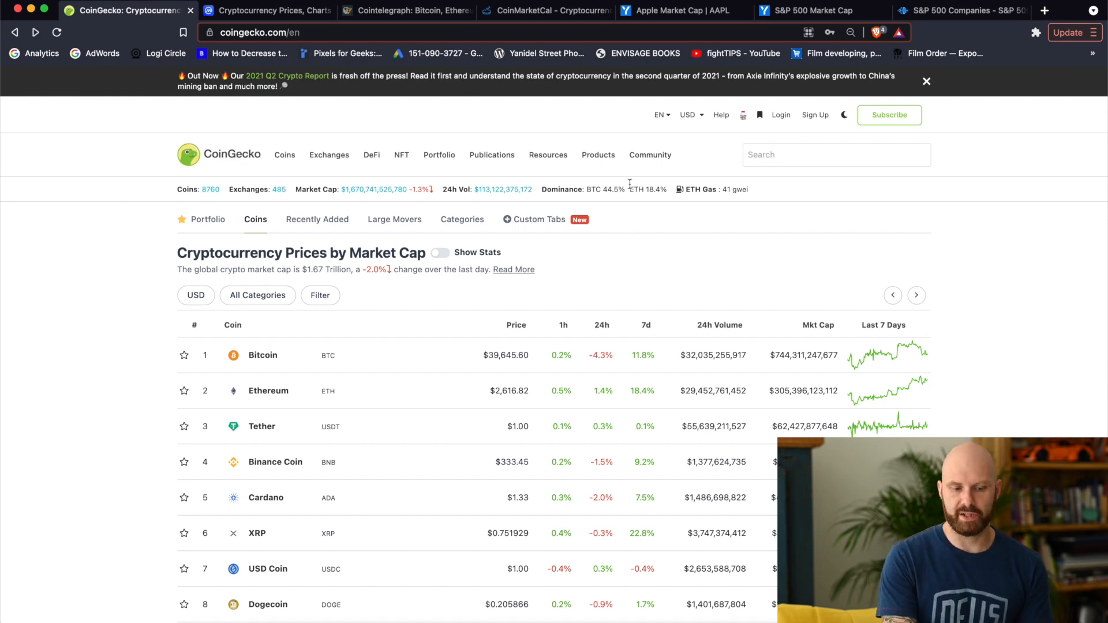
{"action": "mouse_move", "coordinate": [617, 202]}
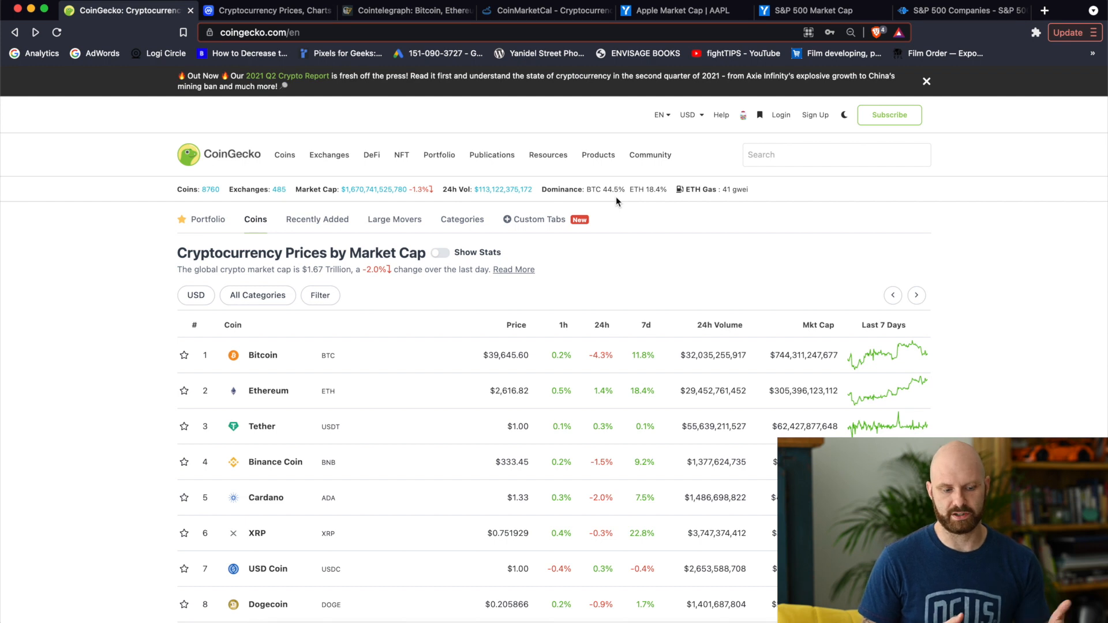
{"action": "mouse_move", "coordinate": [555, 527]}
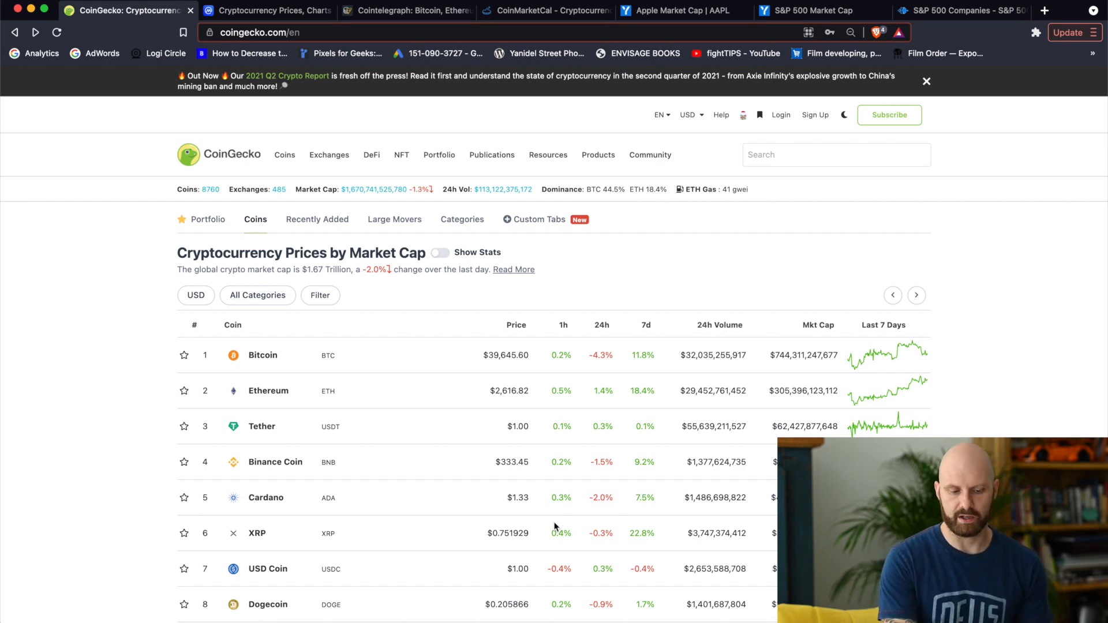
{"action": "mouse_move", "coordinate": [559, 526]}
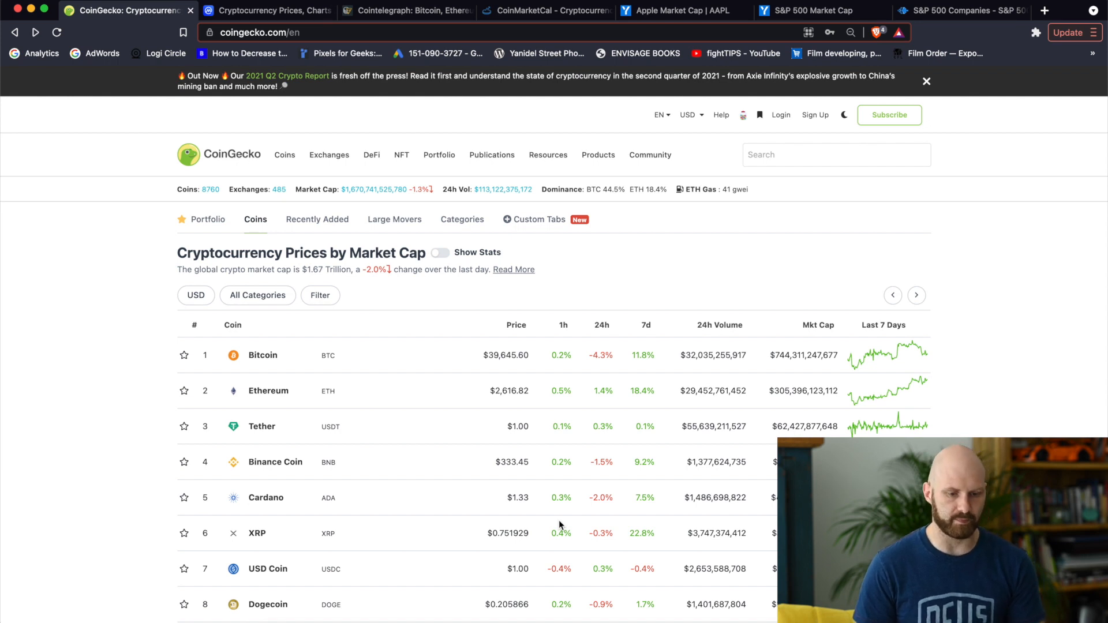
{"action": "mouse_move", "coordinate": [733, 192]}
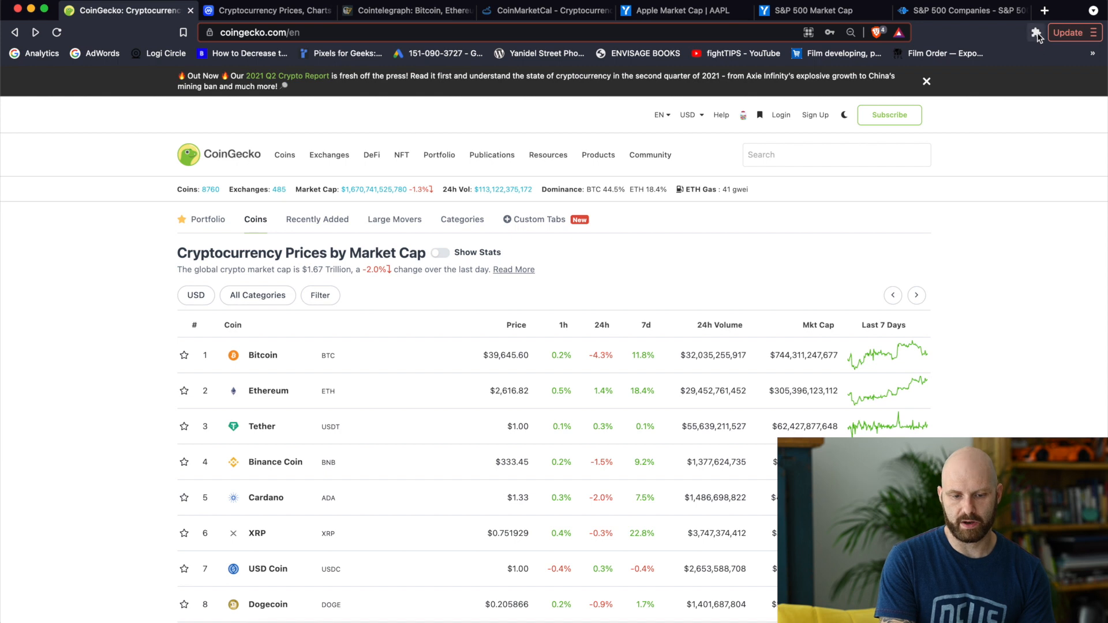
{"action": "mouse_move", "coordinate": [714, 189]}
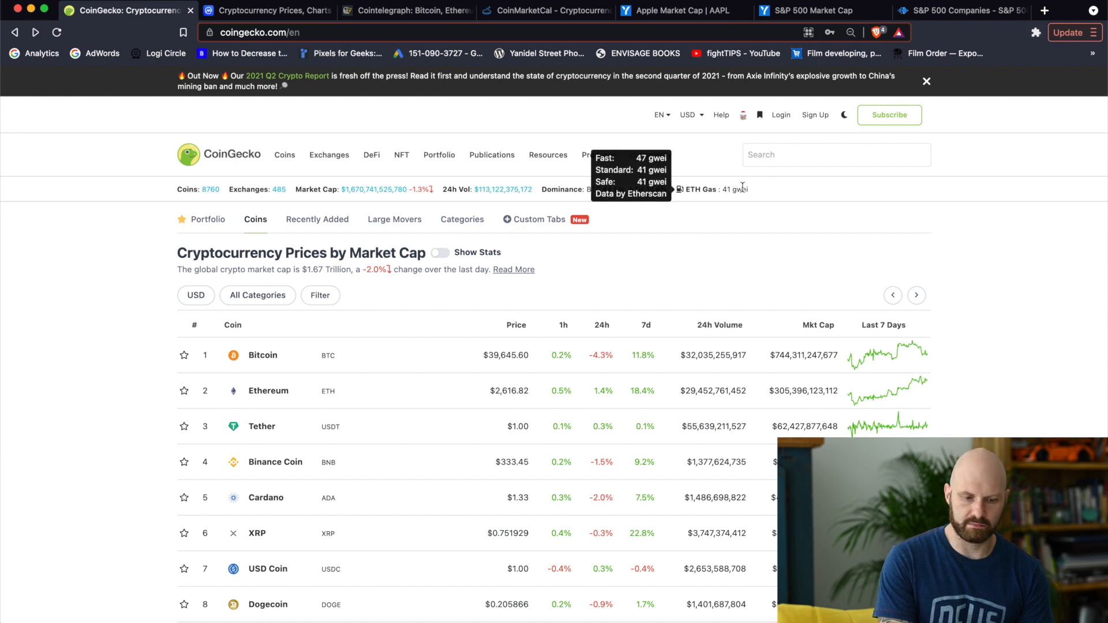
{"action": "mouse_move", "coordinate": [1037, 34]}
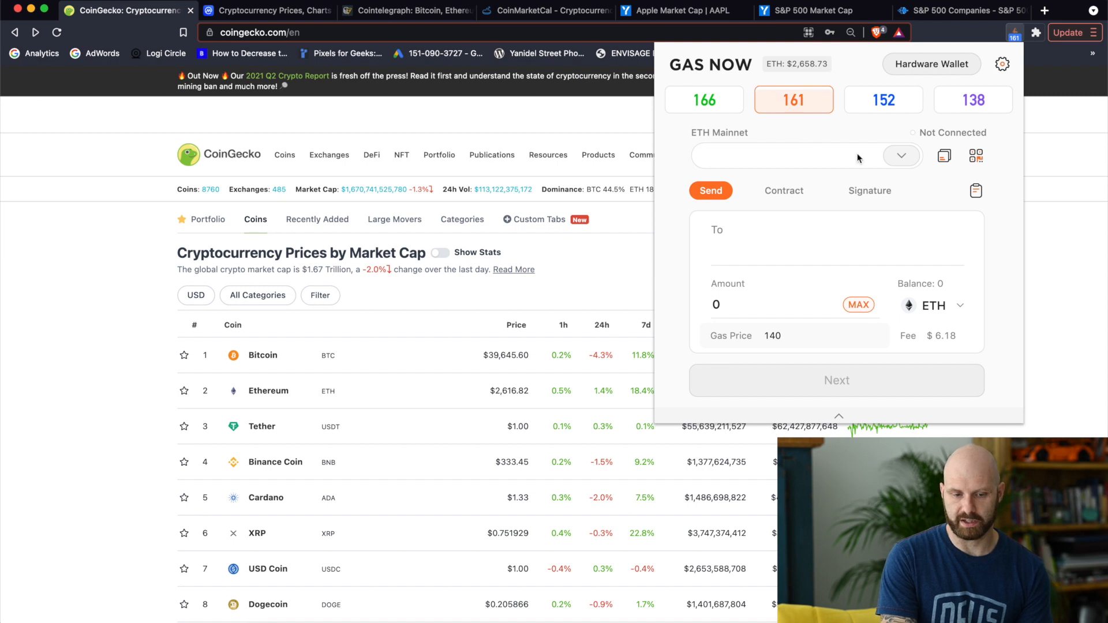
{"action": "mouse_move", "coordinate": [838, 119]}
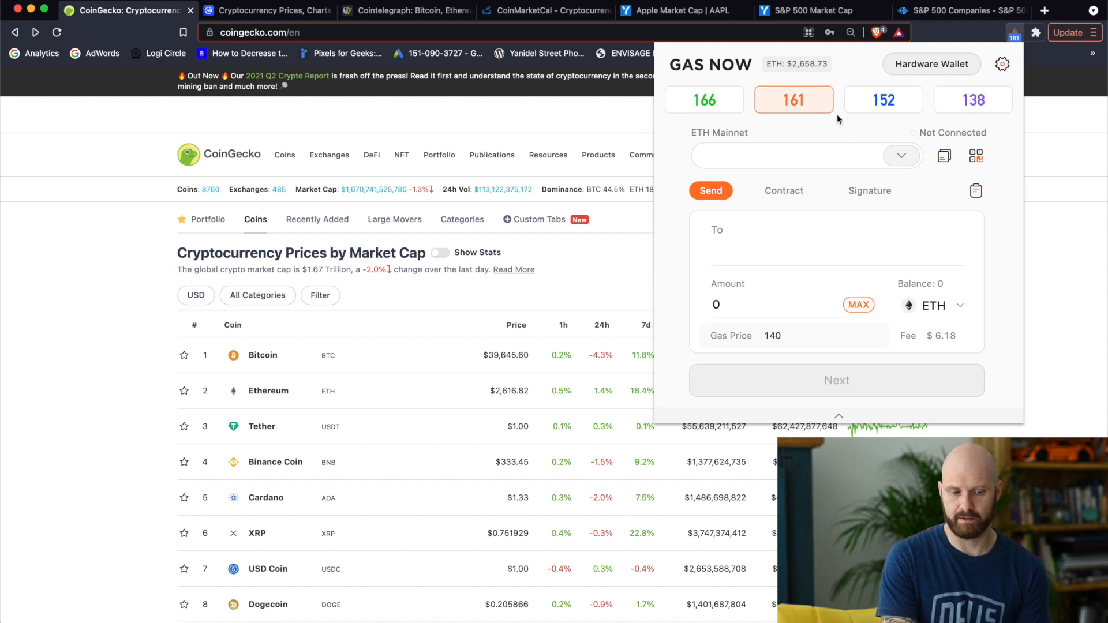
{"action": "mouse_move", "coordinate": [623, 270]}
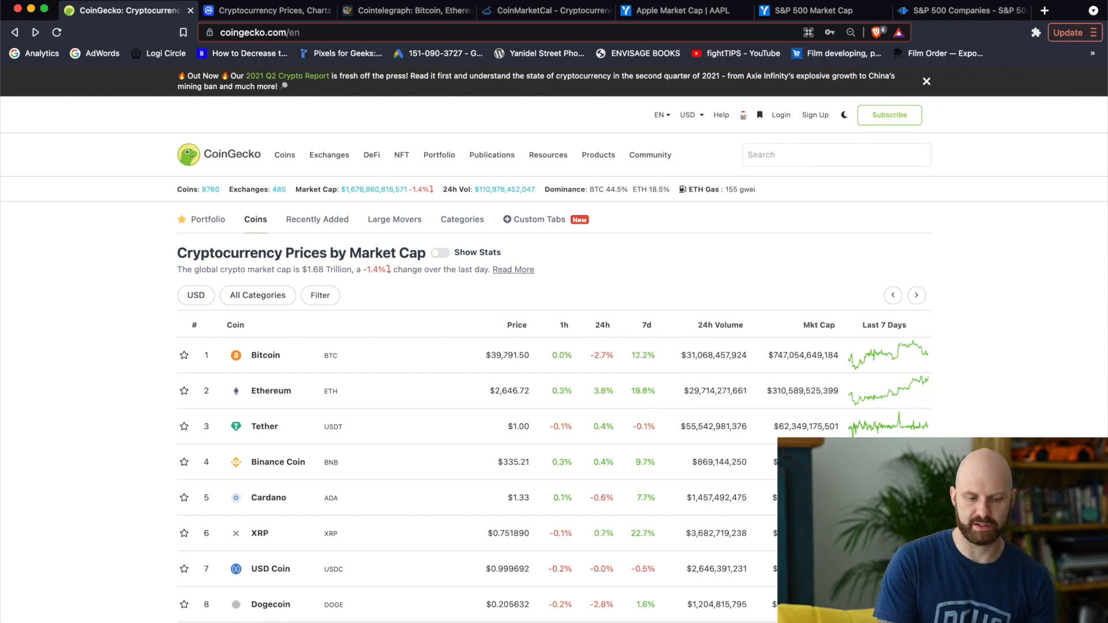
{"action": "mouse_move", "coordinate": [703, 189]}
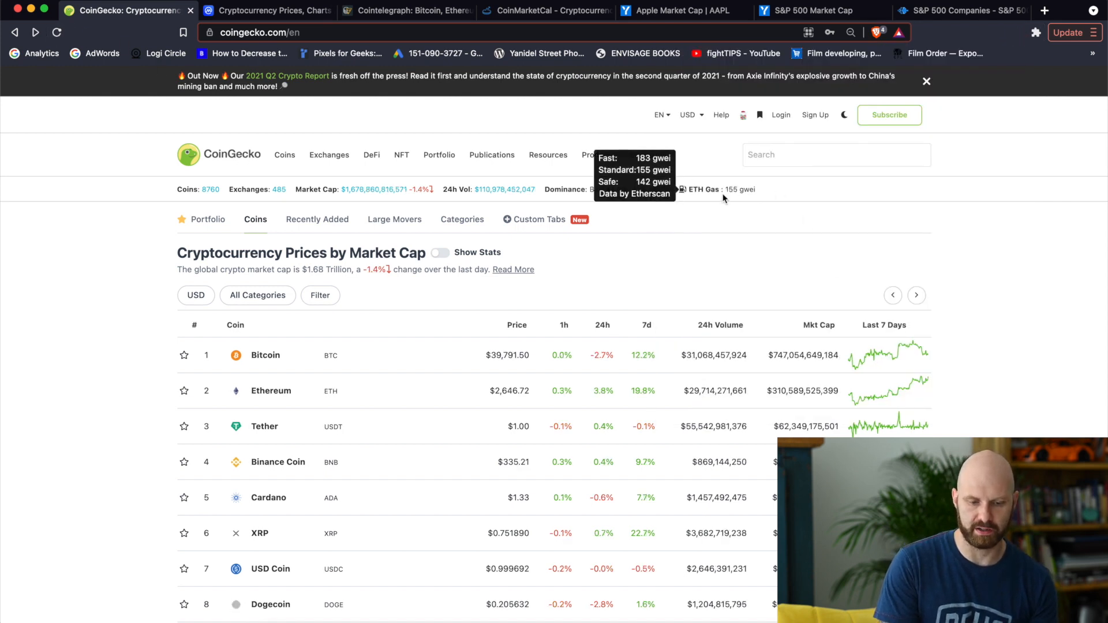
{"action": "mouse_move", "coordinate": [724, 198]}
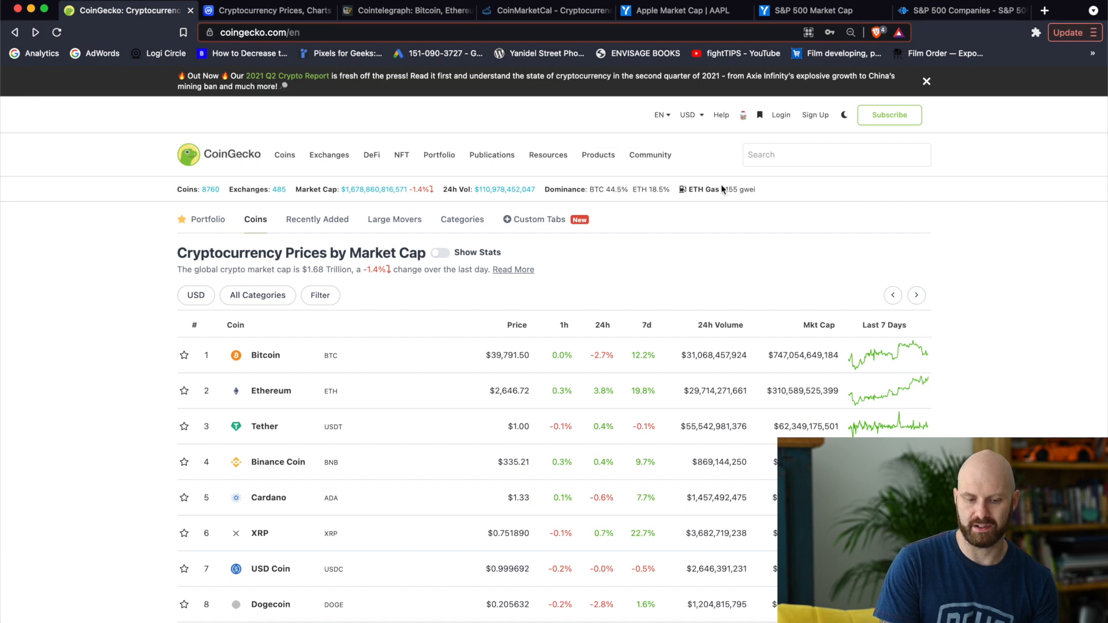
{"action": "mouse_move", "coordinate": [715, 188]}
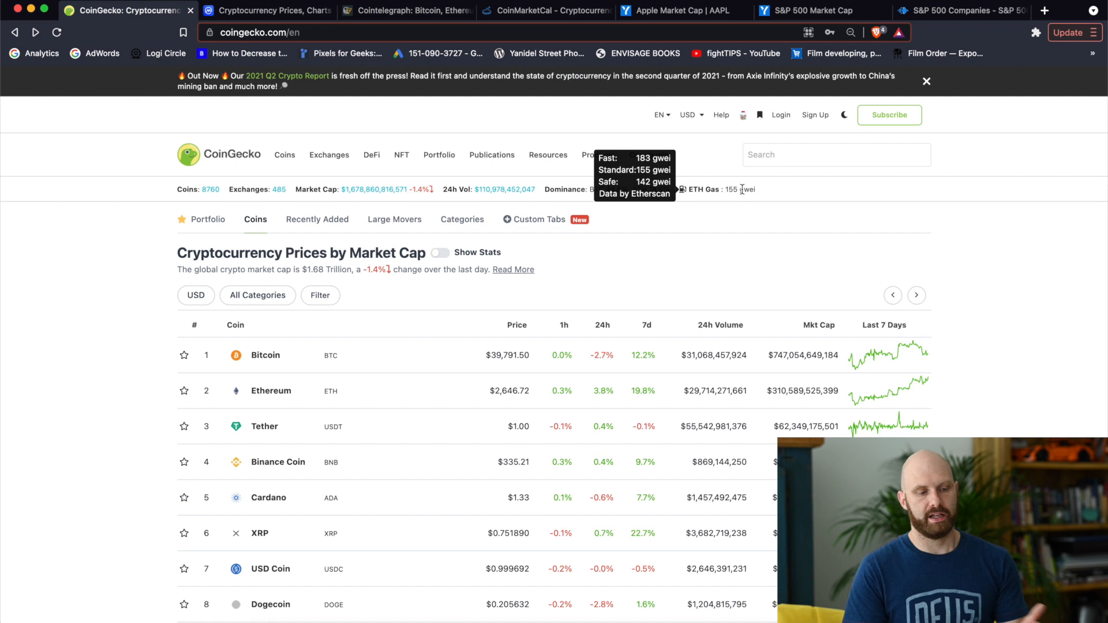
{"action": "mouse_move", "coordinate": [781, 282]}
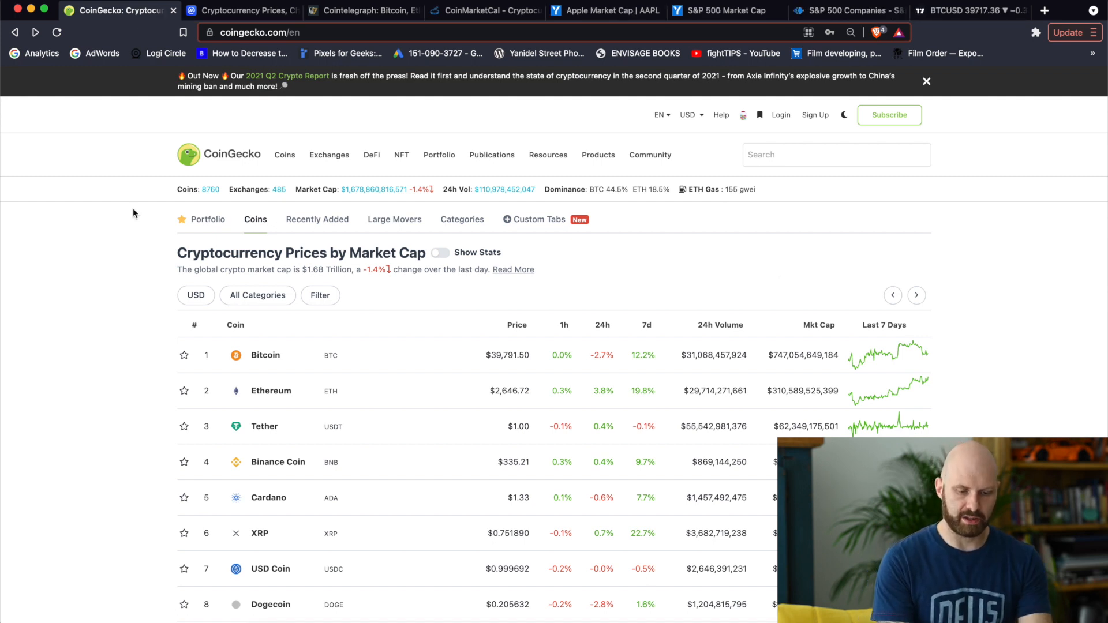
{"action": "mouse_move", "coordinate": [402, 444]}
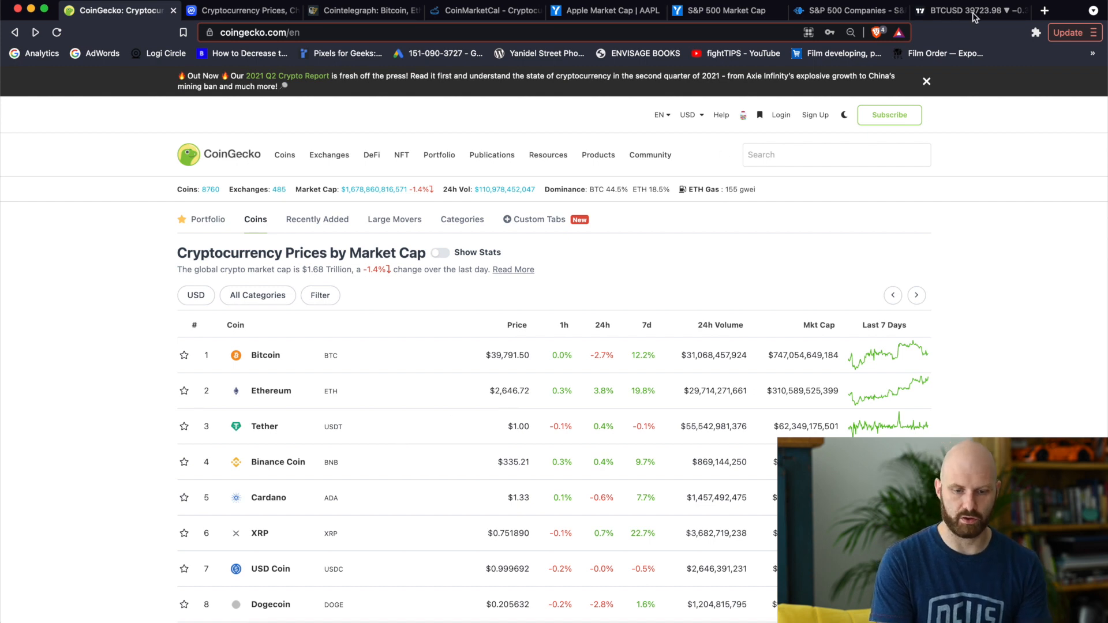
{"action": "left_click", "coordinate": [961, 11]}
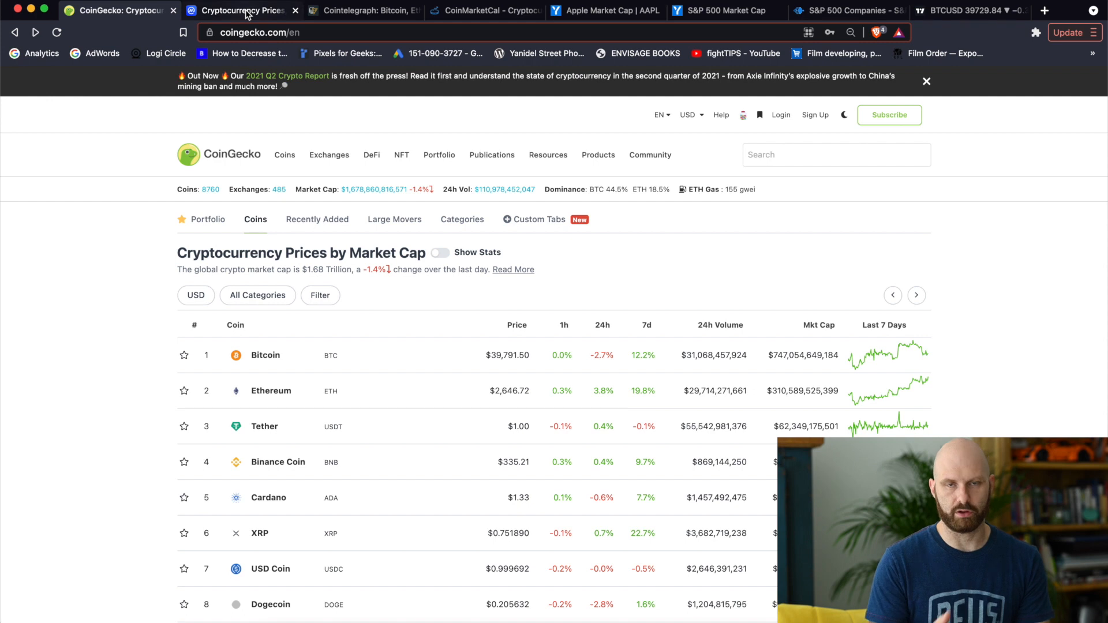
{"action": "mouse_move", "coordinate": [239, 10]}
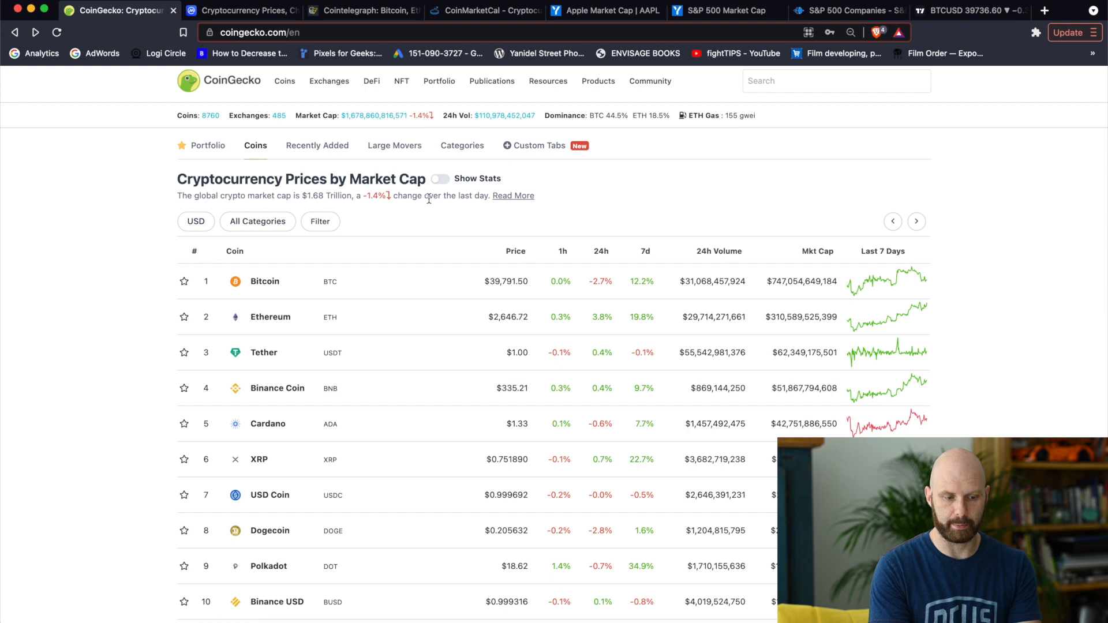
{"action": "mouse_move", "coordinate": [837, 297]}
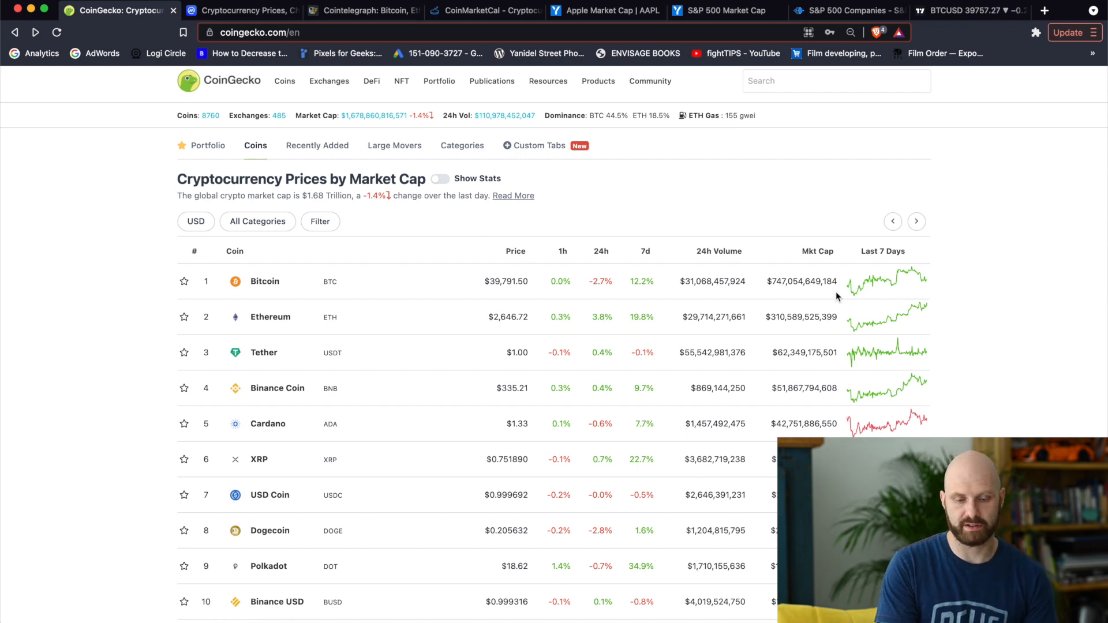
{"action": "mouse_move", "coordinate": [849, 304]}
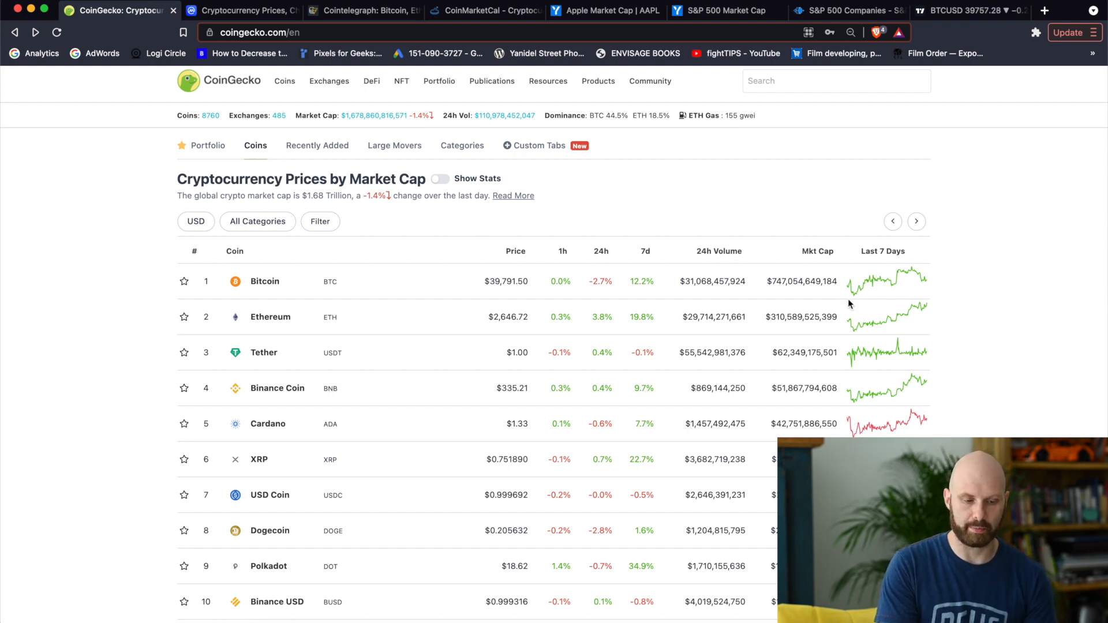
{"action": "mouse_move", "coordinate": [465, 373]}
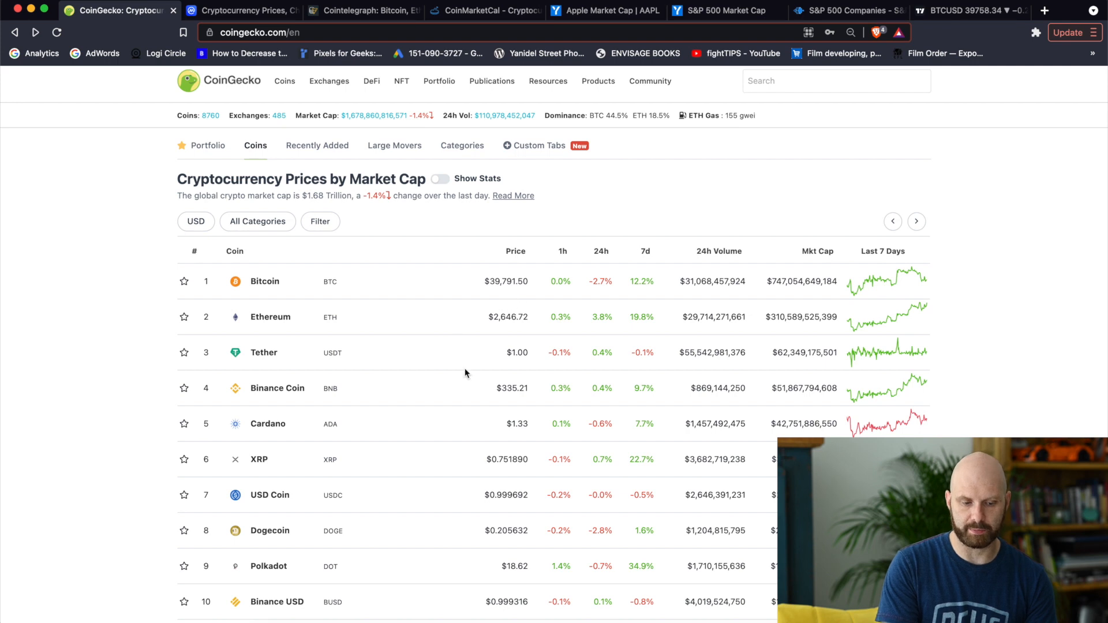
{"action": "mouse_move", "coordinate": [539, 287]}
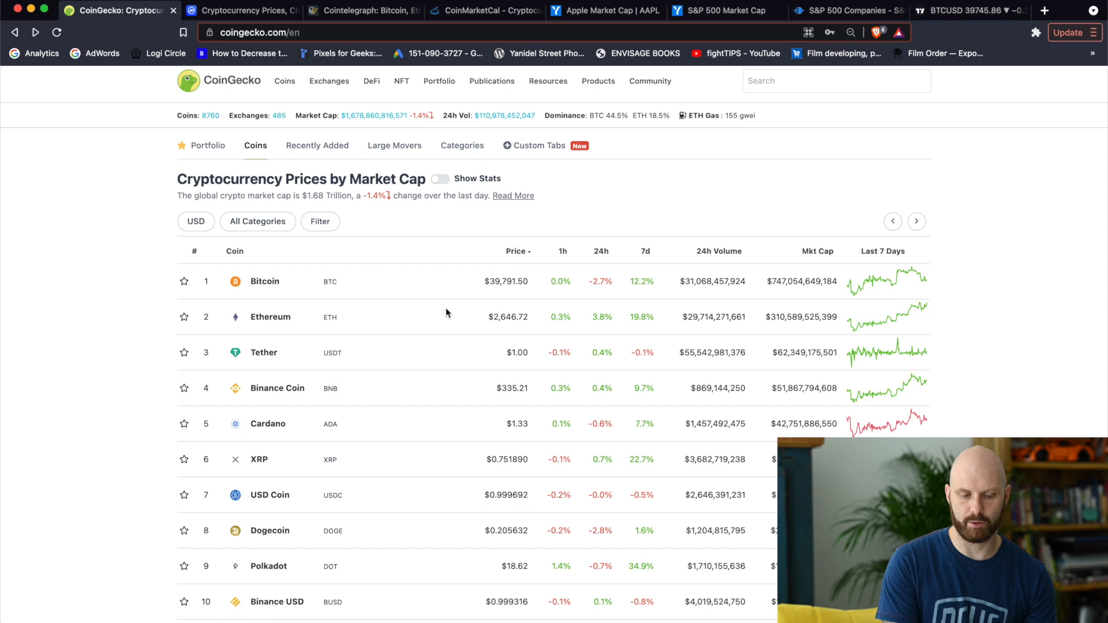
{"action": "mouse_move", "coordinate": [274, 350]}
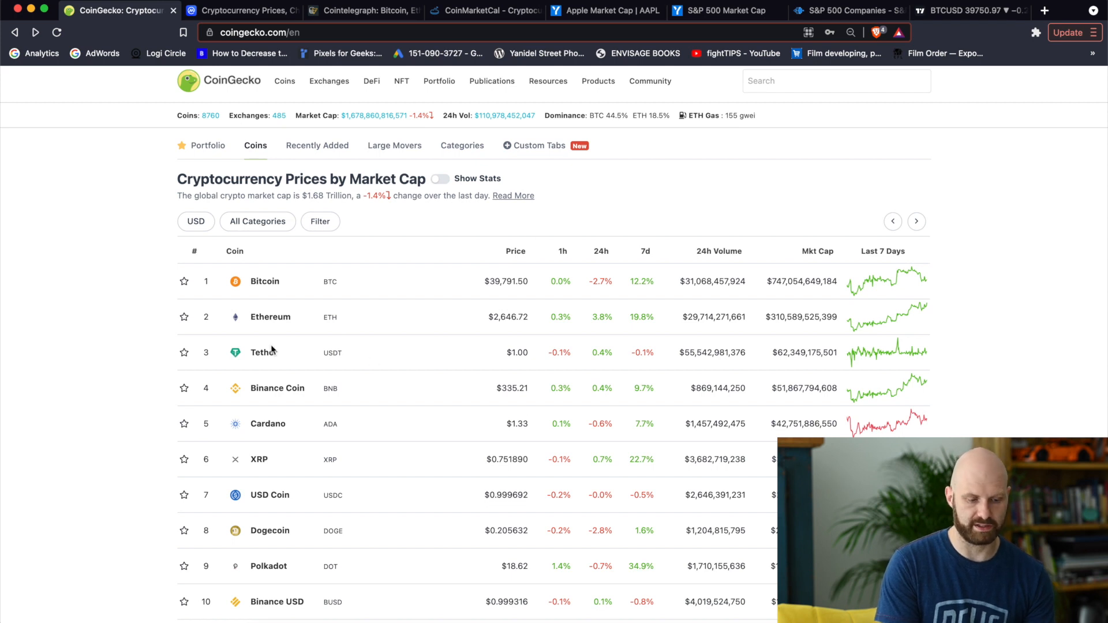
{"action": "mouse_move", "coordinate": [312, 370]}
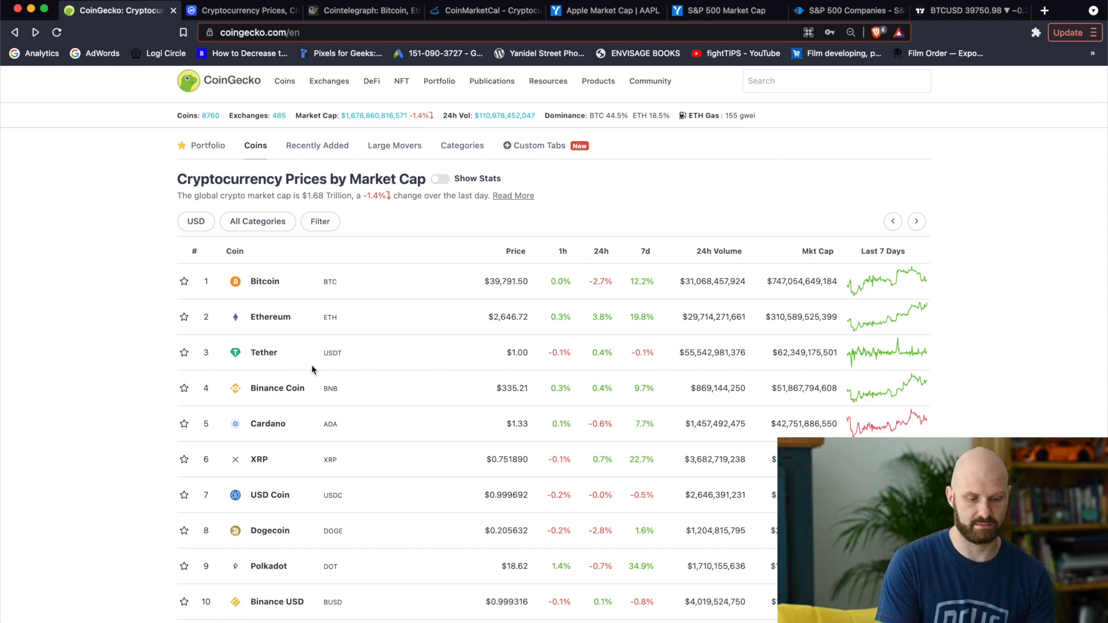
{"action": "mouse_move", "coordinate": [518, 351]}
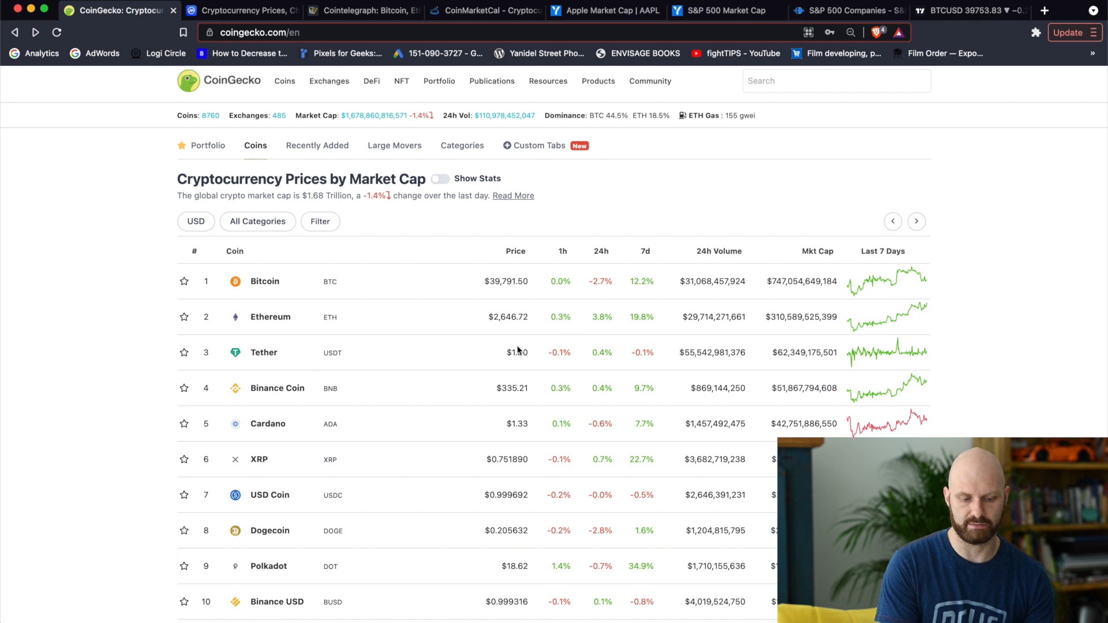
{"action": "mouse_move", "coordinate": [517, 364]}
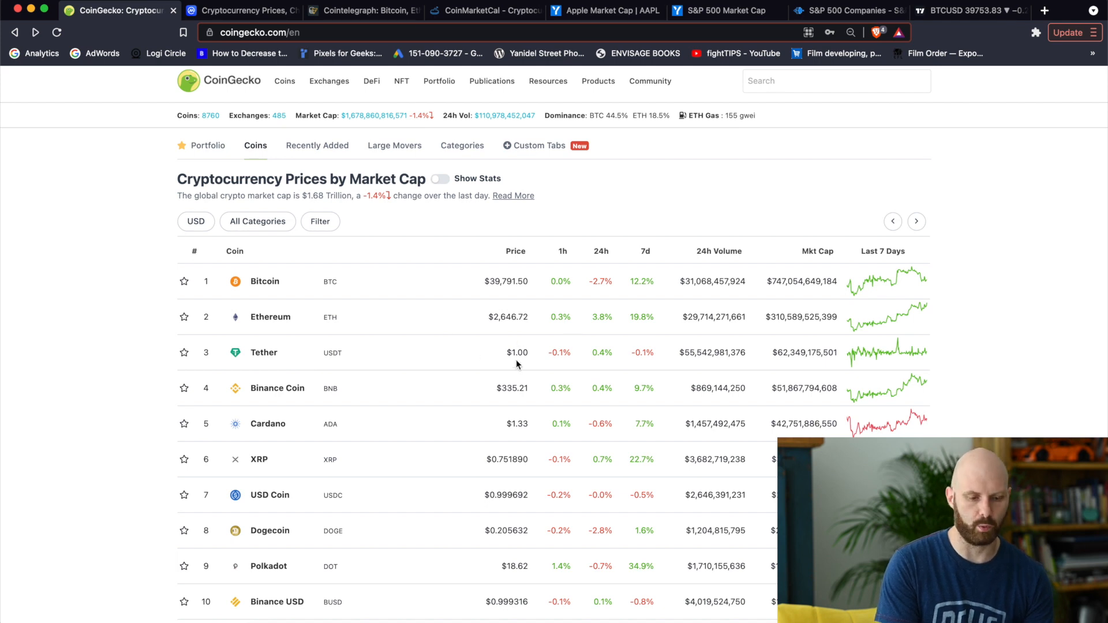
{"action": "mouse_move", "coordinate": [527, 292]}
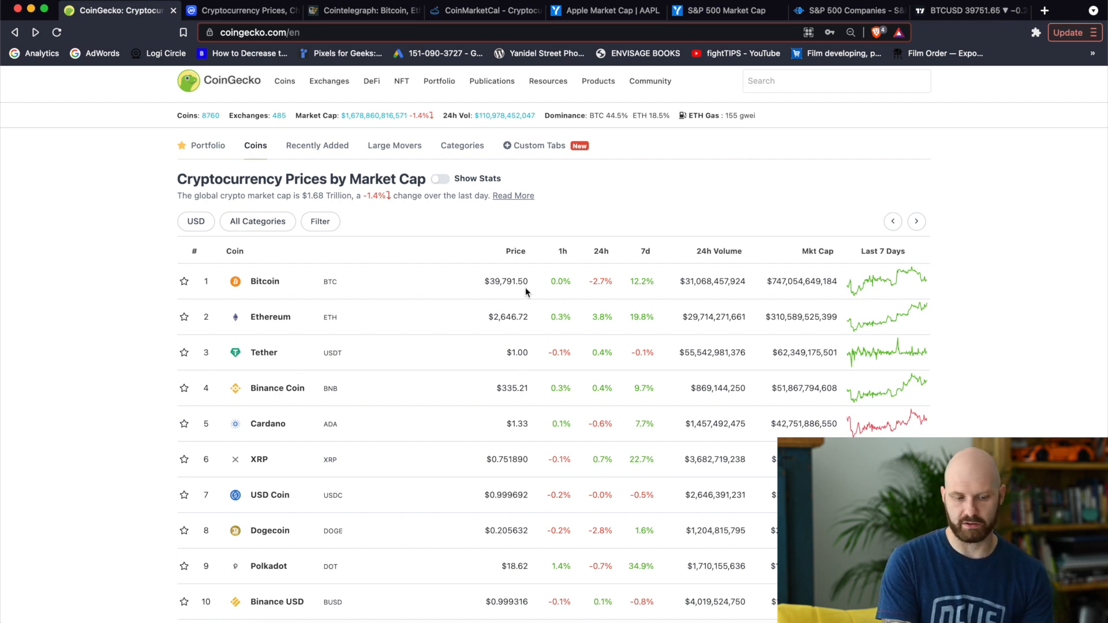
{"action": "mouse_move", "coordinate": [498, 328]}
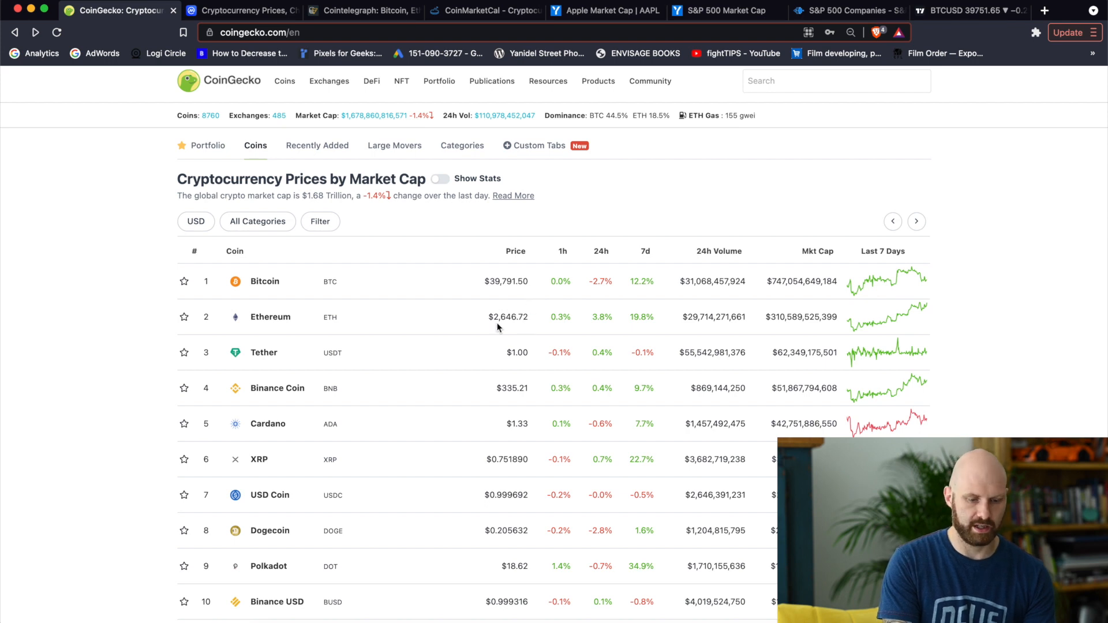
{"action": "mouse_move", "coordinate": [516, 329]}
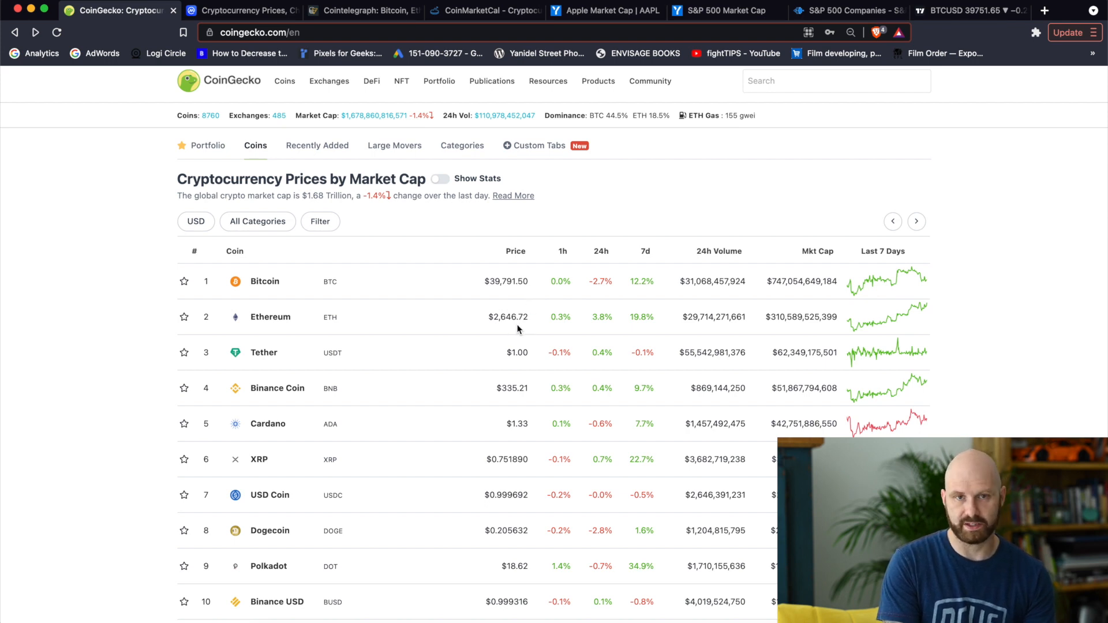
{"action": "mouse_move", "coordinate": [514, 398]}
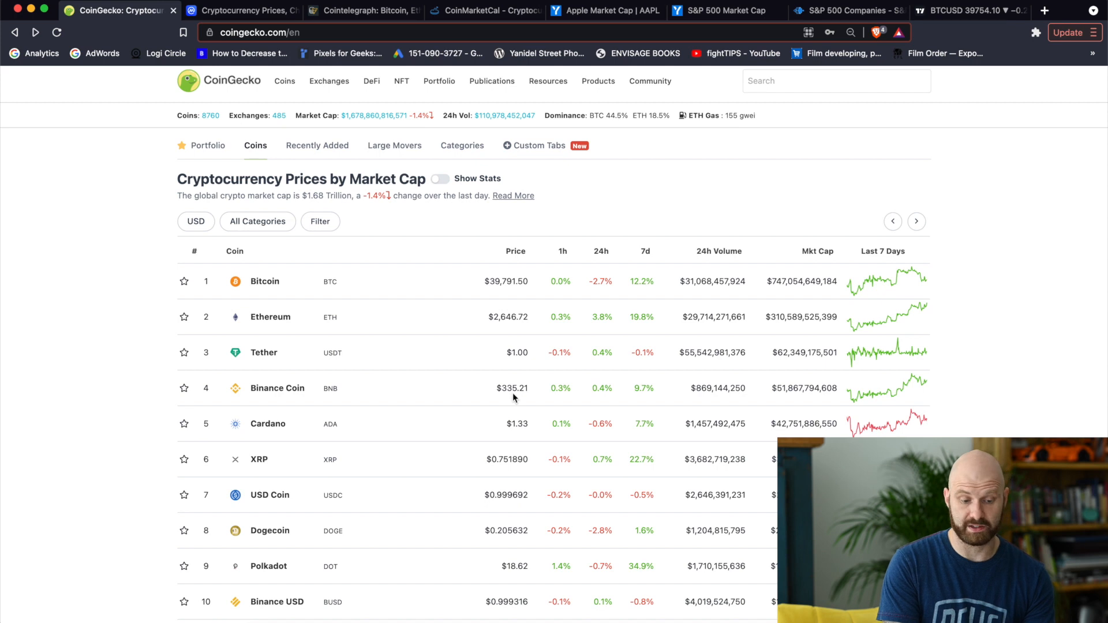
{"action": "mouse_move", "coordinate": [537, 397]}
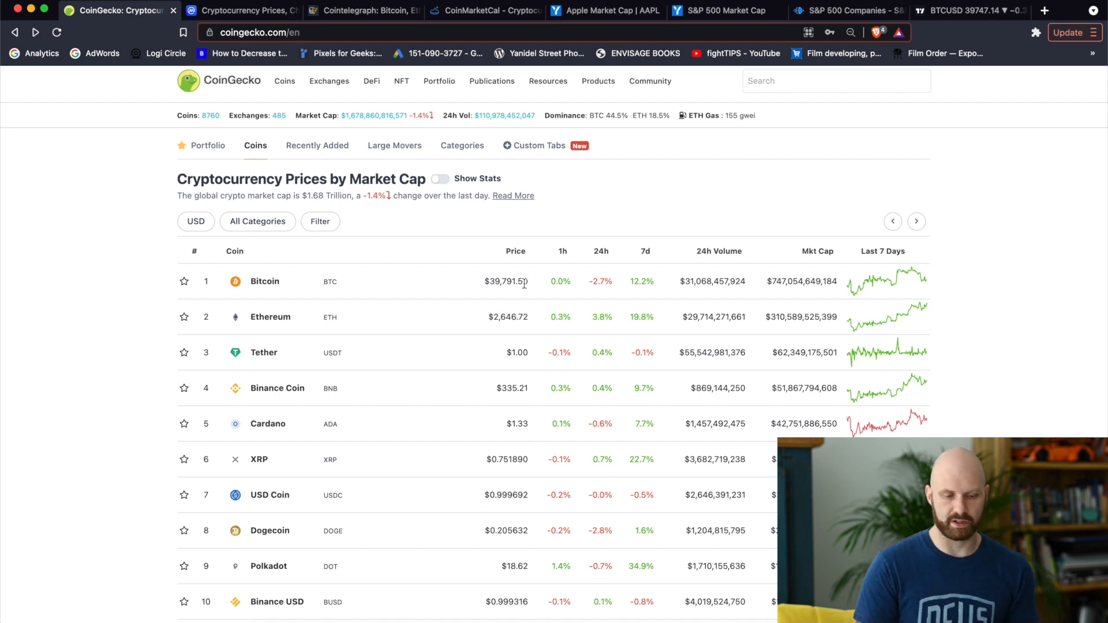
{"action": "mouse_move", "coordinate": [822, 329]}
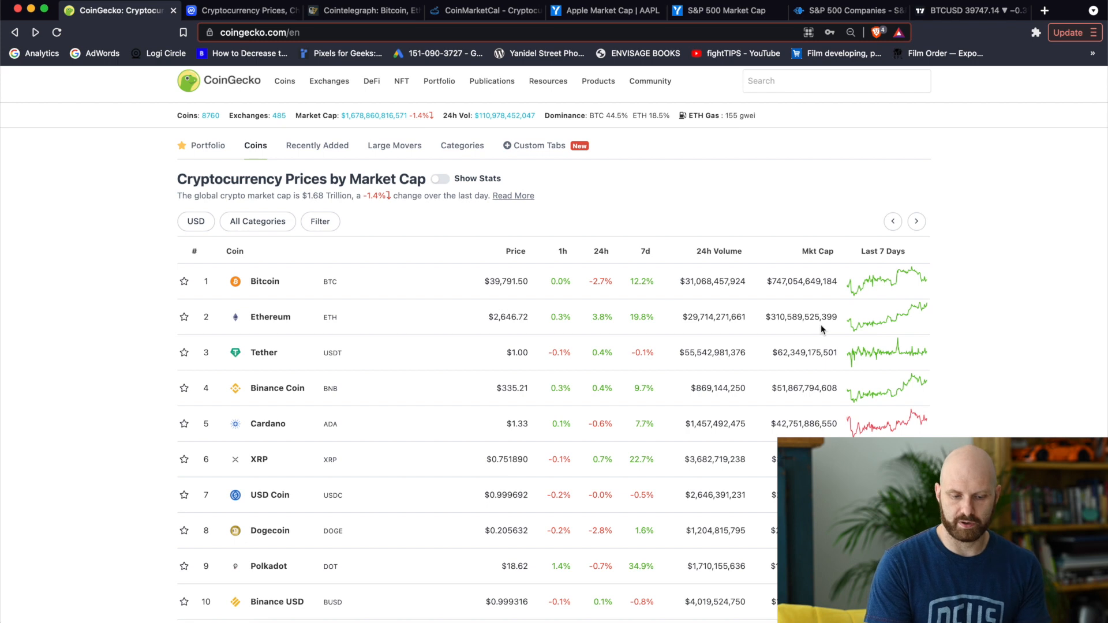
{"action": "mouse_move", "coordinate": [854, 388]}
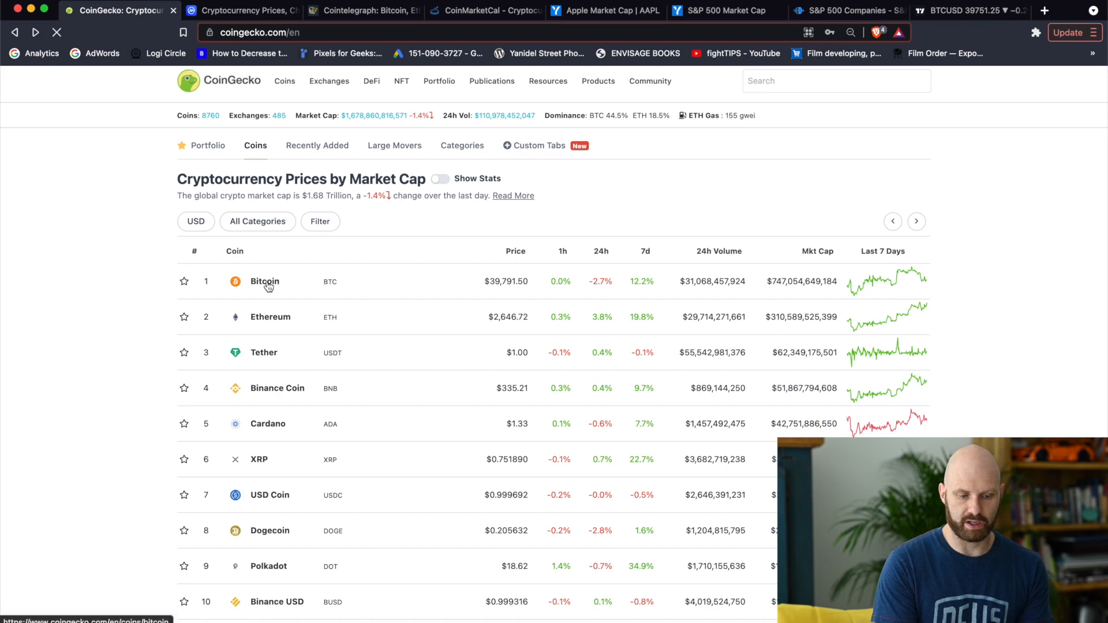
{"action": "left_click", "coordinate": [264, 281]}
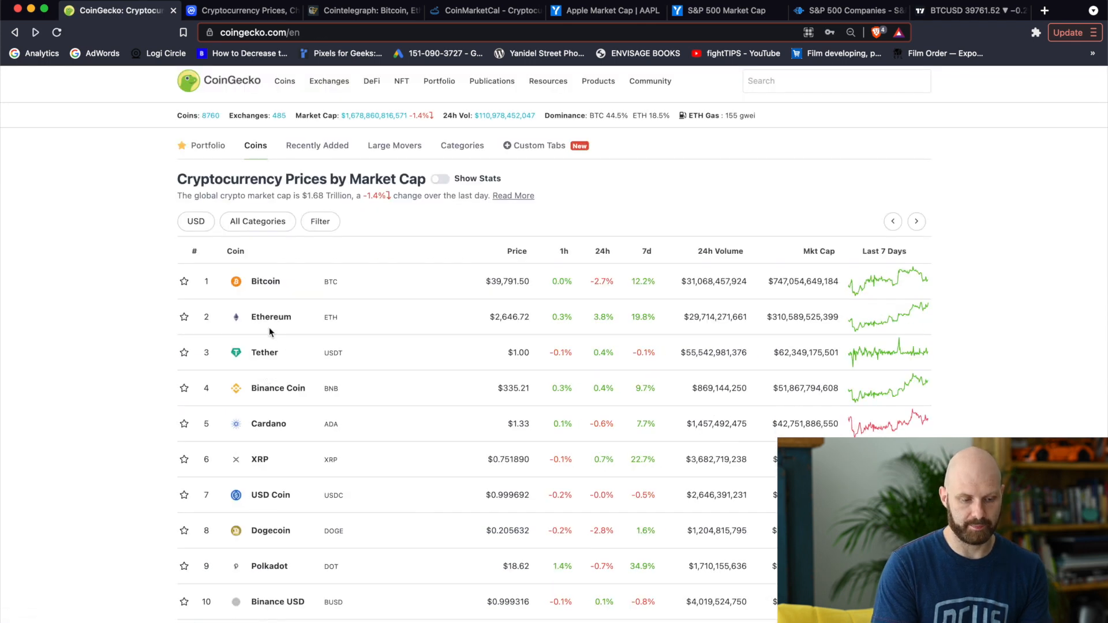
{"action": "left_click", "coordinate": [271, 316]}
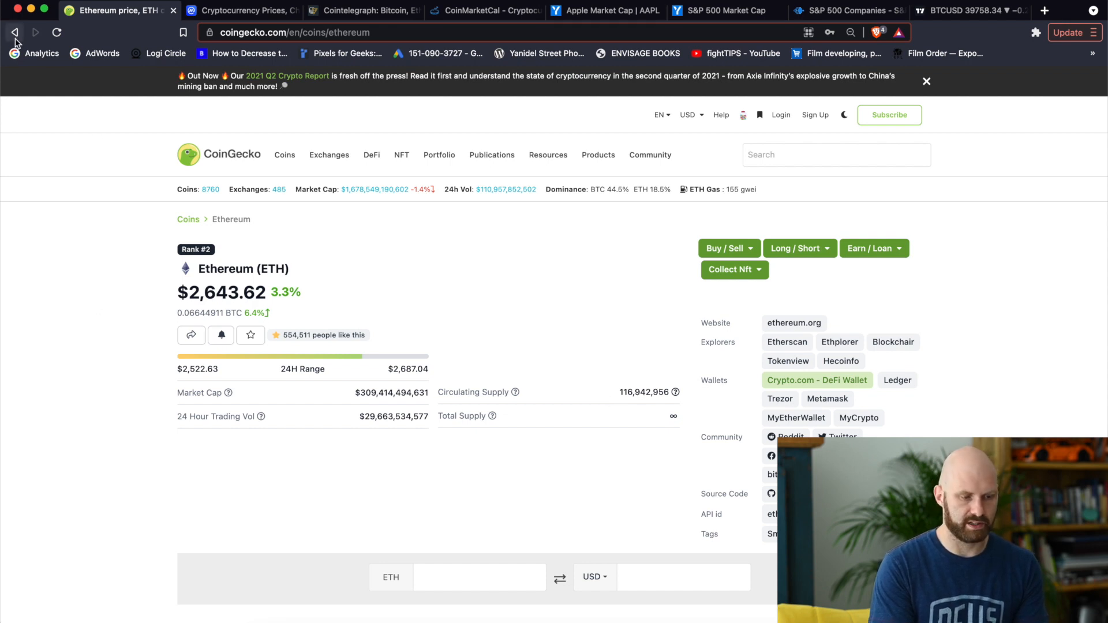
{"action": "left_click", "coordinate": [13, 32]}
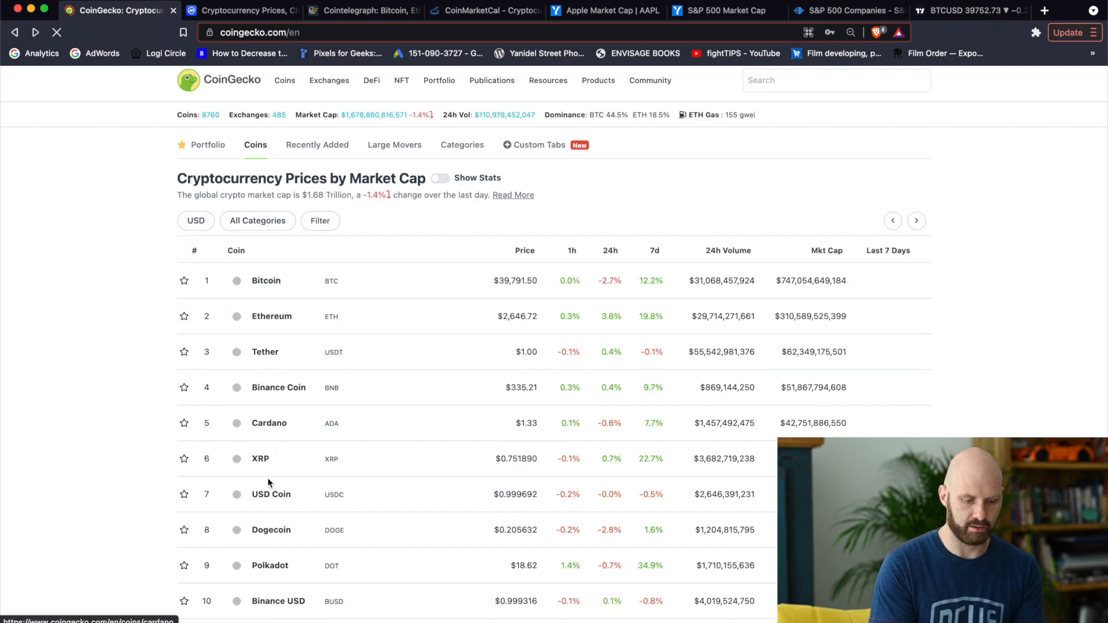
{"action": "left_click", "coordinate": [268, 422]}
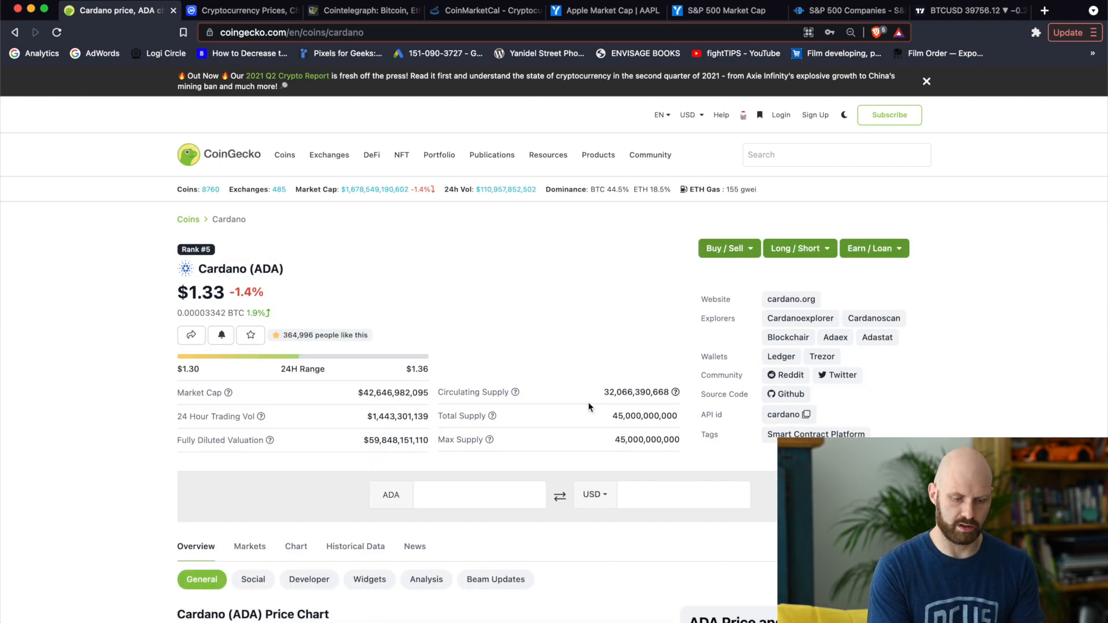
{"action": "mouse_move", "coordinate": [563, 400]}
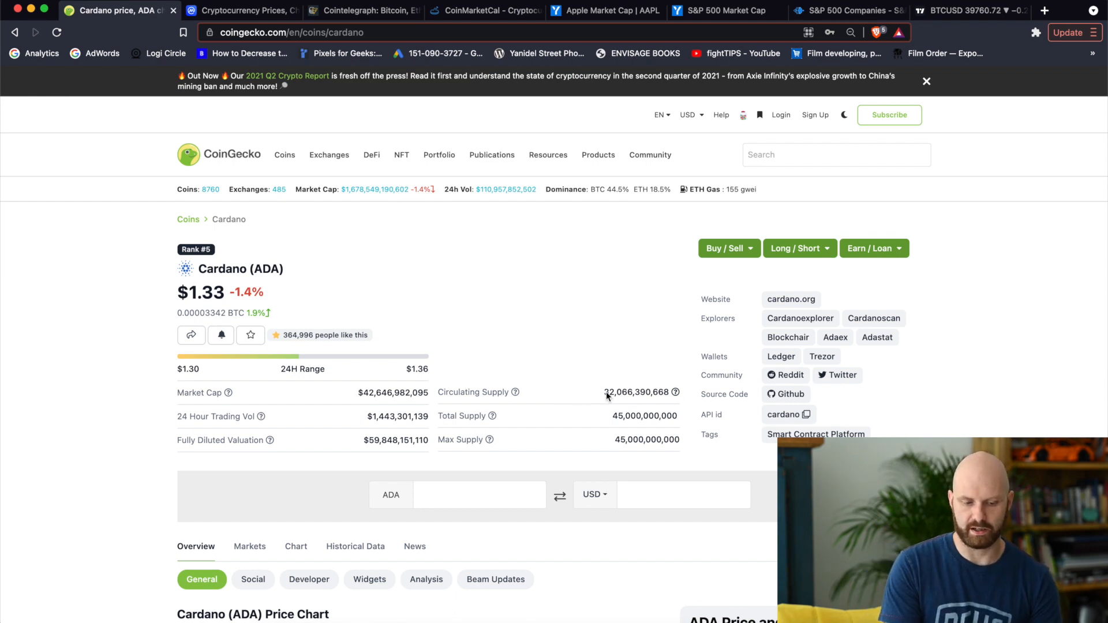
{"action": "mouse_move", "coordinate": [618, 404]}
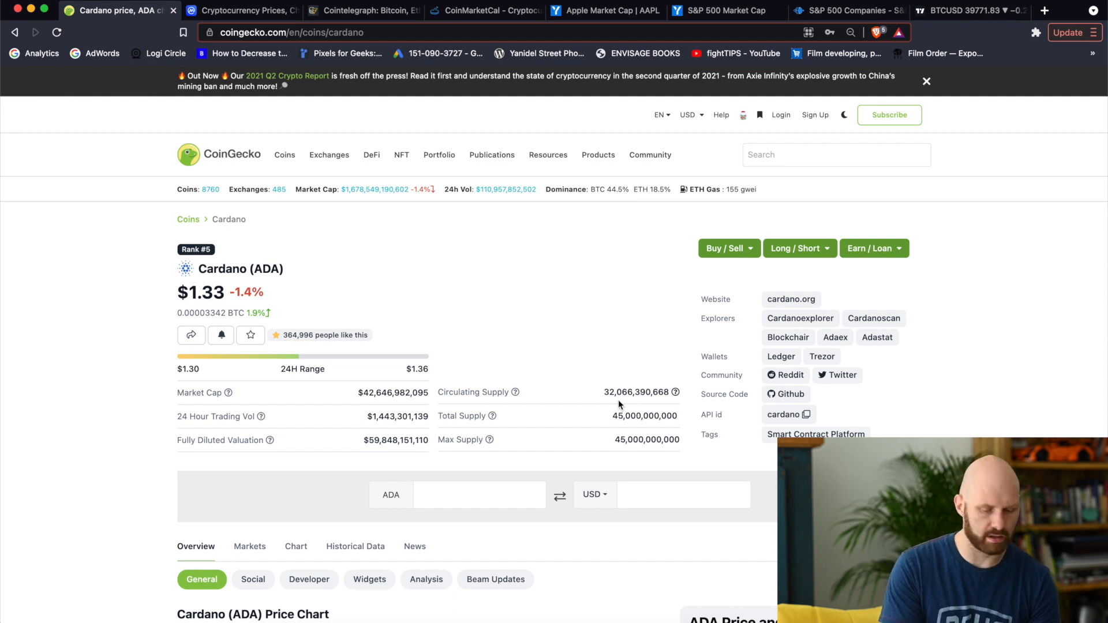
{"action": "mouse_move", "coordinate": [630, 382]}
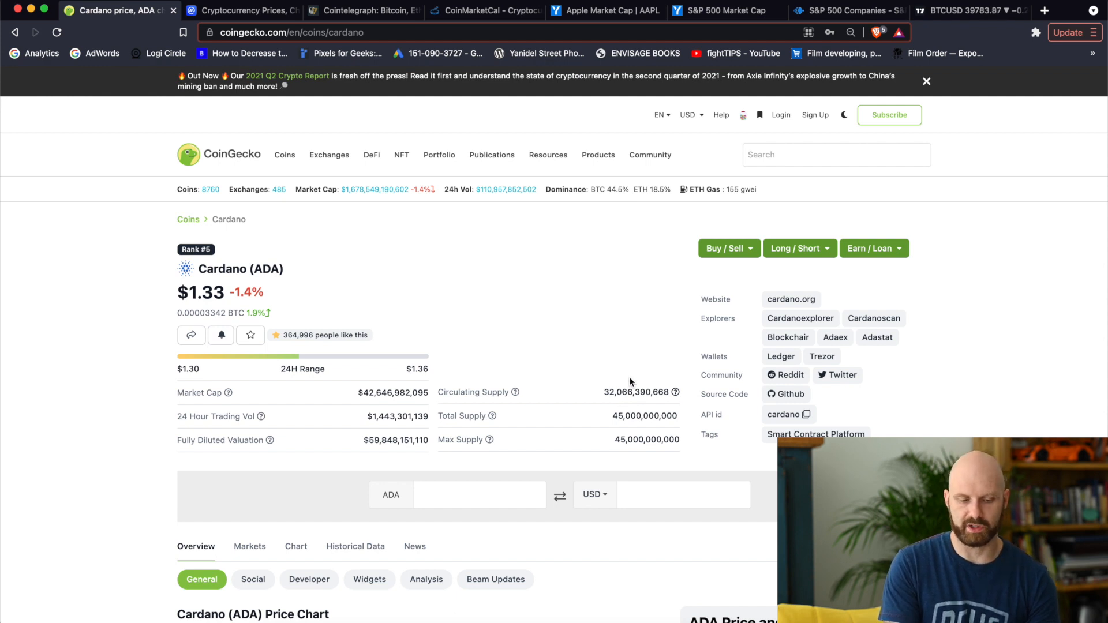
{"action": "mouse_move", "coordinate": [220, 295]}
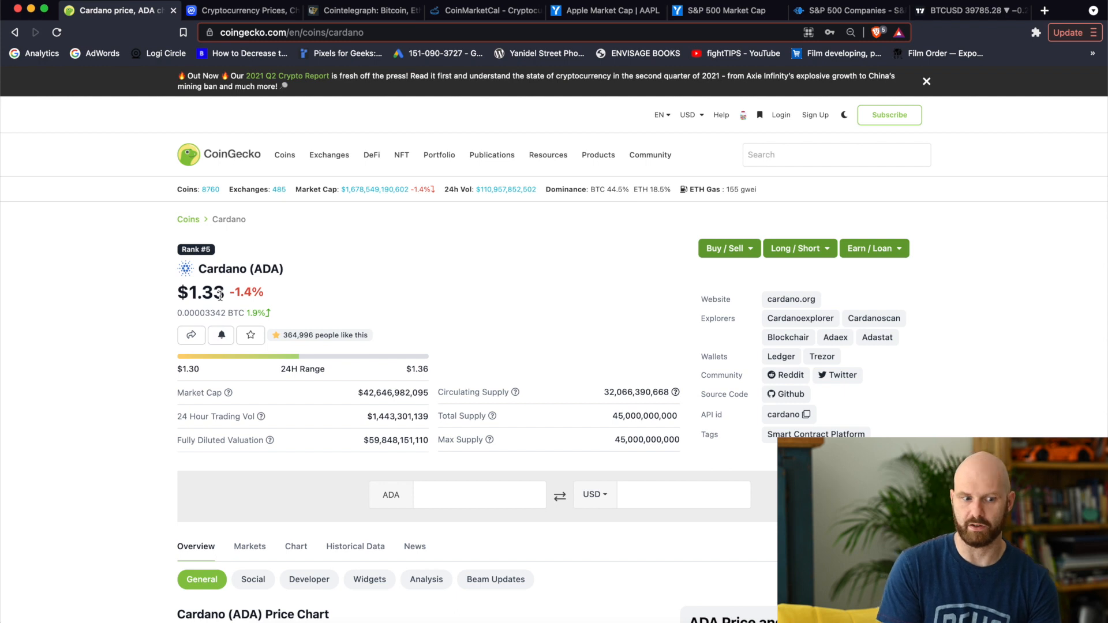
{"action": "left_click", "coordinate": [13, 33]}
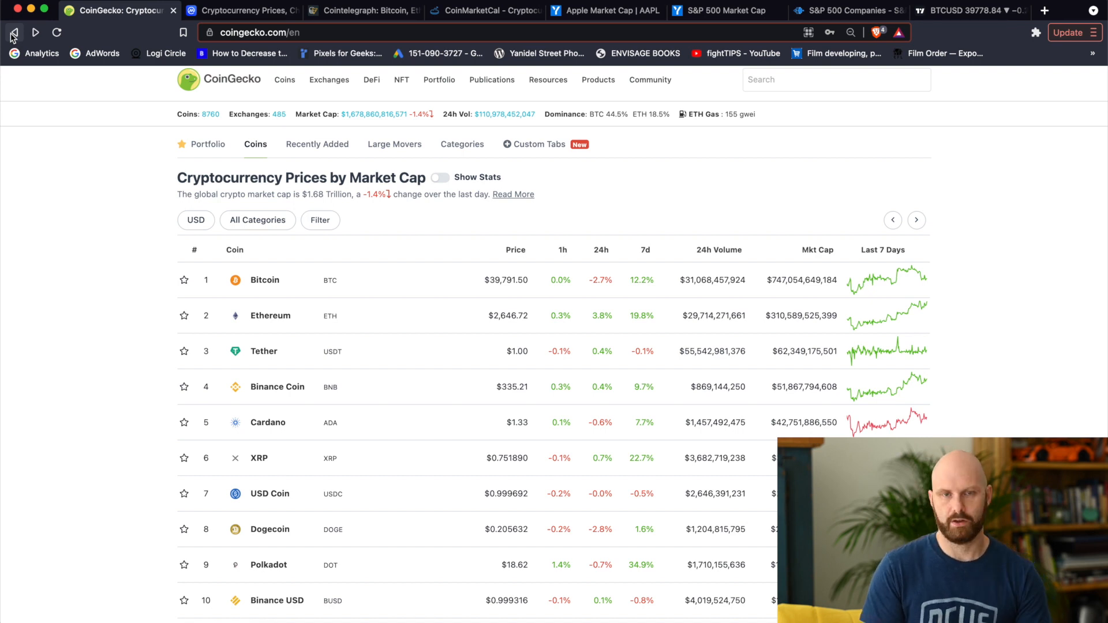
{"action": "mouse_move", "coordinate": [4, 502]}
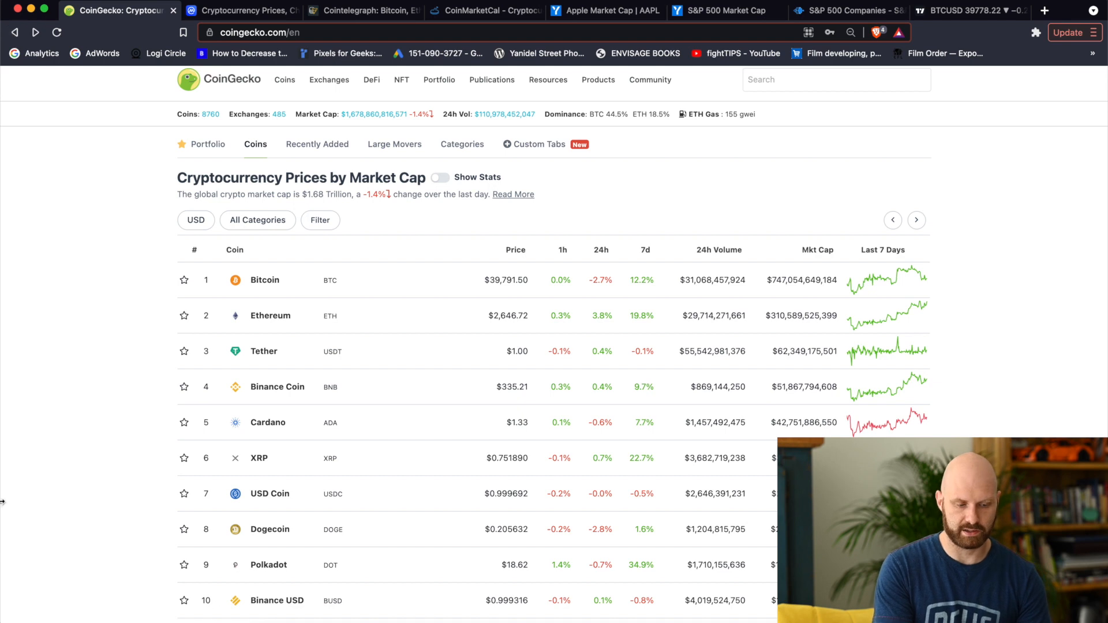
{"action": "mouse_move", "coordinate": [138, 459]}
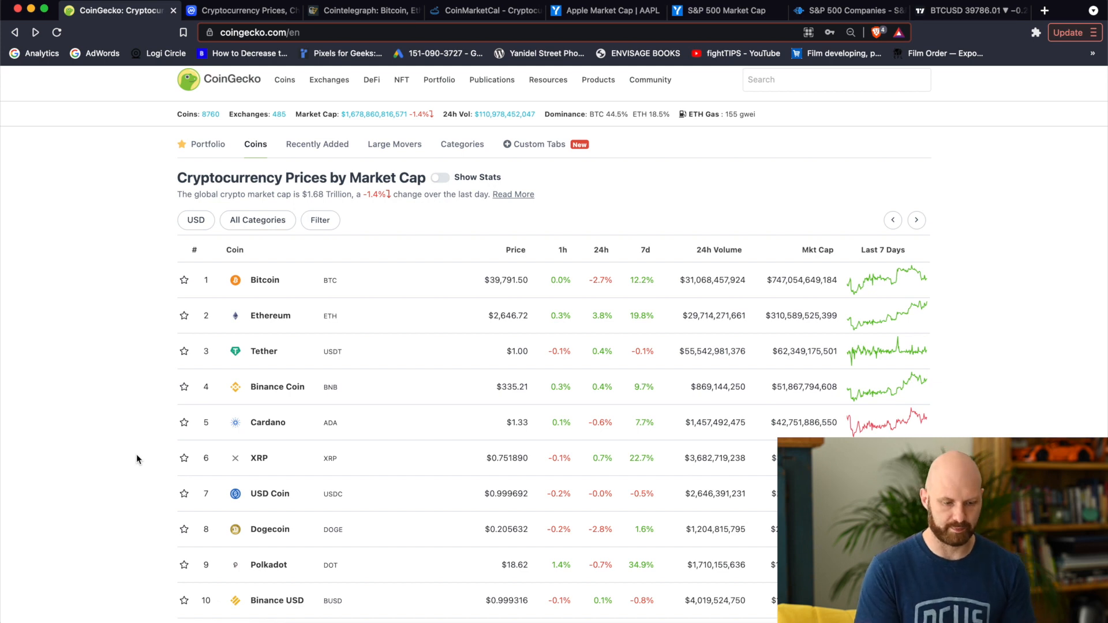
{"action": "mouse_move", "coordinate": [421, 386]}
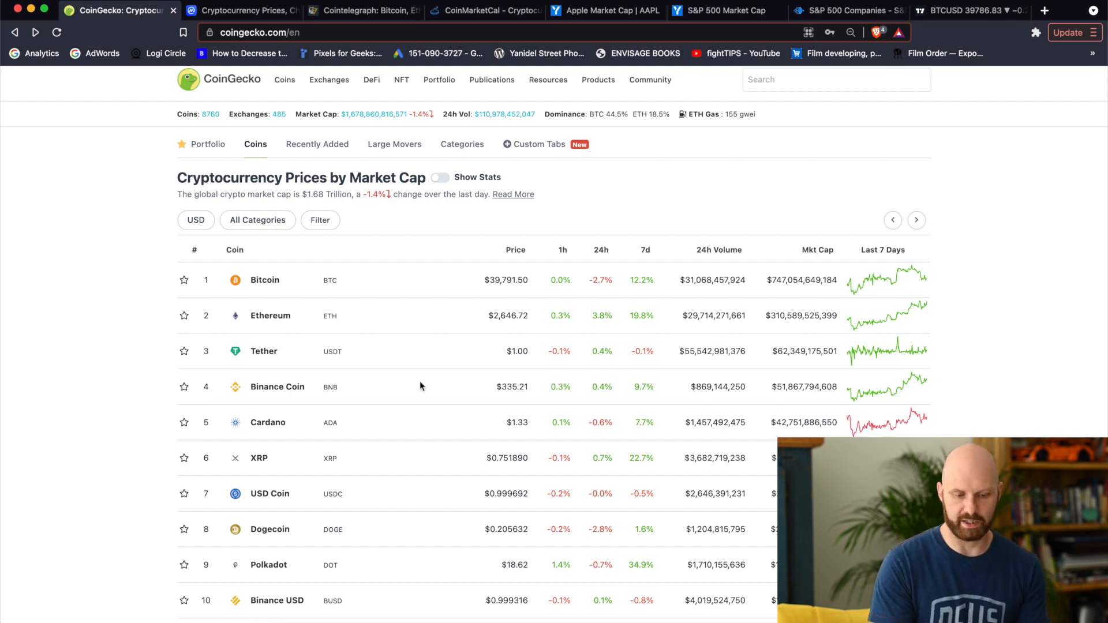
{"action": "mouse_move", "coordinate": [519, 325]}
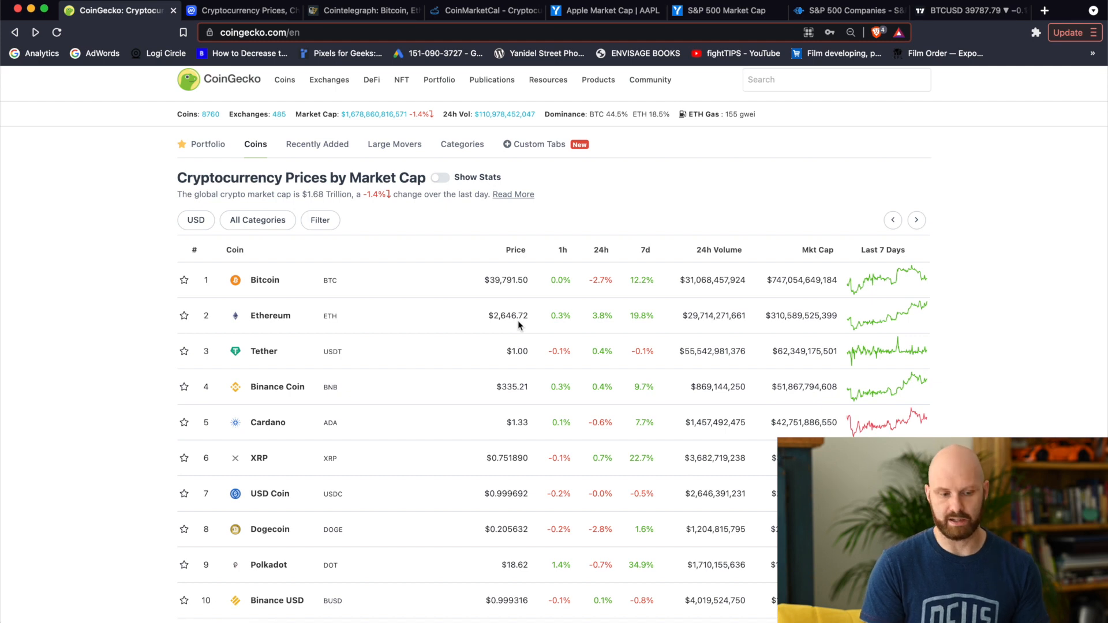
{"action": "mouse_move", "coordinate": [515, 276]}
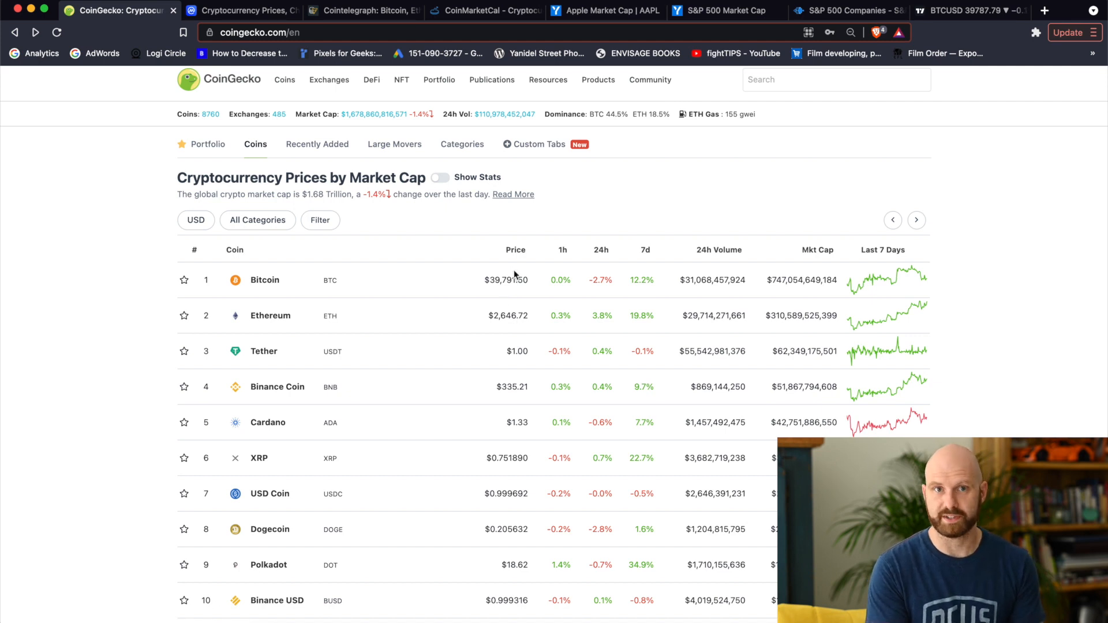
{"action": "mouse_move", "coordinate": [523, 426]}
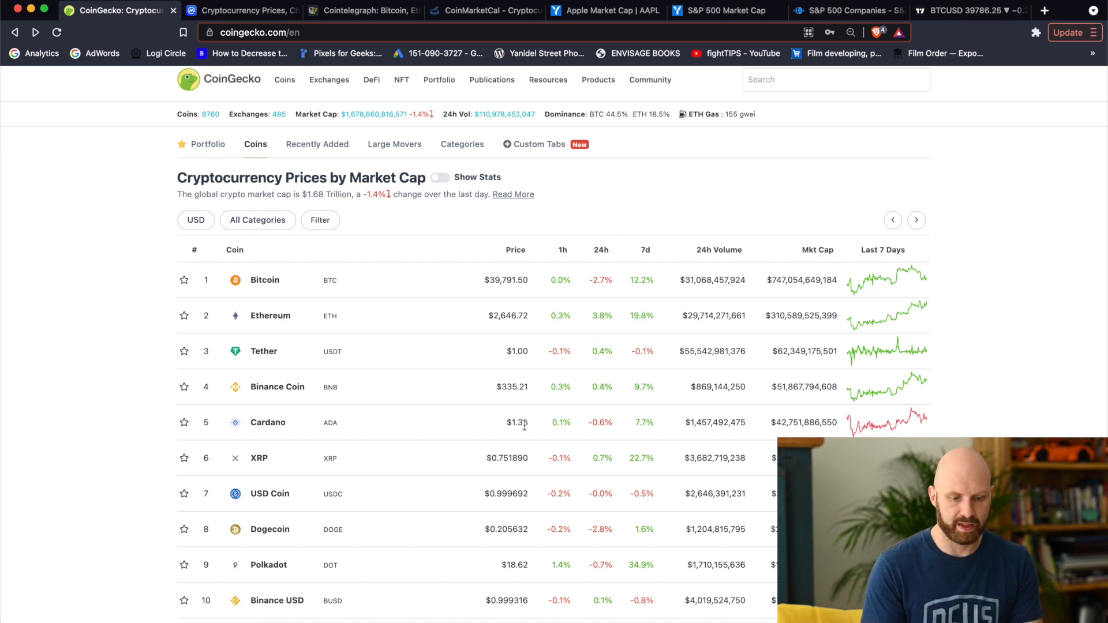
{"action": "mouse_move", "coordinate": [535, 399]}
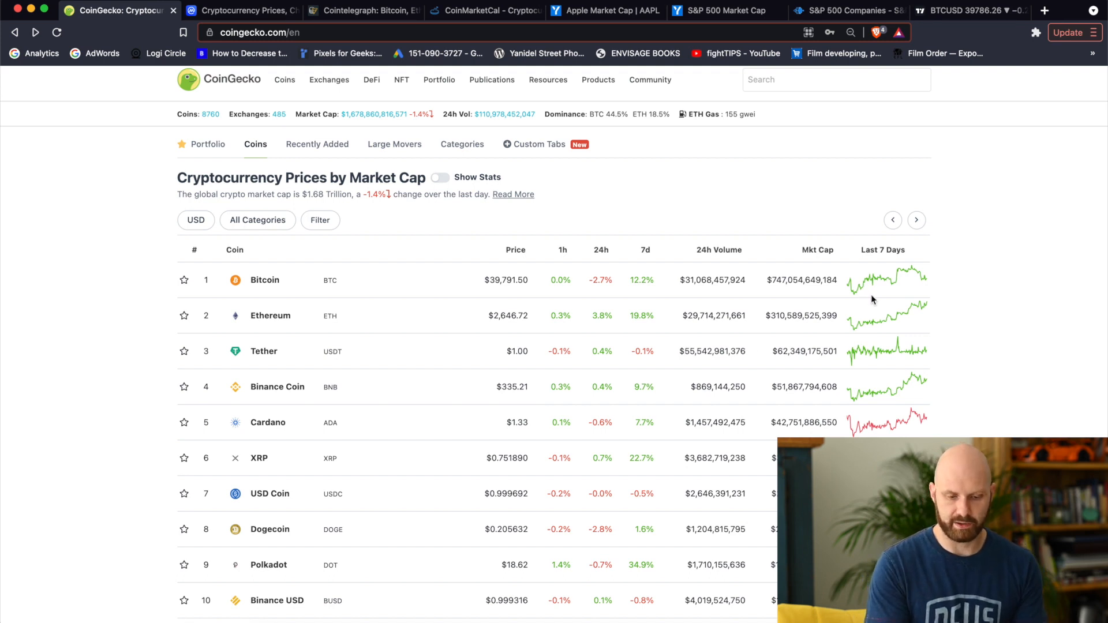
{"action": "mouse_move", "coordinate": [837, 305]}
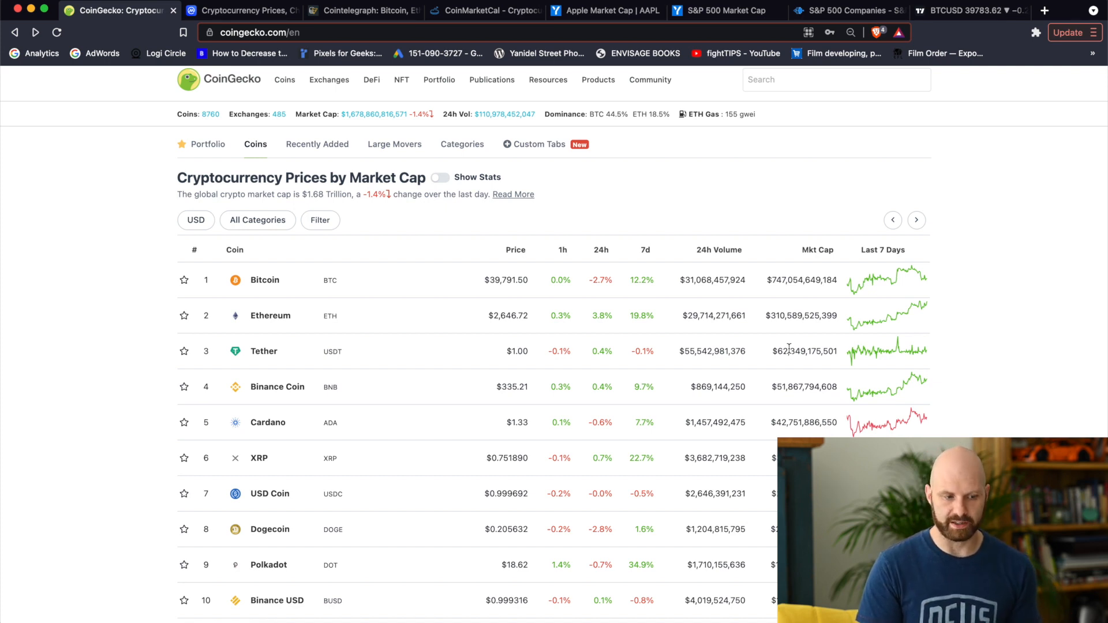
{"action": "mouse_move", "coordinate": [777, 421]}
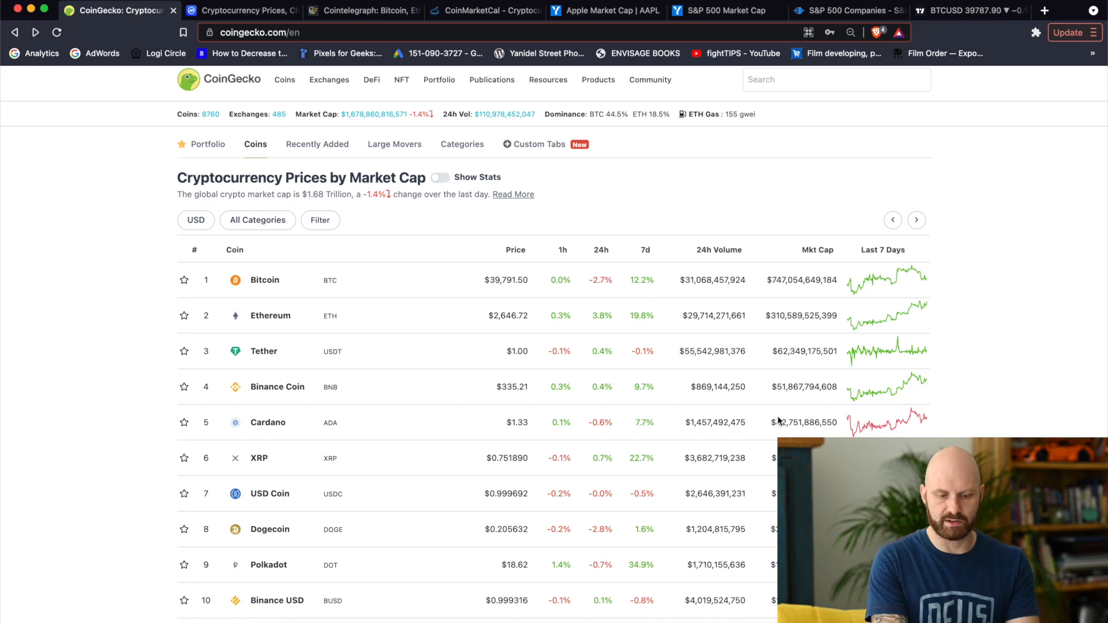
{"action": "mouse_move", "coordinate": [783, 424]}
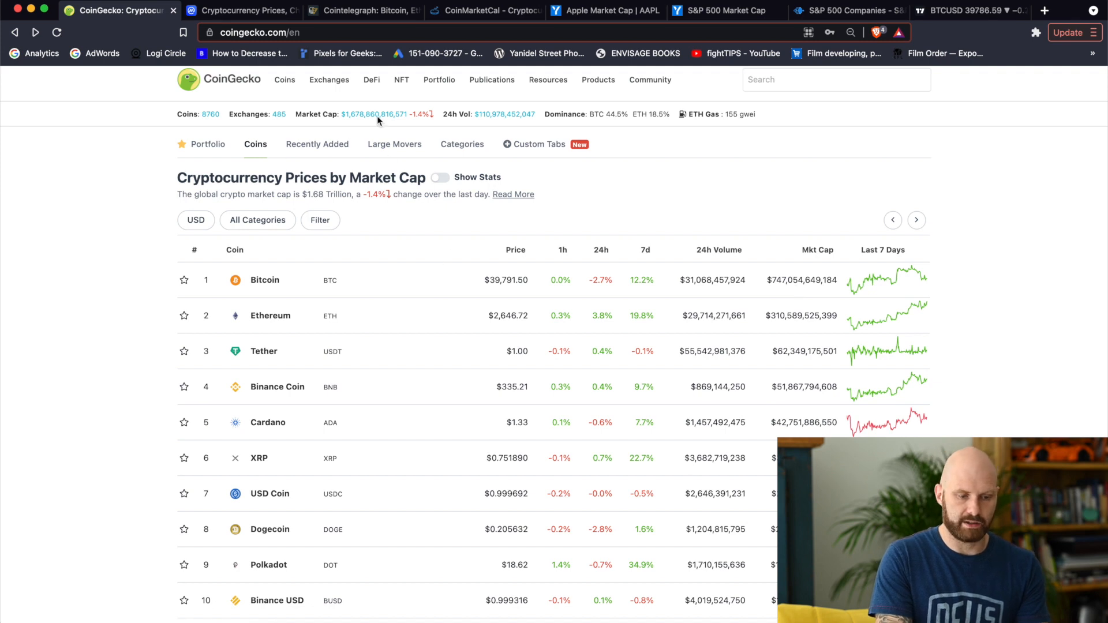
{"action": "mouse_move", "coordinate": [322, 113]}
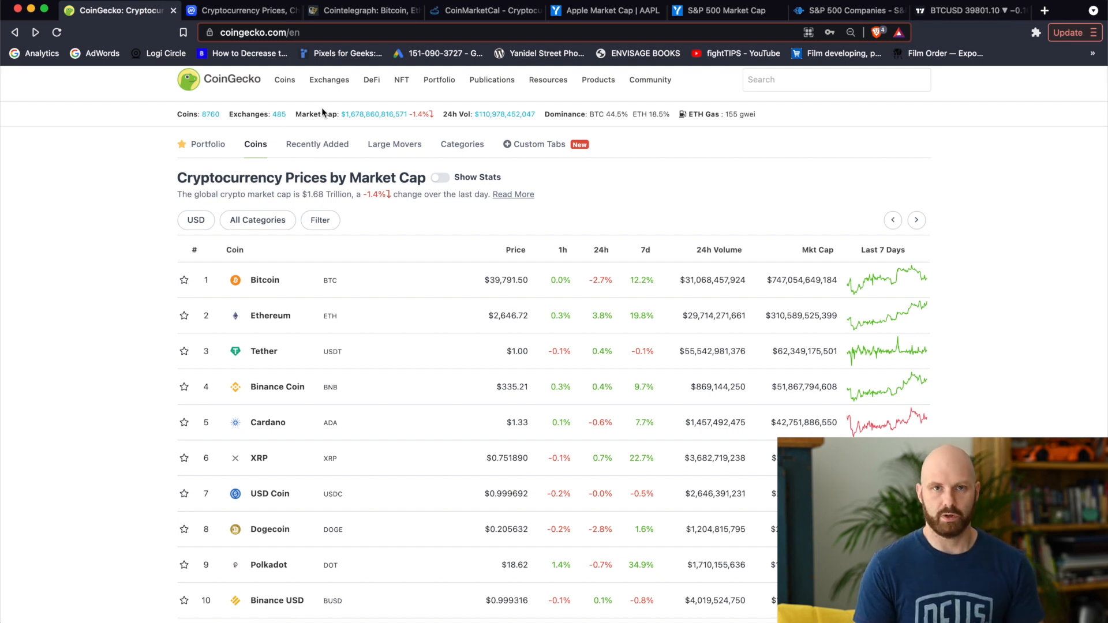
{"action": "mouse_move", "coordinate": [770, 70]}
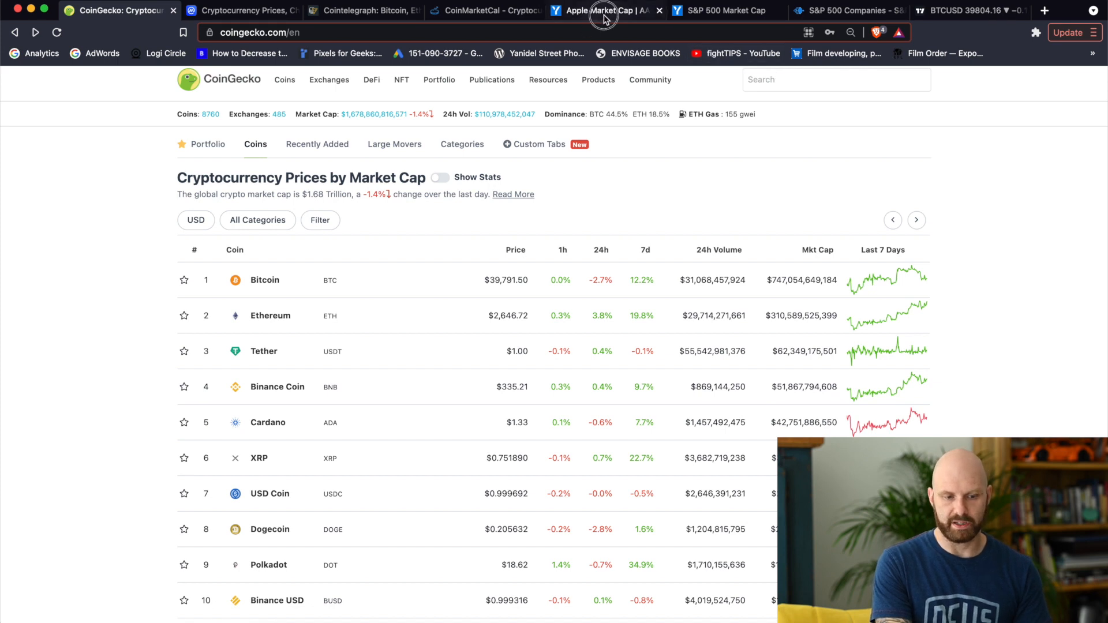
Step: Switch to the 'Apple Market Cap | AAPL' YCharts tab showing $2.414 trillion
{"action": "left_click", "coordinate": [604, 11]}
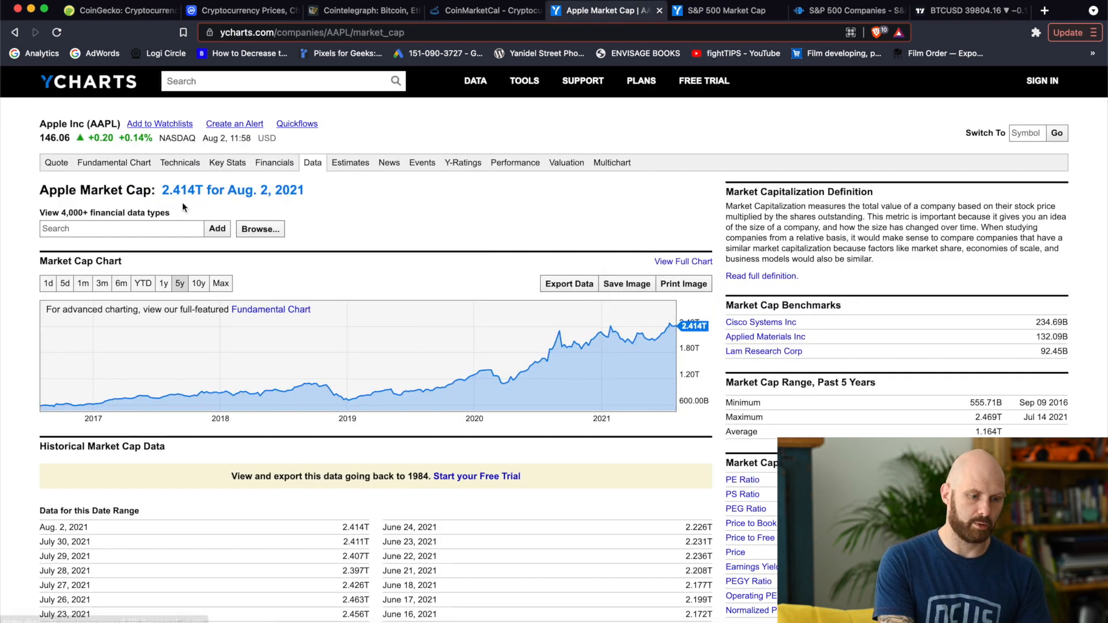
{"action": "mouse_move", "coordinate": [176, 208]}
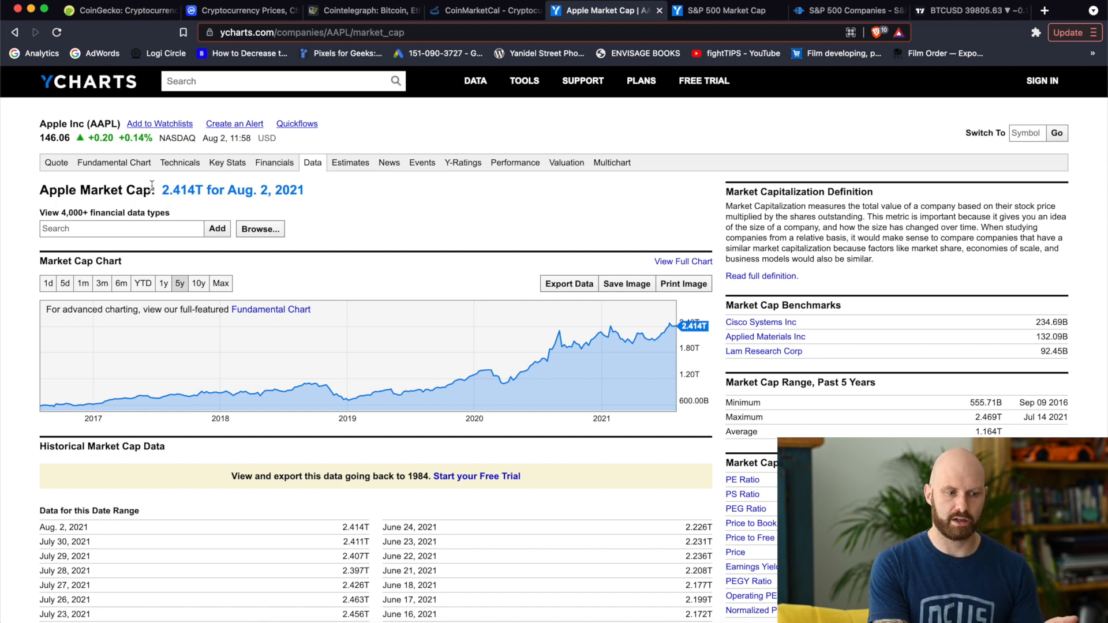
{"action": "mouse_move", "coordinate": [146, 98]}
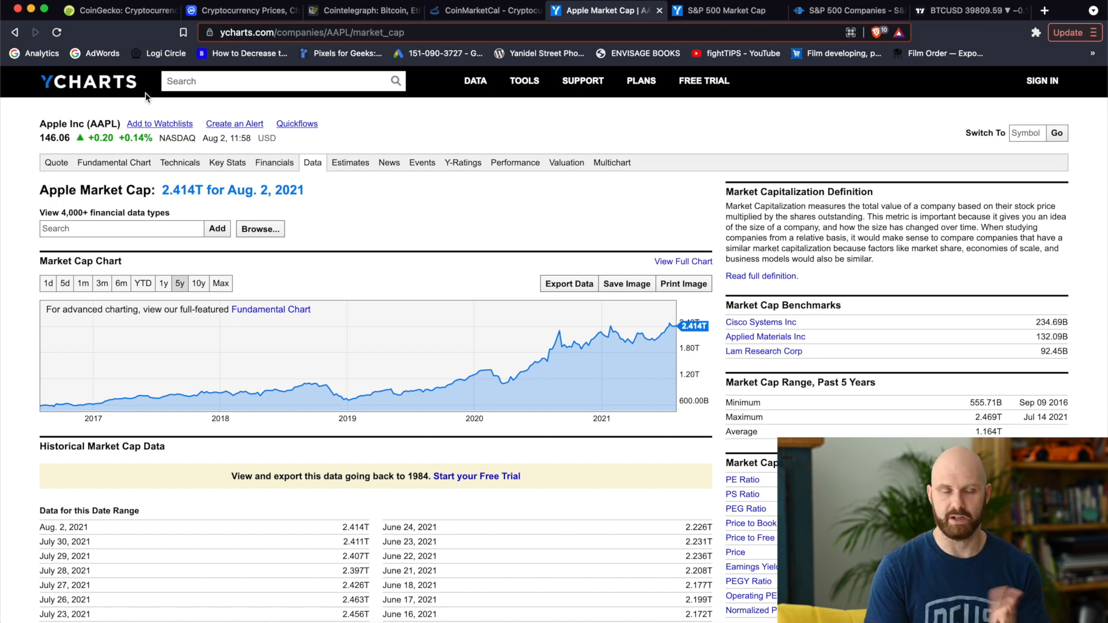
Step: Switch to the 'S&P 500 Market Cap' YCharts tab showing $36.32 trillion
{"action": "left_click", "coordinate": [724, 9]}
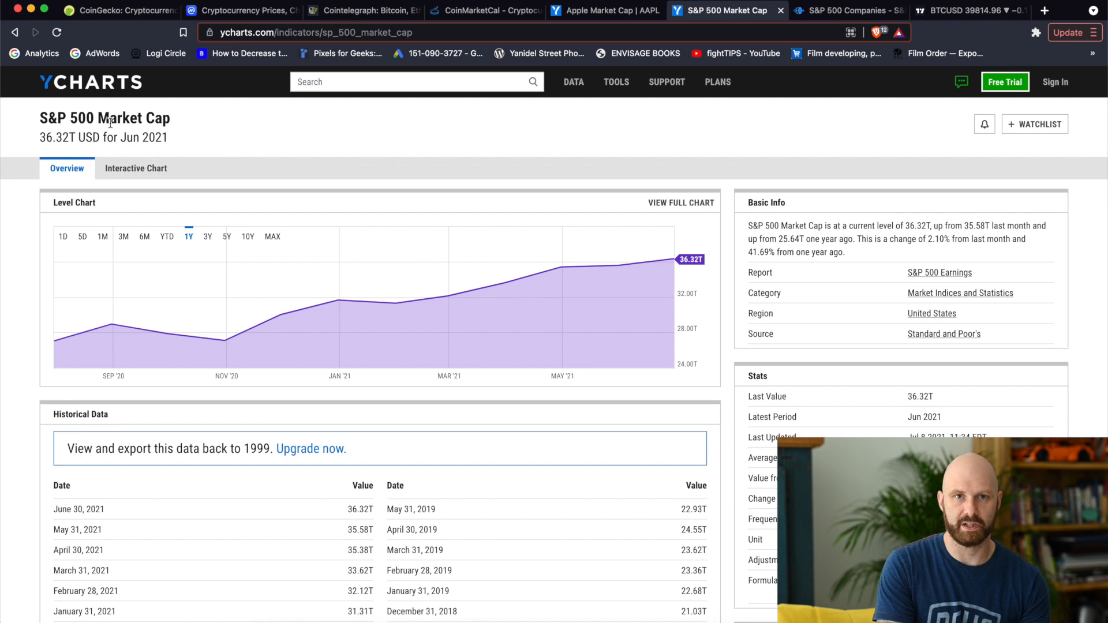
{"action": "mouse_move", "coordinate": [258, 78]}
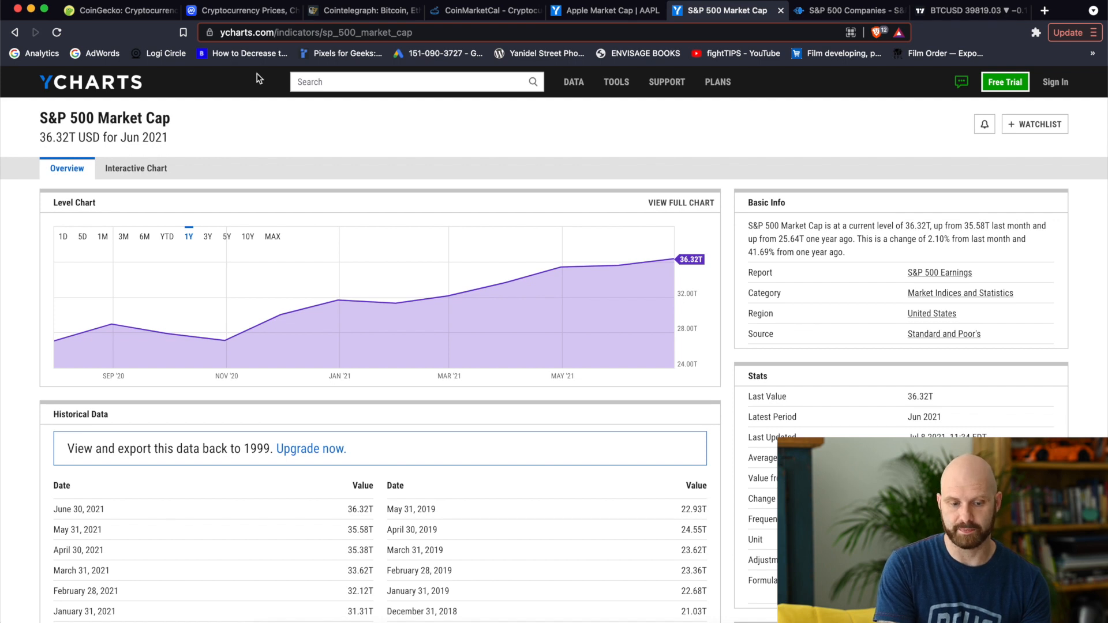
{"action": "mouse_move", "coordinate": [49, 144]}
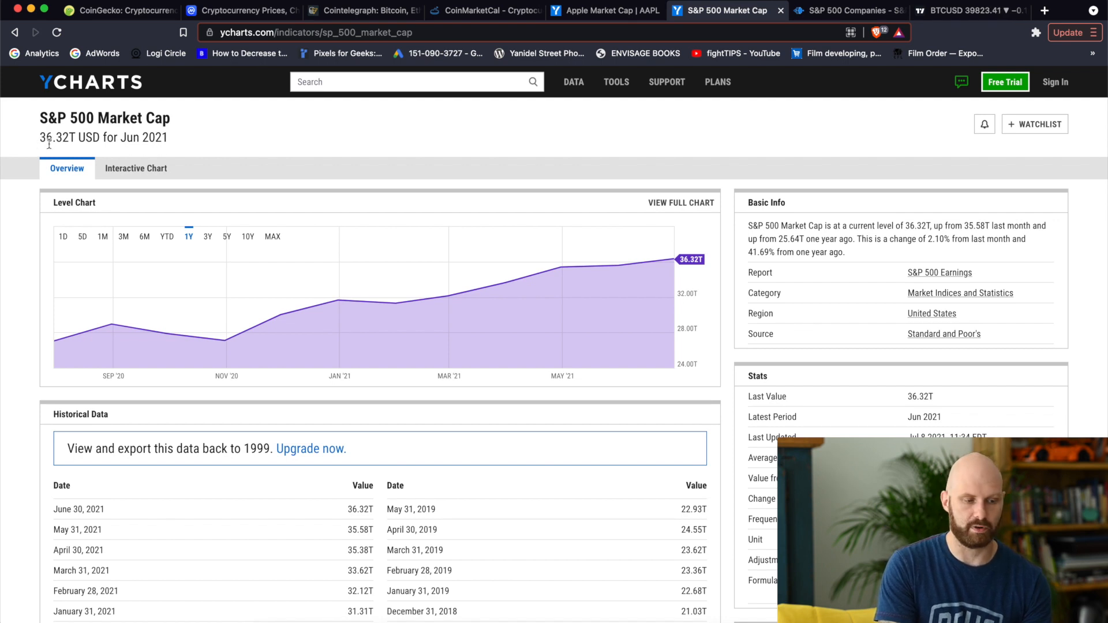
{"action": "mouse_move", "coordinate": [48, 149]}
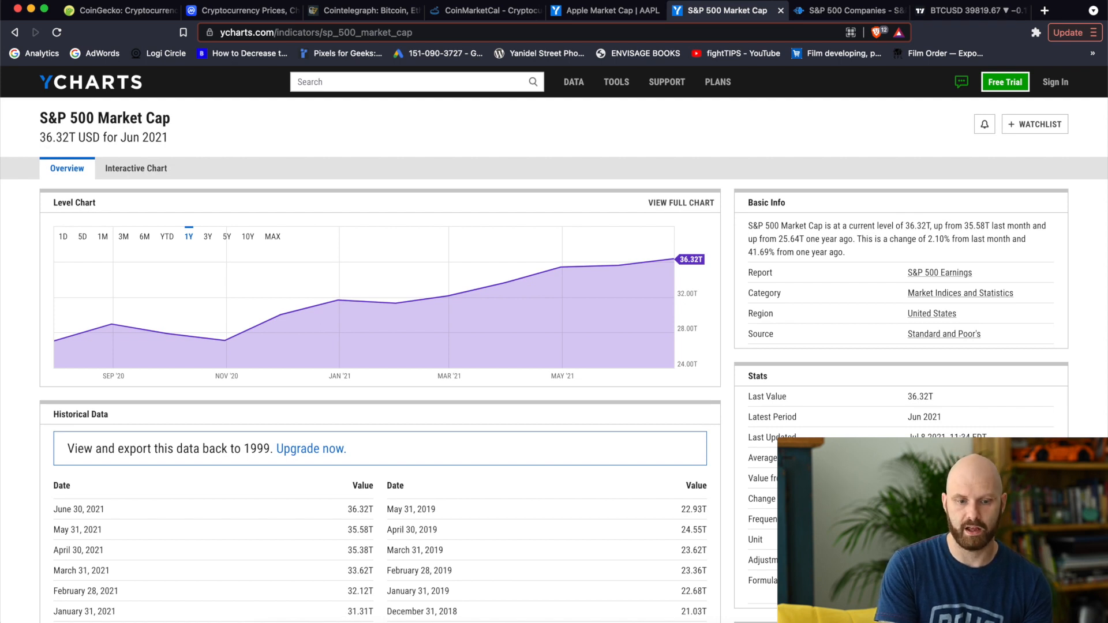
Step: Switch to the Slickcharts 'S&P 500 Companies' tab listing weights led by Apple at 6.15%
{"action": "left_click", "coordinate": [844, 10]}
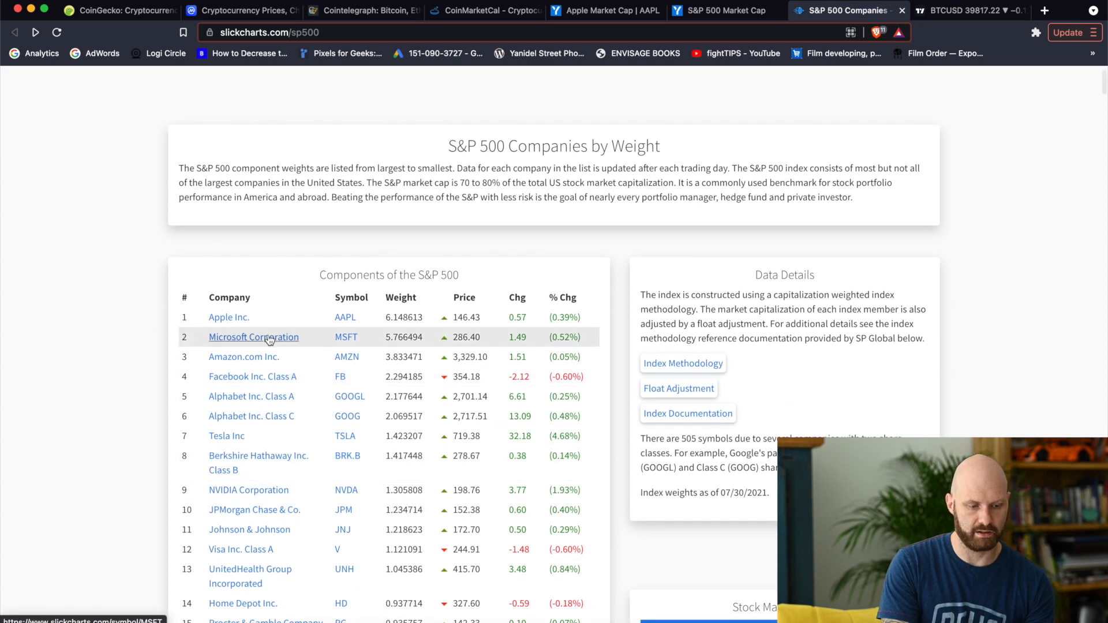
{"action": "mouse_move", "coordinate": [268, 327]}
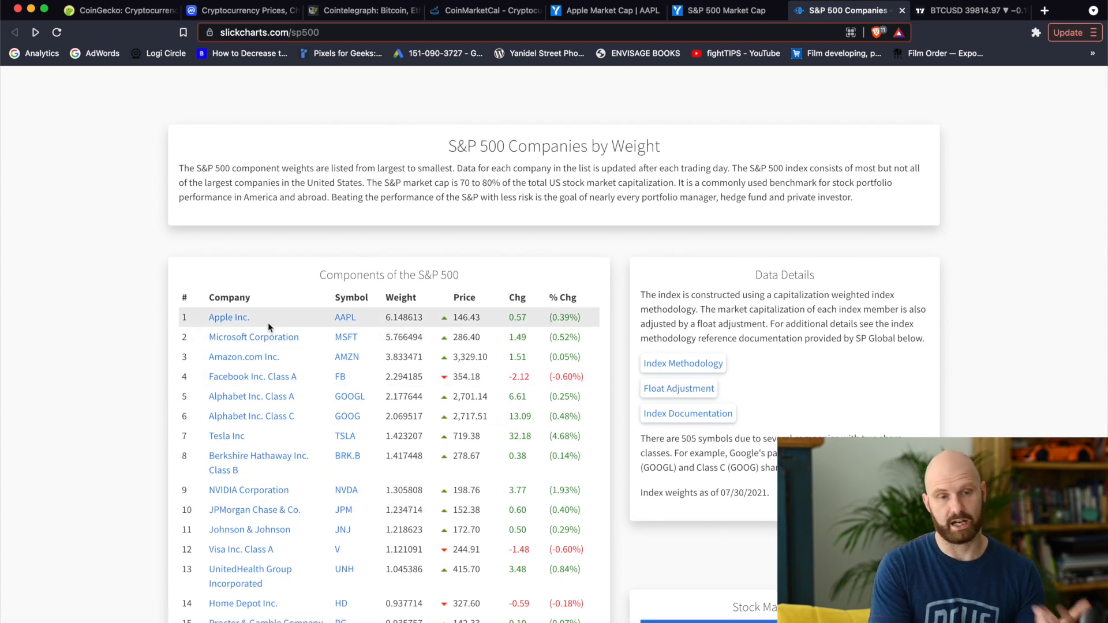
{"action": "mouse_move", "coordinate": [268, 396]}
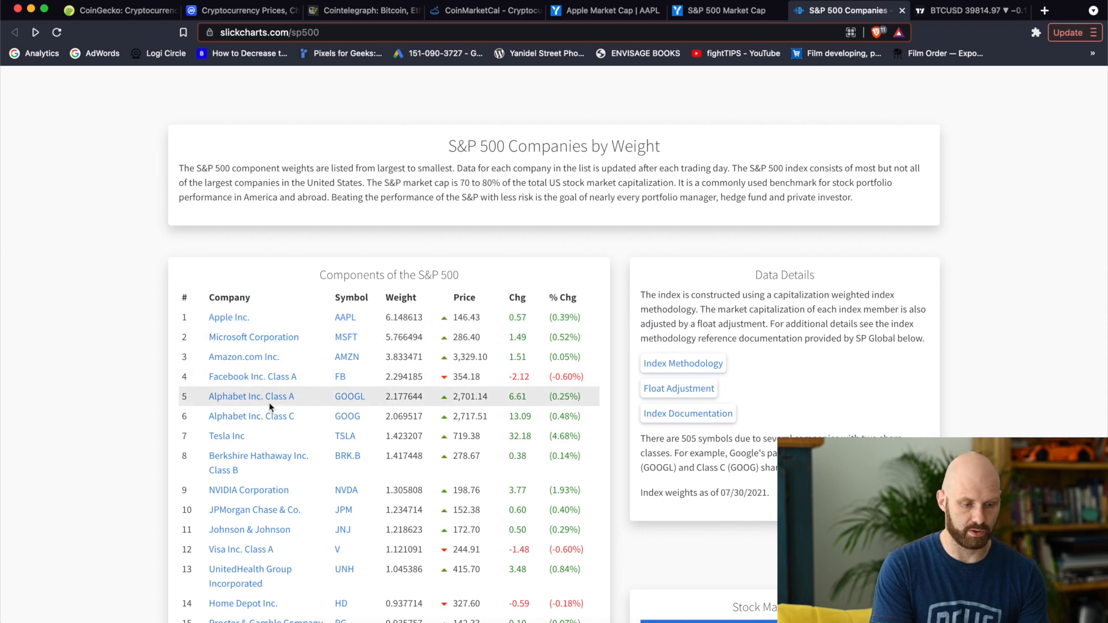
{"action": "mouse_move", "coordinate": [258, 462]}
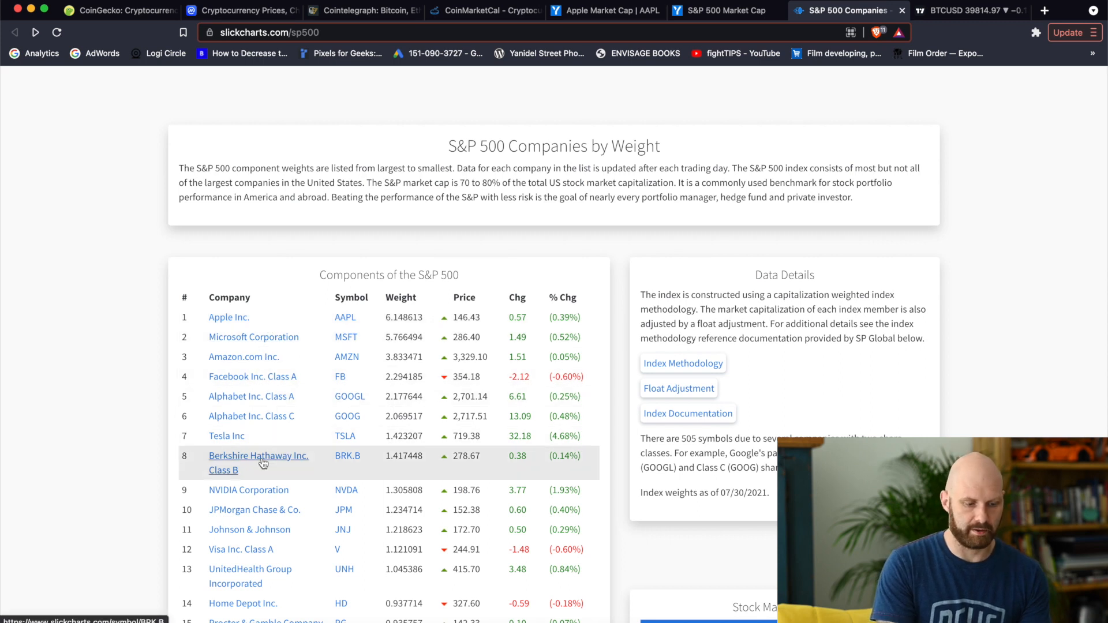
{"action": "mouse_move", "coordinate": [249, 490]}
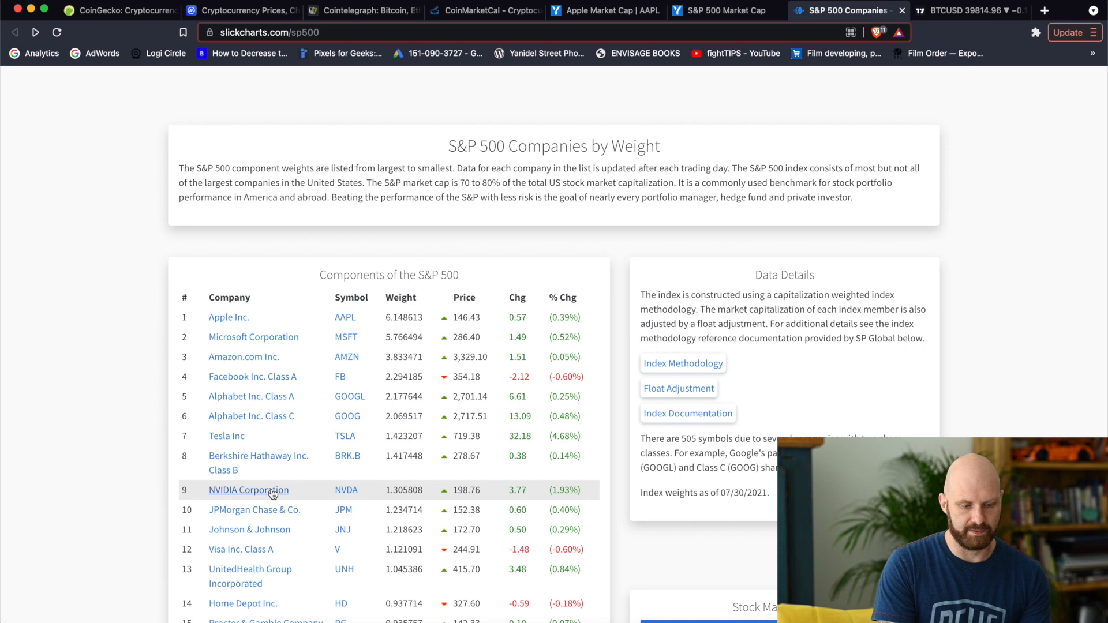
Step: Skim the S&P 500 components table, then go back to the CoinGecko prices tab
{"action": "scroll", "scroll_direction": "down", "scroll_amount": 3}
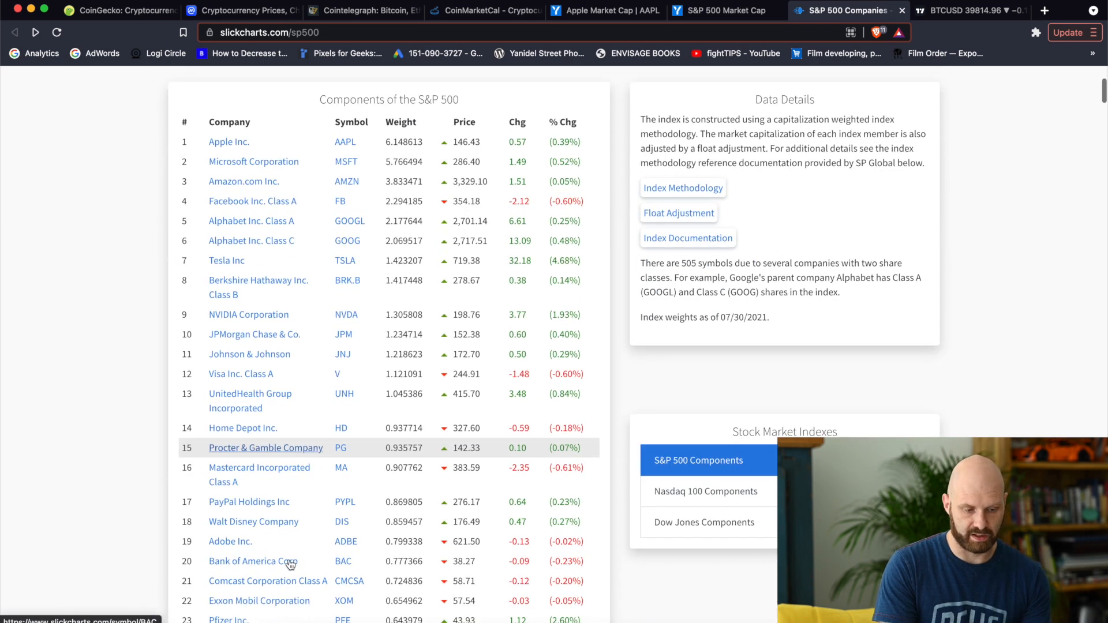
{"action": "scroll", "scroll_direction": "up", "scroll_amount": 3}
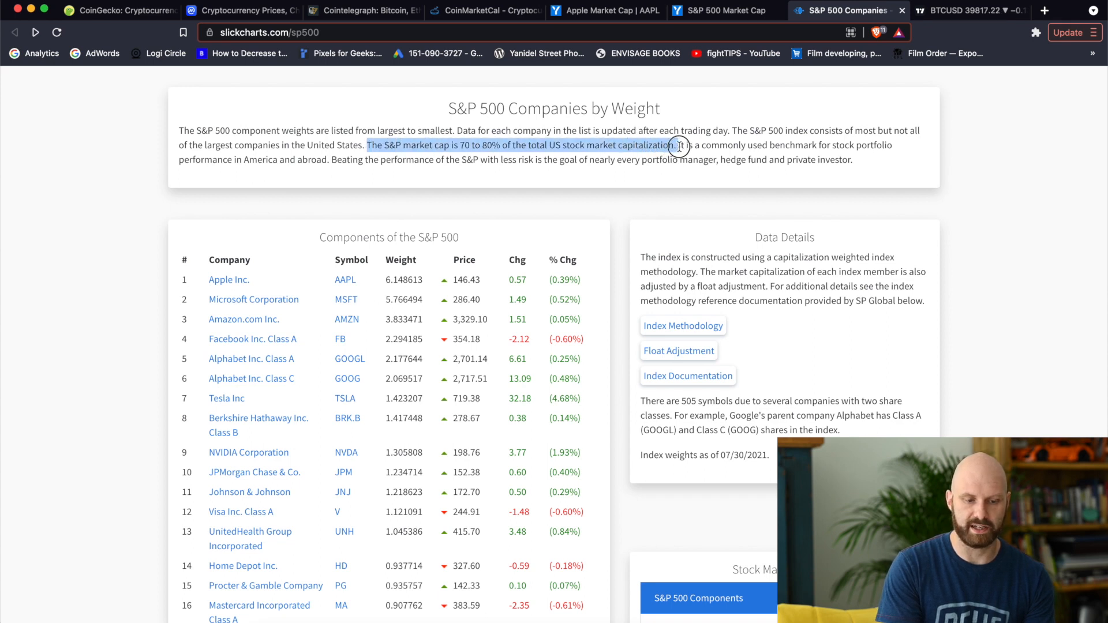
{"action": "mouse_move", "coordinate": [627, 202]}
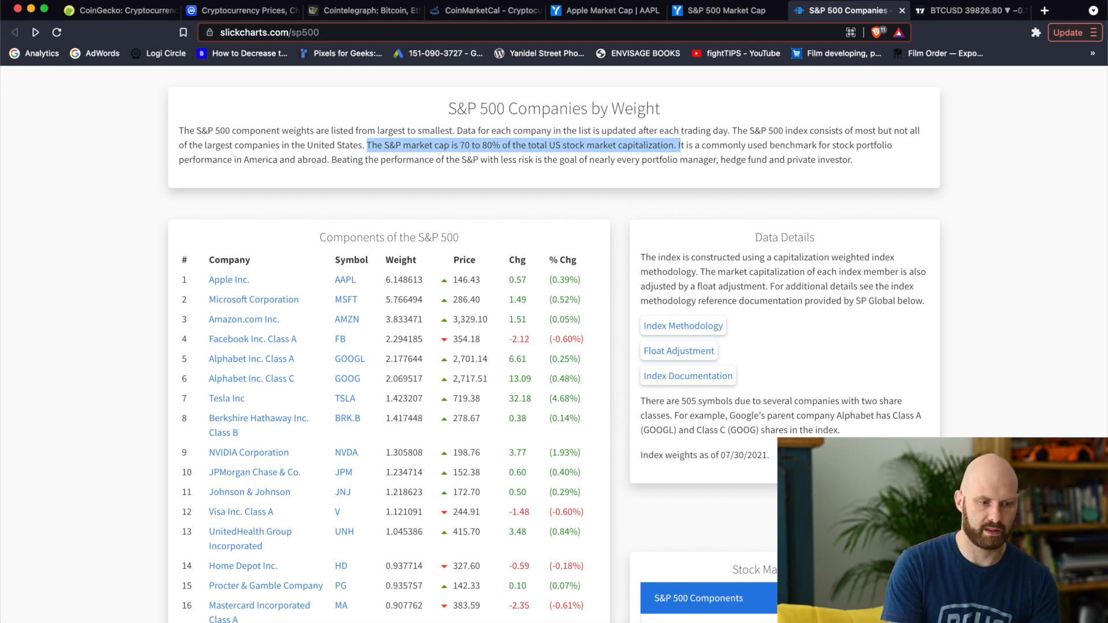
{"action": "left_click", "coordinate": [114, 10]}
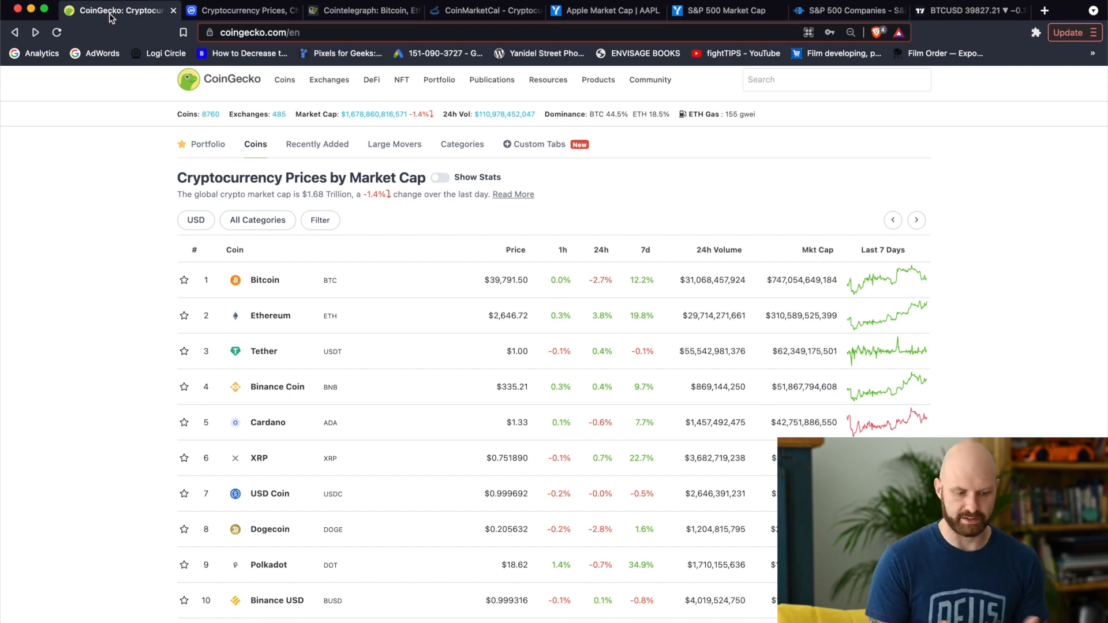
{"action": "mouse_move", "coordinate": [276, 427]}
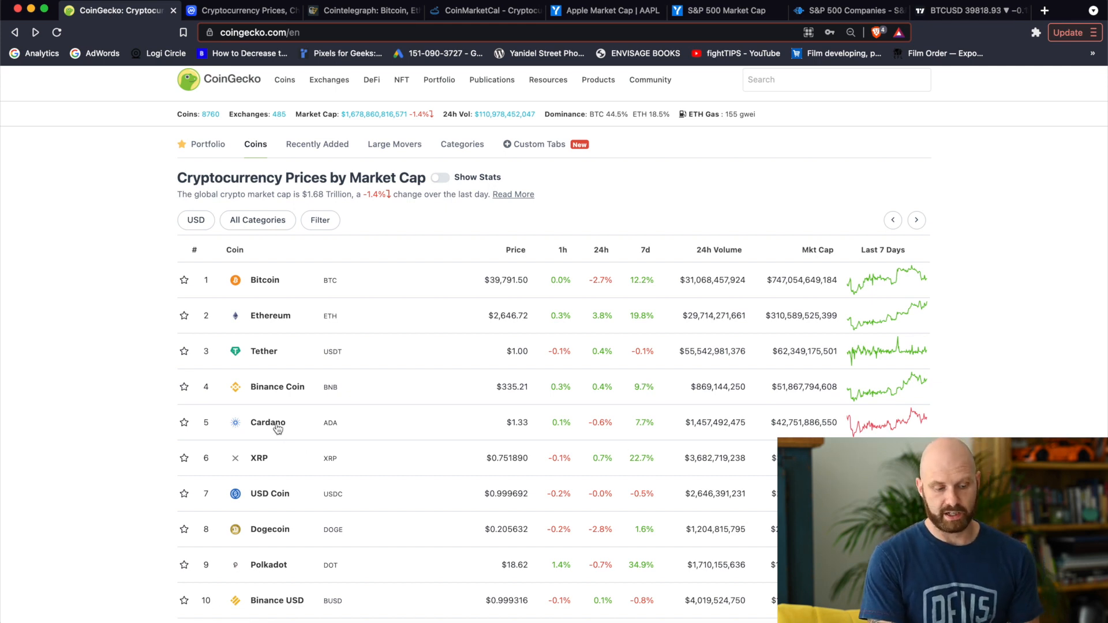
{"action": "mouse_move", "coordinate": [486, 432]}
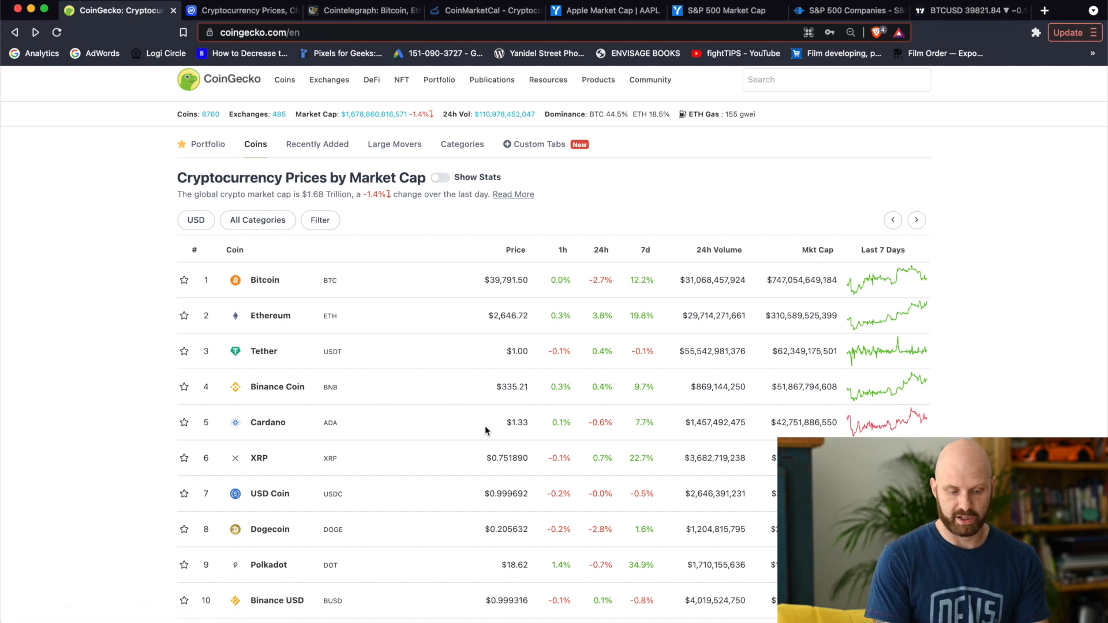
{"action": "mouse_move", "coordinate": [535, 430]}
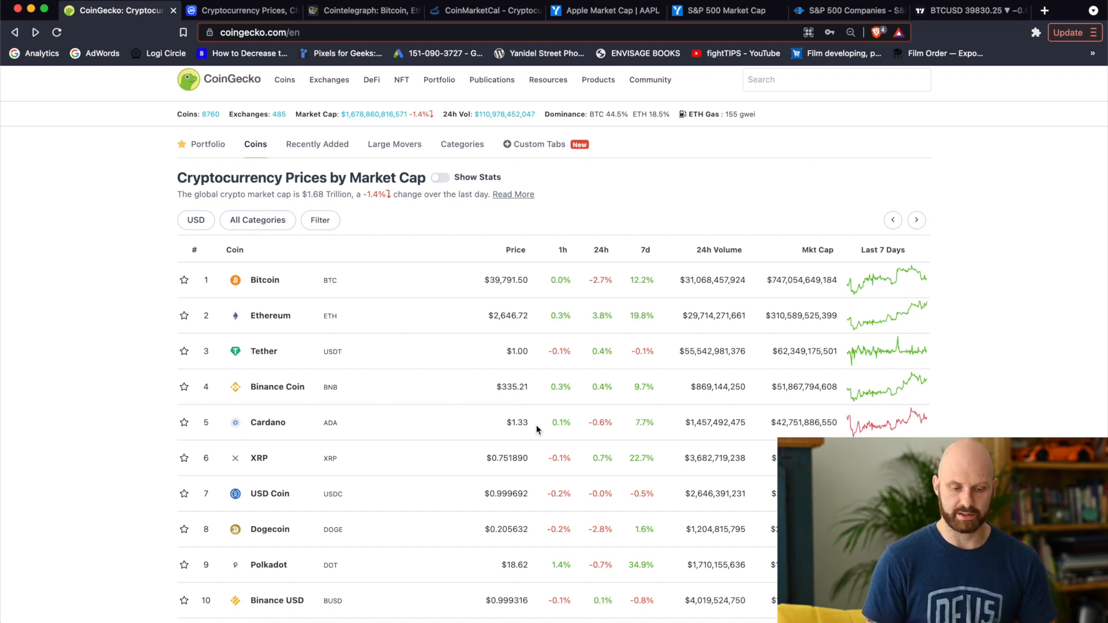
{"action": "mouse_move", "coordinate": [806, 416]}
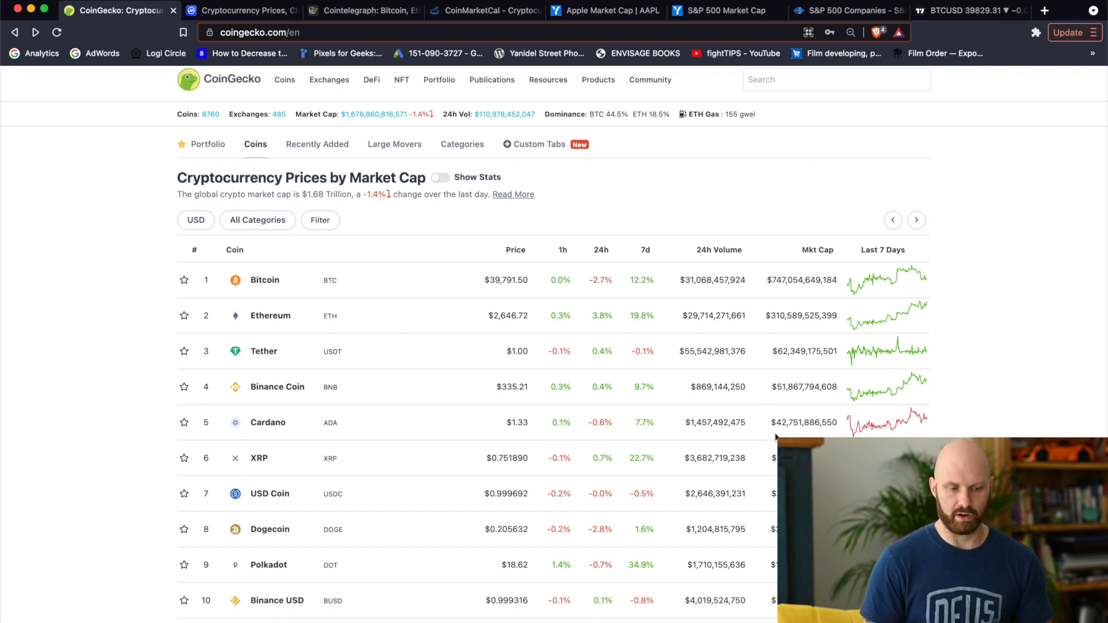
{"action": "mouse_move", "coordinate": [400, 133]}
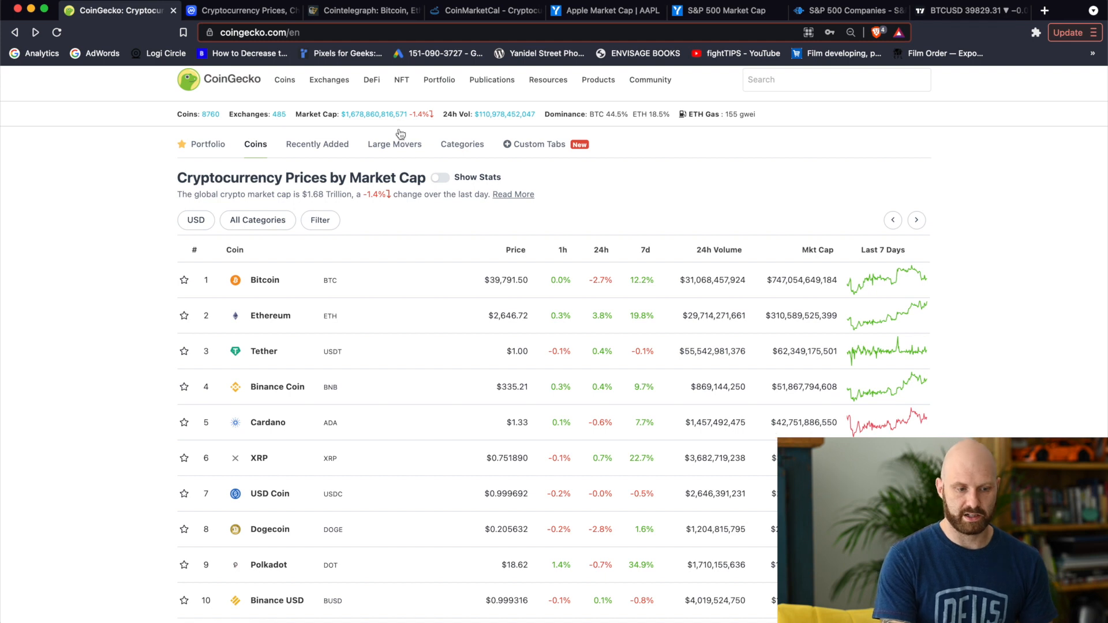
{"action": "mouse_move", "coordinate": [364, 94]}
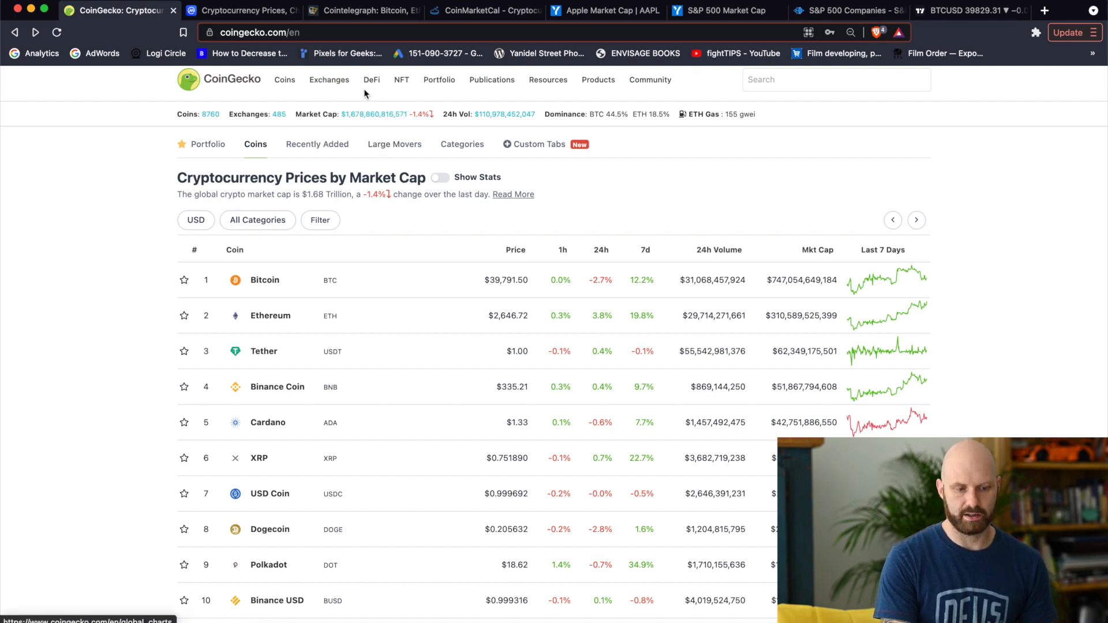
{"action": "mouse_move", "coordinate": [418, 125]}
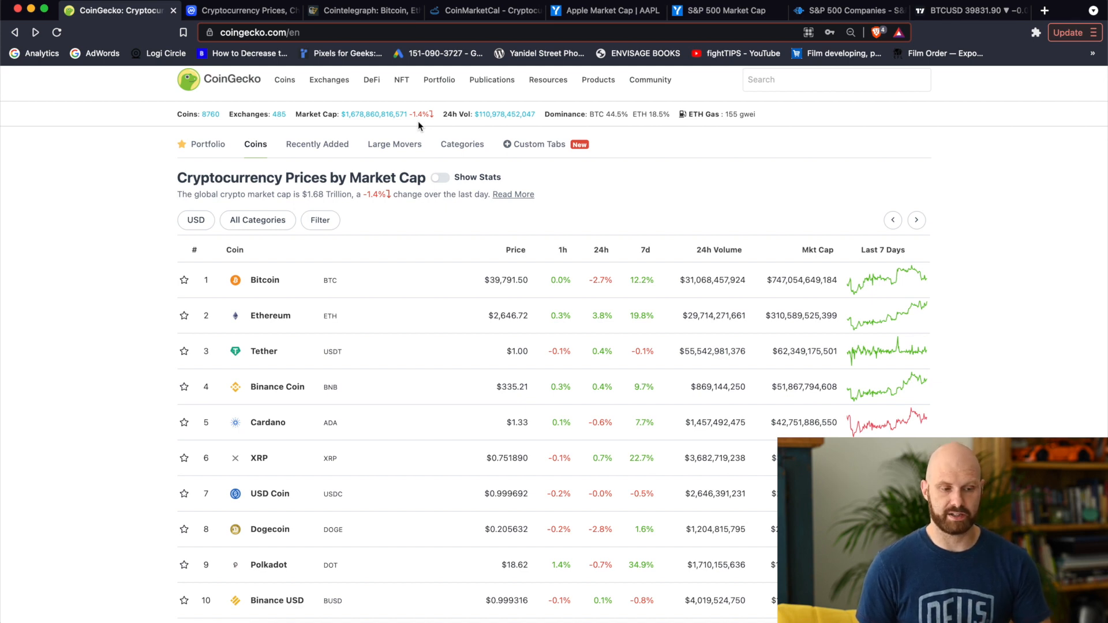
{"action": "mouse_move", "coordinate": [356, 137]}
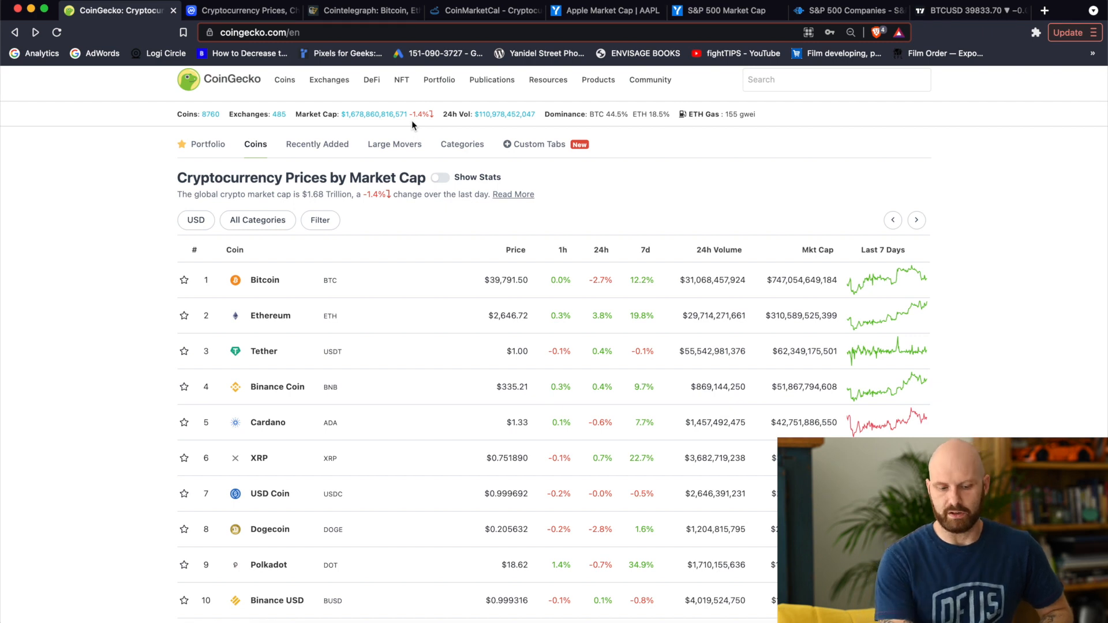
{"action": "mouse_move", "coordinate": [806, 435]}
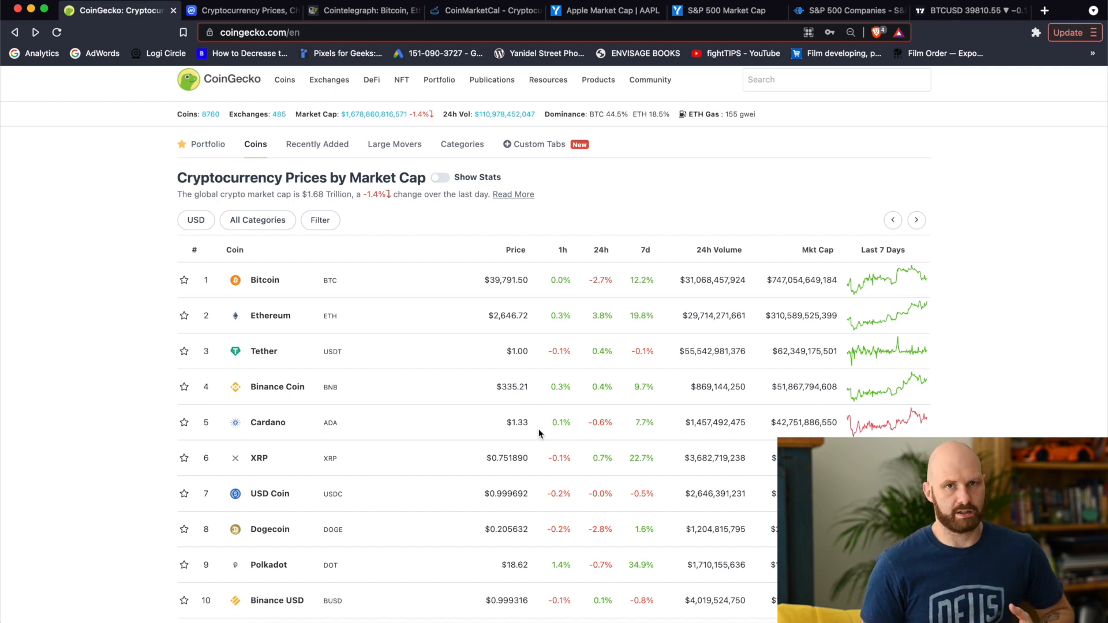
{"action": "mouse_move", "coordinate": [521, 434]}
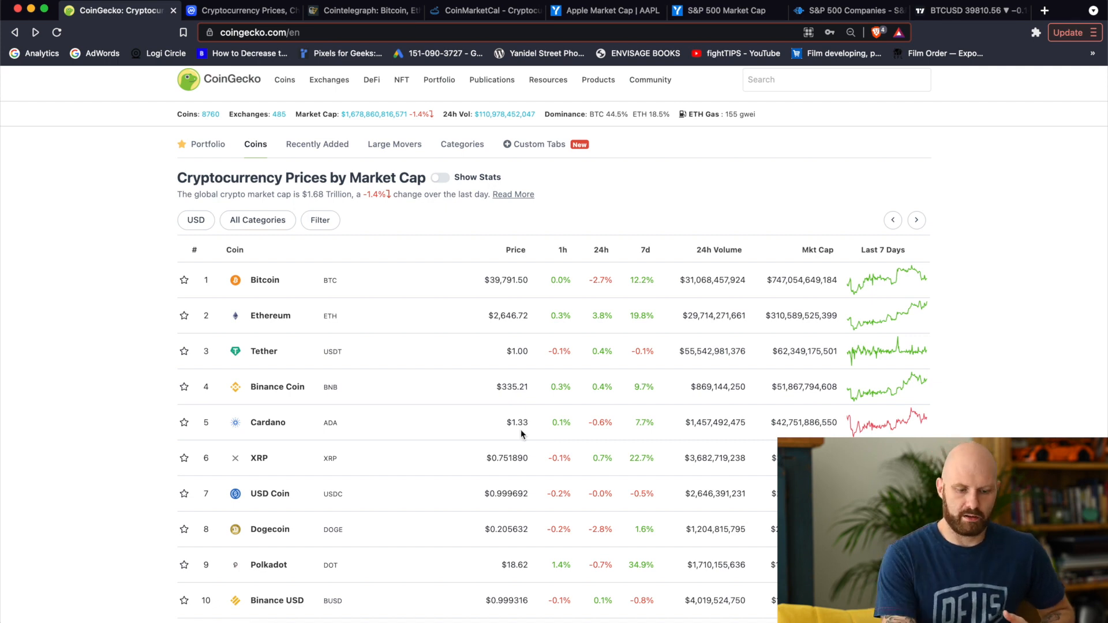
{"action": "mouse_move", "coordinate": [482, 428]}
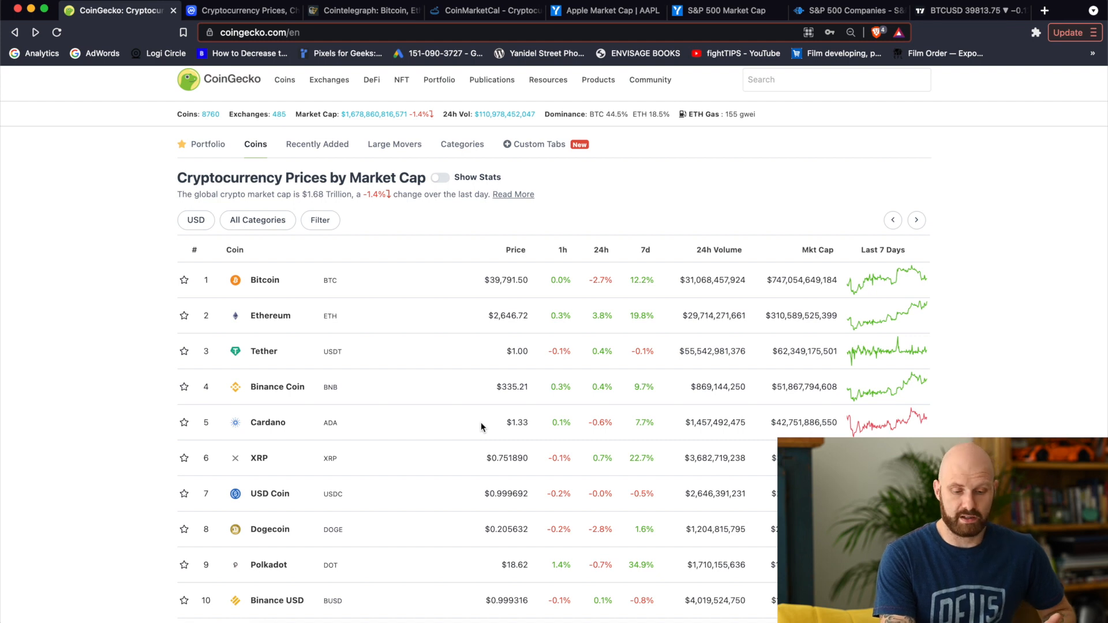
{"action": "mouse_move", "coordinate": [542, 429]}
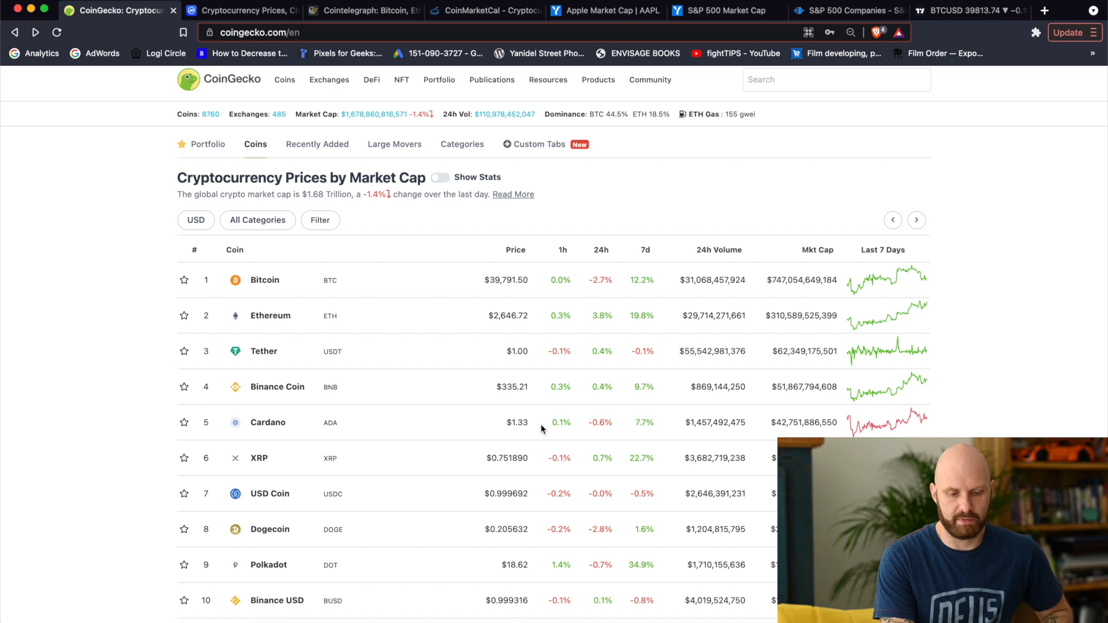
{"action": "mouse_move", "coordinate": [620, 442]}
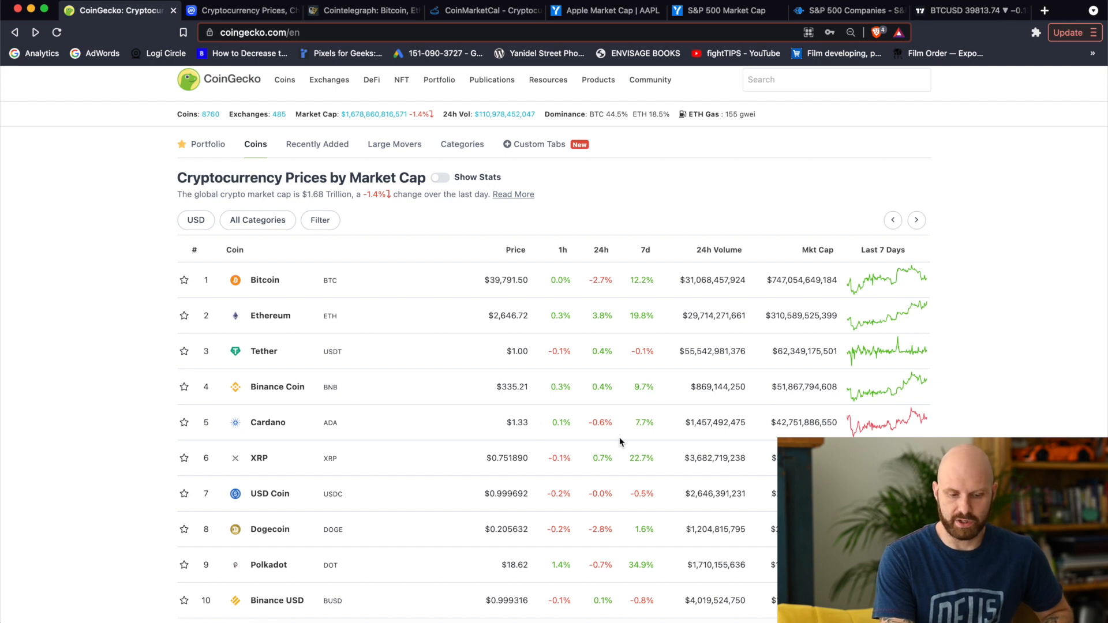
{"action": "mouse_move", "coordinate": [760, 428]}
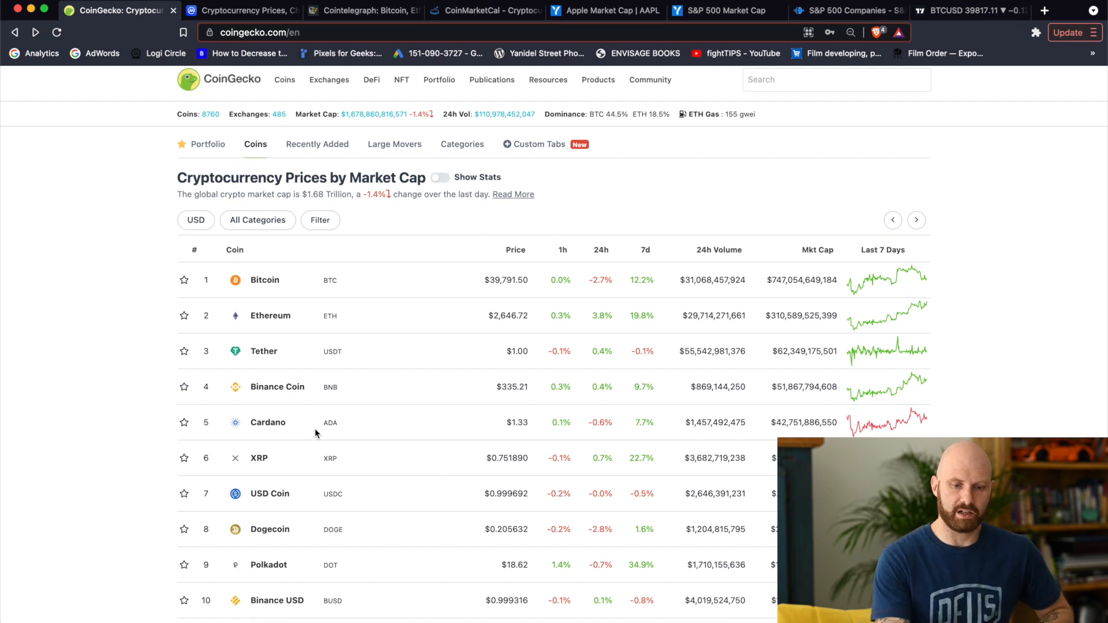
Step: Switch back to the YCharts S&P 500 market cap tab showing $36.32 trillion
{"action": "left_click", "coordinate": [720, 10]}
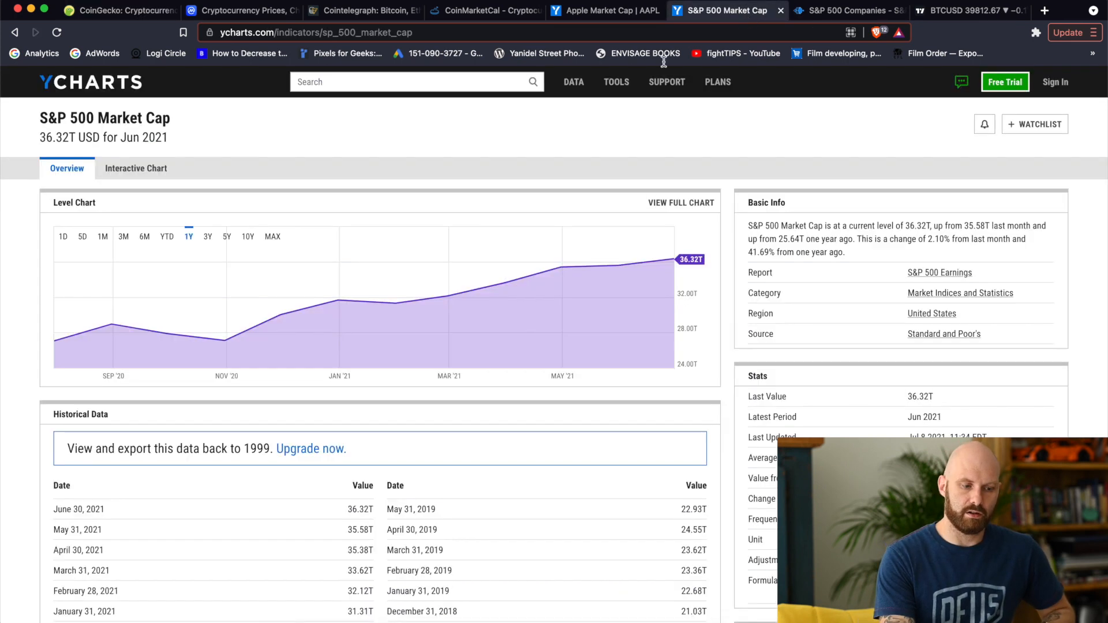
{"action": "mouse_move", "coordinate": [394, 135]}
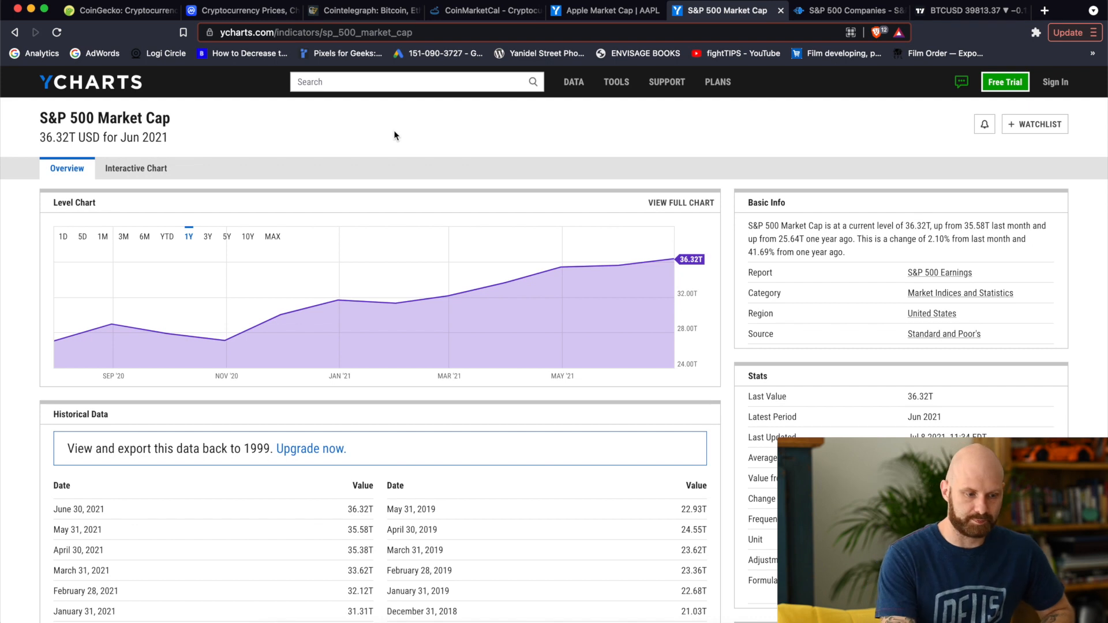
Step: Return to the CoinGecko tab showing the $1.68 trillion global crypto market cap
{"action": "left_click", "coordinate": [113, 9]}
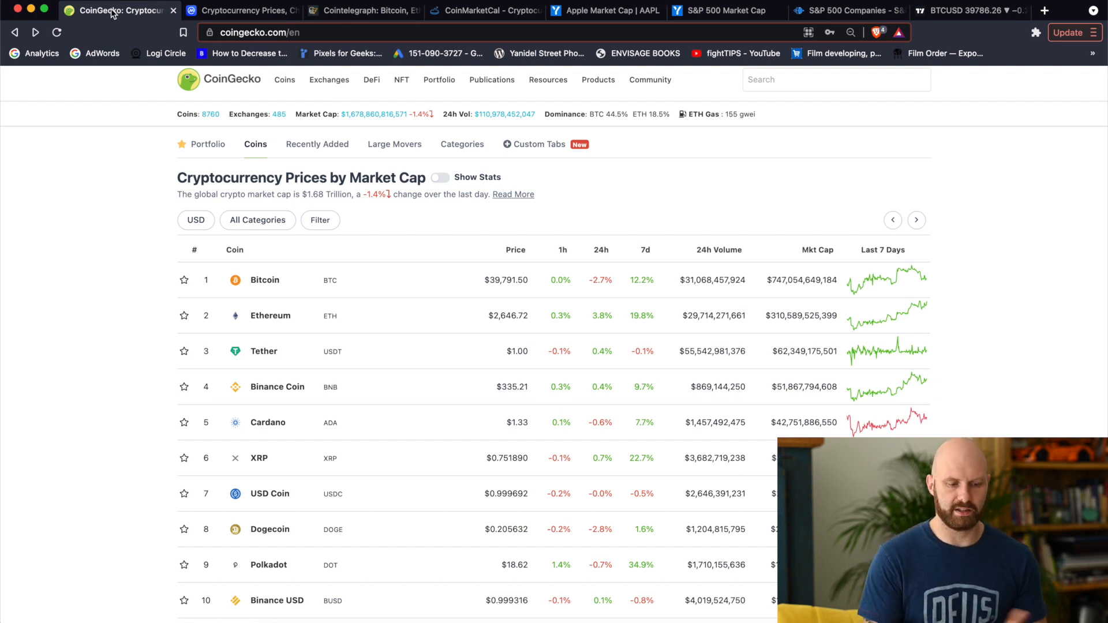
{"action": "mouse_move", "coordinate": [483, 408]}
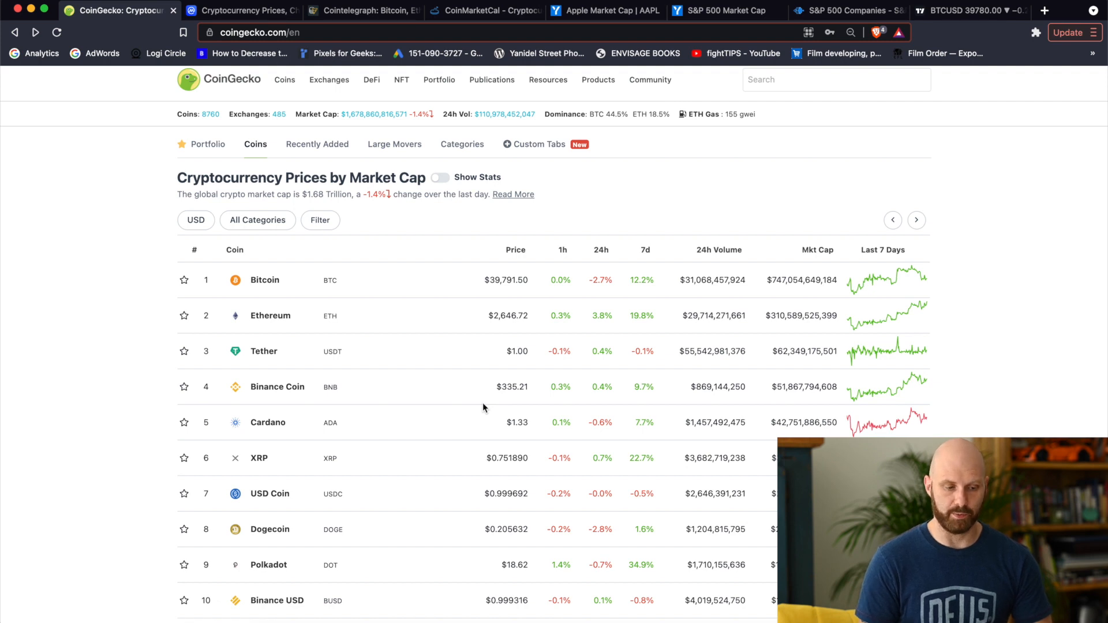
{"action": "mouse_move", "coordinate": [267, 286]}
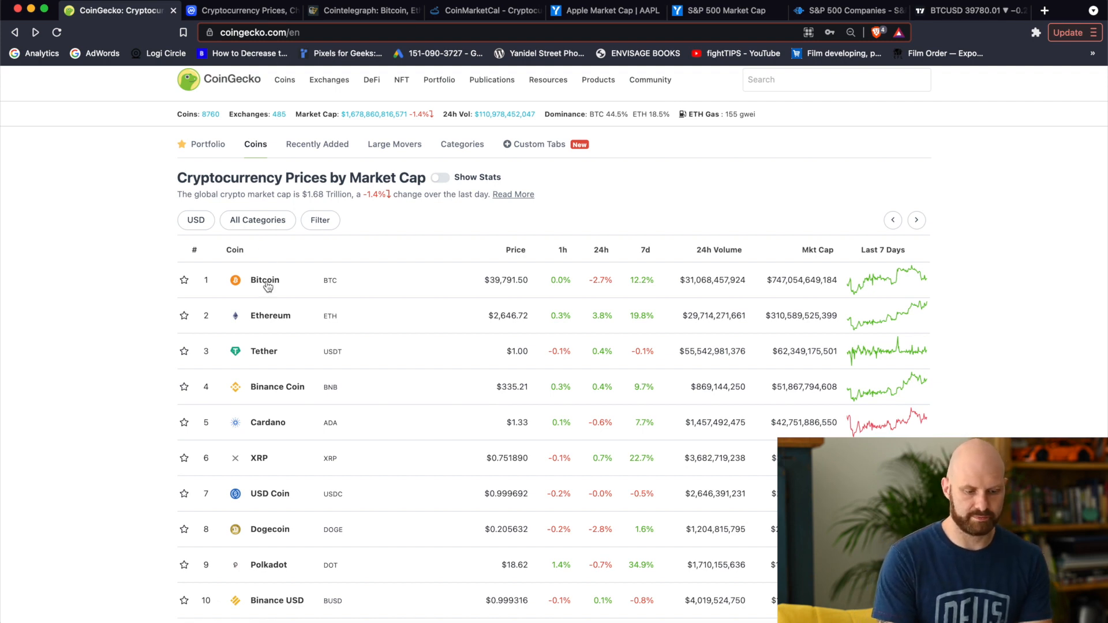
Step: Open Bitcoin's coin page from the first row of the ranking table
{"action": "left_click", "coordinate": [265, 280]}
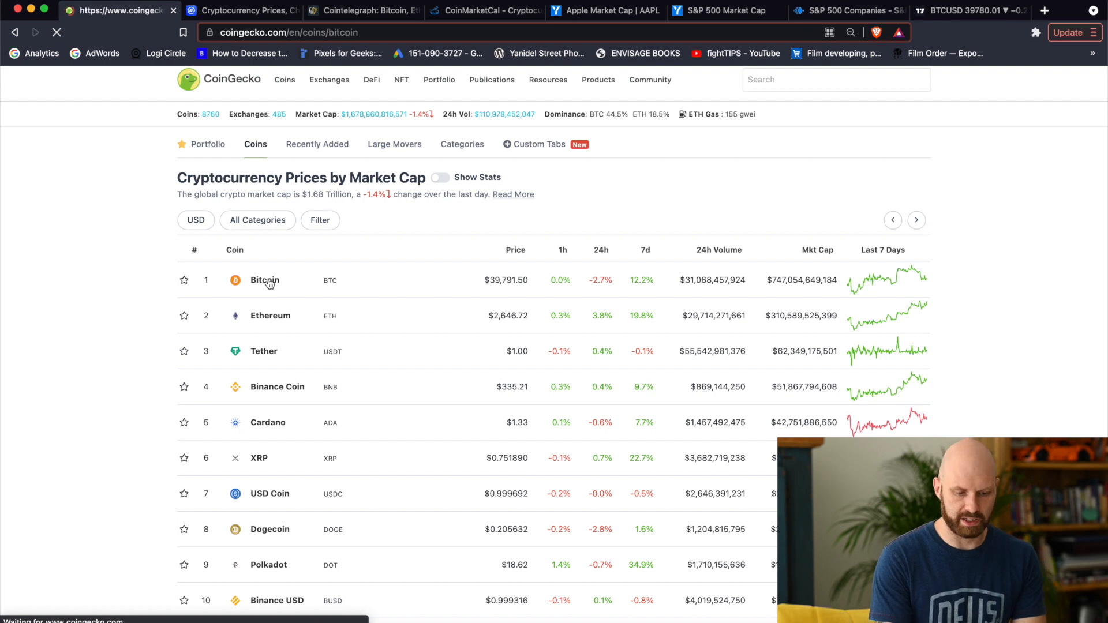
{"action": "left_click", "coordinate": [264, 280]}
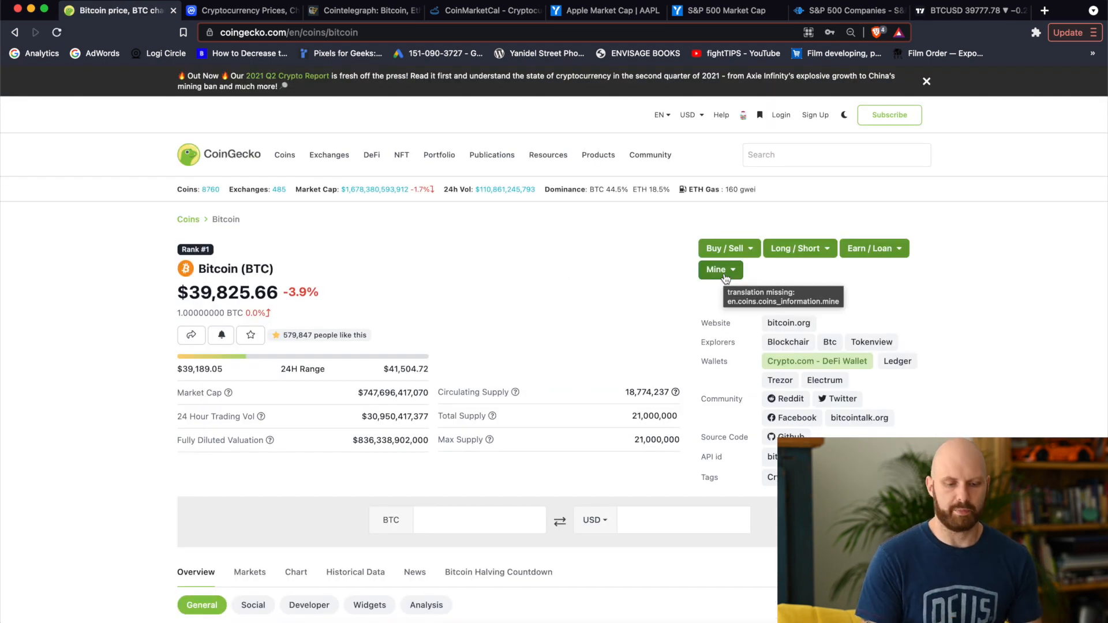
{"action": "mouse_move", "coordinate": [544, 360]}
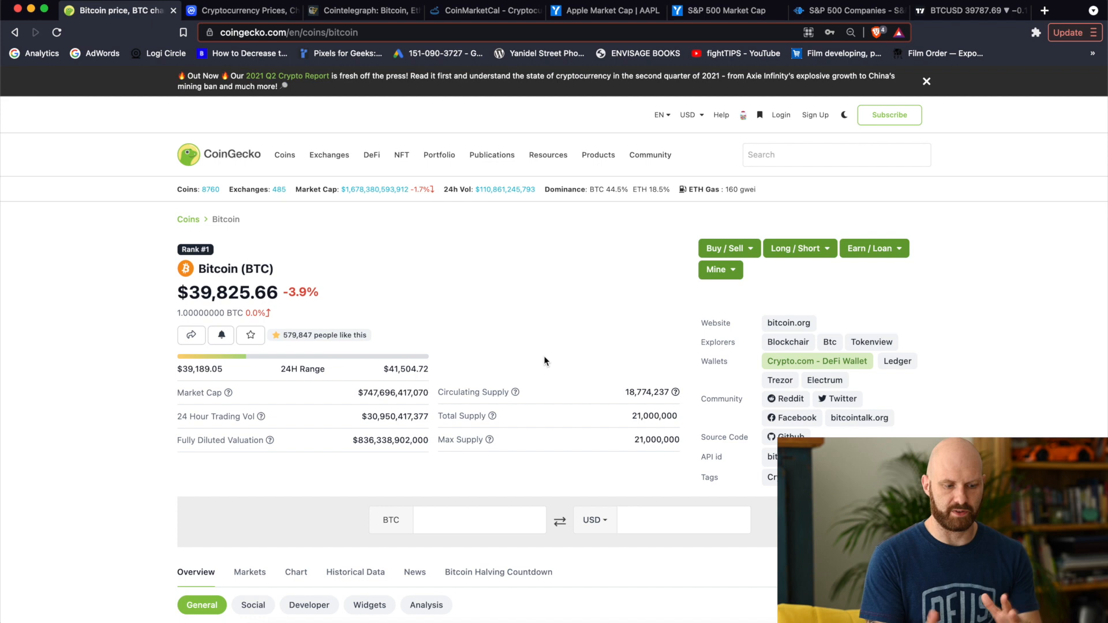
{"action": "mouse_move", "coordinate": [630, 373]}
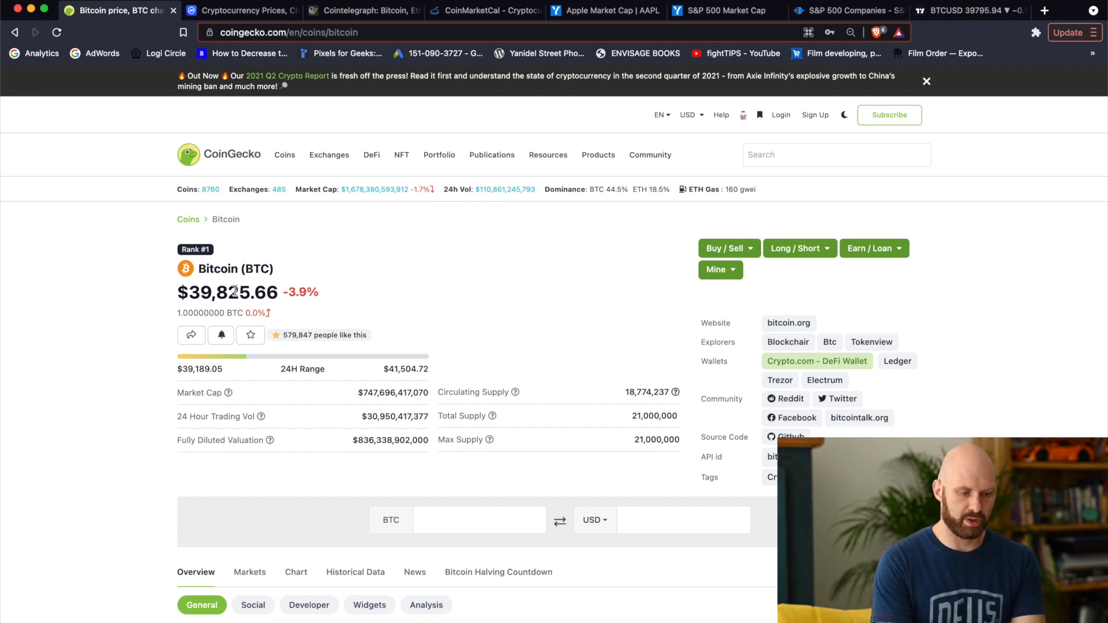
{"action": "mouse_move", "coordinate": [485, 387]}
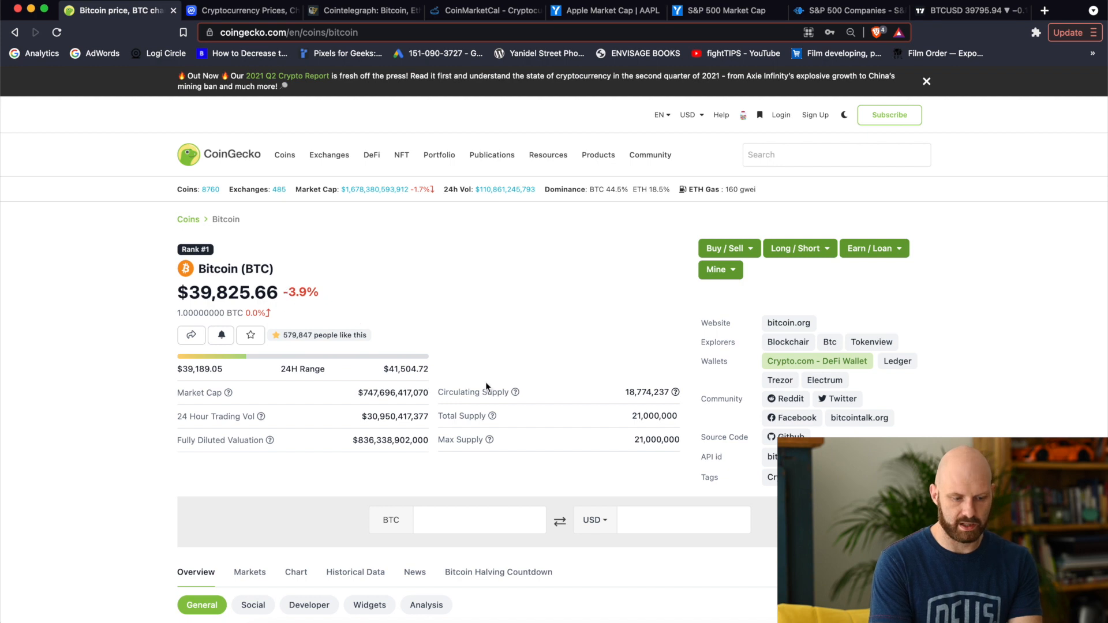
{"action": "mouse_move", "coordinate": [402, 368]}
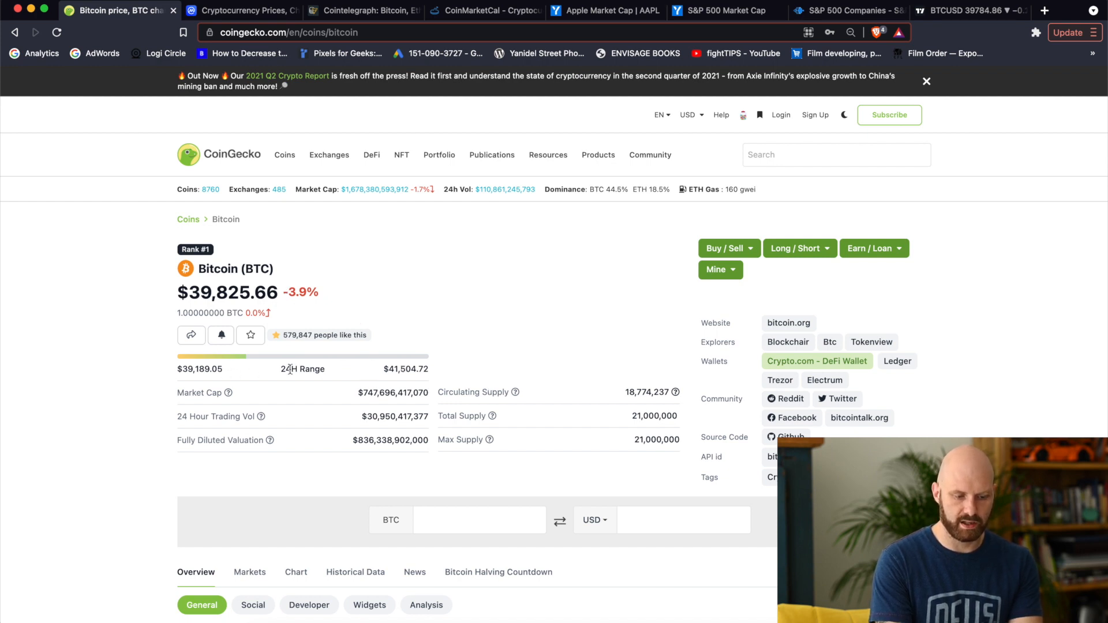
{"action": "mouse_move", "coordinate": [379, 375]}
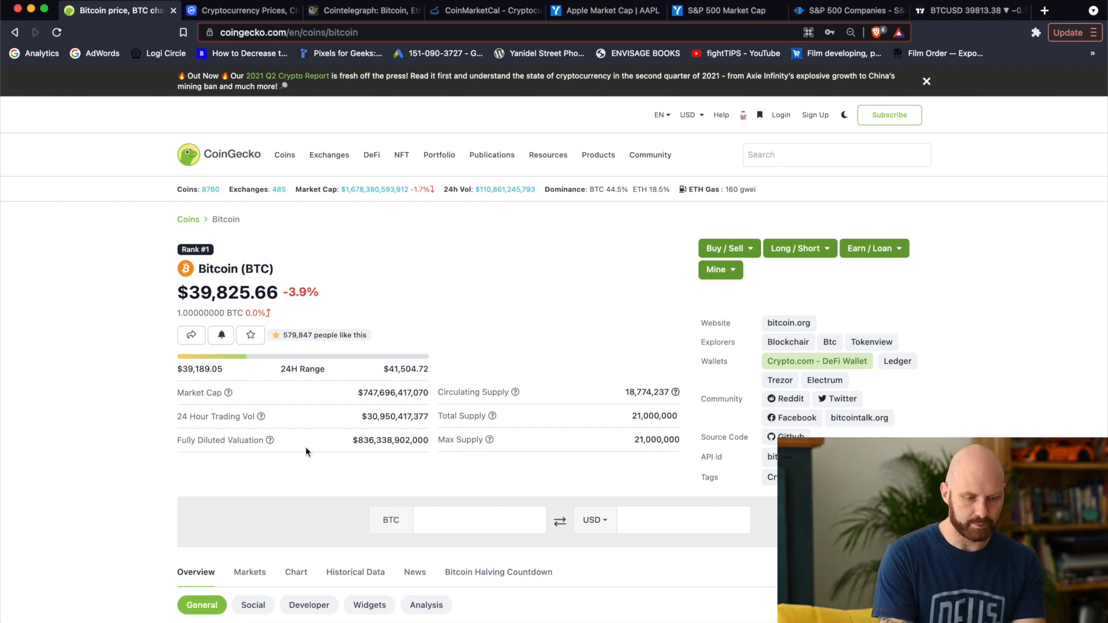
{"action": "mouse_move", "coordinate": [454, 405]}
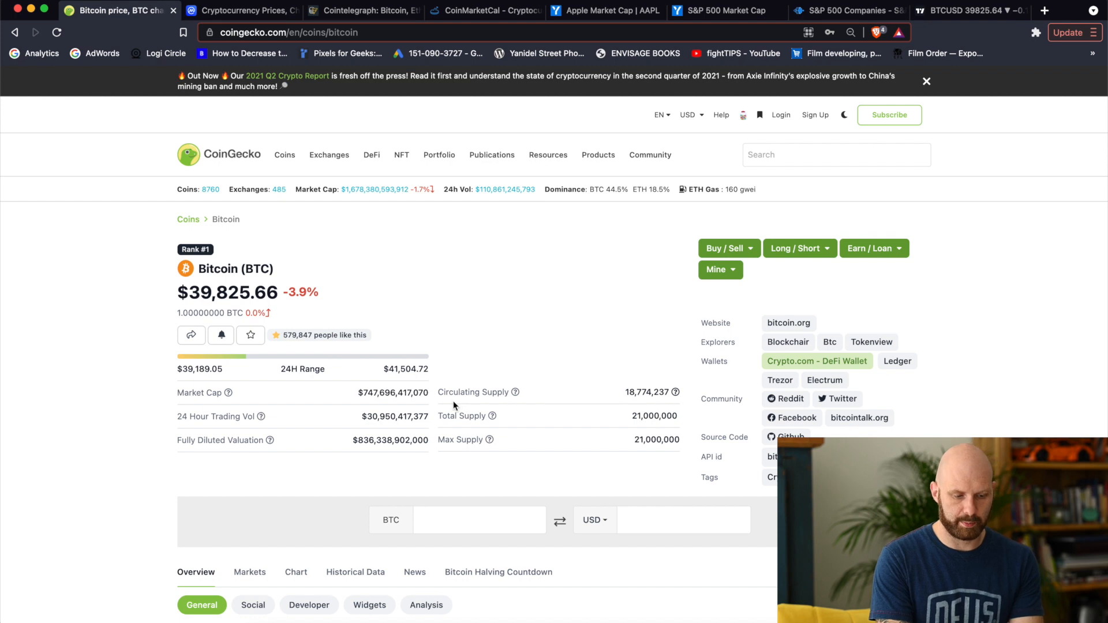
{"action": "mouse_move", "coordinate": [385, 434]}
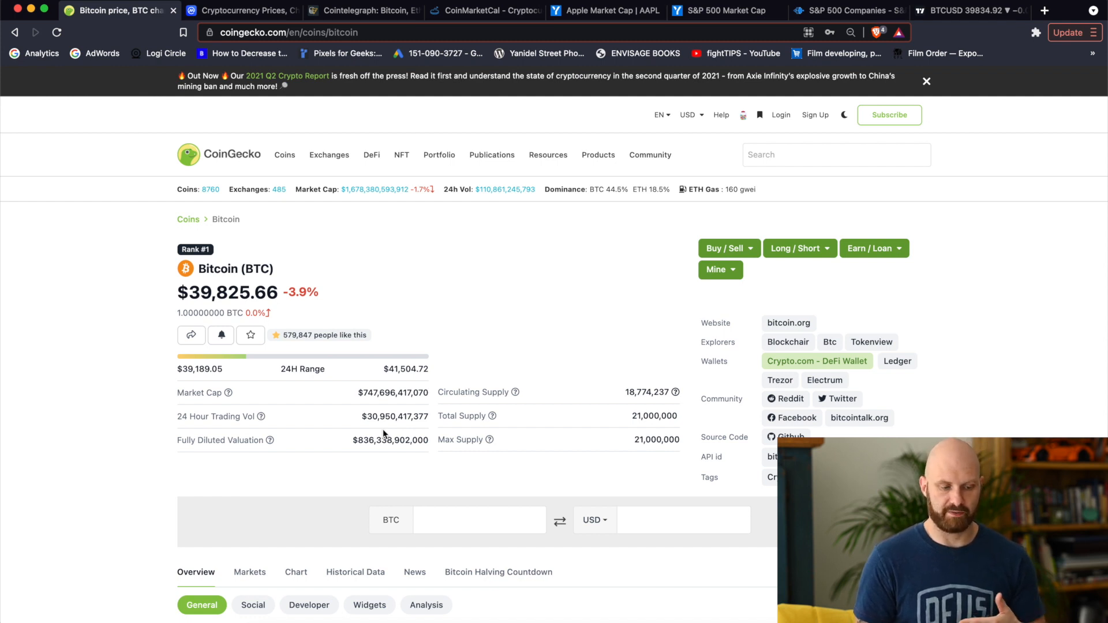
{"action": "mouse_move", "coordinate": [413, 413]}
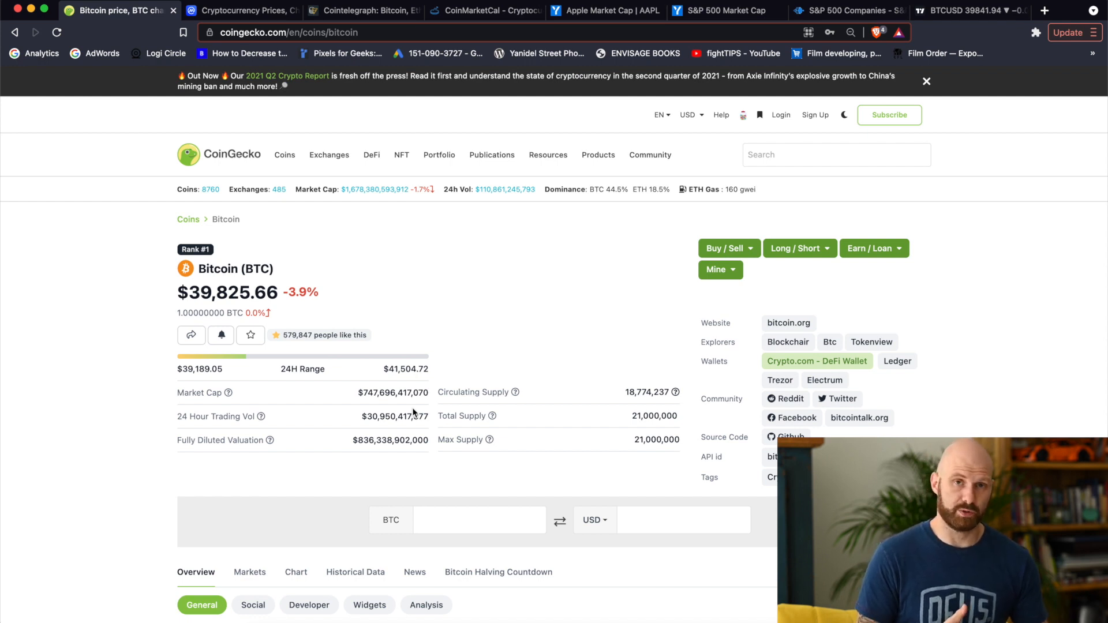
{"action": "mouse_move", "coordinate": [577, 437]}
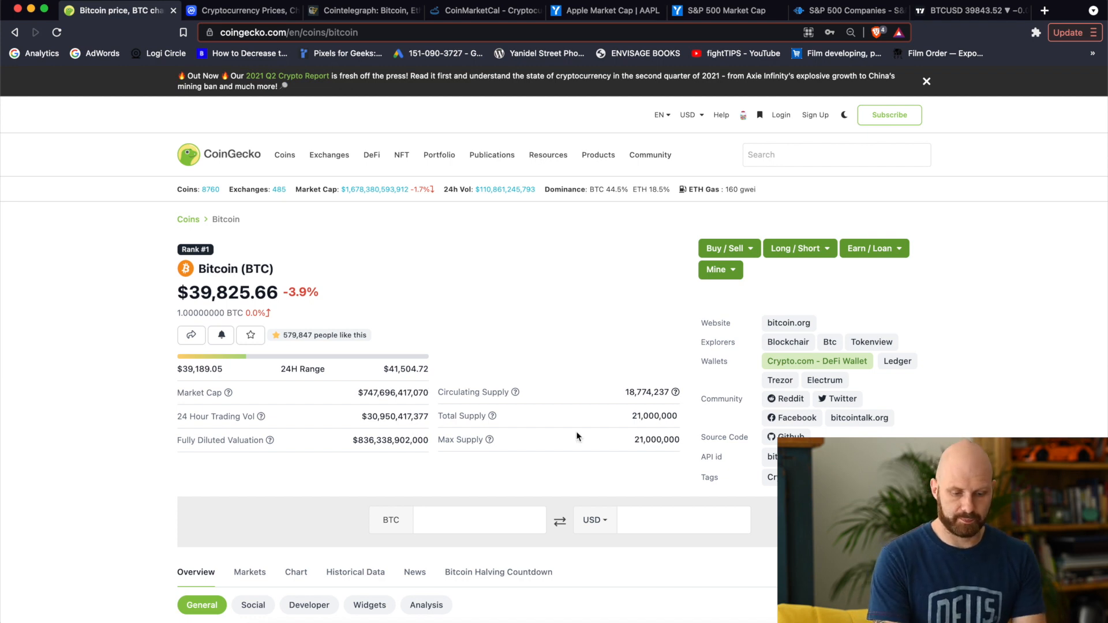
{"action": "mouse_move", "coordinate": [636, 390]}
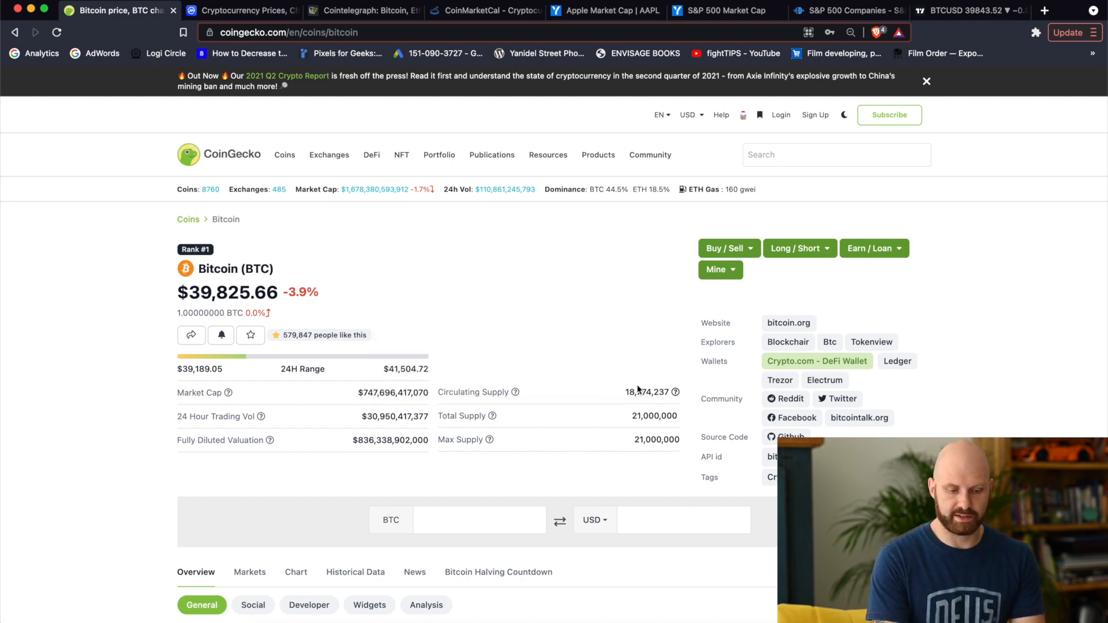
{"action": "mouse_move", "coordinate": [692, 386]}
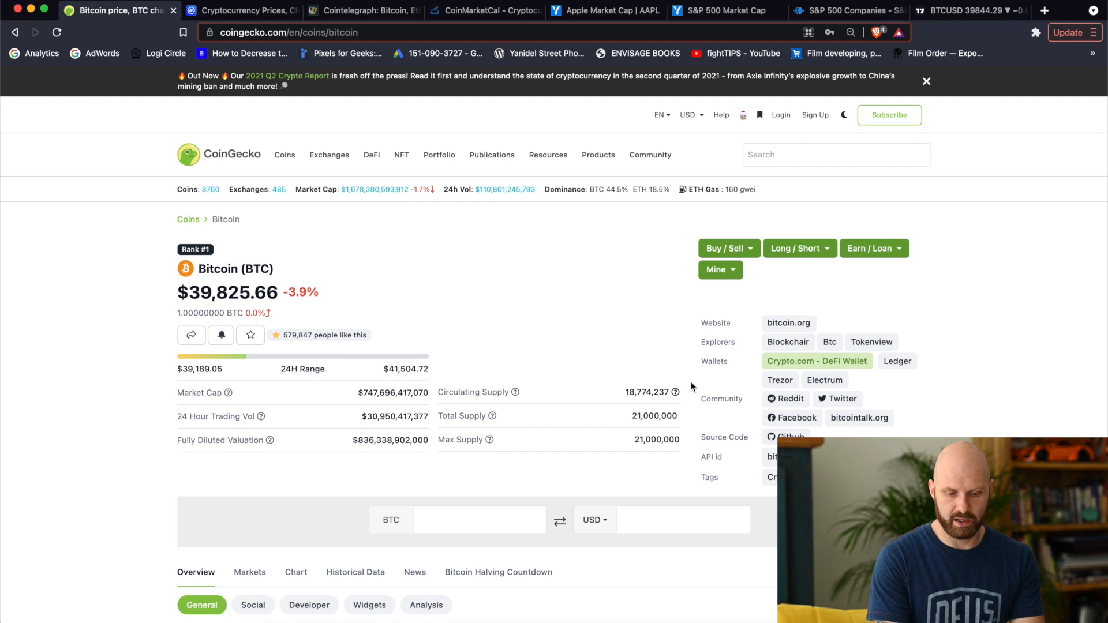
{"action": "mouse_move", "coordinate": [789, 323]}
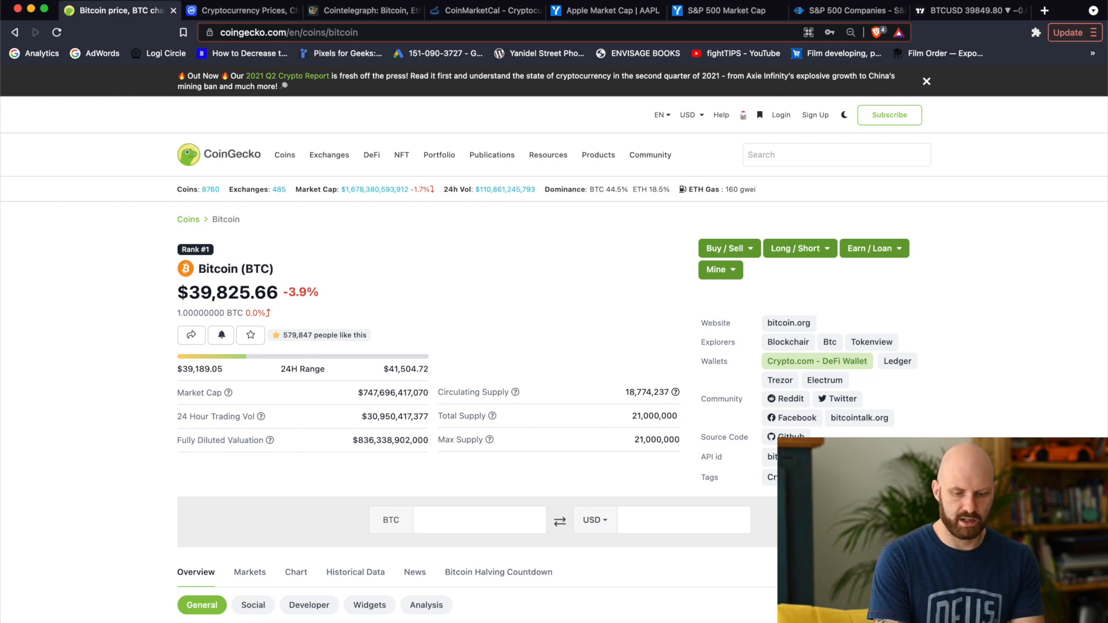
{"action": "scroll", "scroll_direction": "down", "scroll_amount": 3}
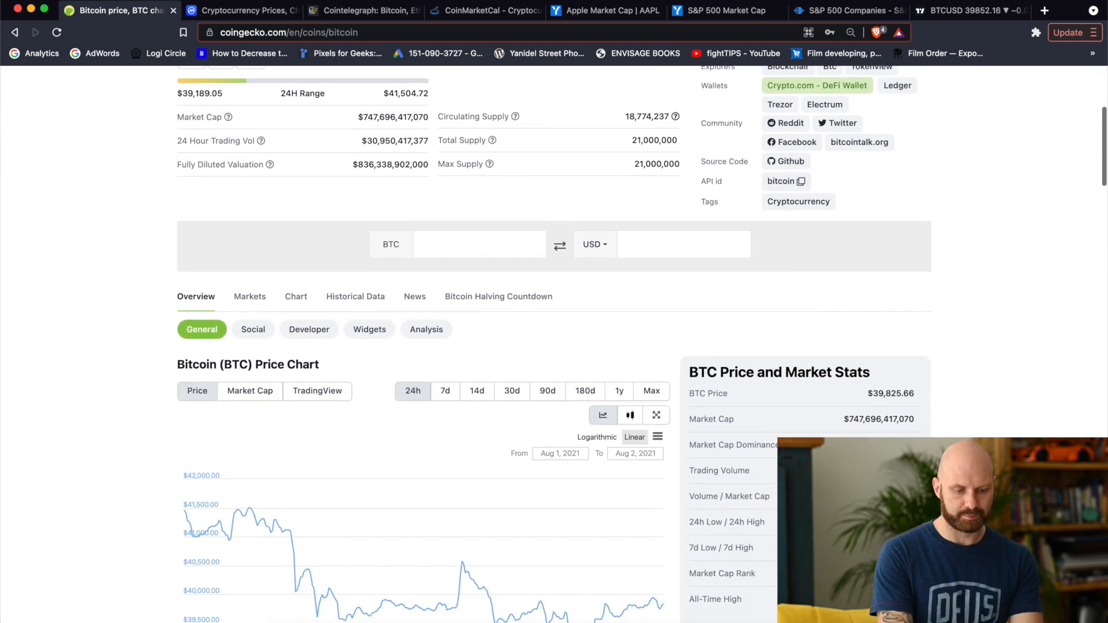
Step: Set the Bitcoin price chart to 30 days, then to Max for its full history since 2013
{"action": "scroll", "scroll_direction": "down", "scroll_amount": 3}
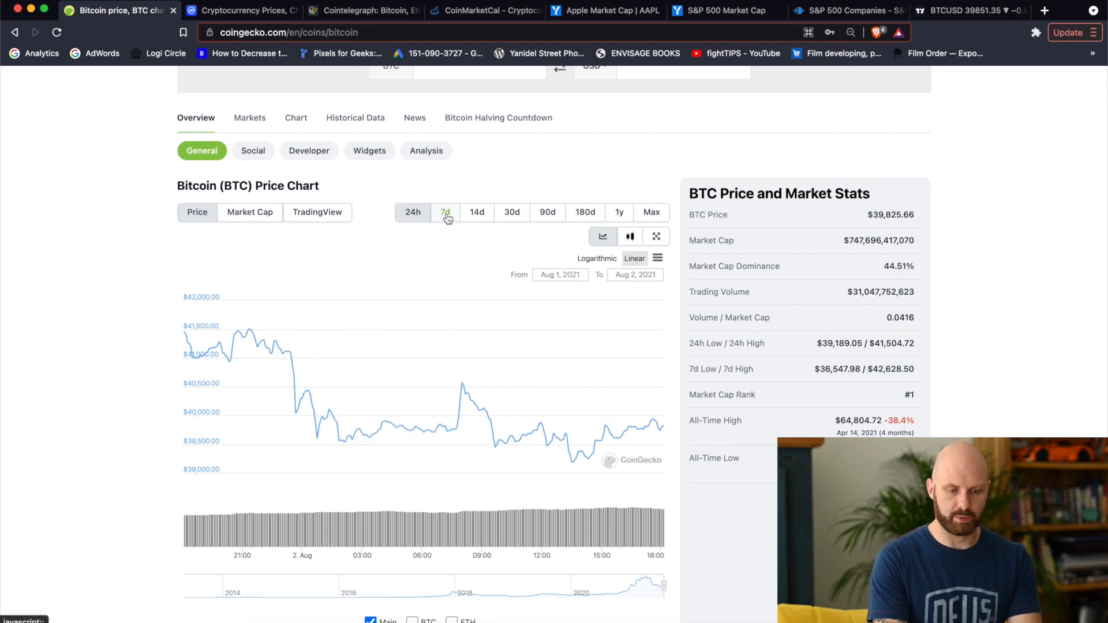
{"action": "left_click", "coordinate": [512, 212]}
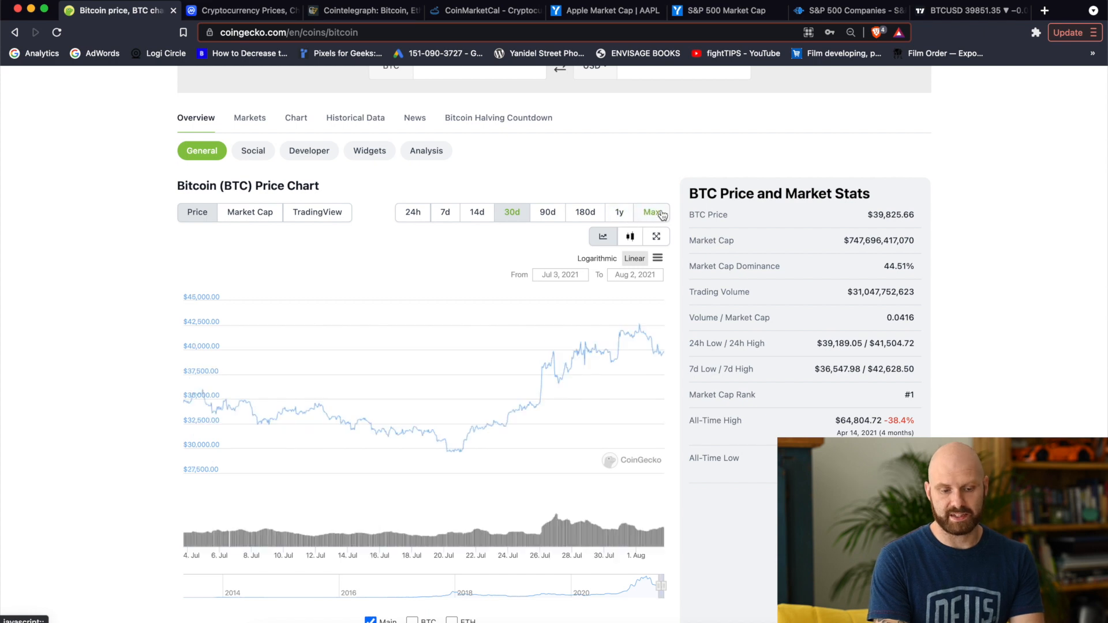
{"action": "left_click", "coordinate": [651, 212]}
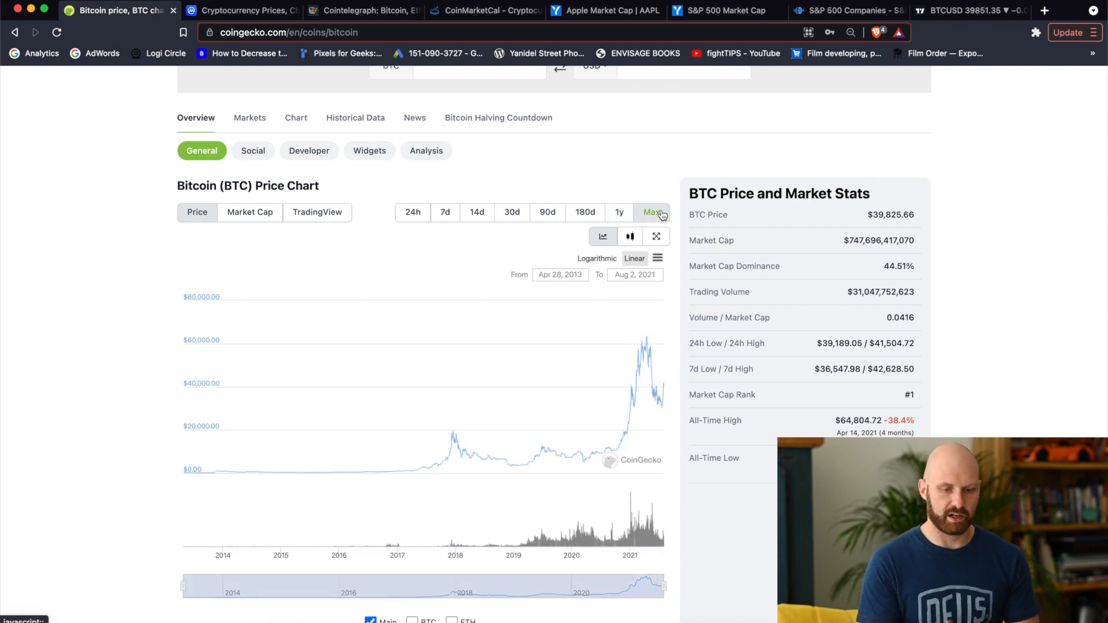
{"action": "mouse_move", "coordinate": [919, 261]}
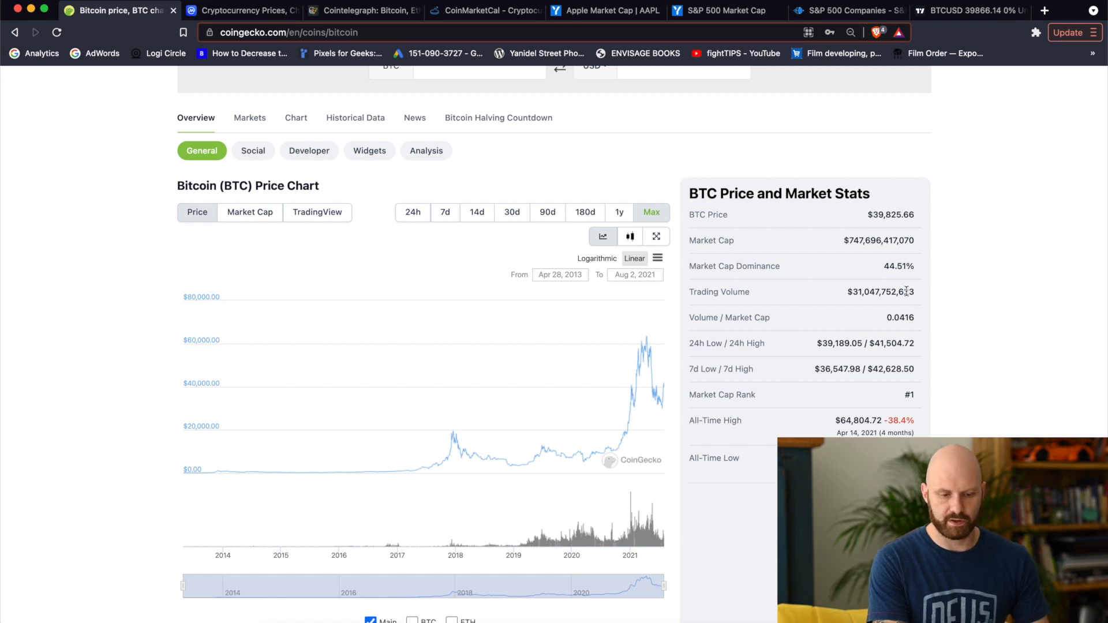
{"action": "mouse_move", "coordinate": [834, 365]}
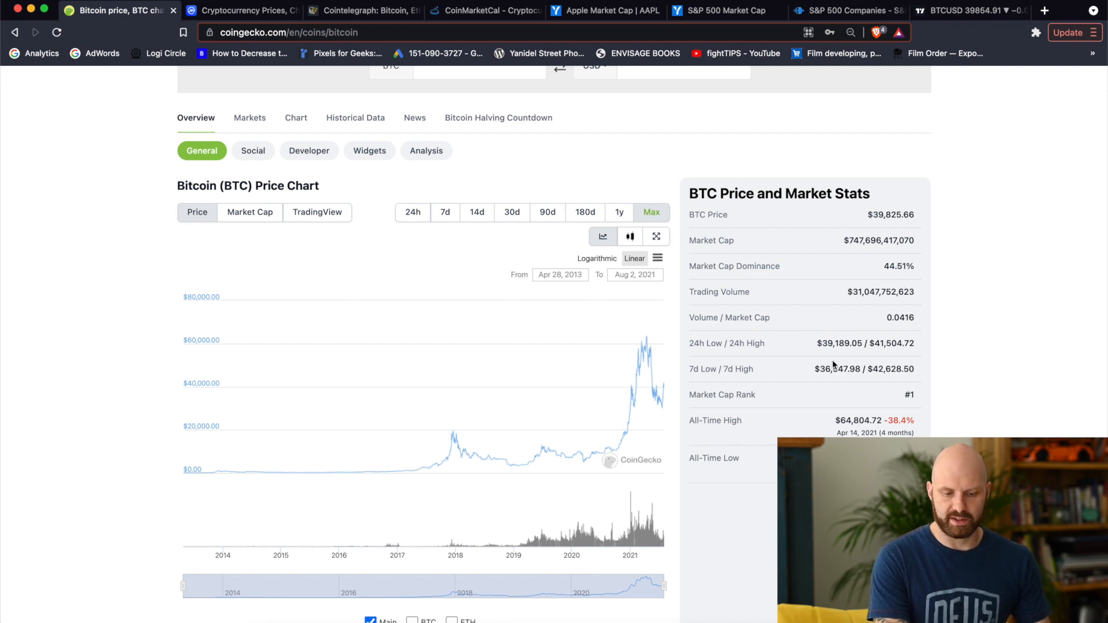
{"action": "mouse_move", "coordinate": [828, 431]}
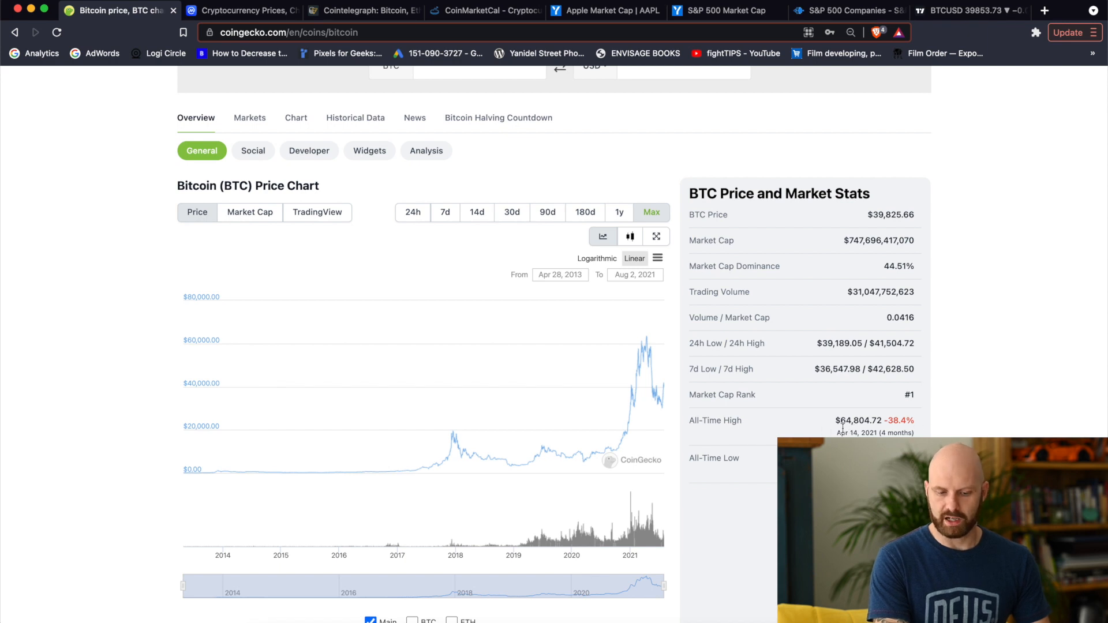
{"action": "mouse_move", "coordinate": [840, 424]}
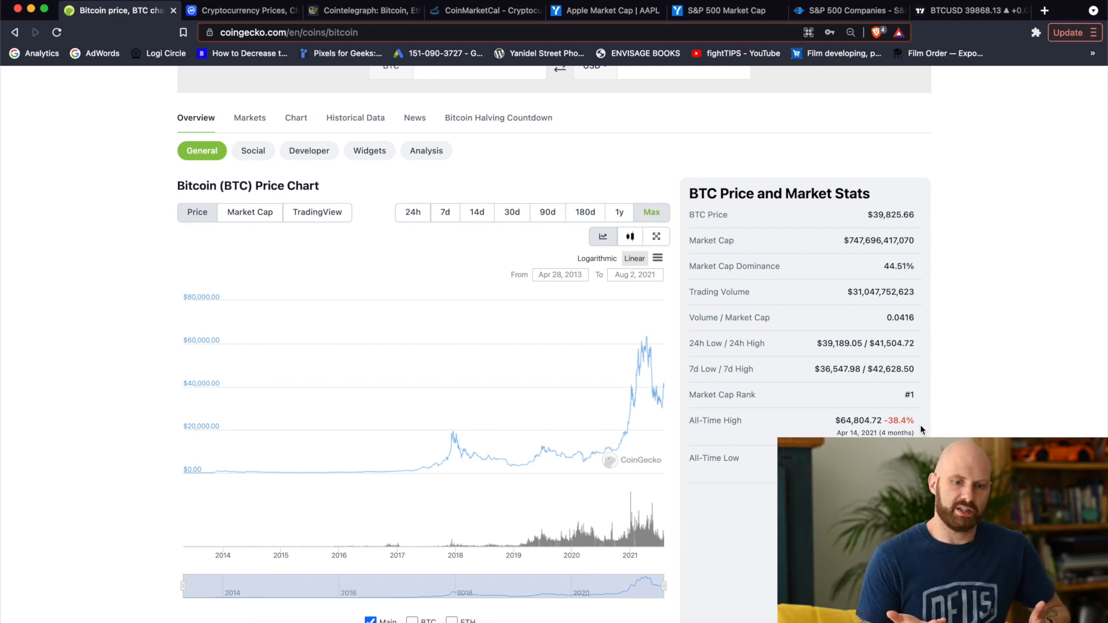
{"action": "mouse_move", "coordinate": [614, 456]}
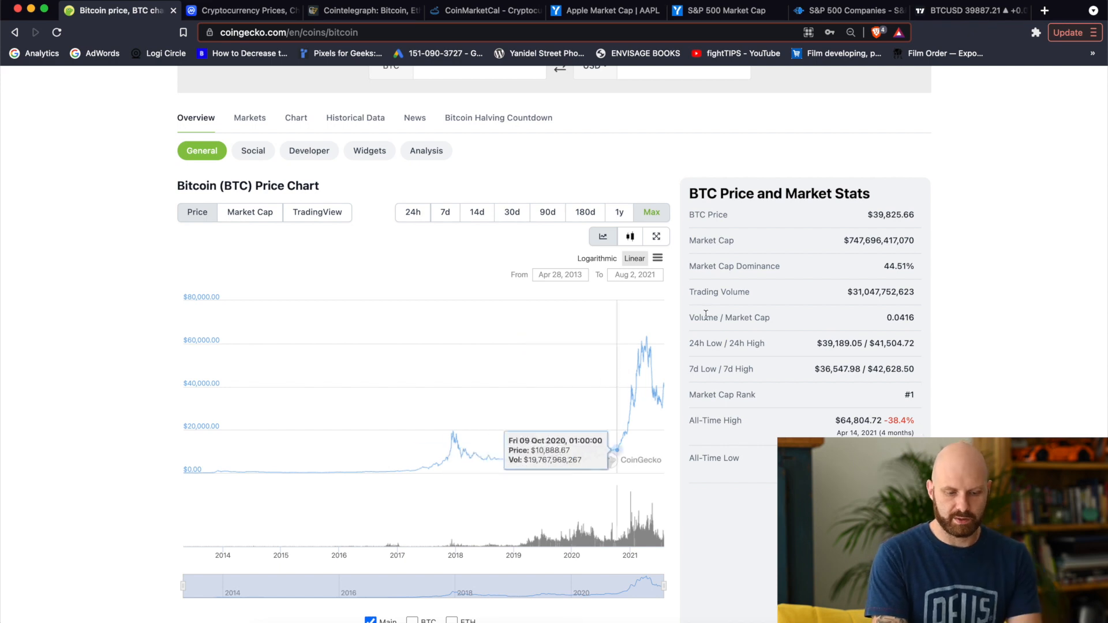
{"action": "mouse_move", "coordinate": [646, 352]}
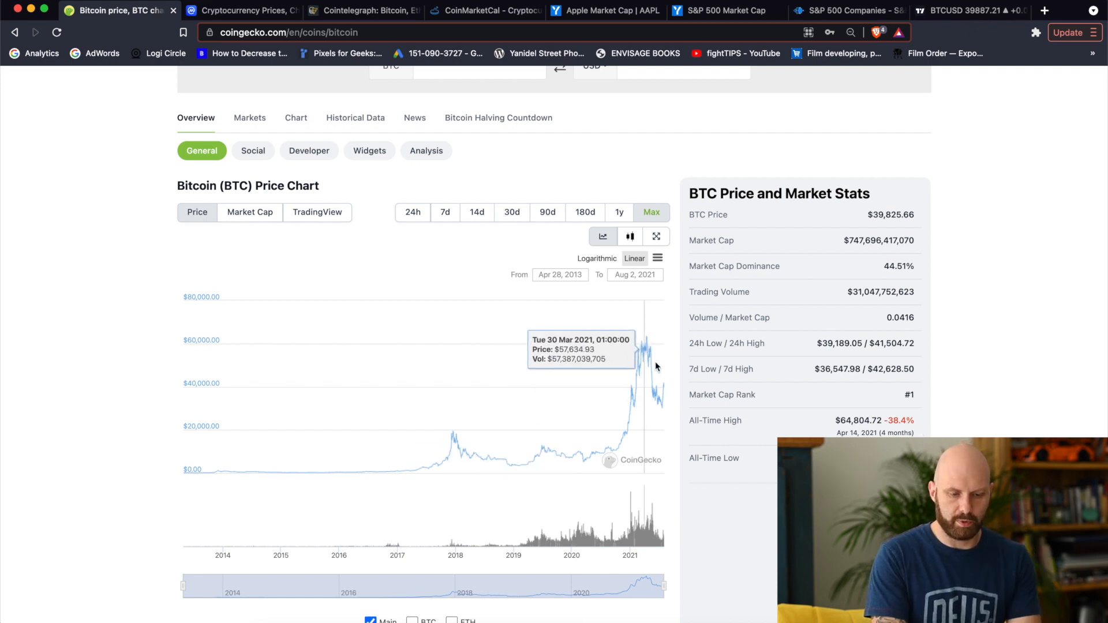
{"action": "mouse_move", "coordinate": [651, 356]}
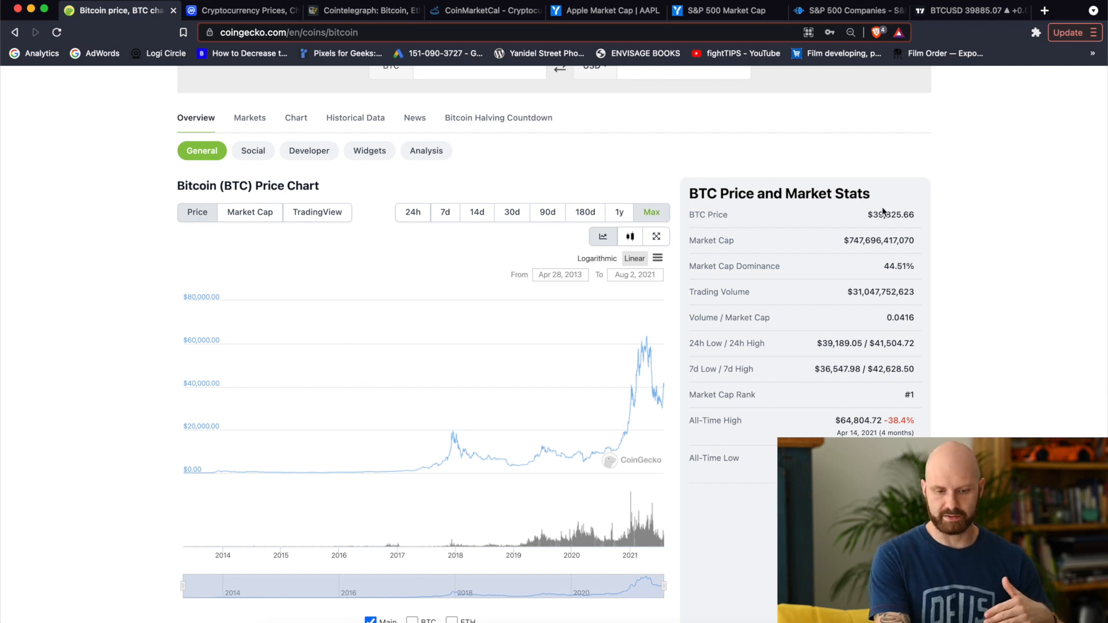
{"action": "mouse_move", "coordinate": [912, 234]}
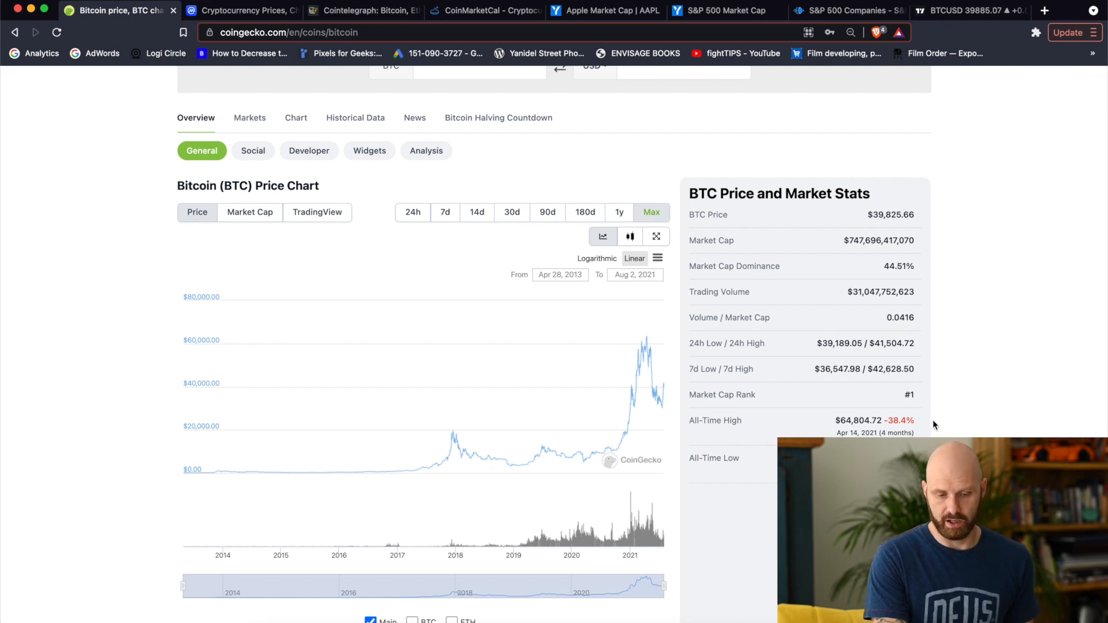
{"action": "mouse_move", "coordinate": [972, 434]}
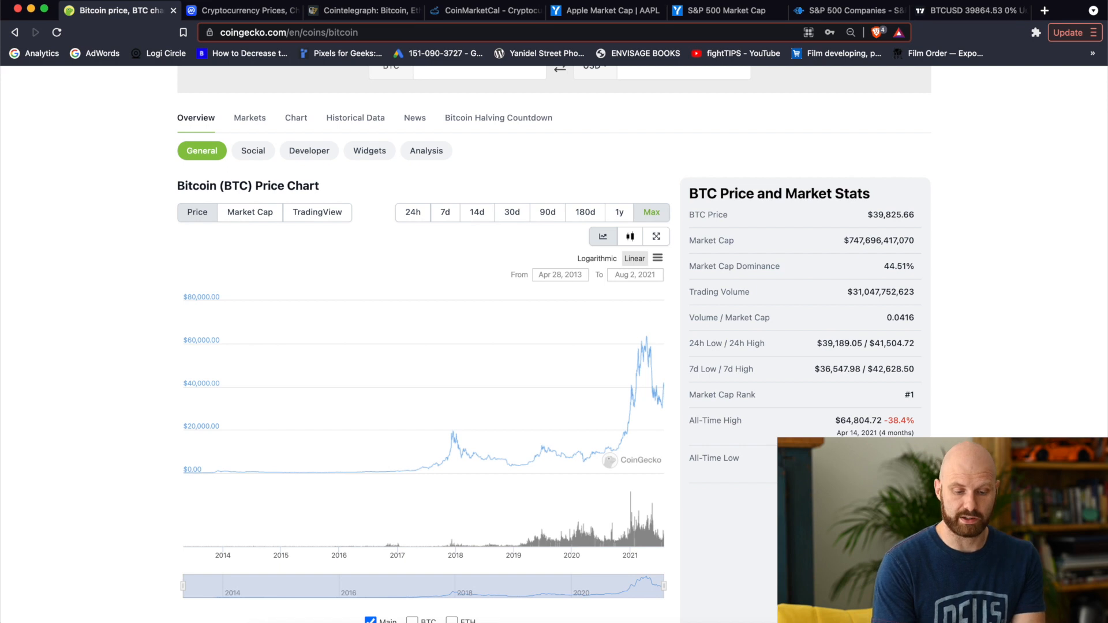
Step: Return to the main CoinGecko price list via the CoinGecko logo
{"action": "scroll", "scroll_direction": "down", "scroll_amount": 3}
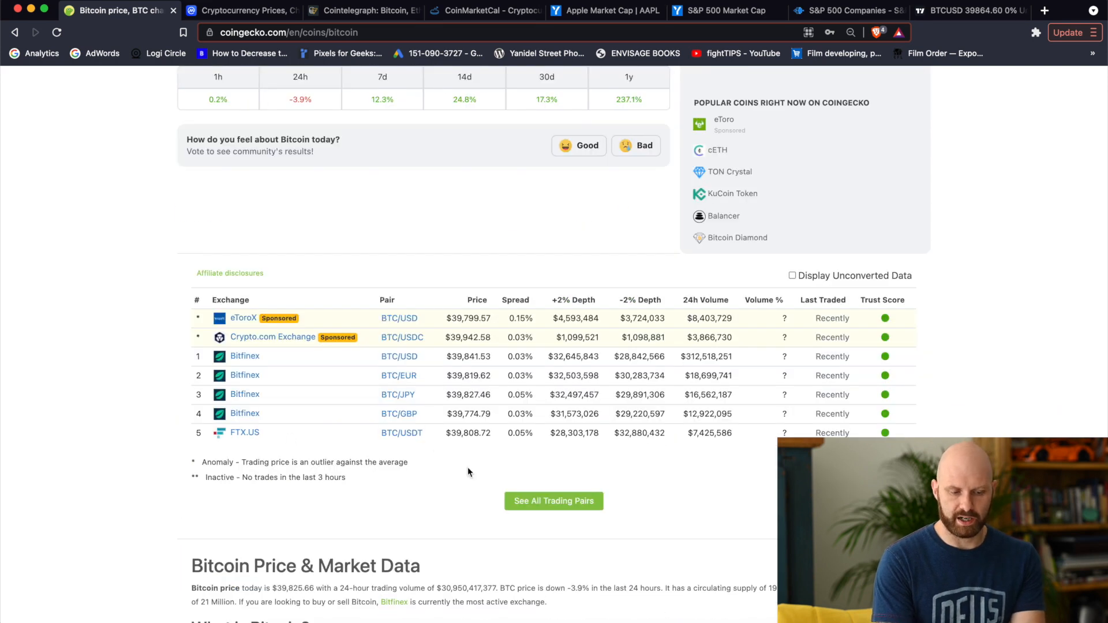
{"action": "scroll", "scroll_direction": "down", "scroll_amount": 3}
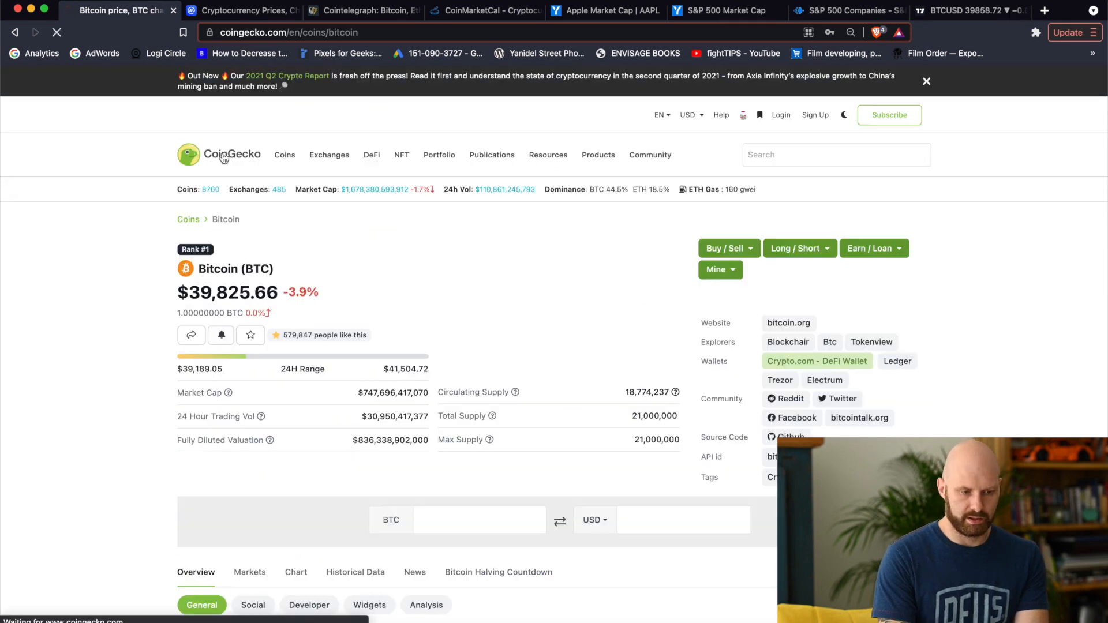
{"action": "left_click", "coordinate": [218, 155]}
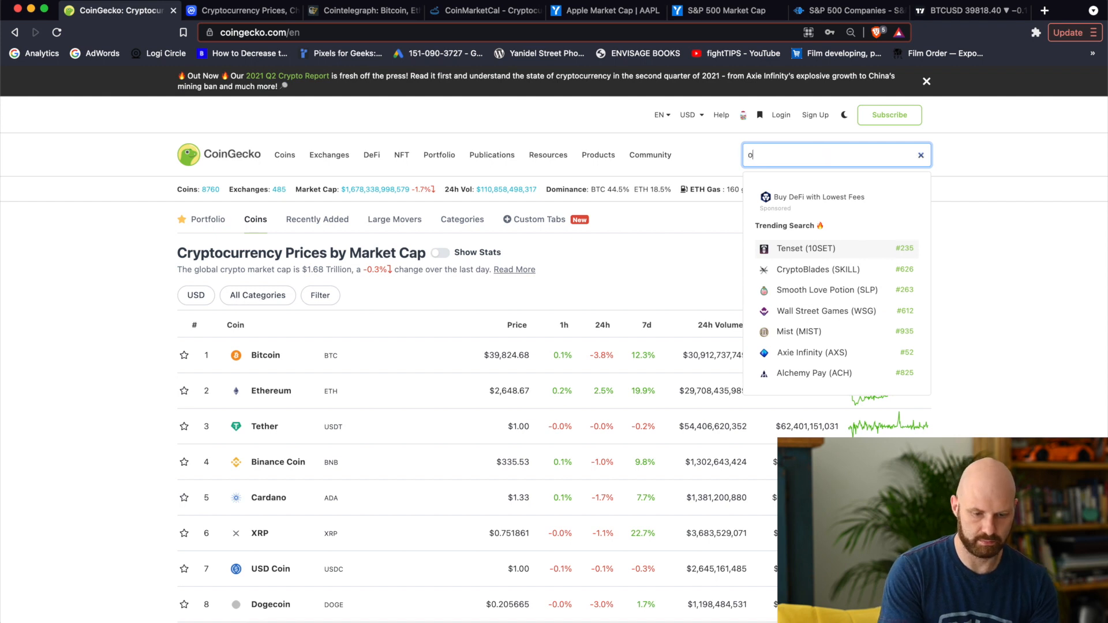
Step: Search 'occa' and bring up the OccamFi (OCC) coin page, rank #400 at $6.68
{"action": "type", "text": "cca"}
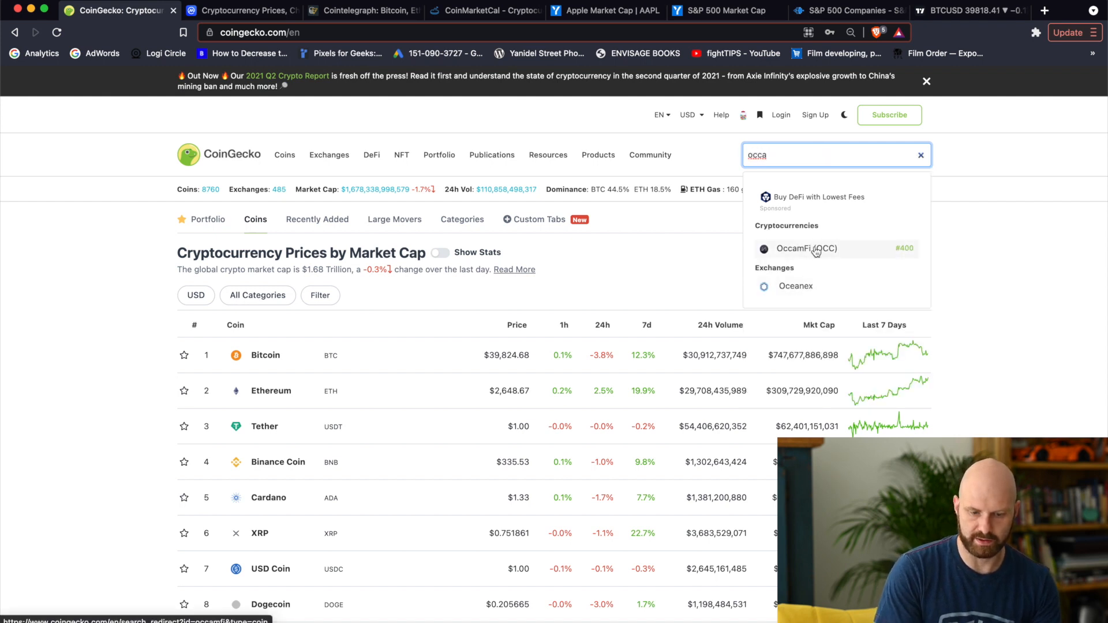
{"action": "left_click", "coordinate": [807, 248]}
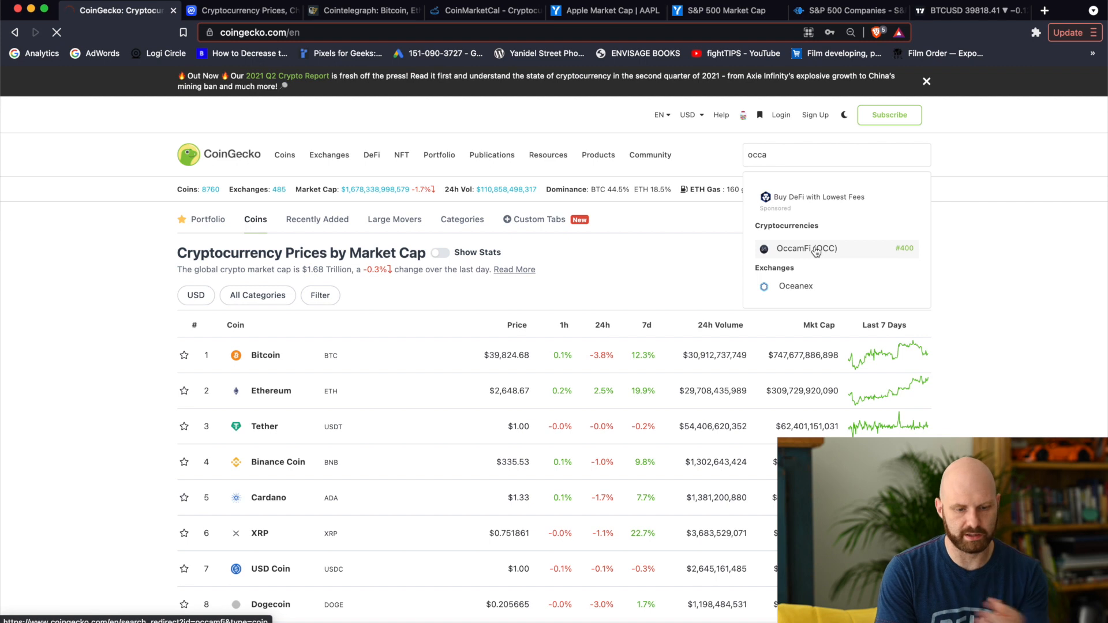
{"action": "left_click", "coordinate": [806, 248]}
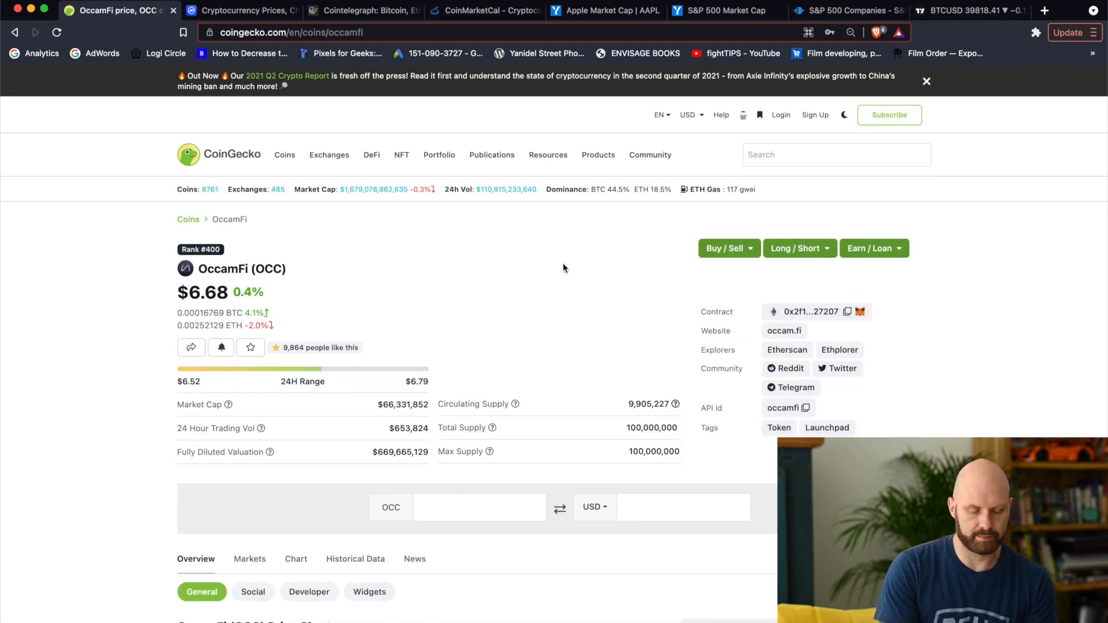
{"action": "left_click", "coordinate": [926, 81]}
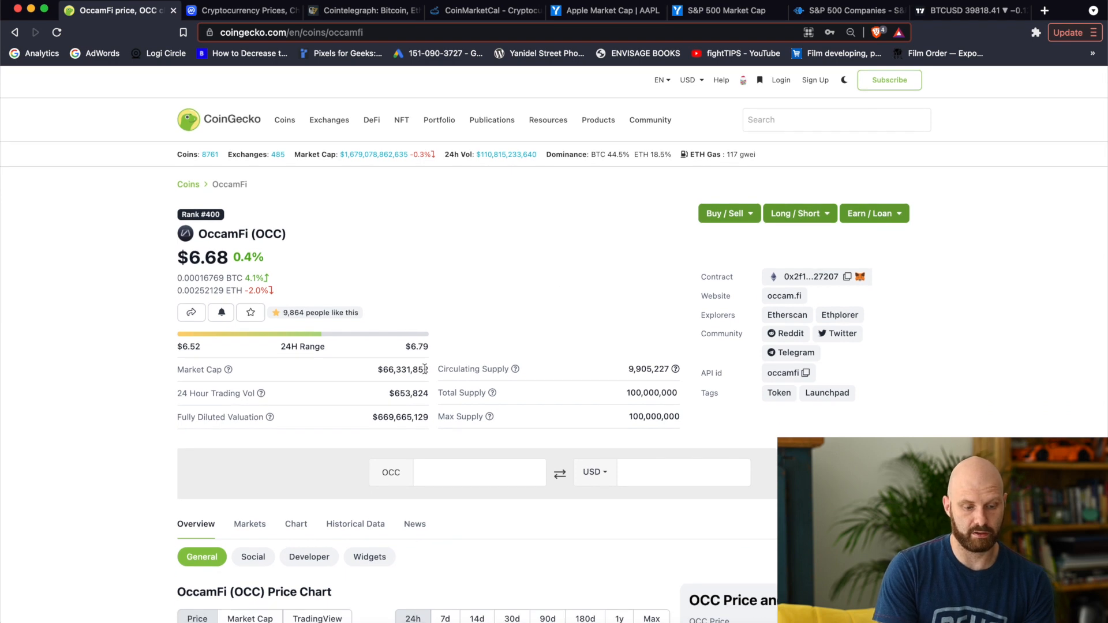
{"action": "mouse_move", "coordinate": [433, 380]}
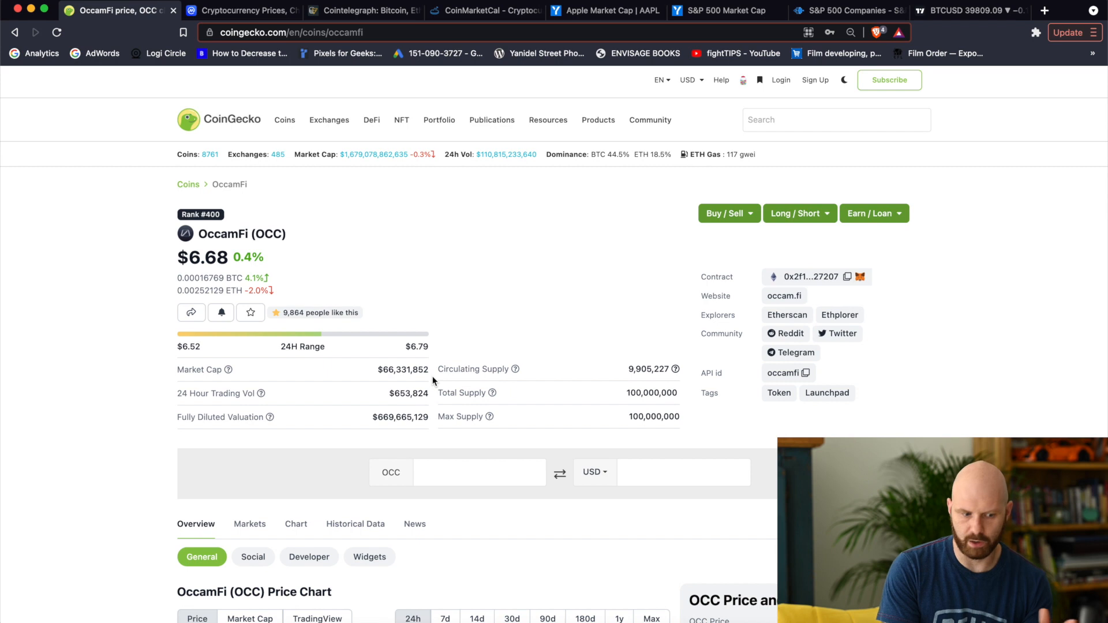
{"action": "mouse_move", "coordinate": [388, 388]}
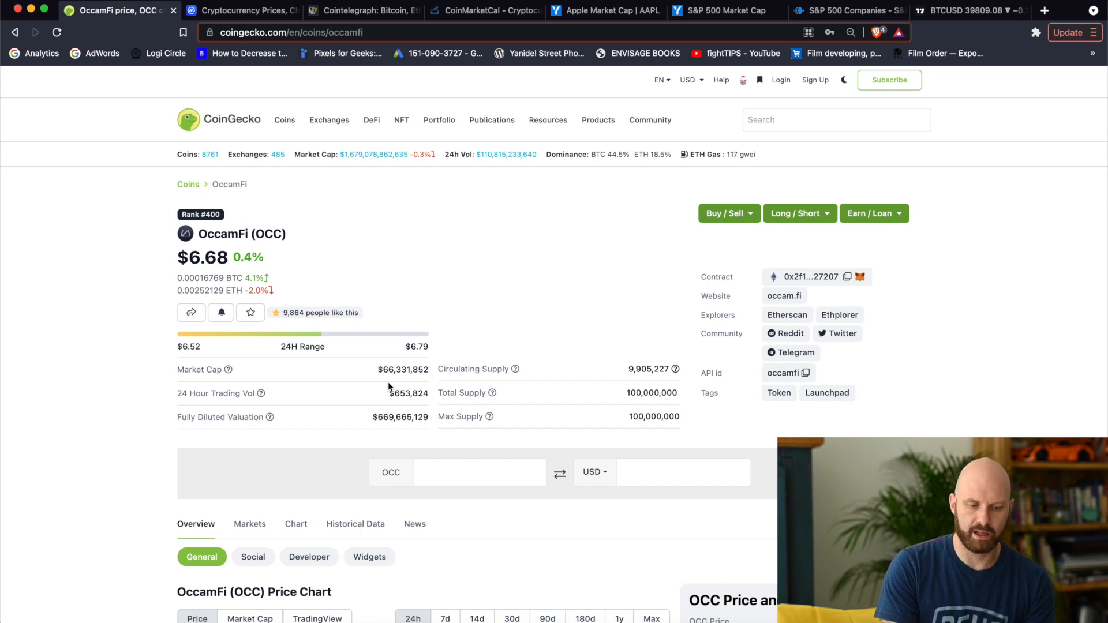
{"action": "mouse_move", "coordinate": [400, 403]}
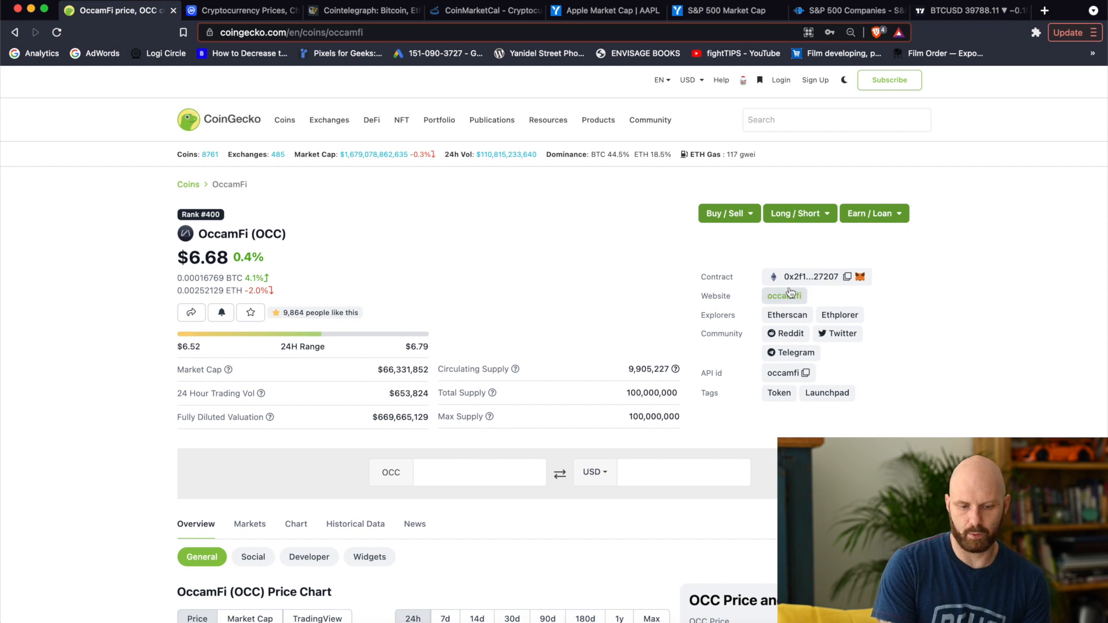
{"action": "mouse_move", "coordinate": [789, 267]}
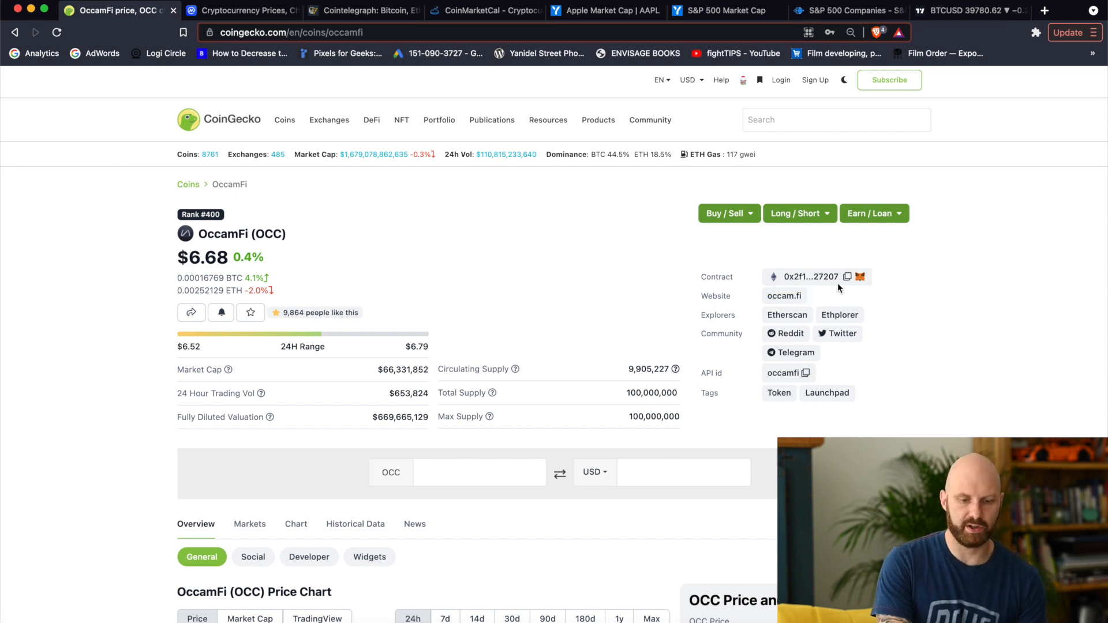
{"action": "mouse_move", "coordinate": [840, 287]}
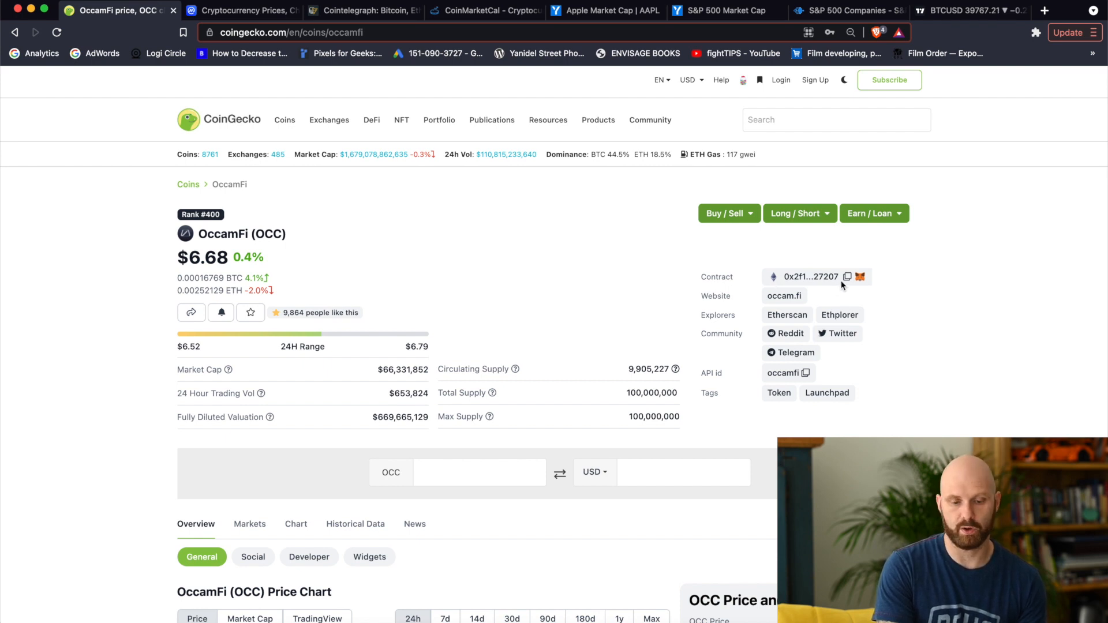
{"action": "mouse_move", "coordinate": [841, 286]}
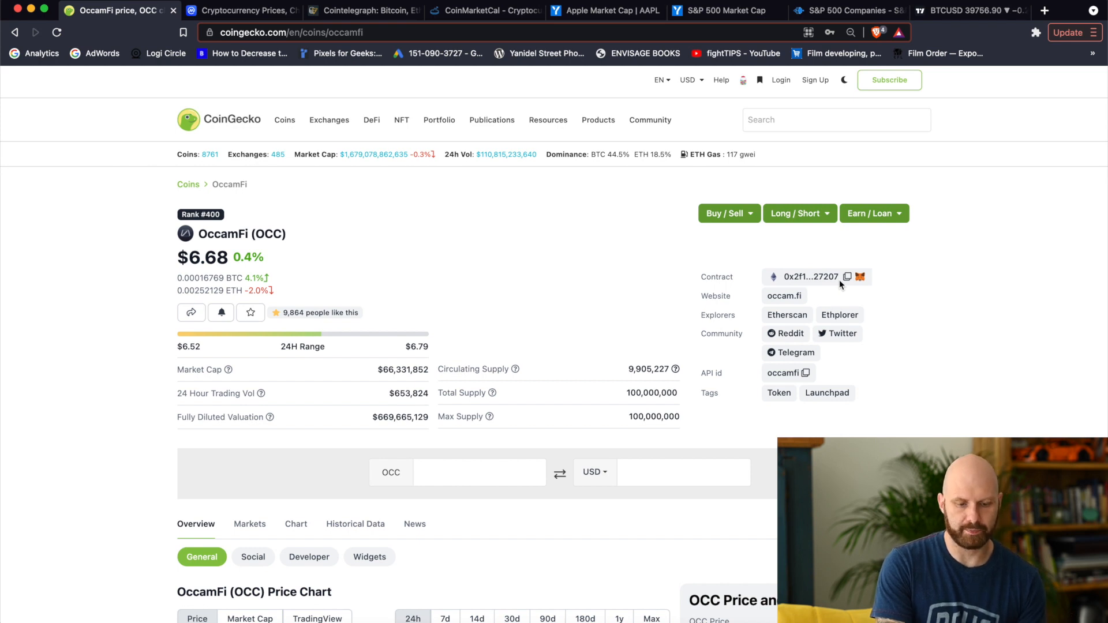
{"action": "mouse_move", "coordinate": [849, 374]}
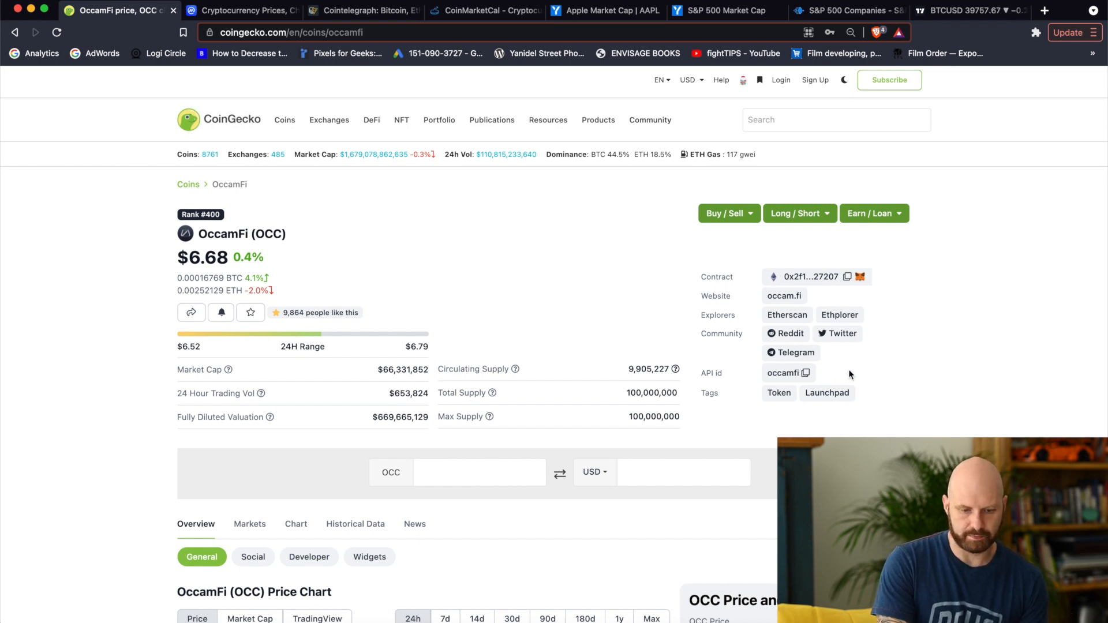
{"action": "mouse_move", "coordinate": [816, 347]}
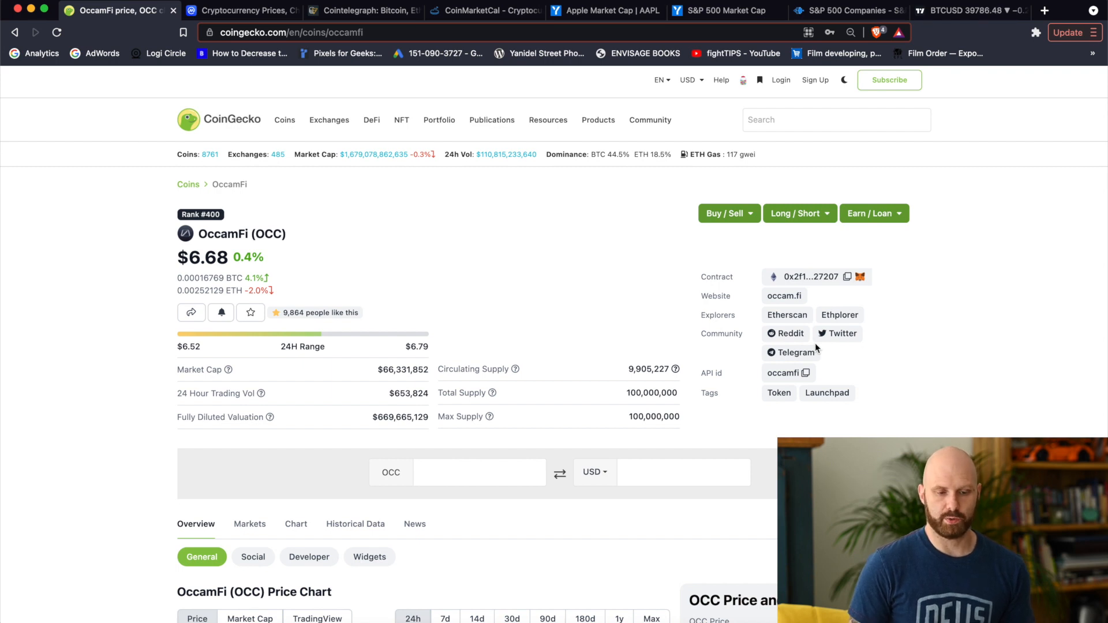
{"action": "mouse_move", "coordinate": [784, 296]}
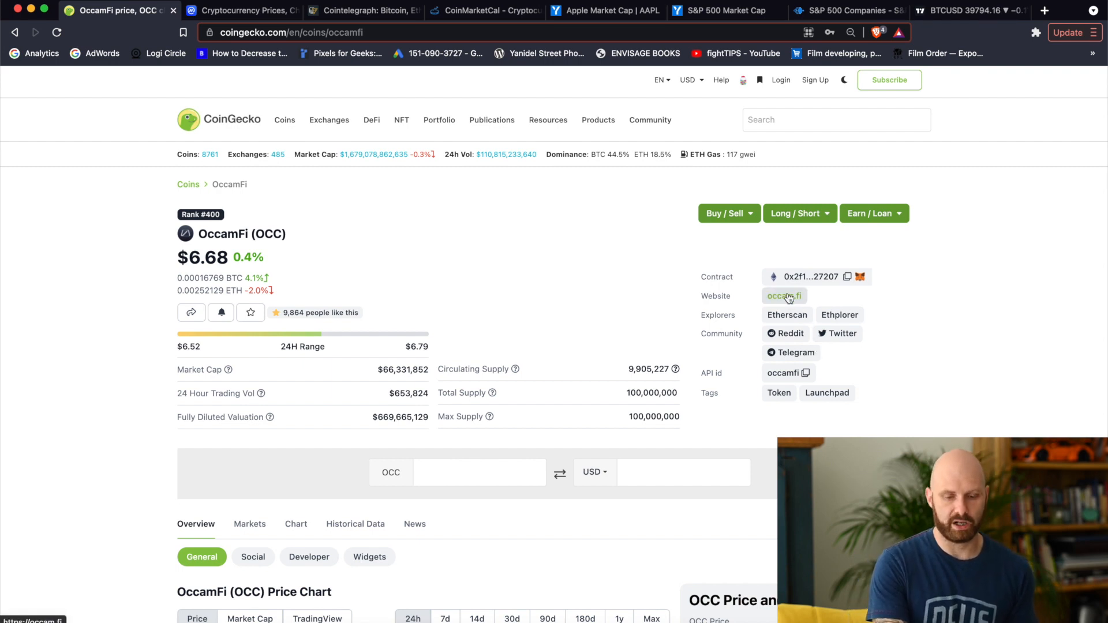
{"action": "mouse_move", "coordinate": [802, 297]}
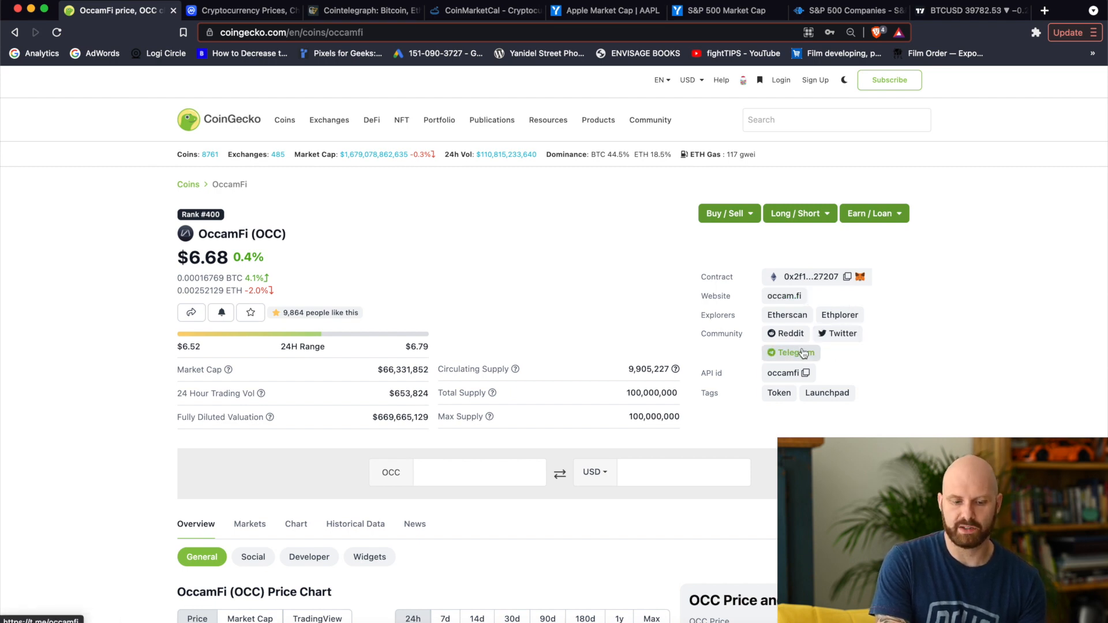
{"action": "mouse_move", "coordinate": [854, 349]}
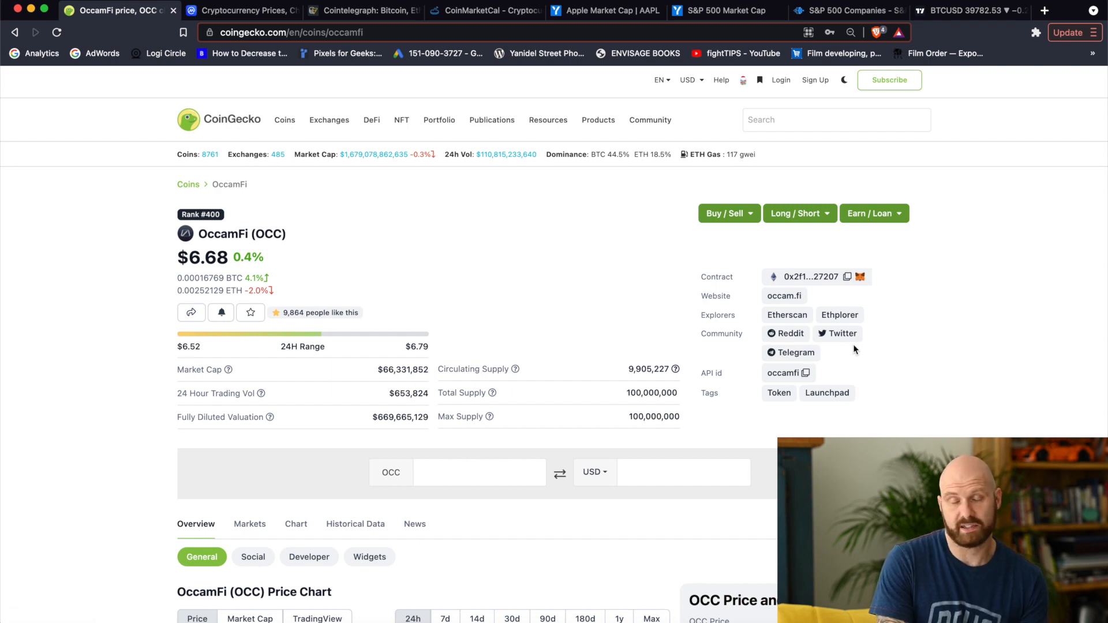
{"action": "mouse_move", "coordinate": [297, 317]}
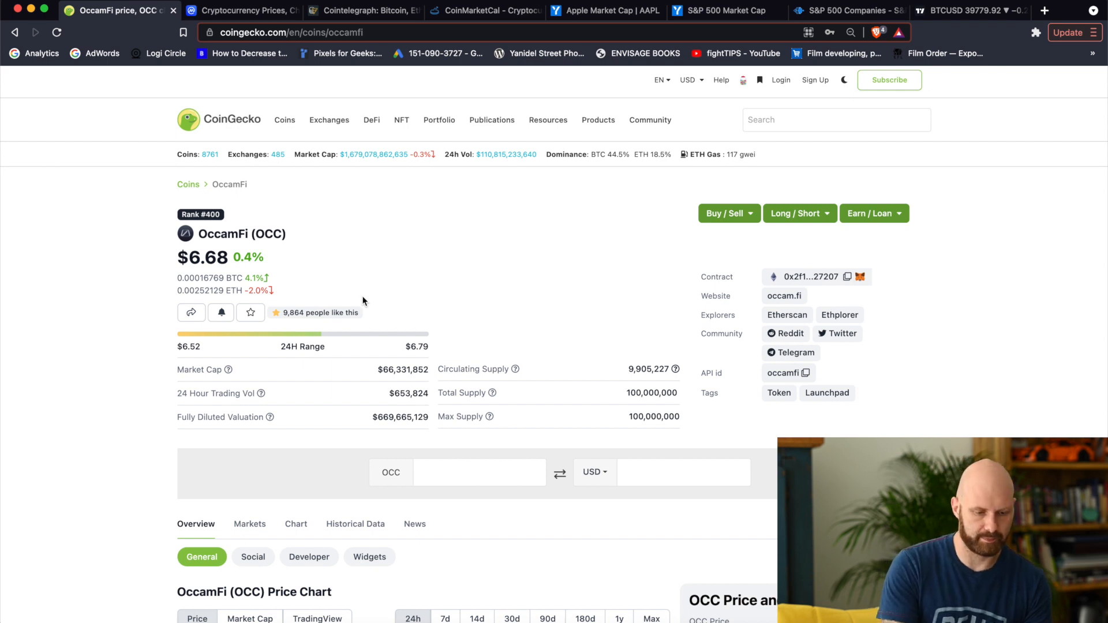
Step: Switch the OCC price chart to 14 days and review the market stats, $17.55 ATH and $3.63 ATL
{"action": "scroll", "scroll_direction": "down", "scroll_amount": 3}
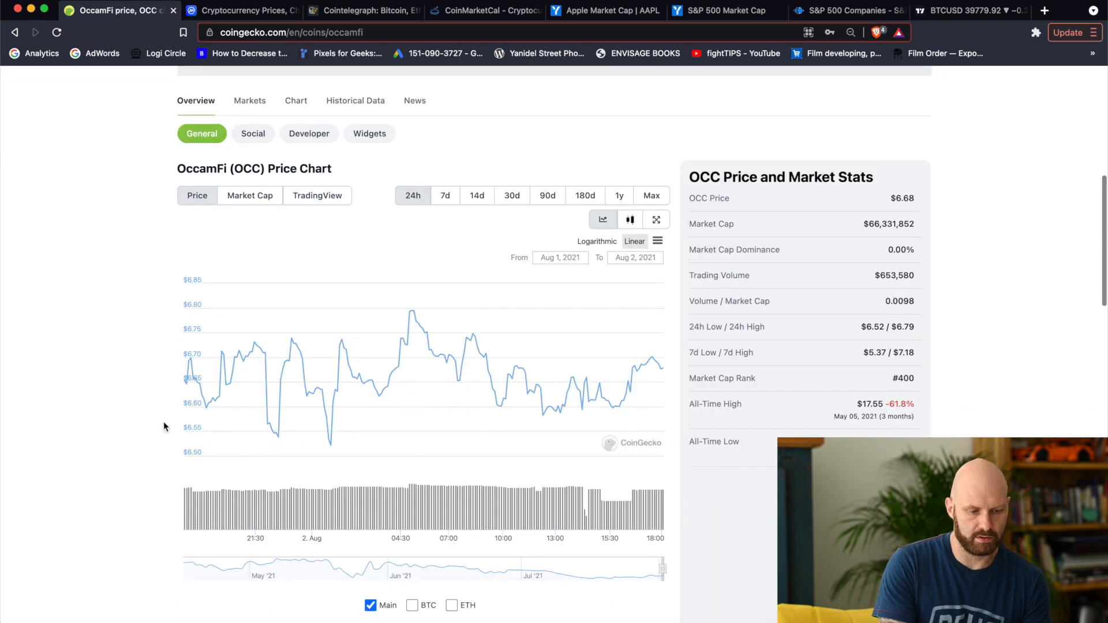
{"action": "left_click", "coordinate": [476, 195]}
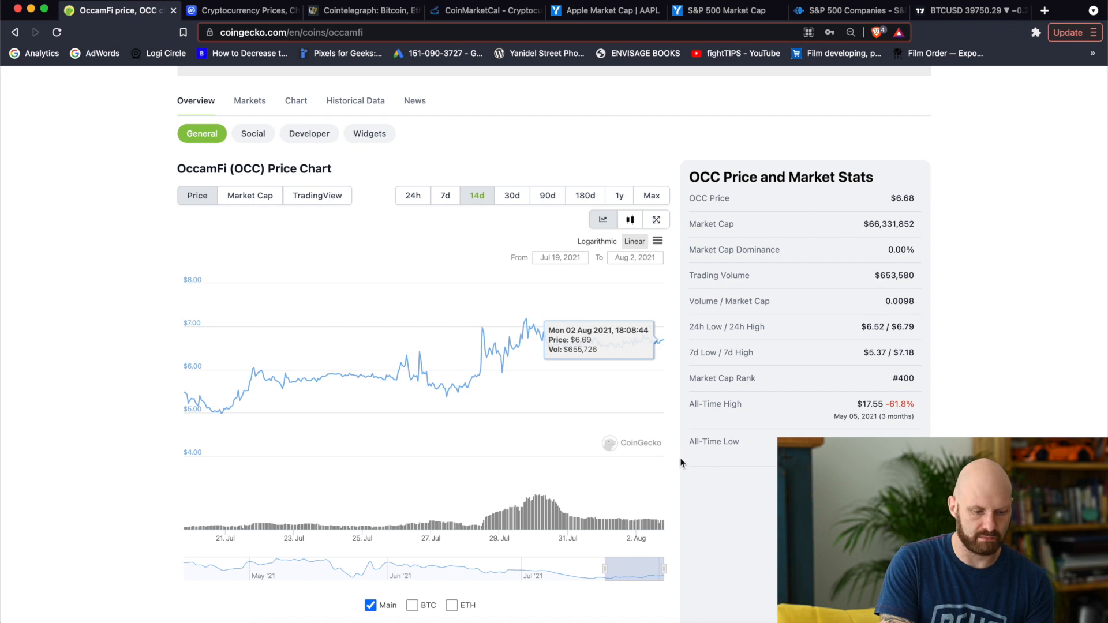
{"action": "mouse_move", "coordinate": [548, 195]}
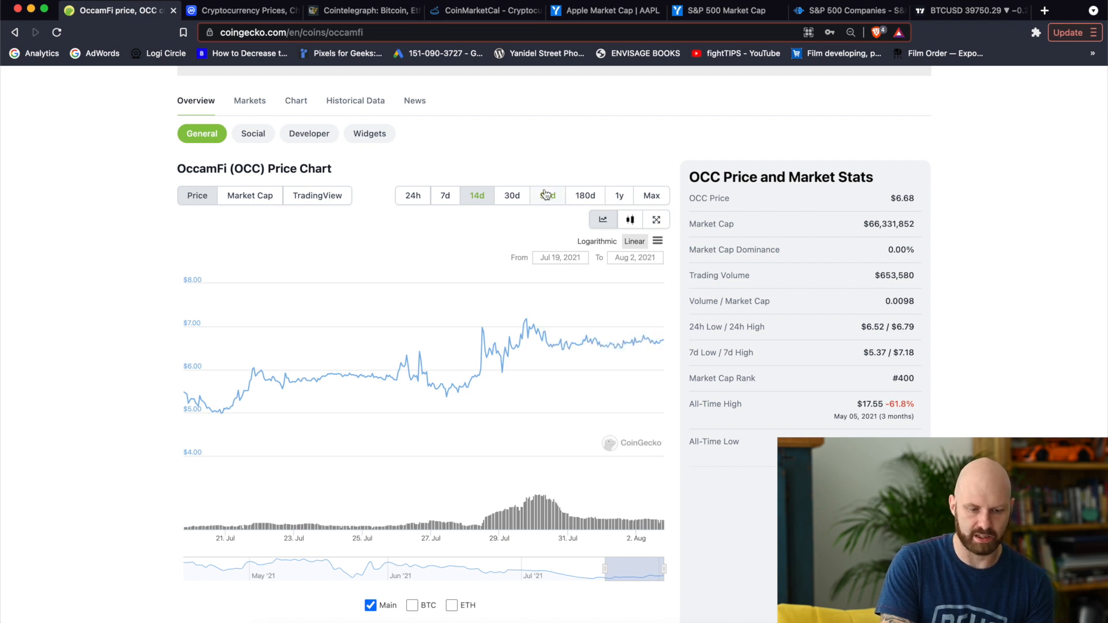
{"action": "mouse_move", "coordinate": [923, 242]}
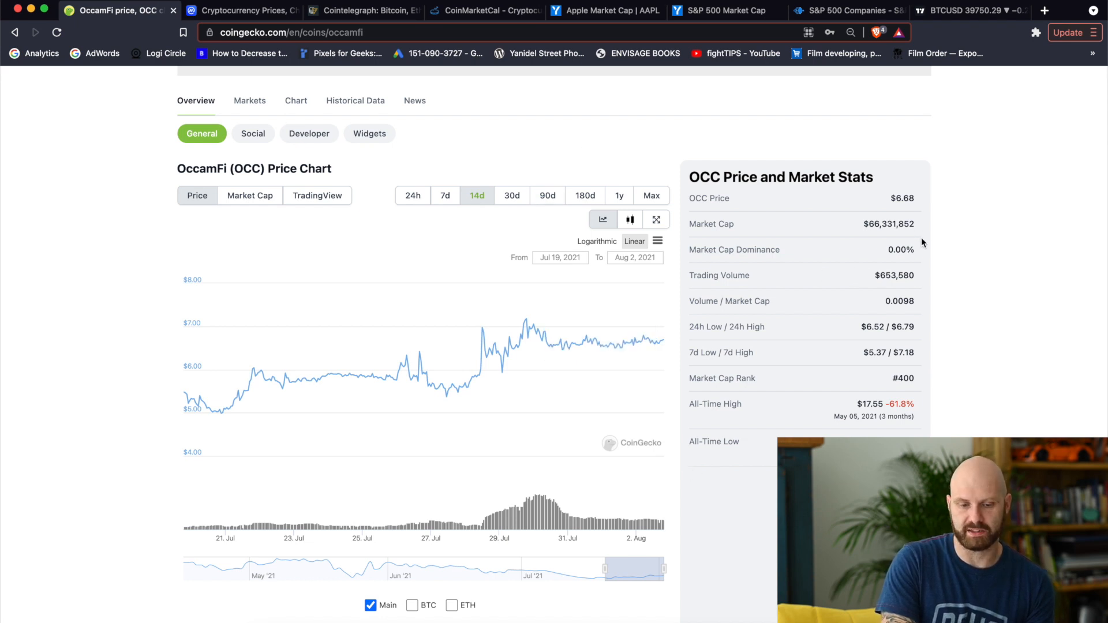
{"action": "mouse_move", "coordinate": [915, 256]}
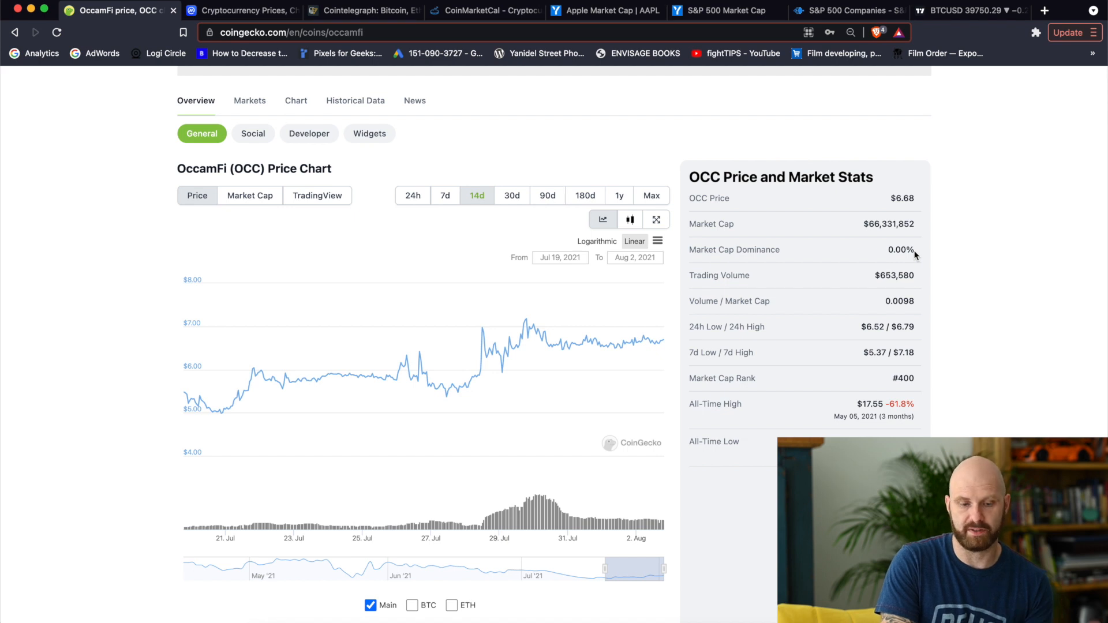
{"action": "mouse_move", "coordinate": [945, 352]}
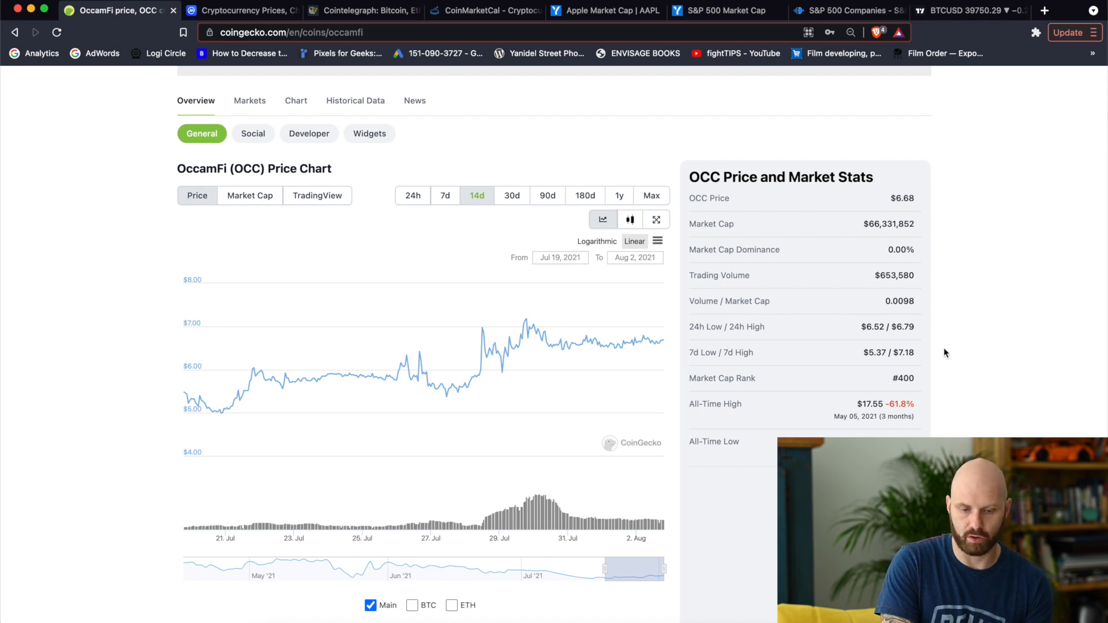
{"action": "mouse_move", "coordinate": [895, 228]}
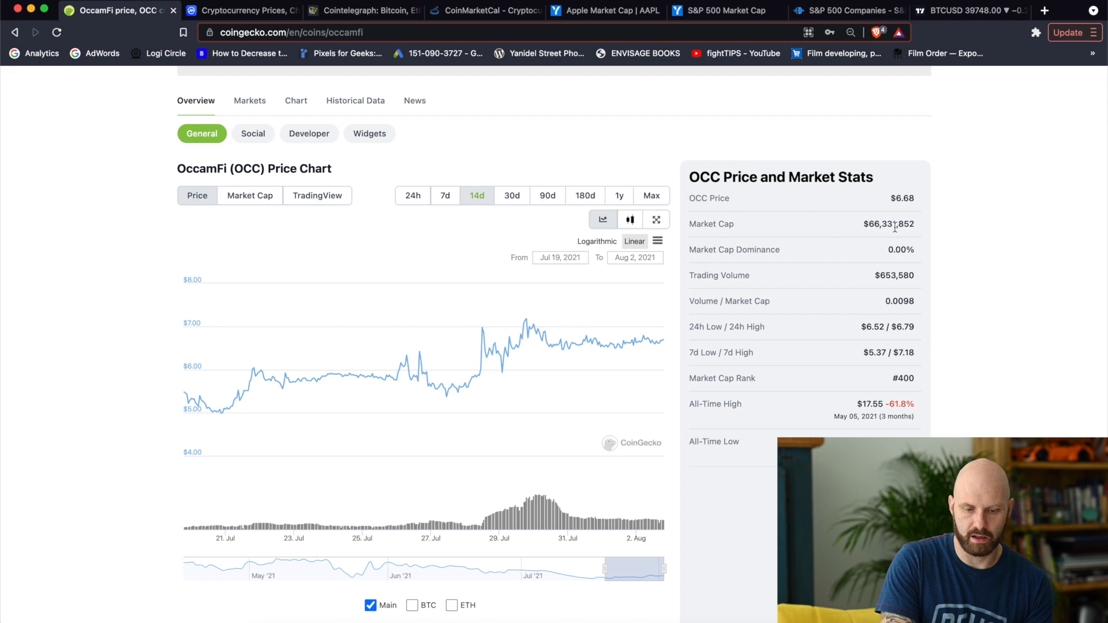
{"action": "mouse_move", "coordinate": [932, 227]}
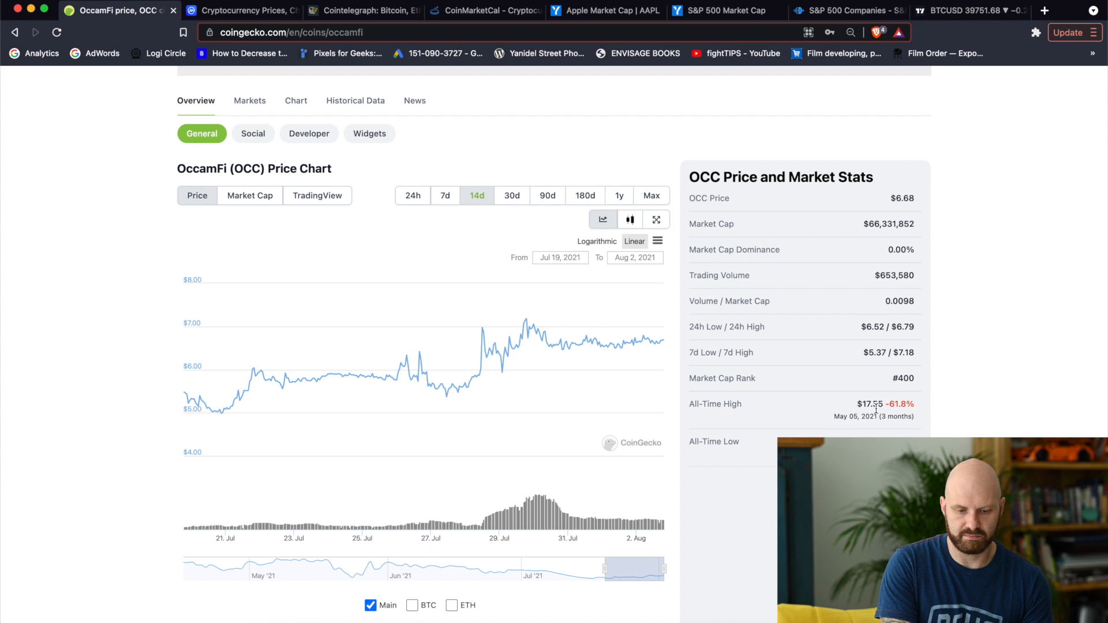
{"action": "mouse_move", "coordinate": [940, 427]}
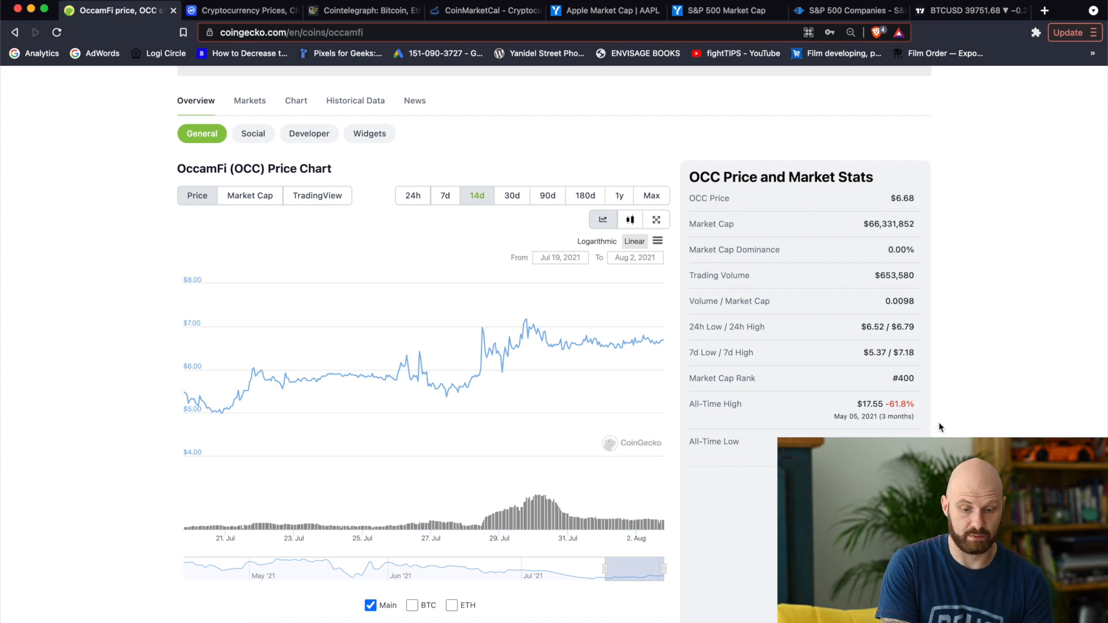
{"action": "mouse_move", "coordinate": [922, 202]}
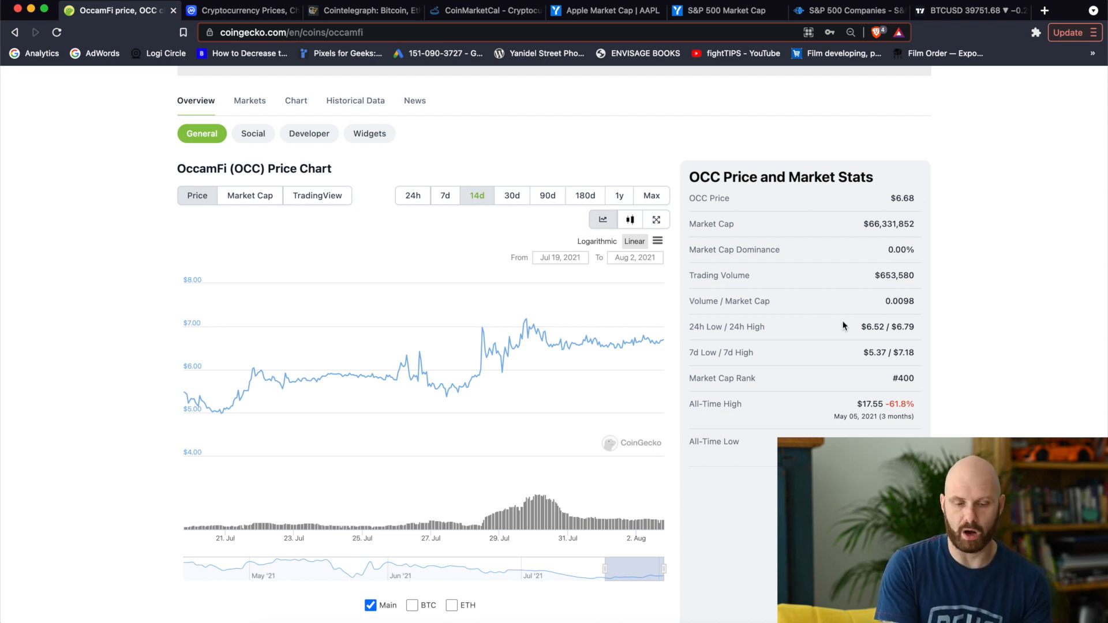
{"action": "scroll", "scroll_direction": "up", "scroll_amount": 3}
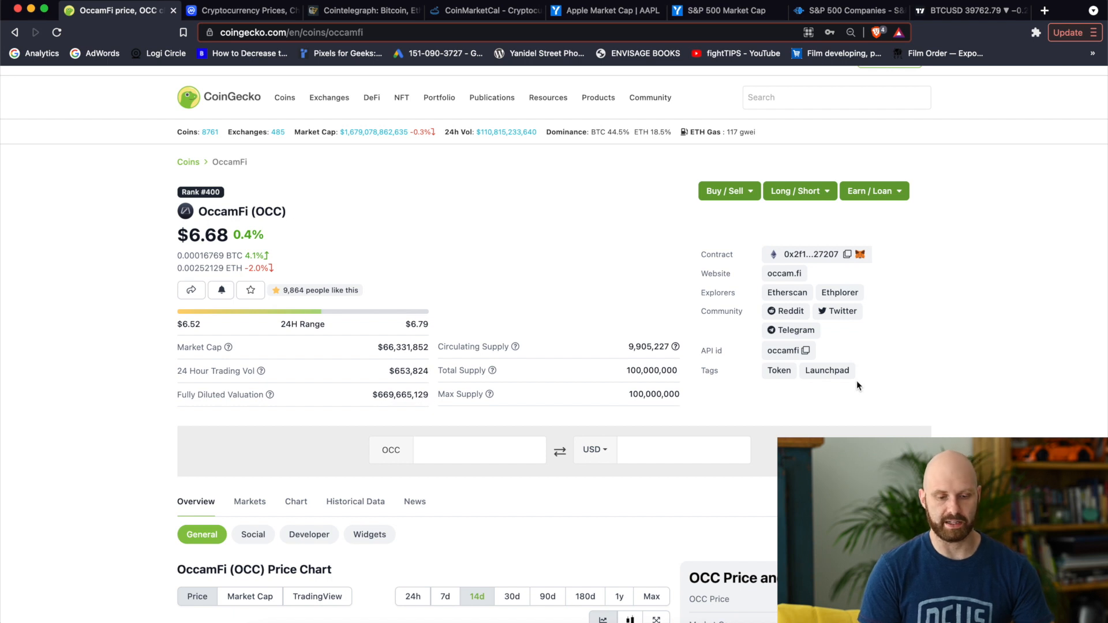
{"action": "mouse_move", "coordinate": [252, 233]}
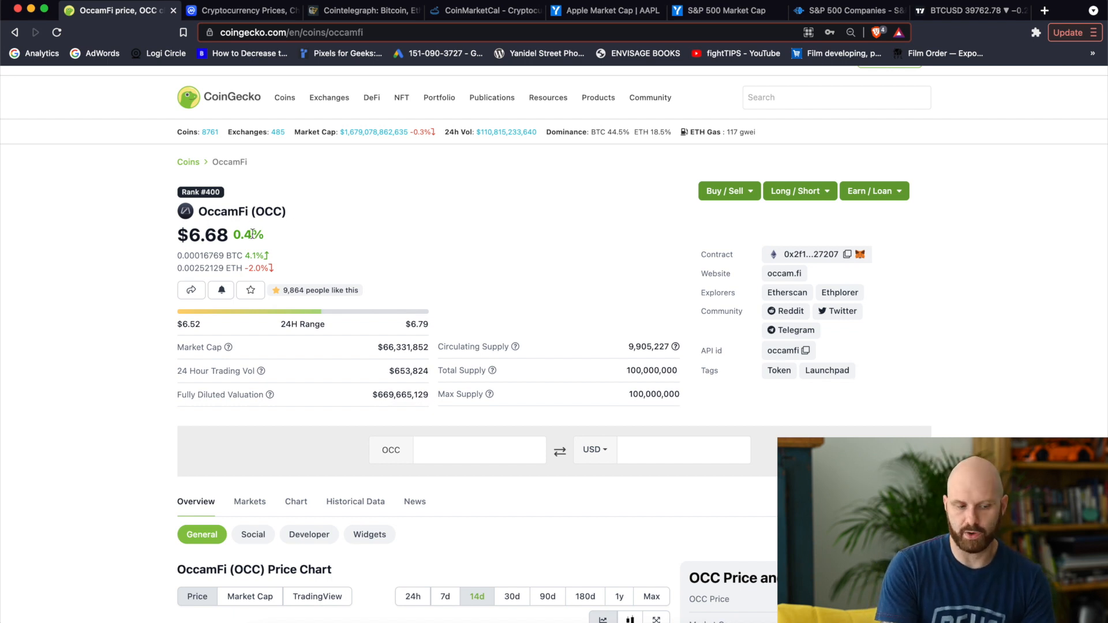
{"action": "scroll", "scroll_direction": "down", "scroll_amount": 3}
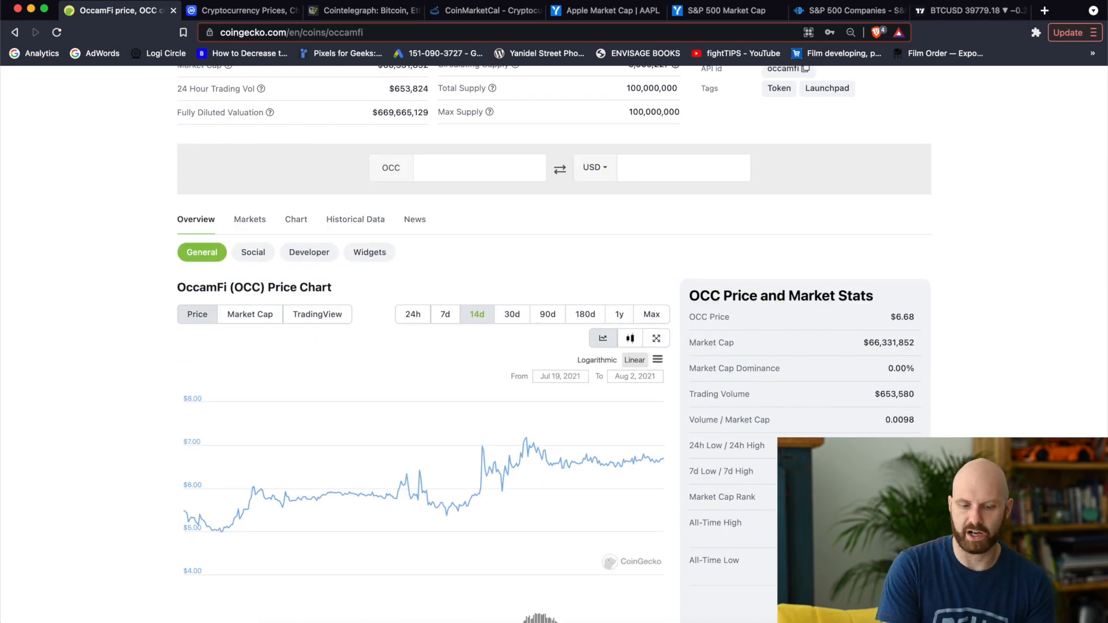
{"action": "mouse_move", "coordinate": [906, 305]}
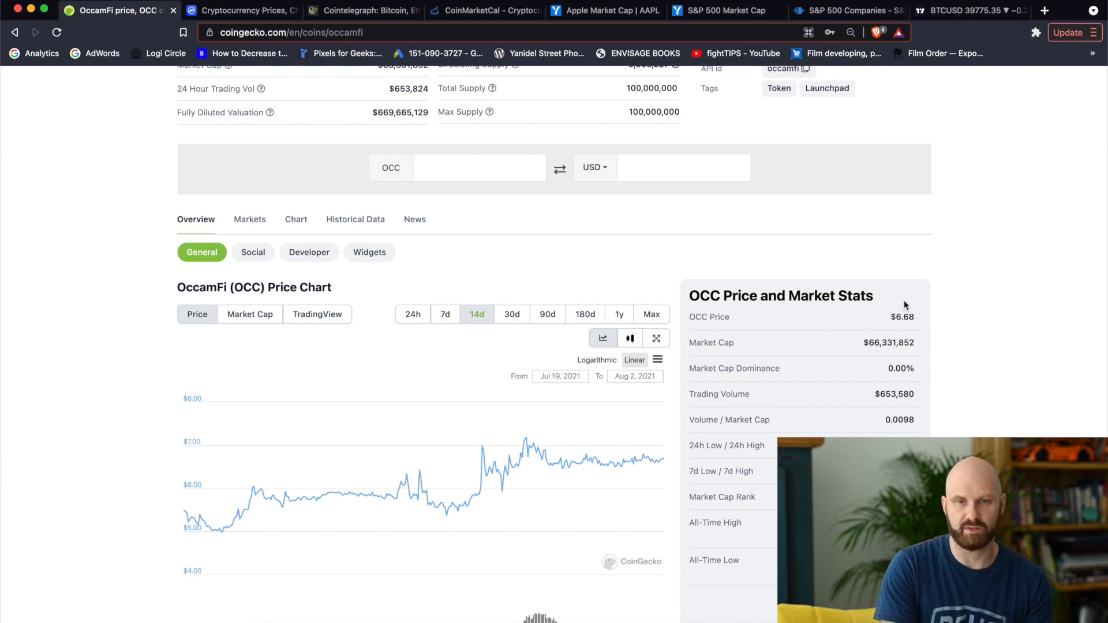
{"action": "mouse_move", "coordinate": [966, 359]}
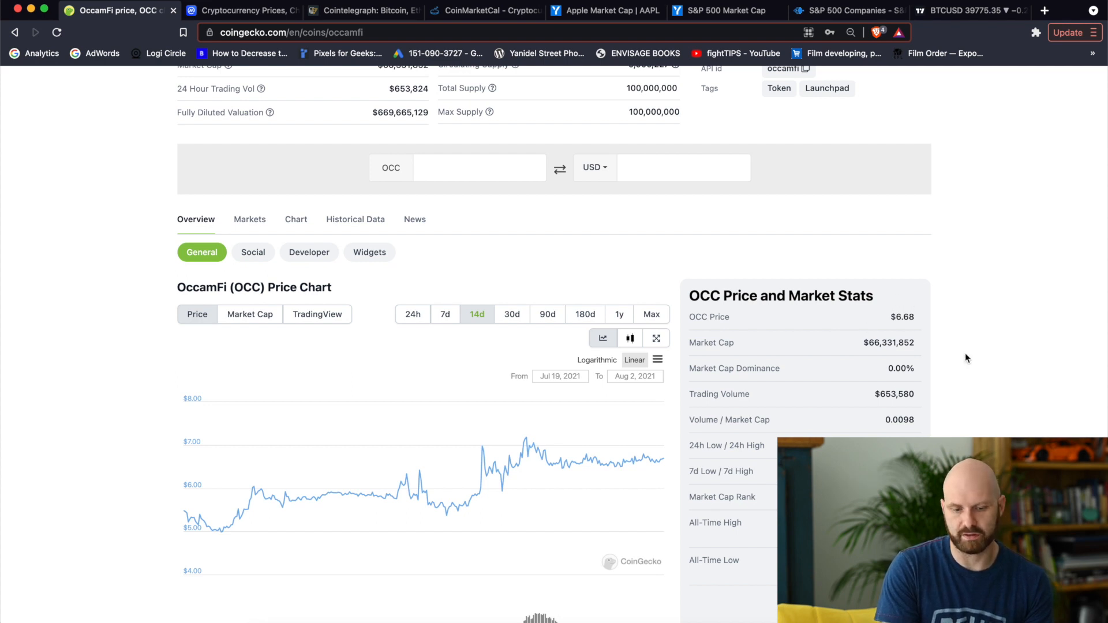
{"action": "scroll", "scroll_direction": "down", "scroll_amount": 3}
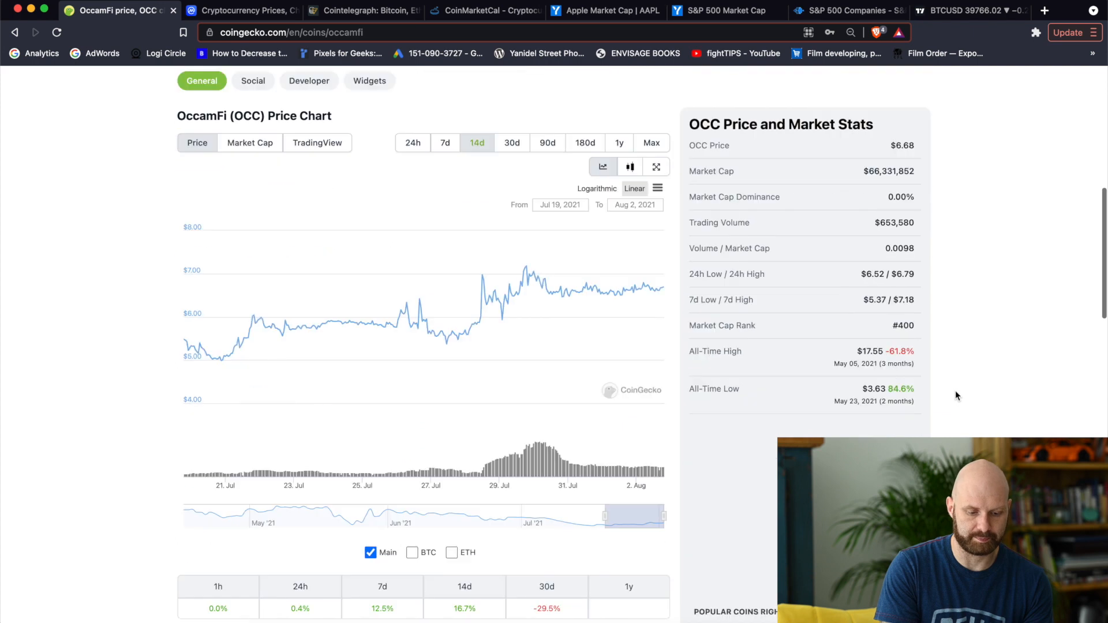
Step: Scroll to the Markets table showing Uniswap (v2) OCC/ETH at $6.66 as the top pair
{"action": "scroll", "scroll_direction": "down", "scroll_amount": 3}
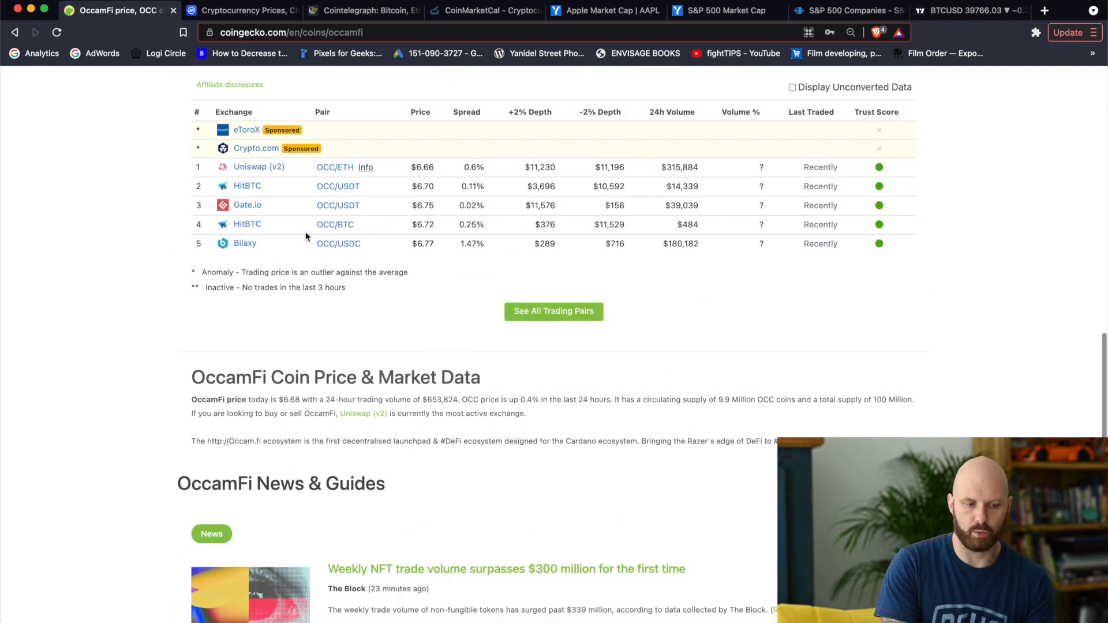
{"action": "mouse_move", "coordinate": [361, 311]}
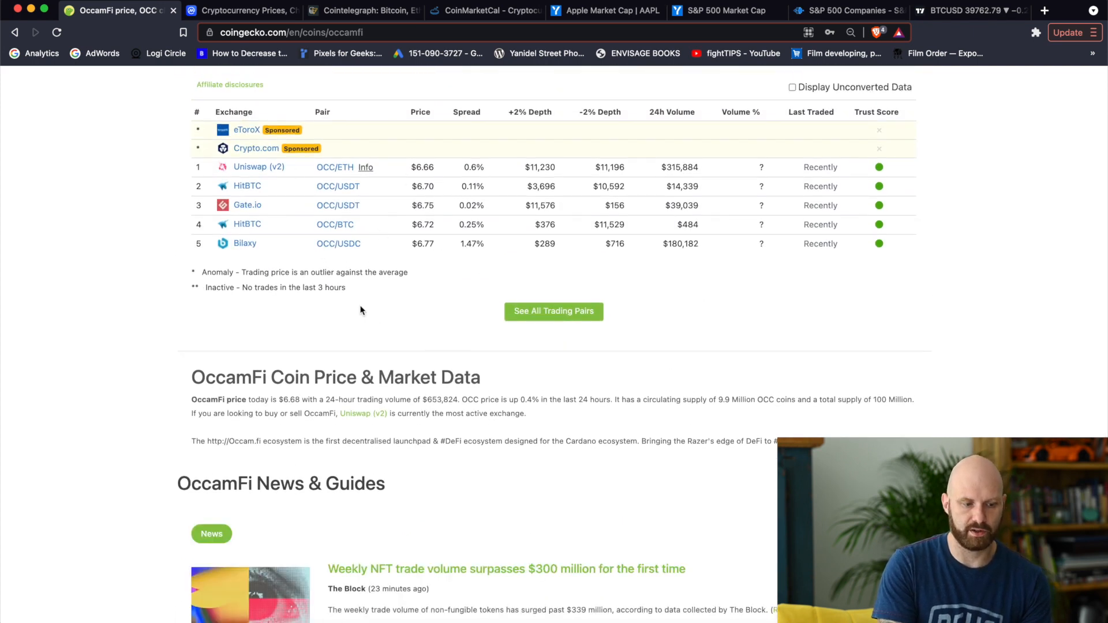
{"action": "mouse_move", "coordinate": [246, 185]}
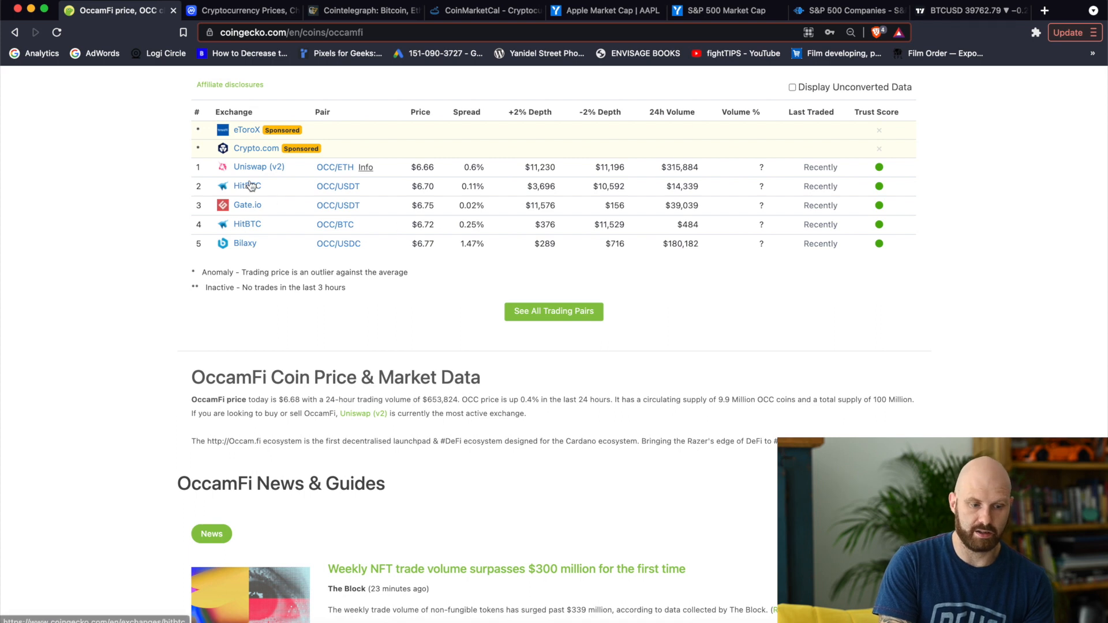
{"action": "mouse_move", "coordinate": [249, 173]}
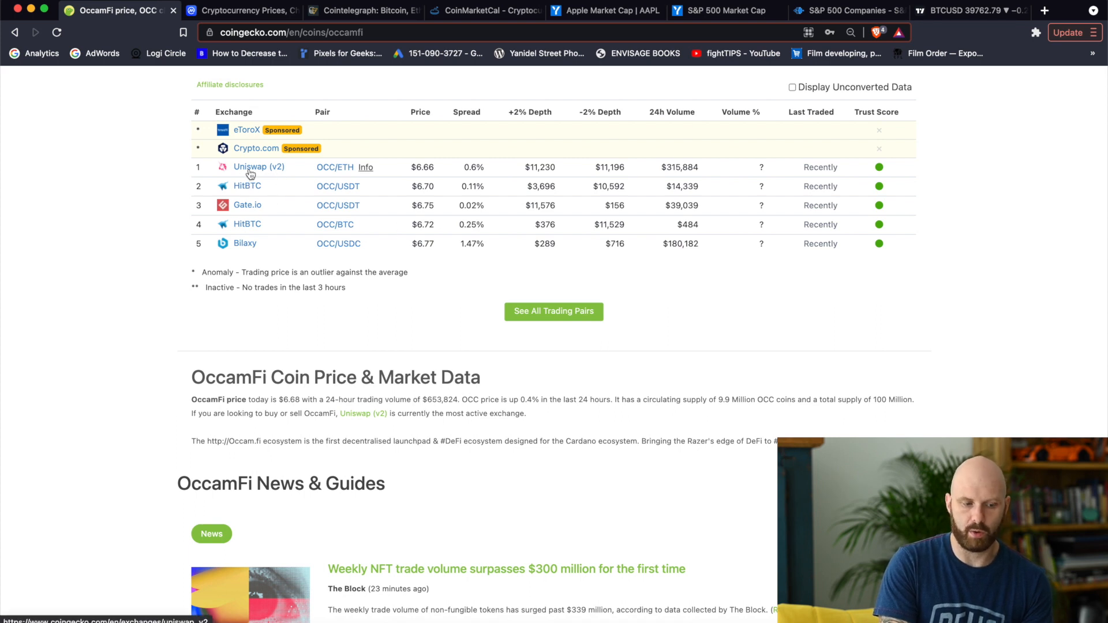
{"action": "mouse_move", "coordinate": [286, 224]}
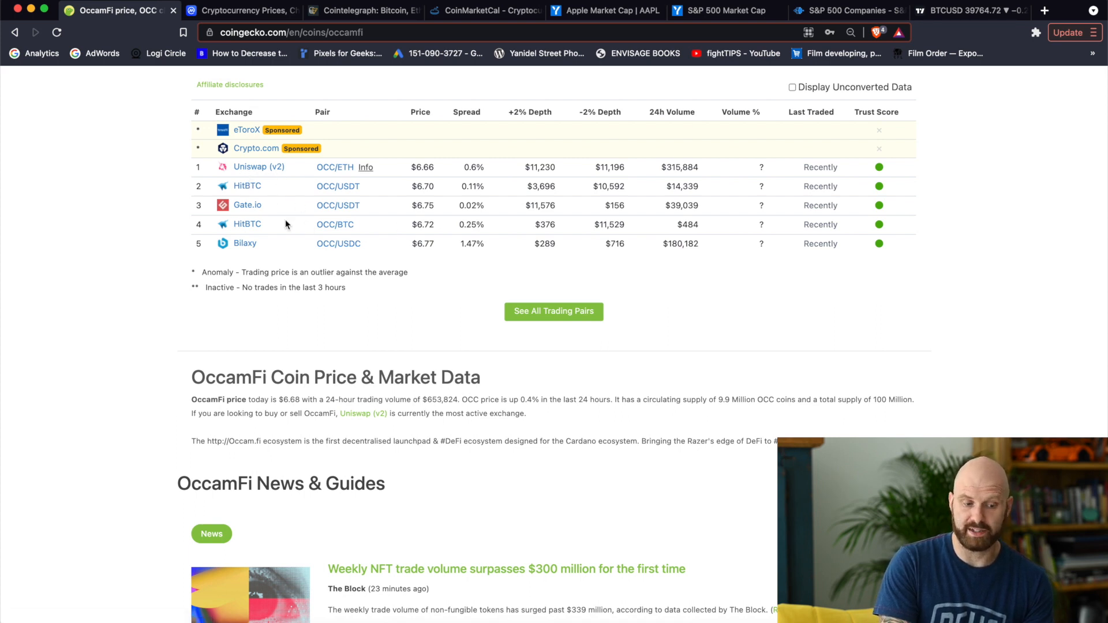
{"action": "mouse_move", "coordinate": [343, 217]}
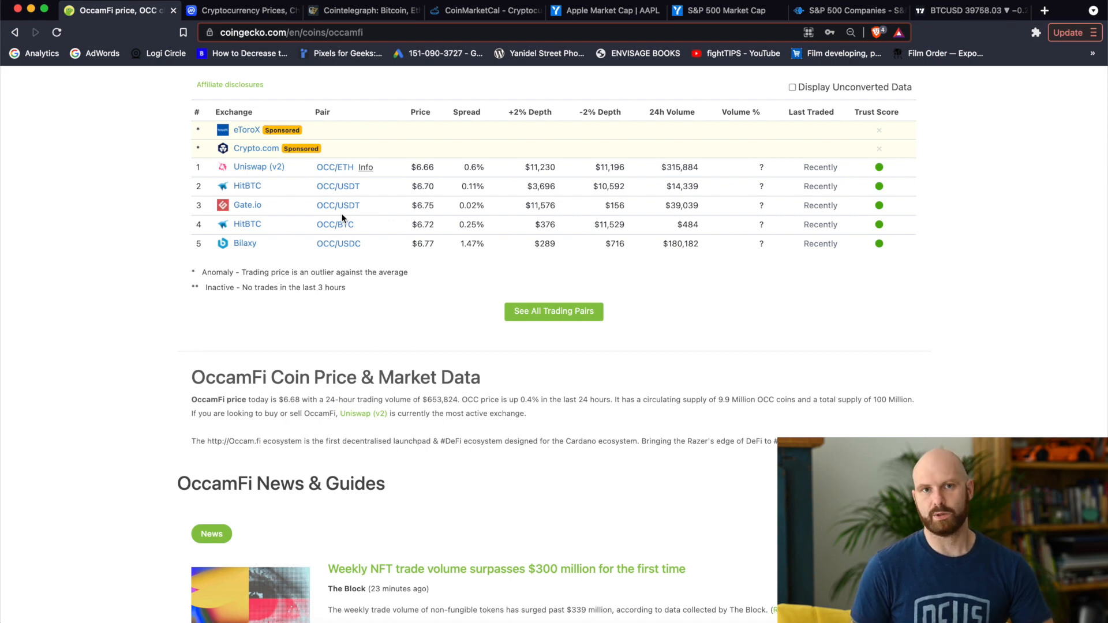
{"action": "mouse_move", "coordinate": [302, 179]}
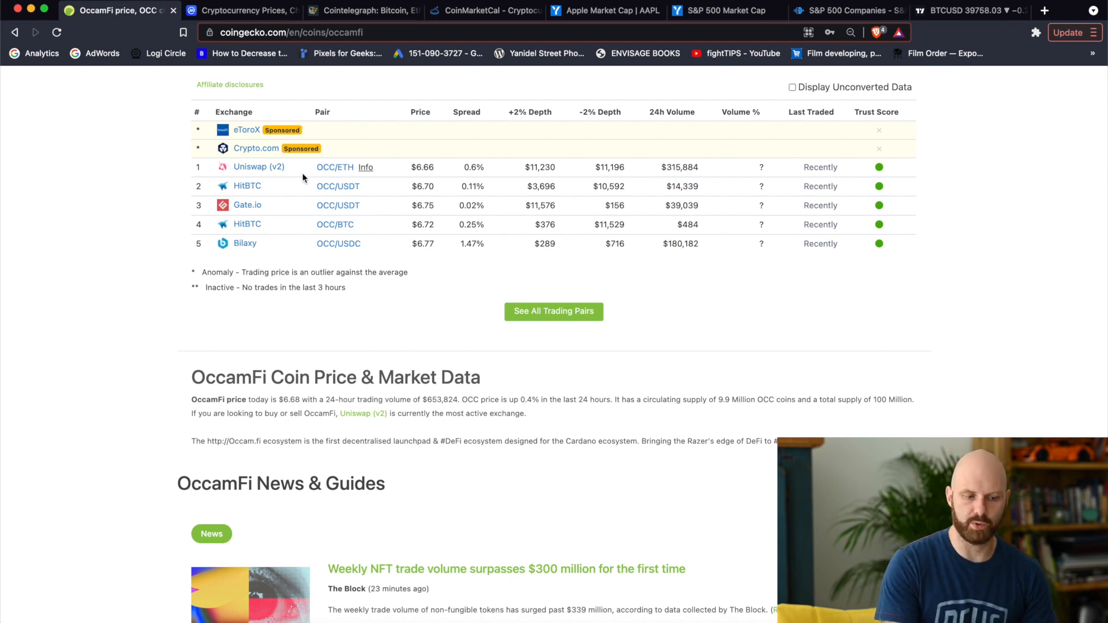
{"action": "mouse_move", "coordinate": [381, 176]}
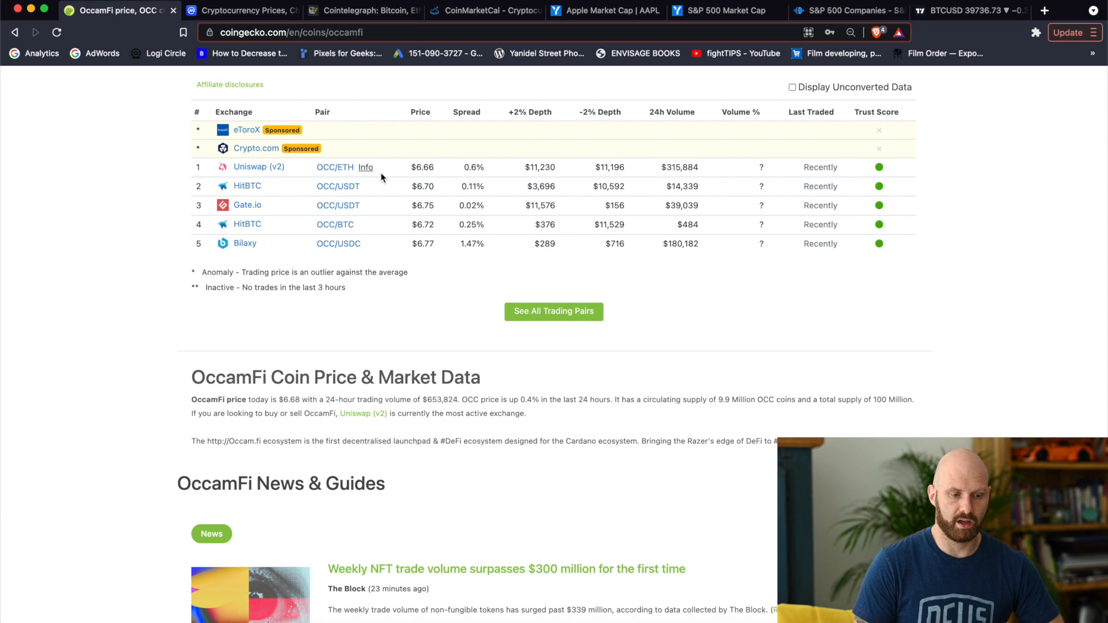
{"action": "mouse_move", "coordinate": [381, 242]}
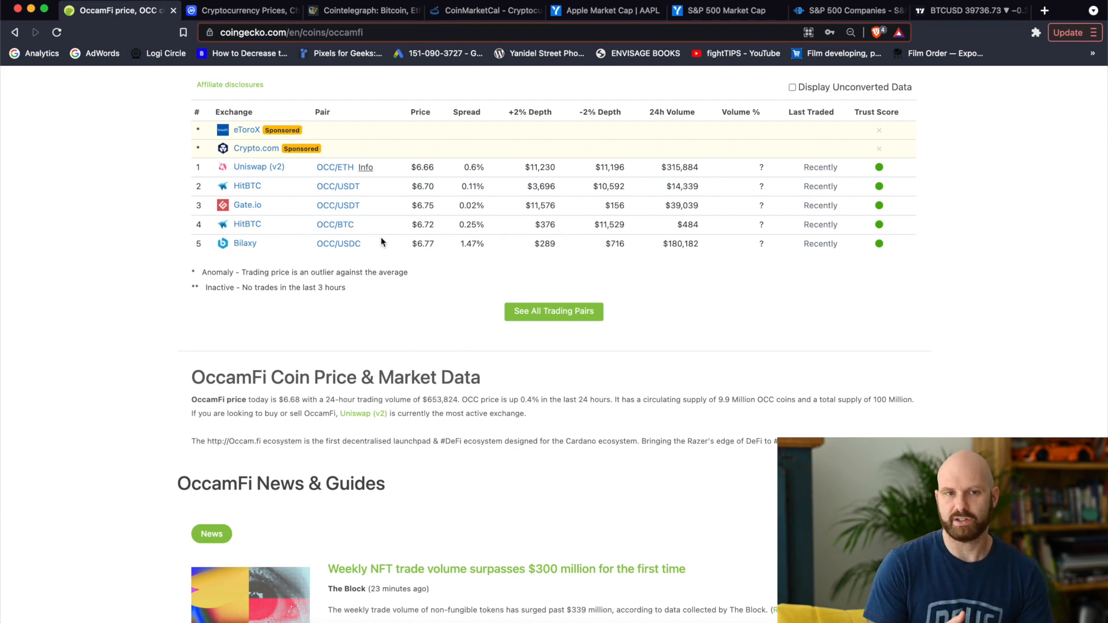
{"action": "mouse_move", "coordinate": [577, 217]}
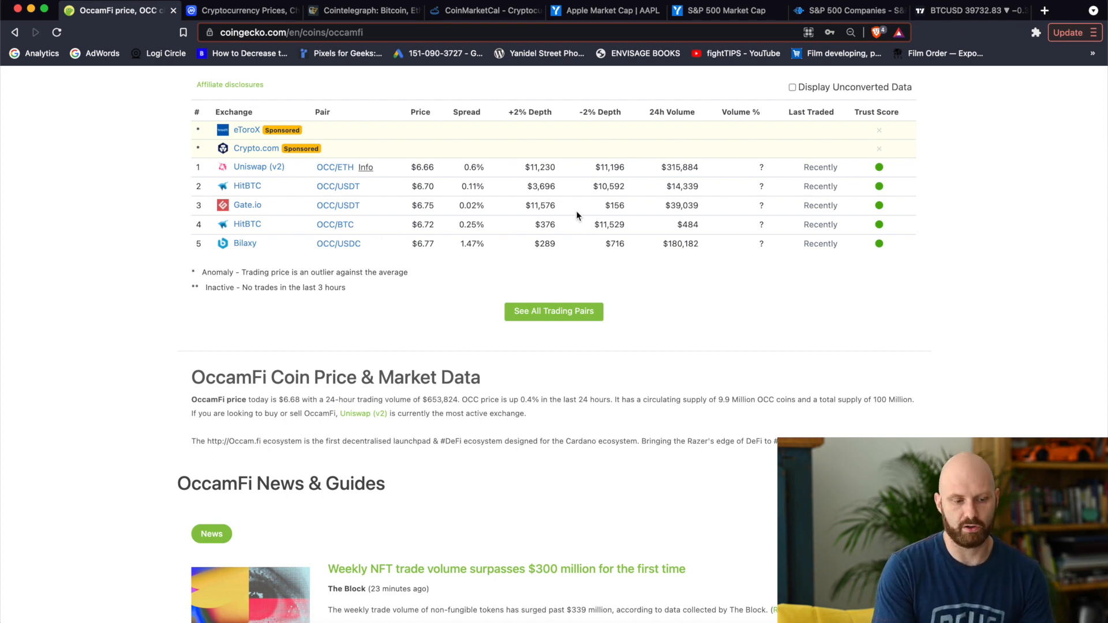
Step: Scroll back to the OccamFi overview with $6.68 price, $66,331,852 market cap and 9,905,227 supply
{"action": "scroll", "scroll_direction": "up", "scroll_amount": 3}
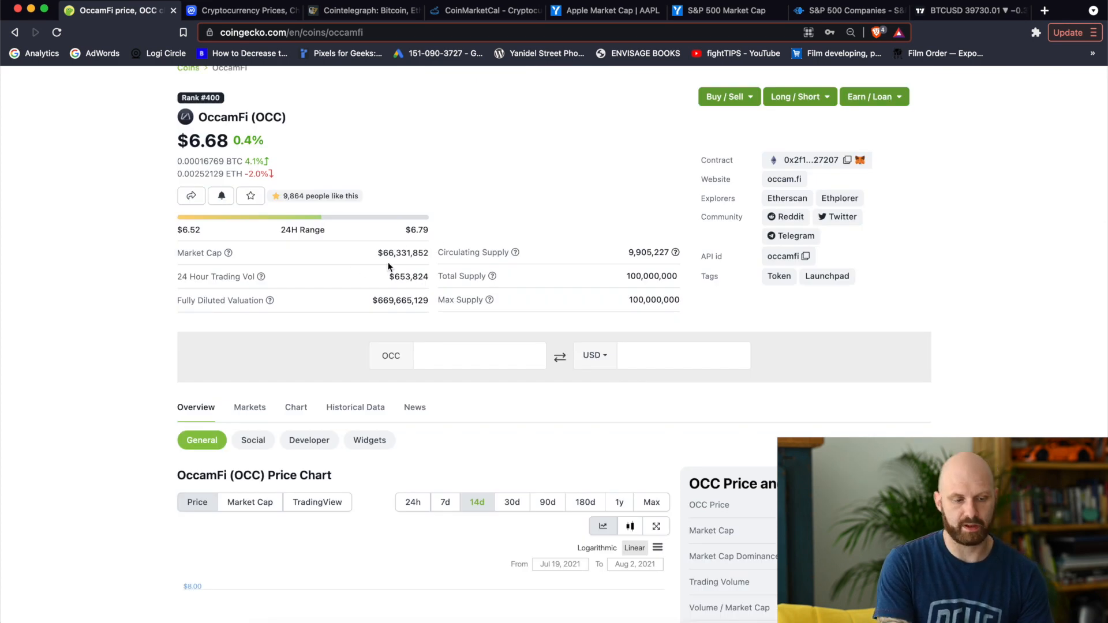
{"action": "mouse_move", "coordinate": [448, 256]}
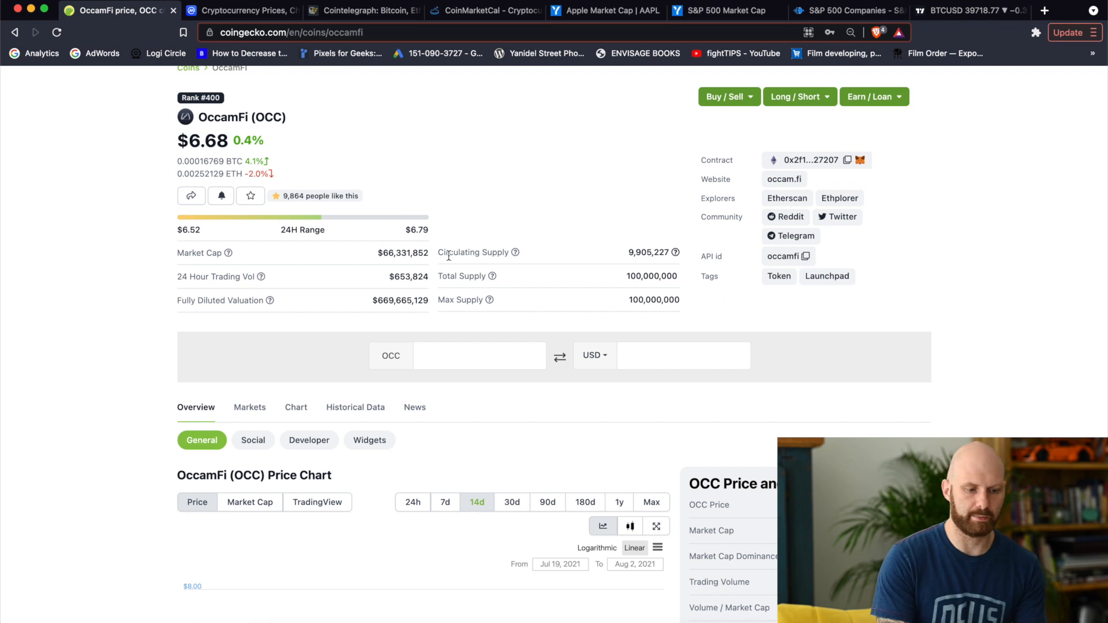
{"action": "scroll", "scroll_direction": "up", "scroll_amount": 3}
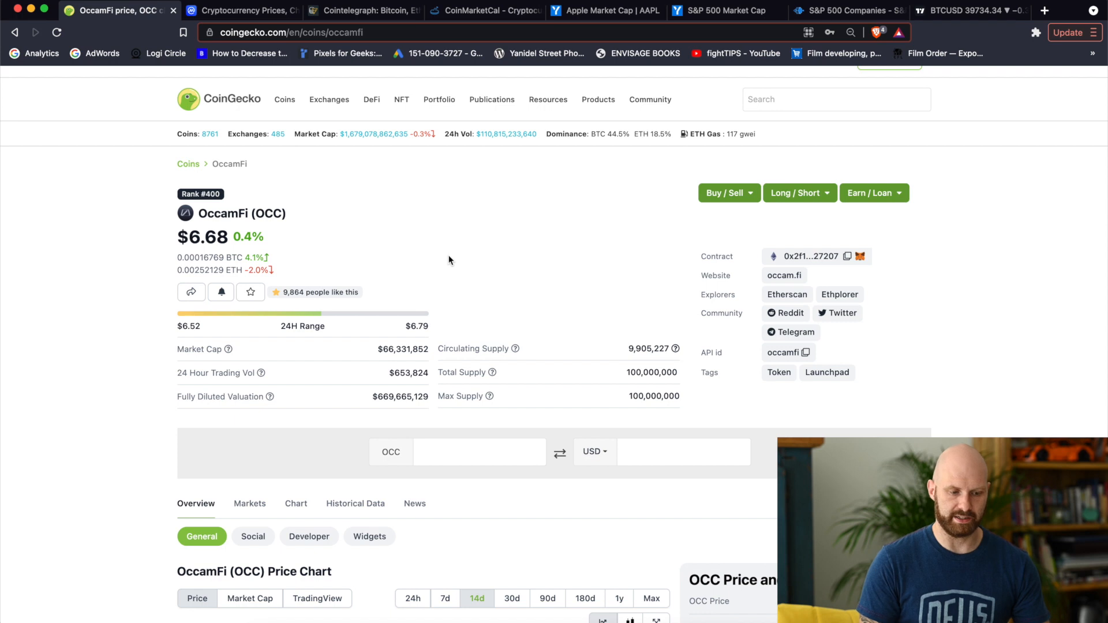
{"action": "mouse_move", "coordinate": [334, 282]}
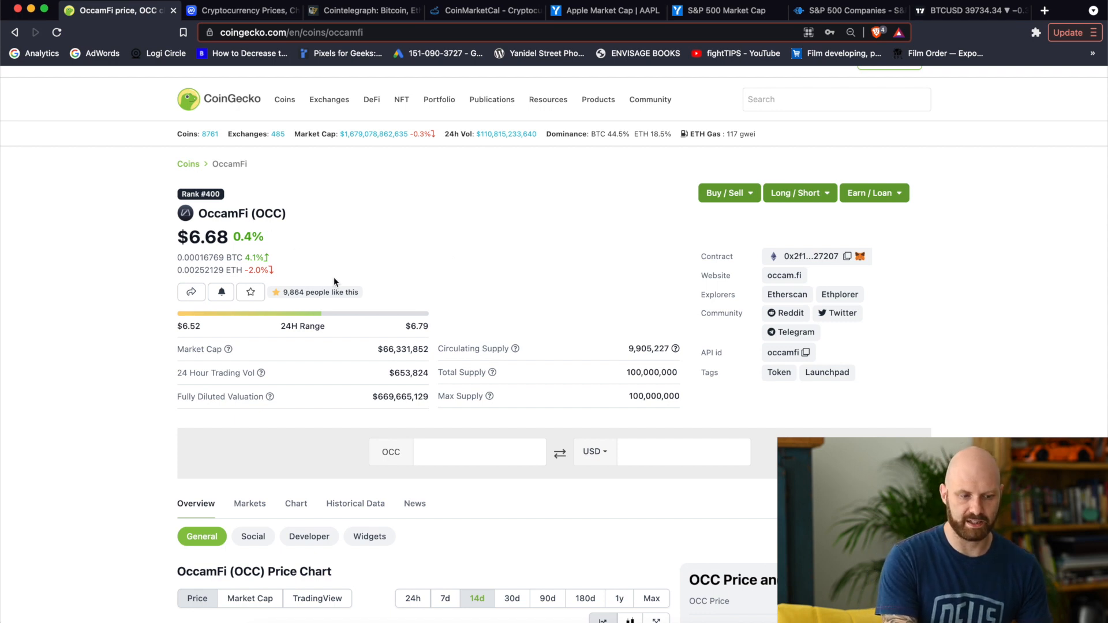
{"action": "scroll", "scroll_direction": "down", "scroll_amount": 3}
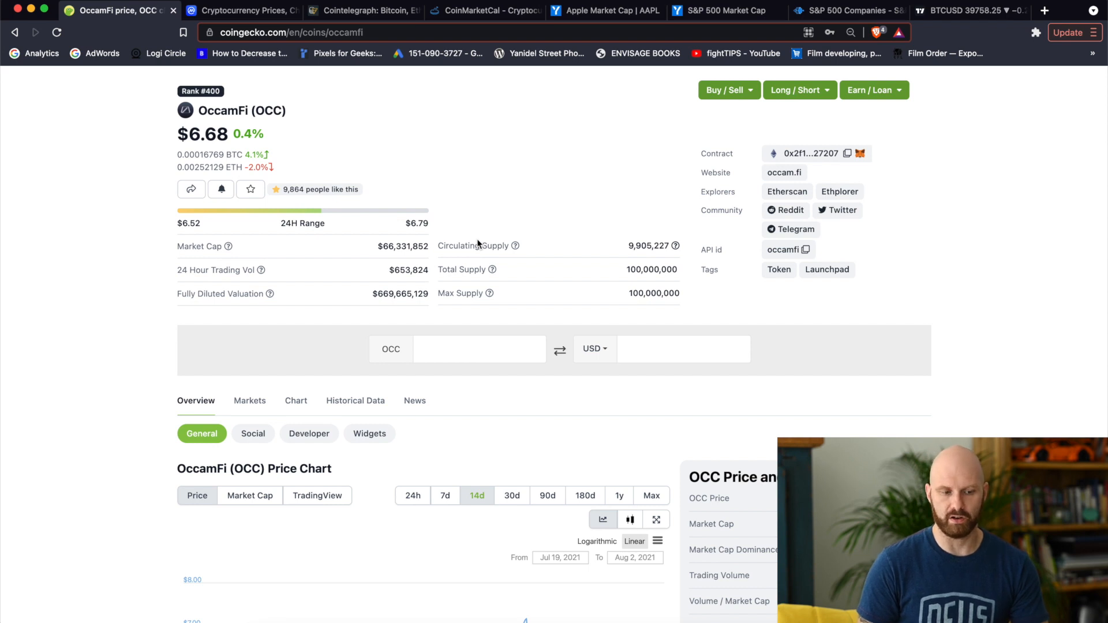
{"action": "mouse_move", "coordinate": [406, 233]}
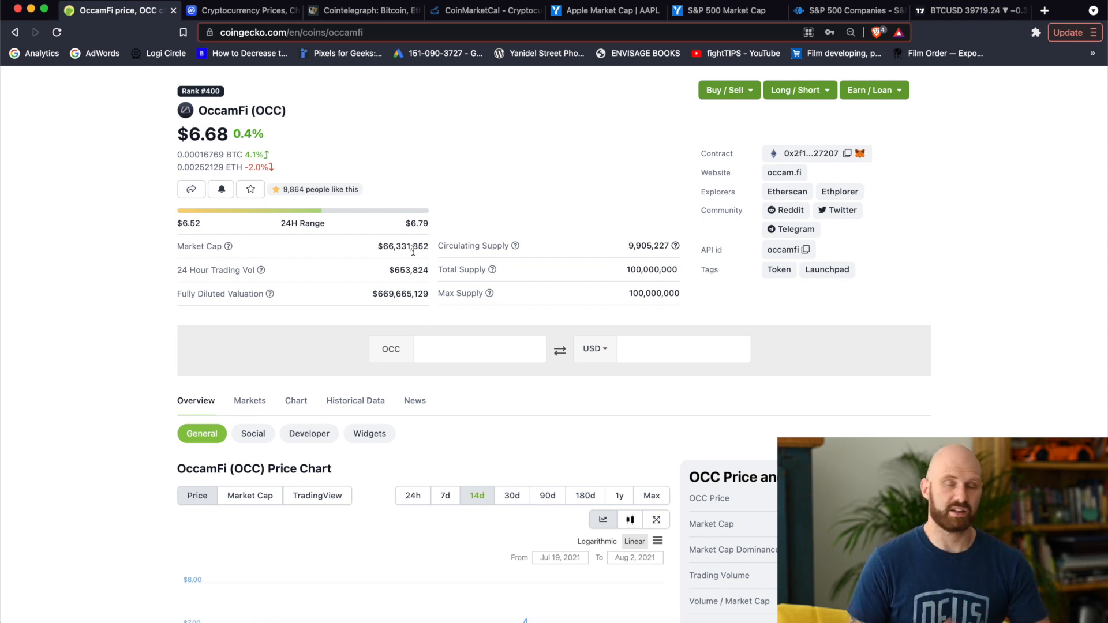
{"action": "scroll", "scroll_direction": "up", "scroll_amount": 3}
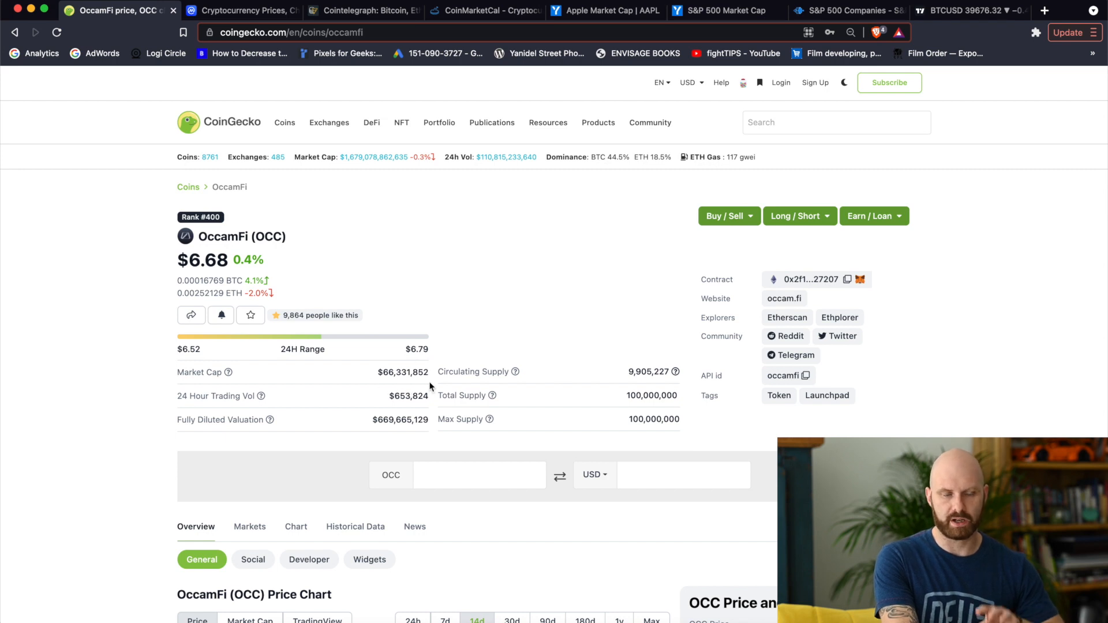
{"action": "mouse_move", "coordinate": [229, 314]}
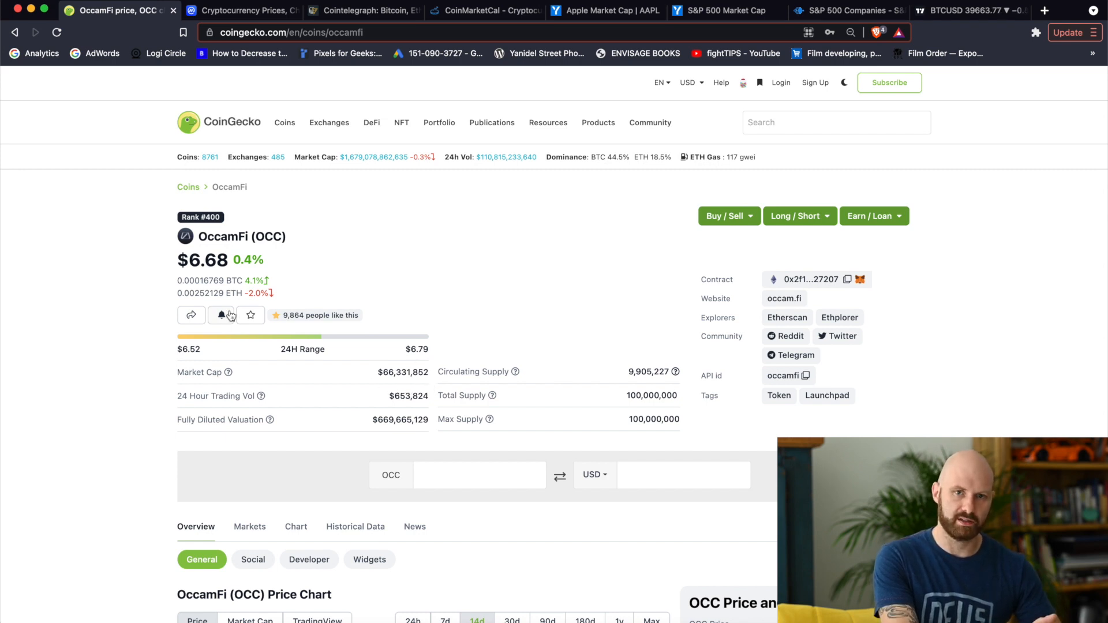
{"action": "mouse_move", "coordinate": [278, 351]}
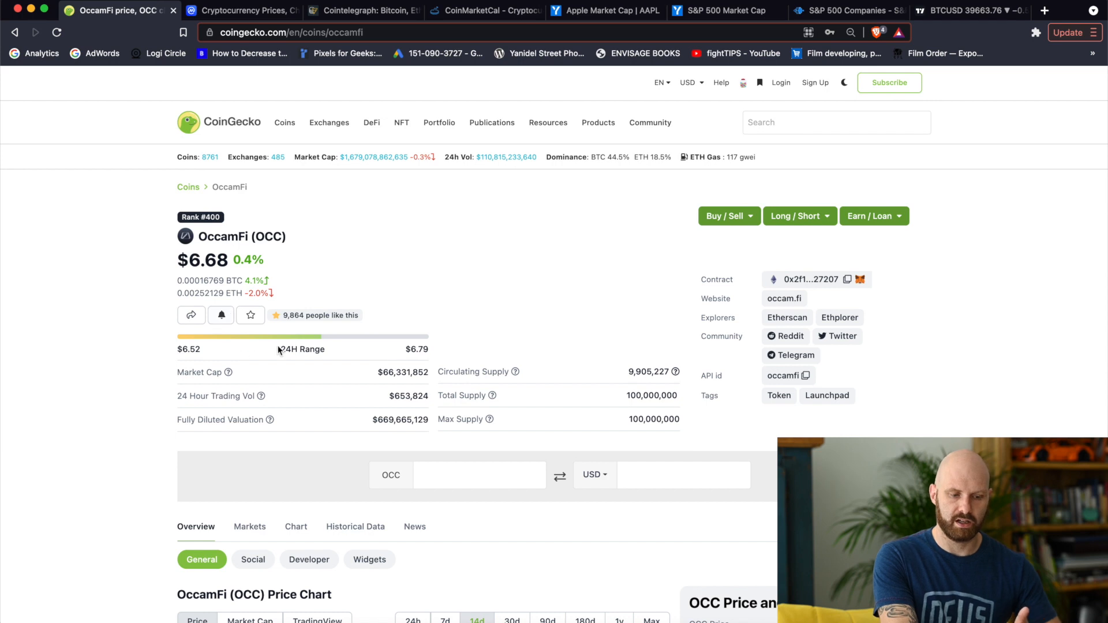
{"action": "mouse_move", "coordinate": [475, 381]}
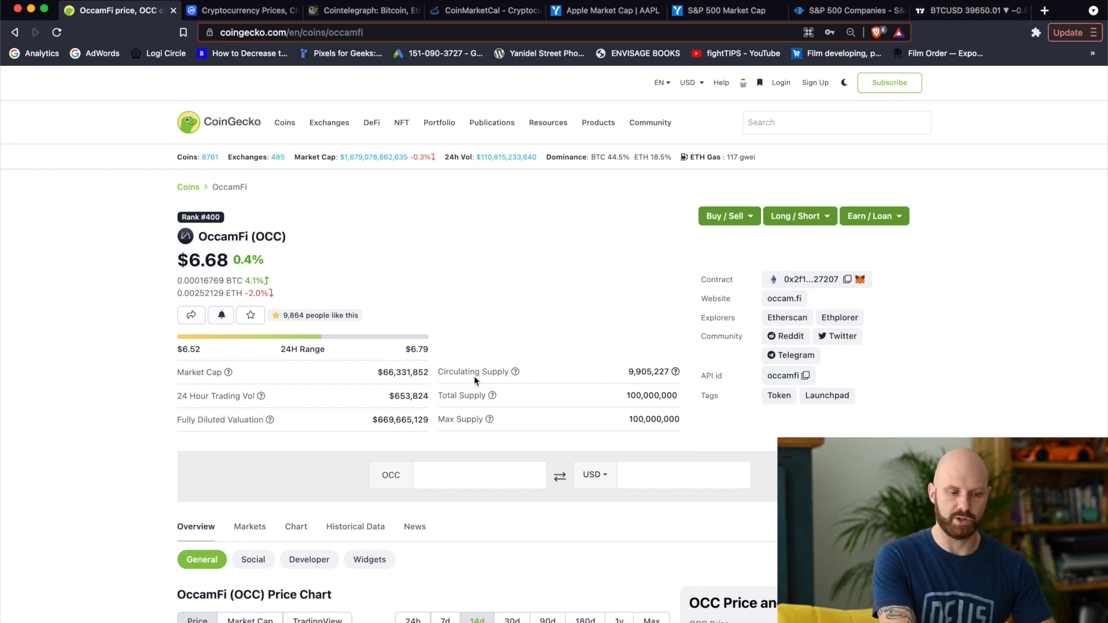
{"action": "mouse_move", "coordinate": [425, 232]}
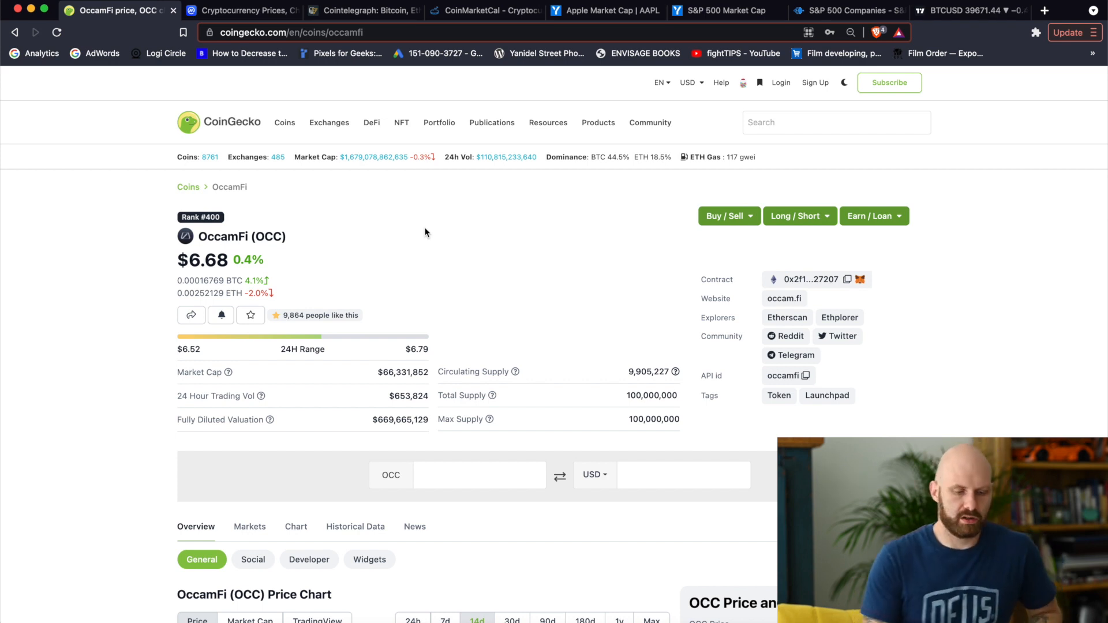
{"action": "mouse_move", "coordinate": [862, 351]}
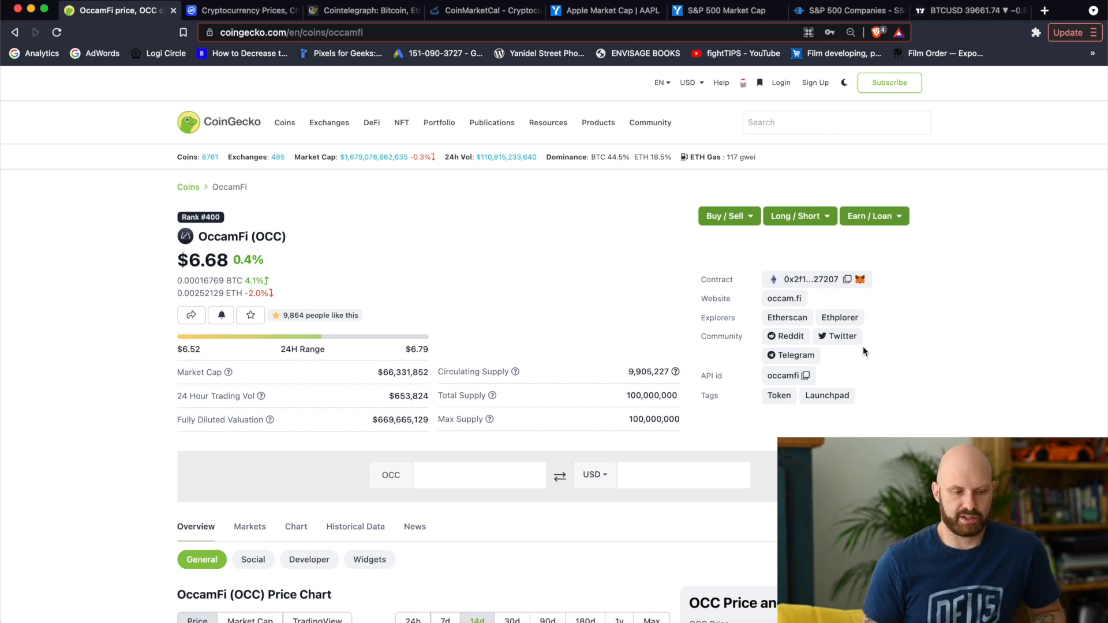
{"action": "mouse_move", "coordinate": [842, 336]}
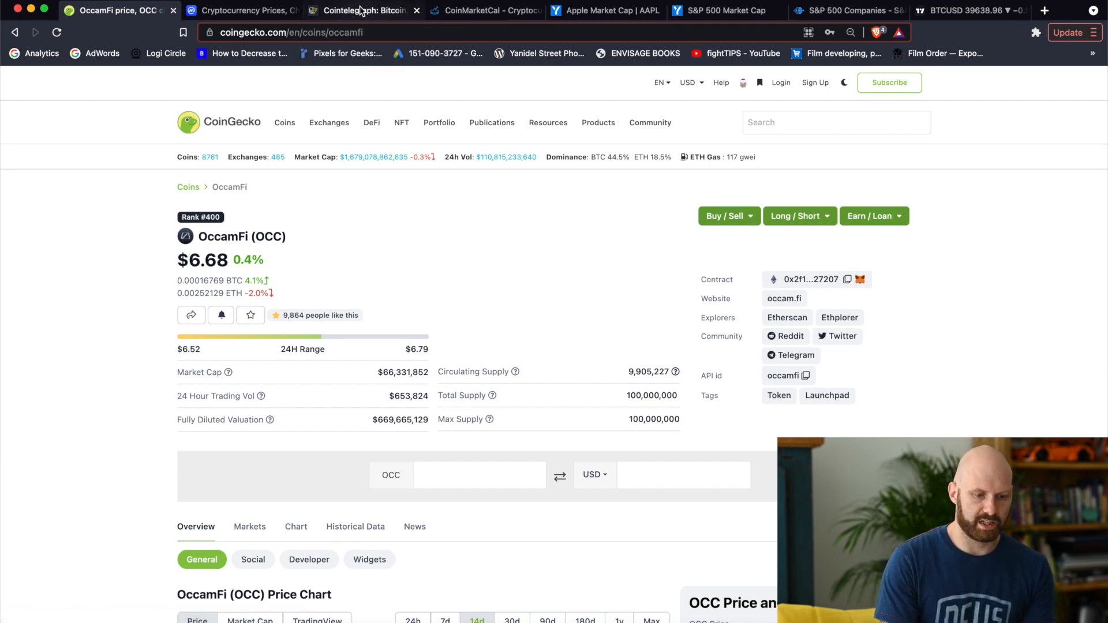
Step: Switch to Cointelegraph and browse its Editor's Choice headlines
{"action": "left_click", "coordinate": [363, 10]}
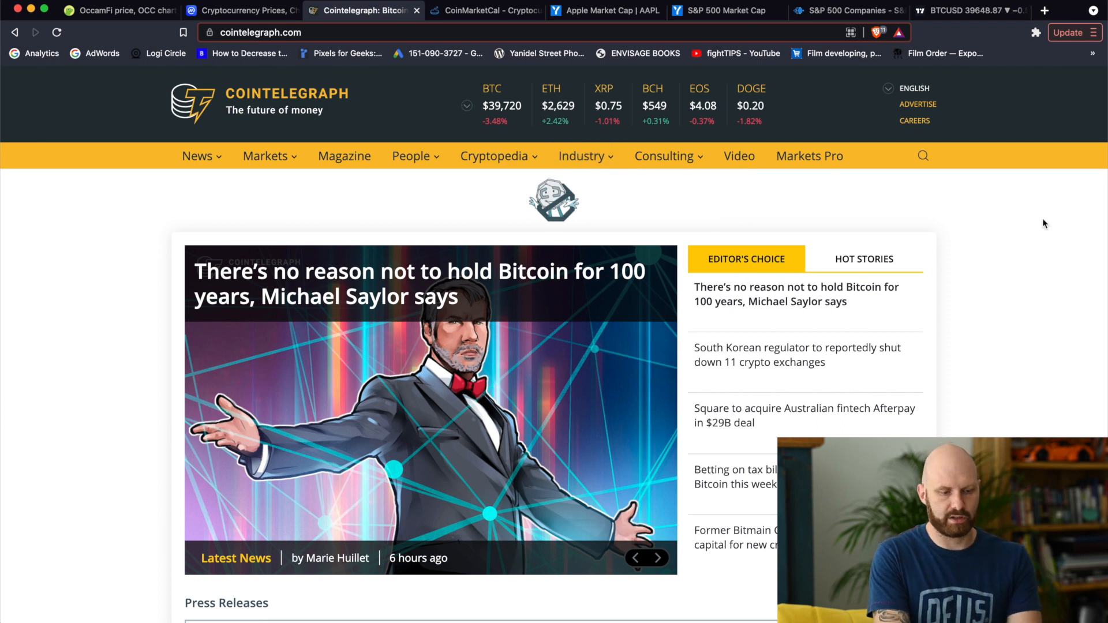
{"action": "mouse_move", "coordinate": [782, 338]}
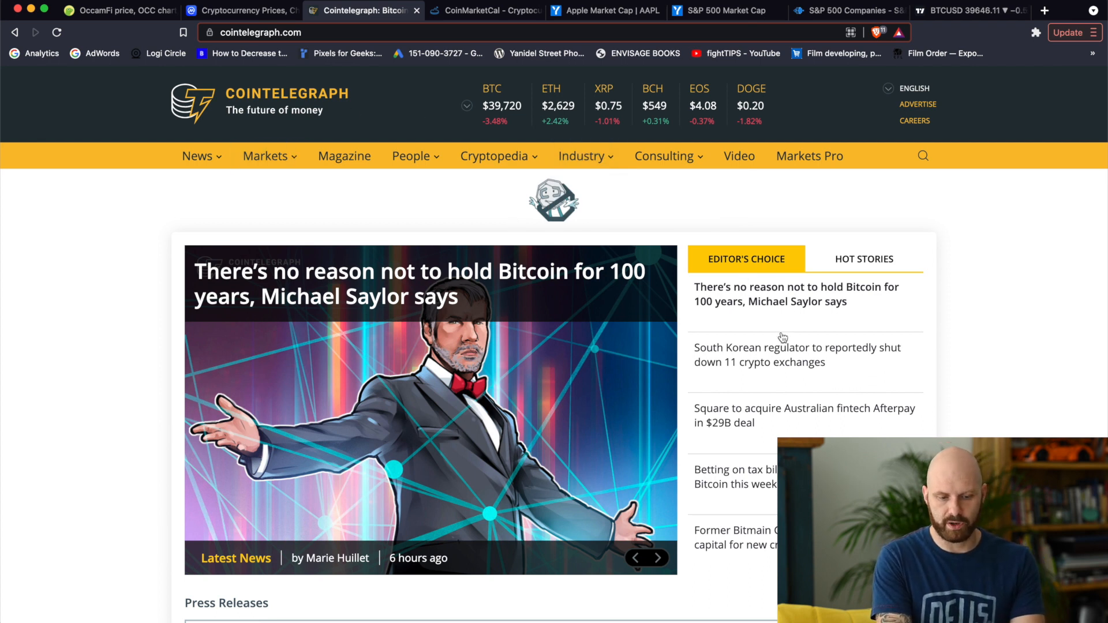
{"action": "left_click", "coordinate": [657, 557]}
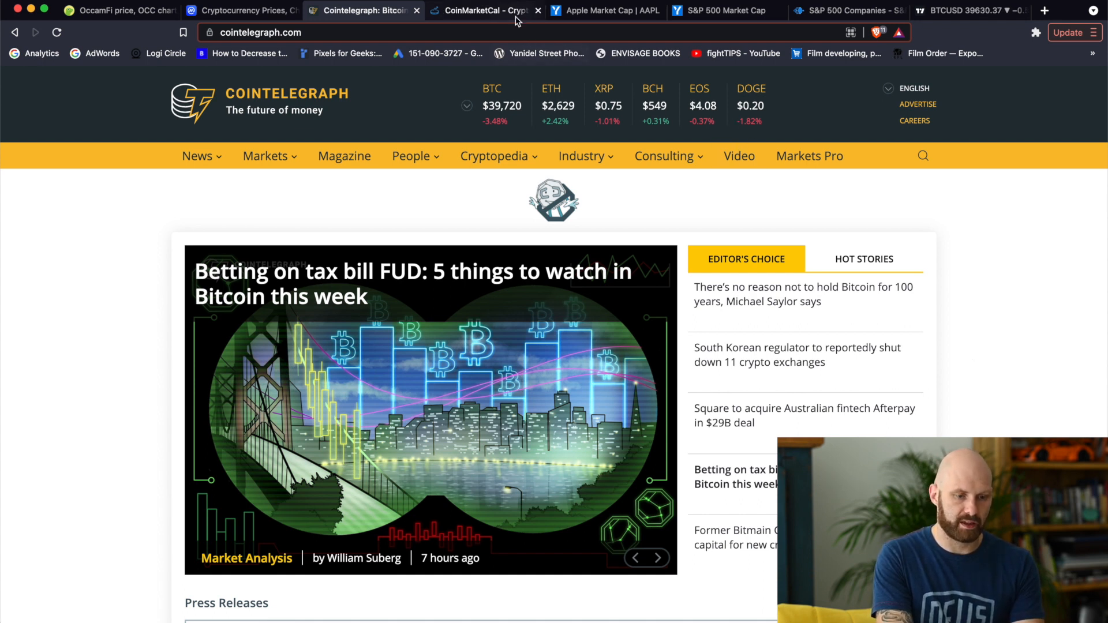
Step: Switch to CoinMarketCal and scroll the Upcoming Events, including NEO's Mainnet 3.0 launch
{"action": "left_click", "coordinate": [483, 11]}
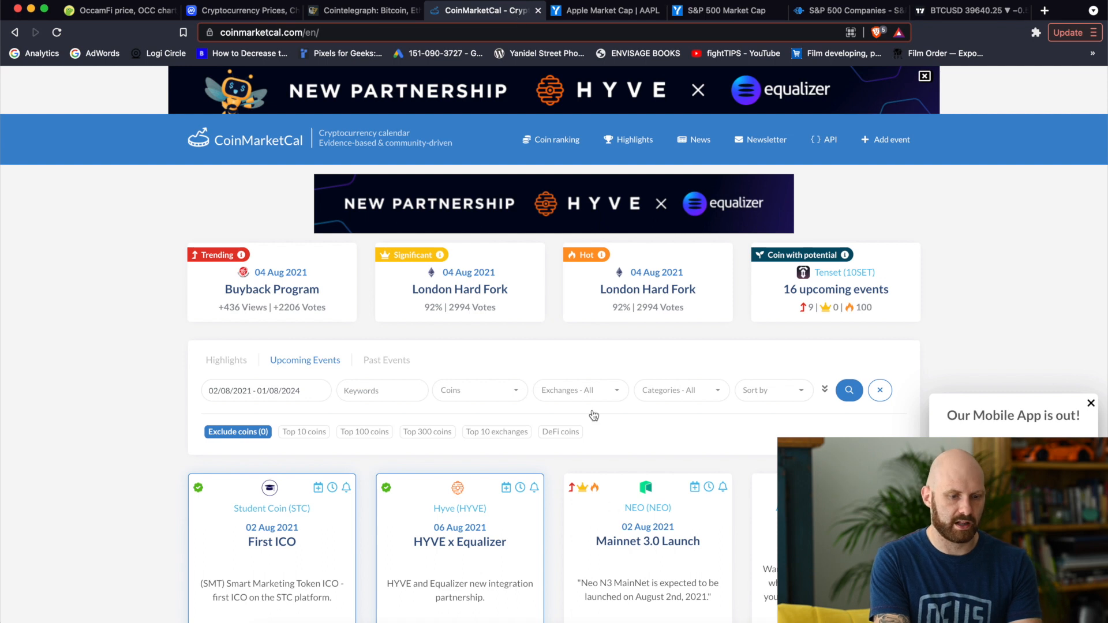
{"action": "scroll", "scroll_direction": "down", "scroll_amount": 3}
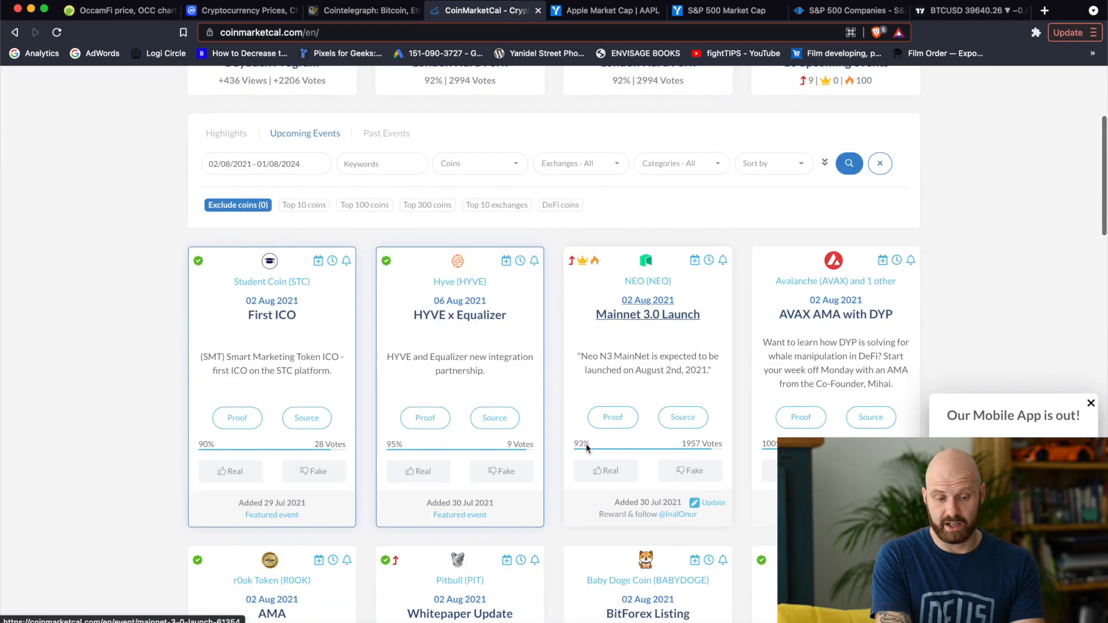